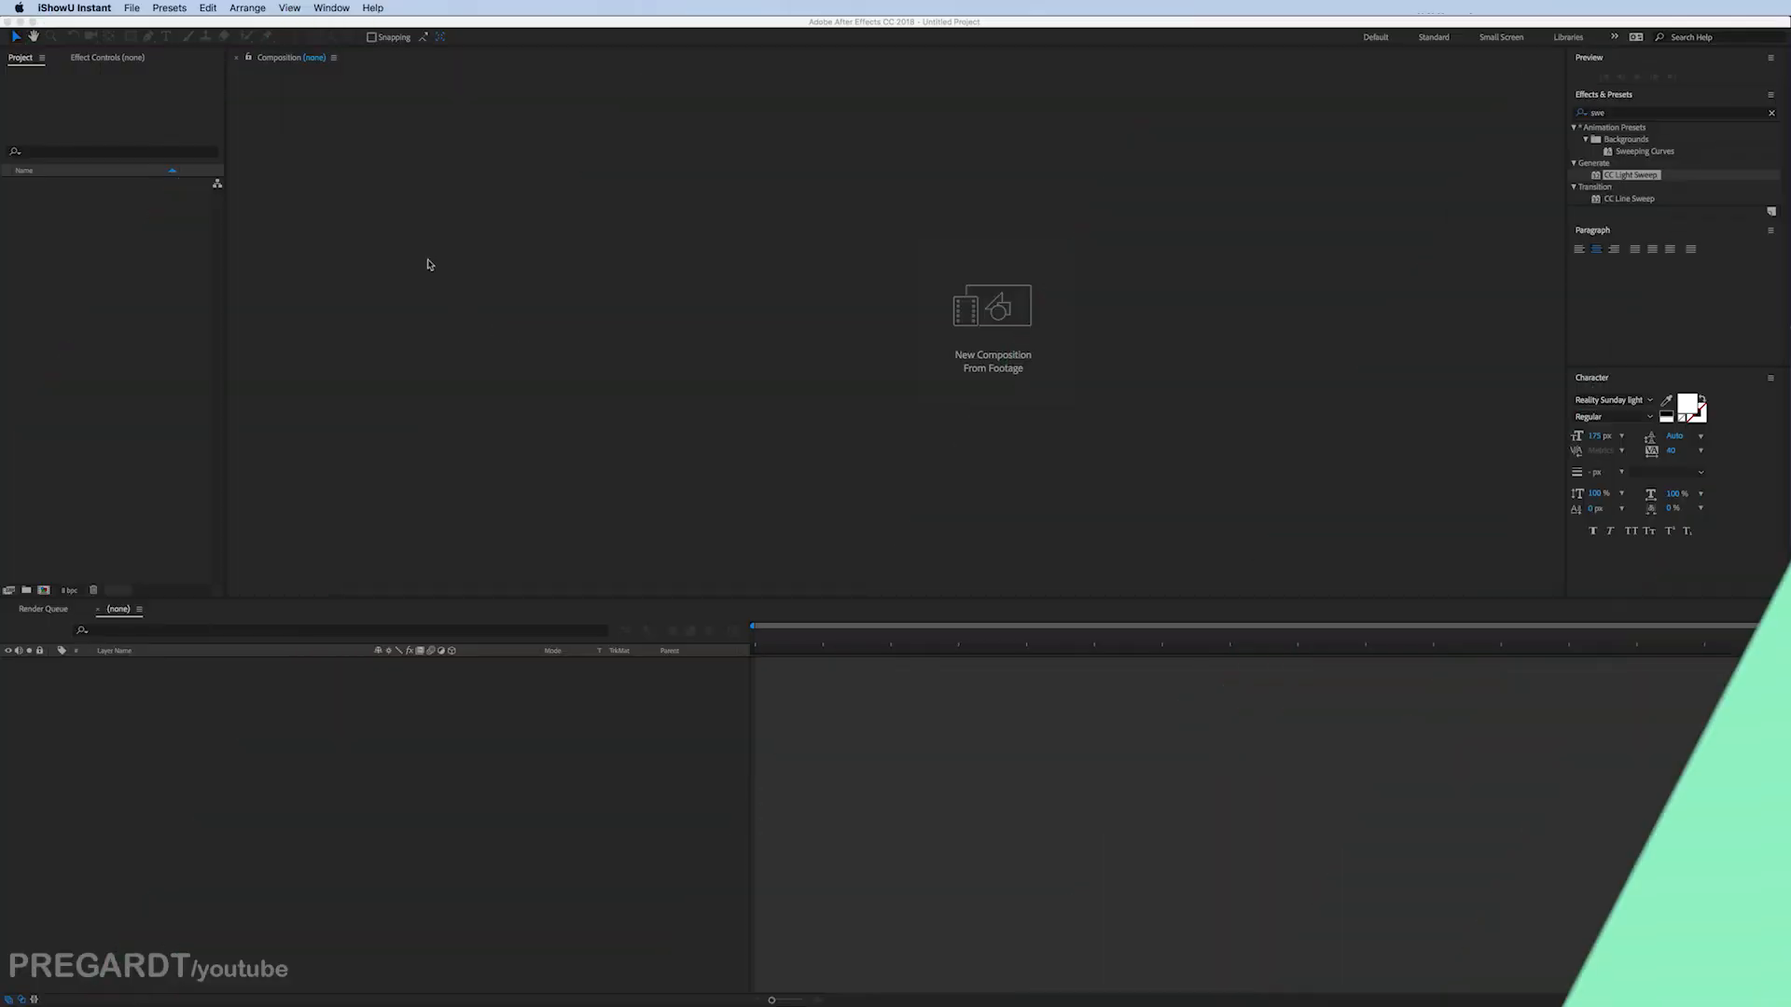
# Step: Create a new 1920×1080 composition named pixel art
pyautogui.click(217, 8)
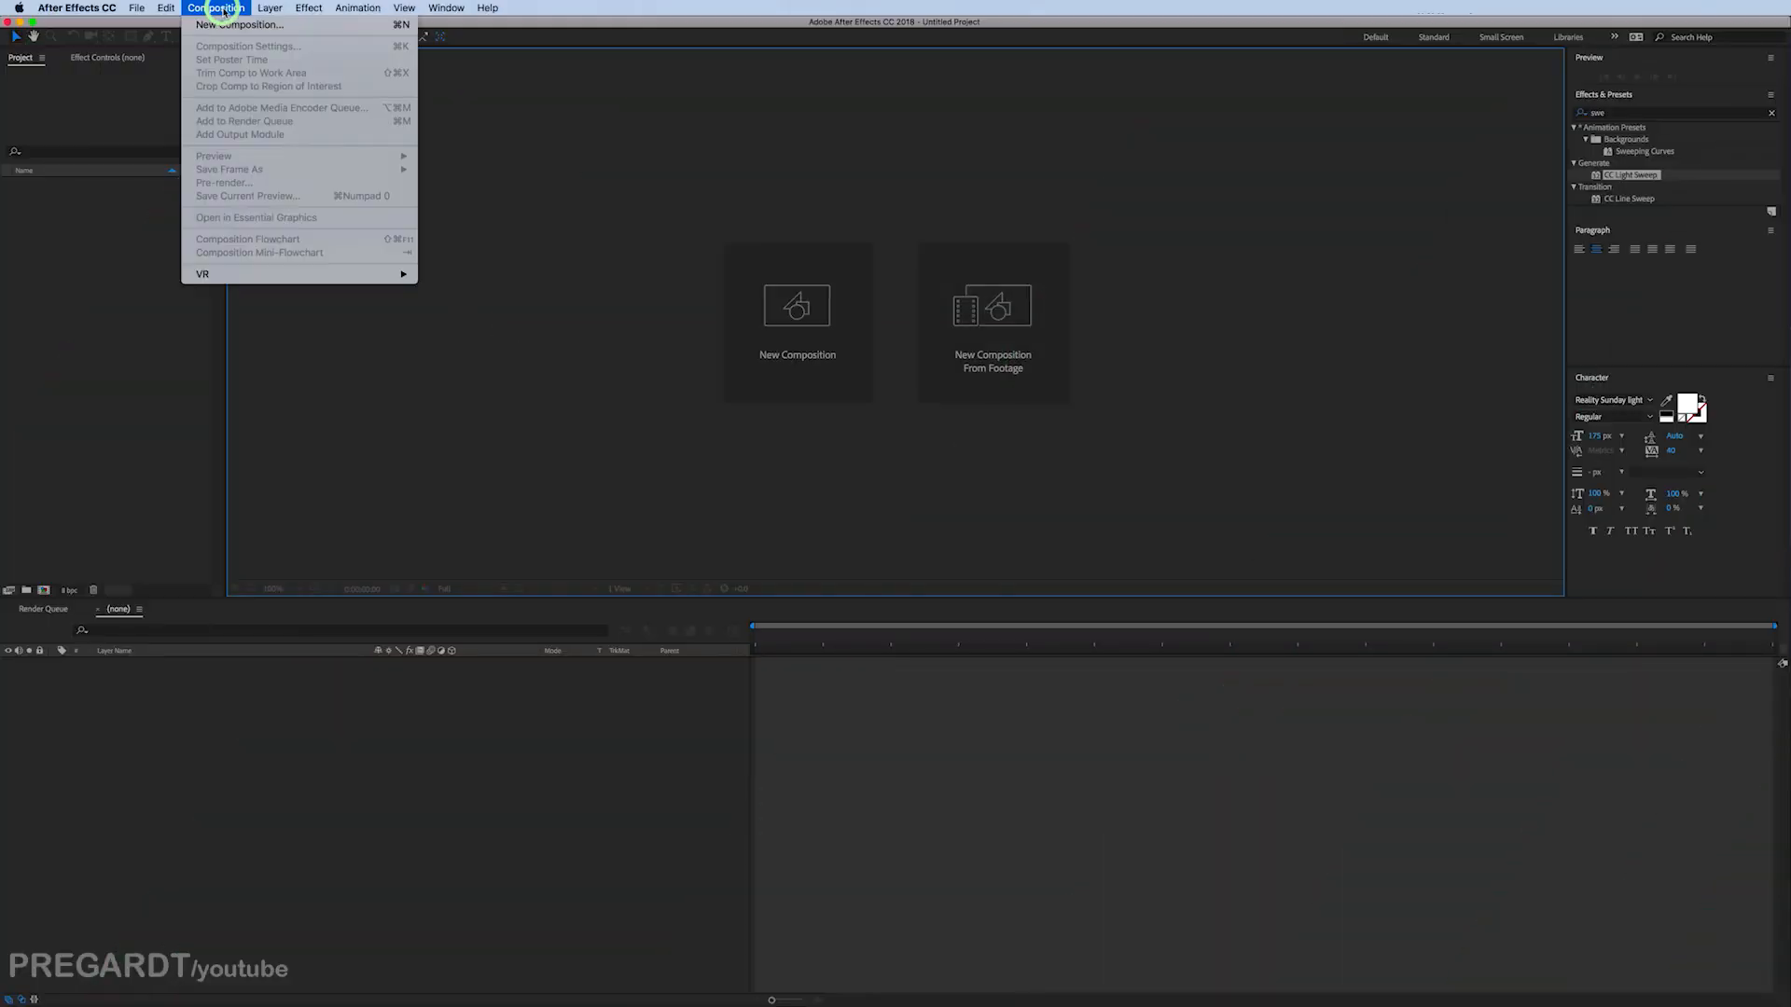
pyautogui.click(238, 24)
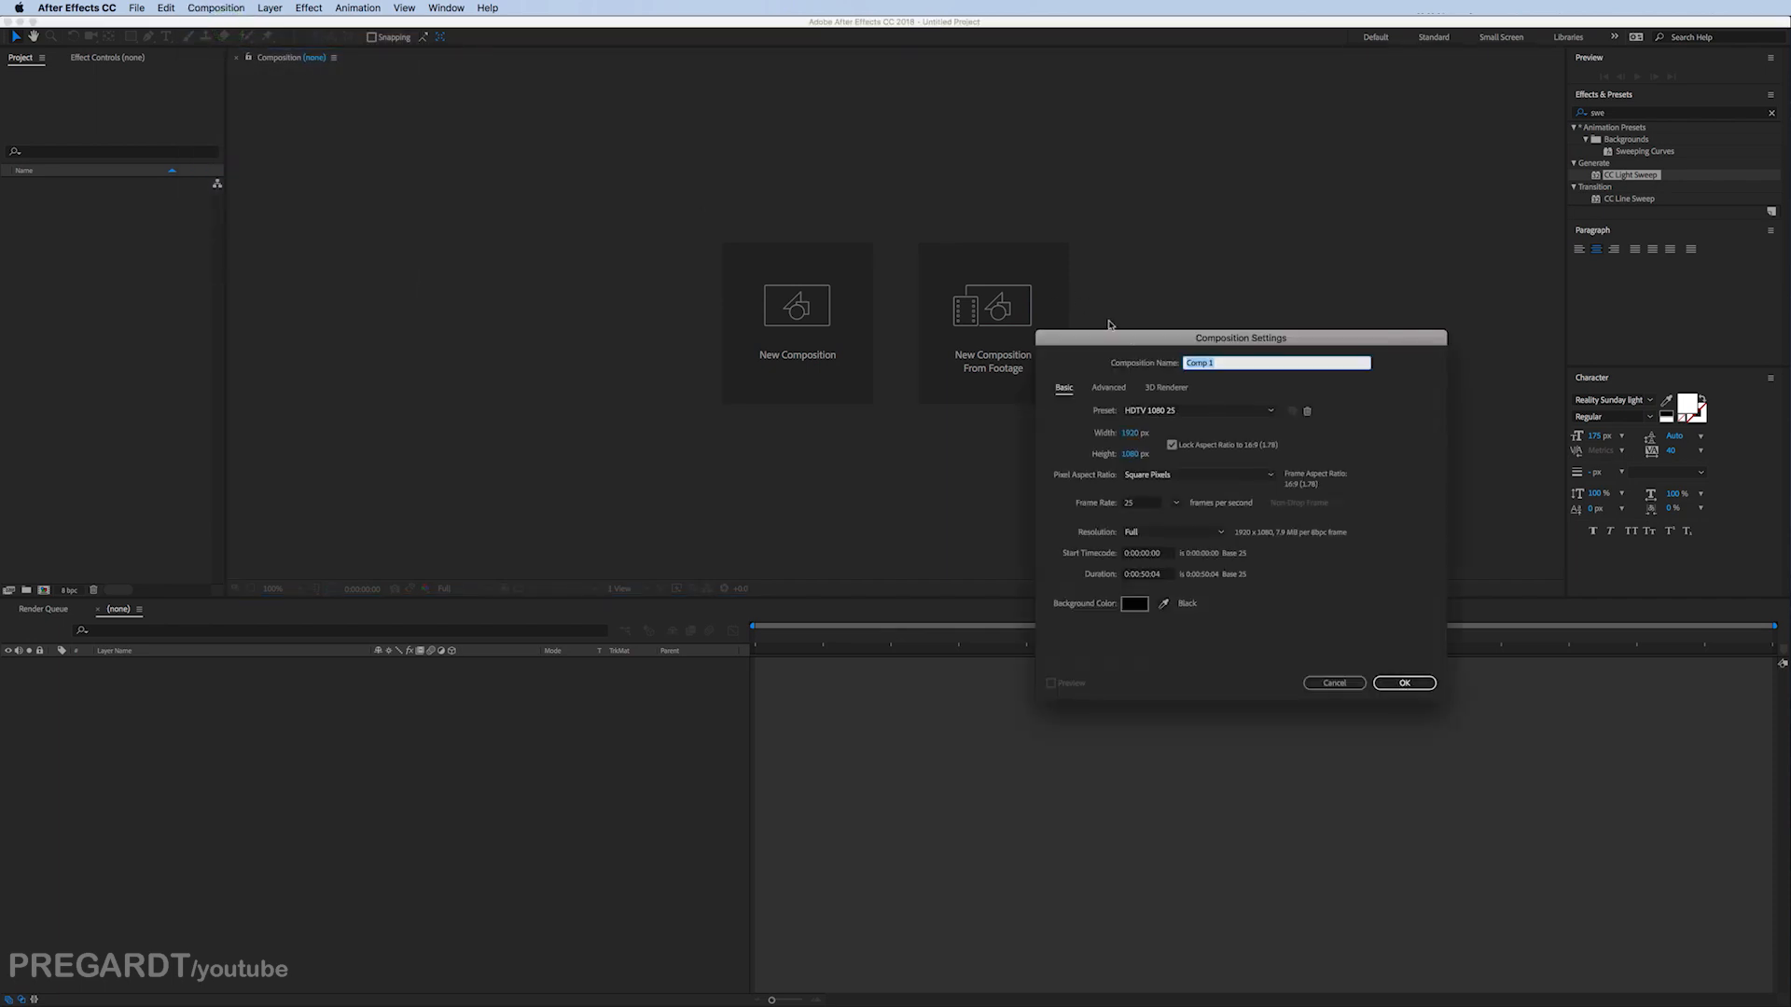
pyautogui.moveTo(1239, 337); pyautogui.dragTo(888, 189)
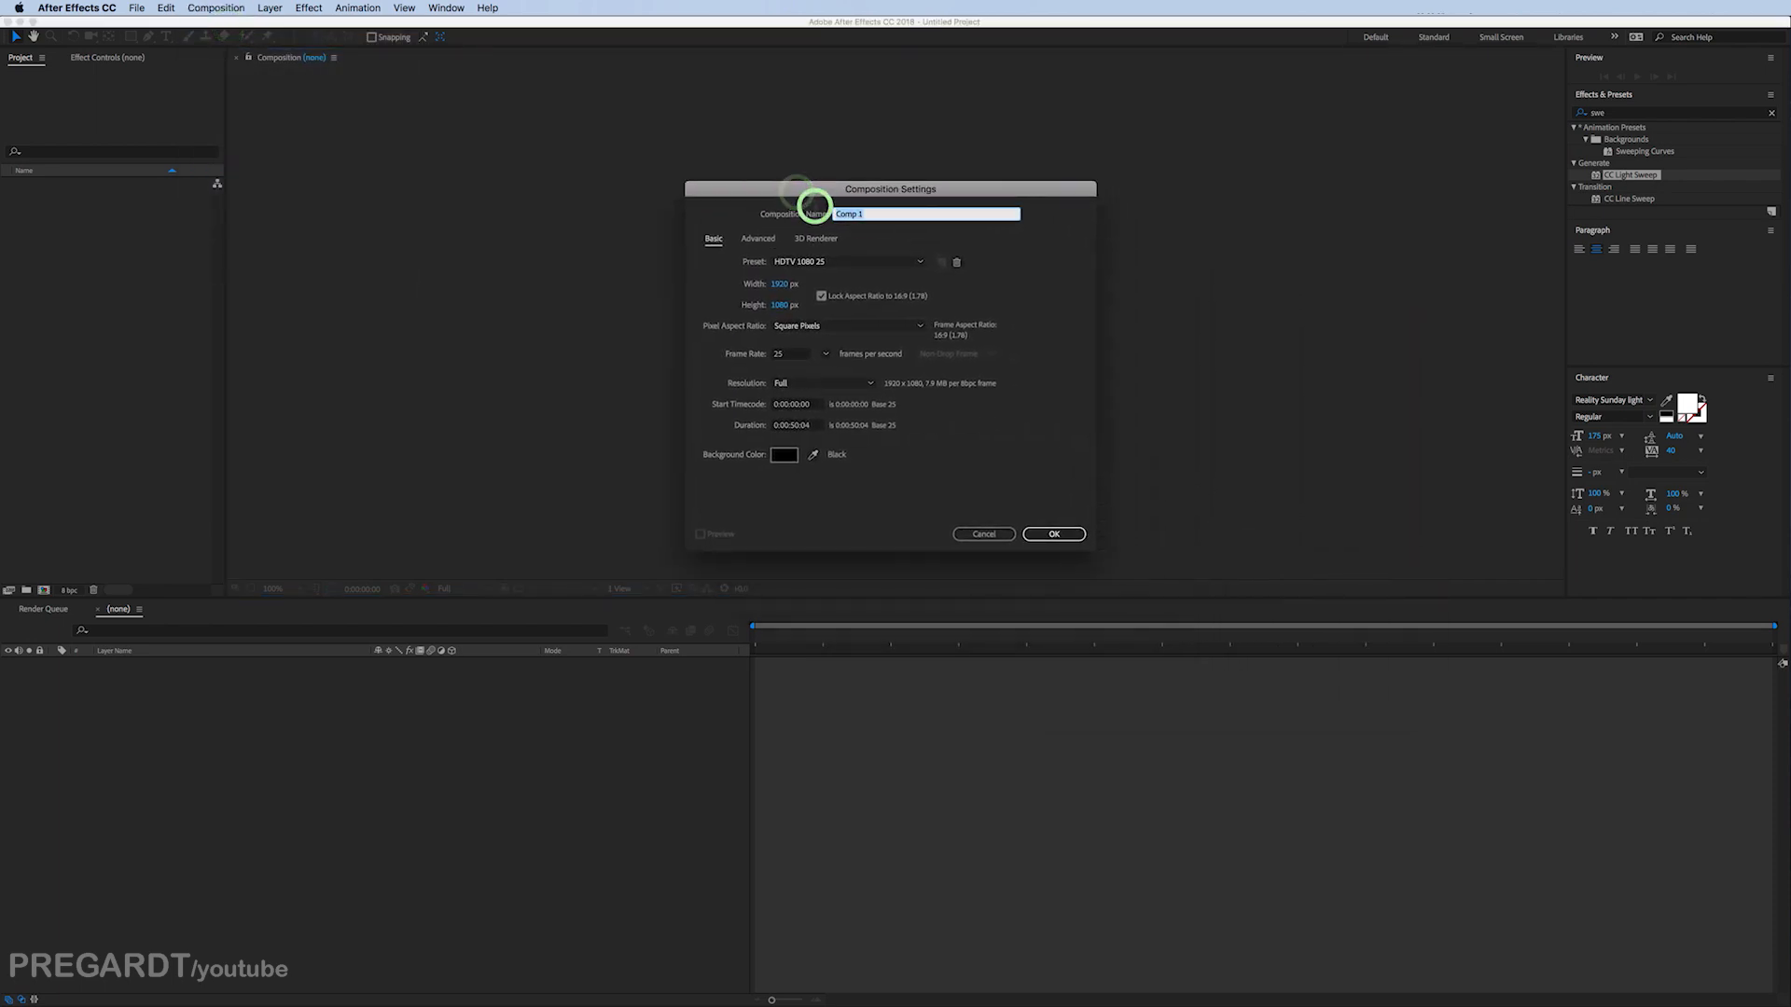
pyautogui.write('pixel ar')
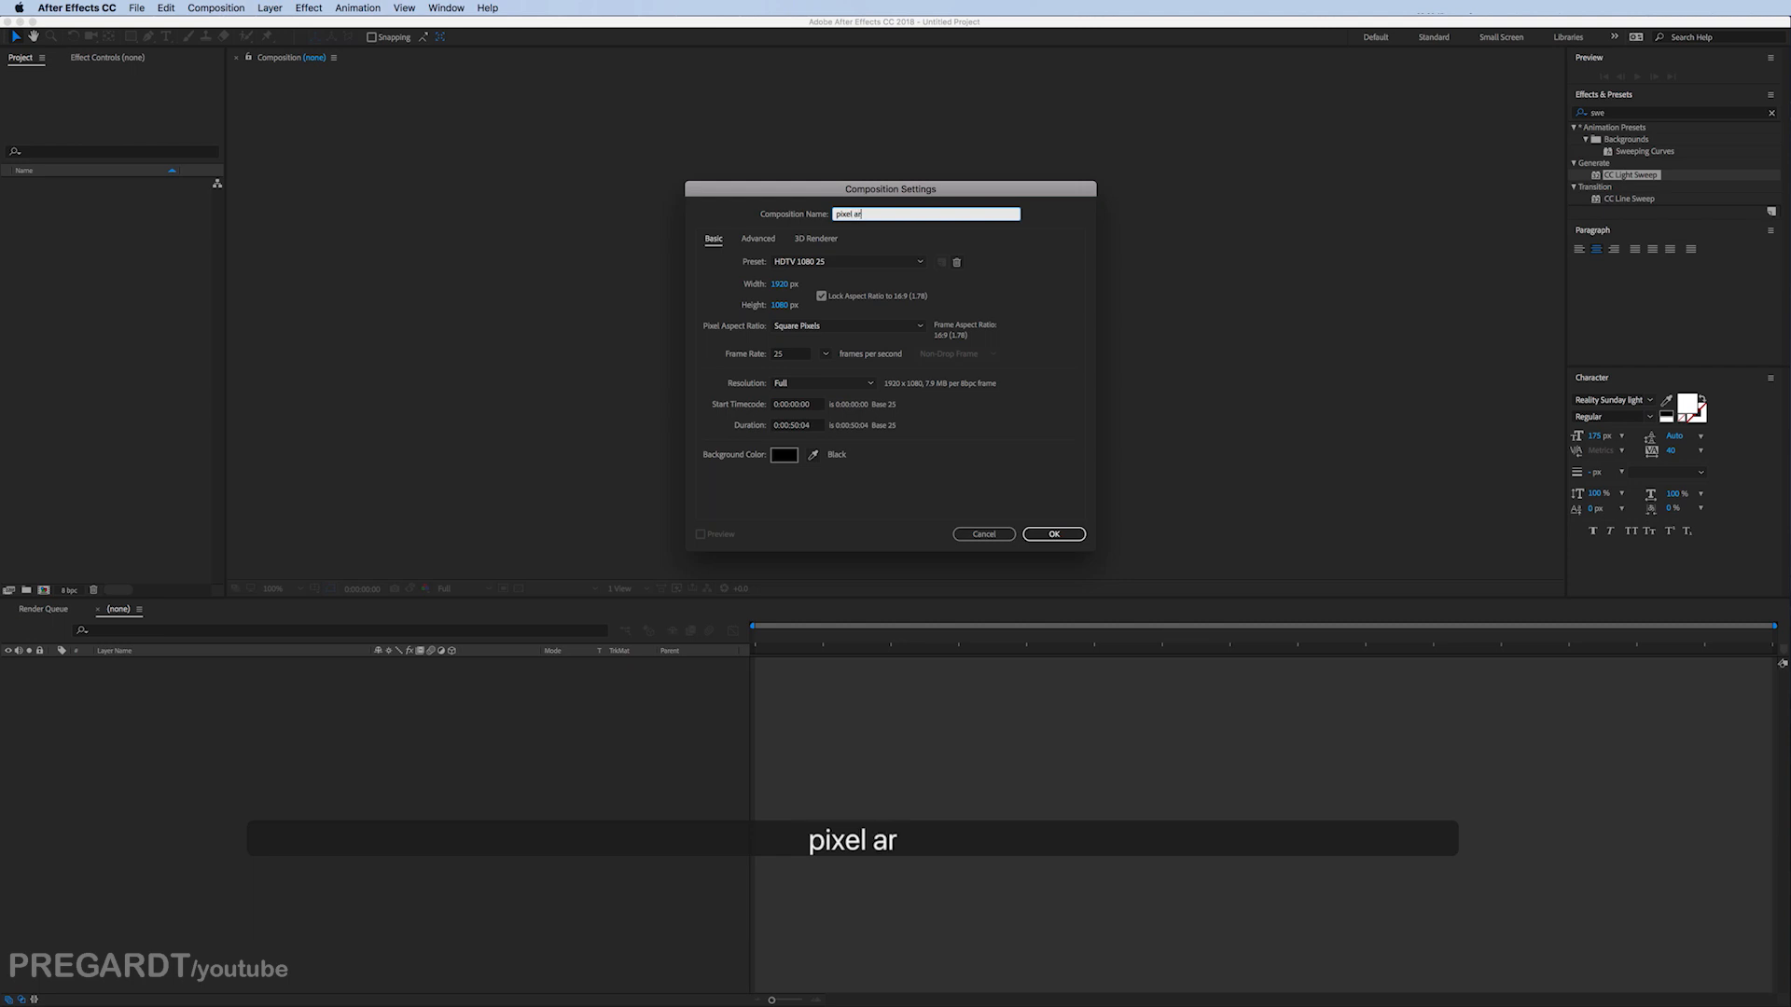
pyautogui.click(1052, 533)
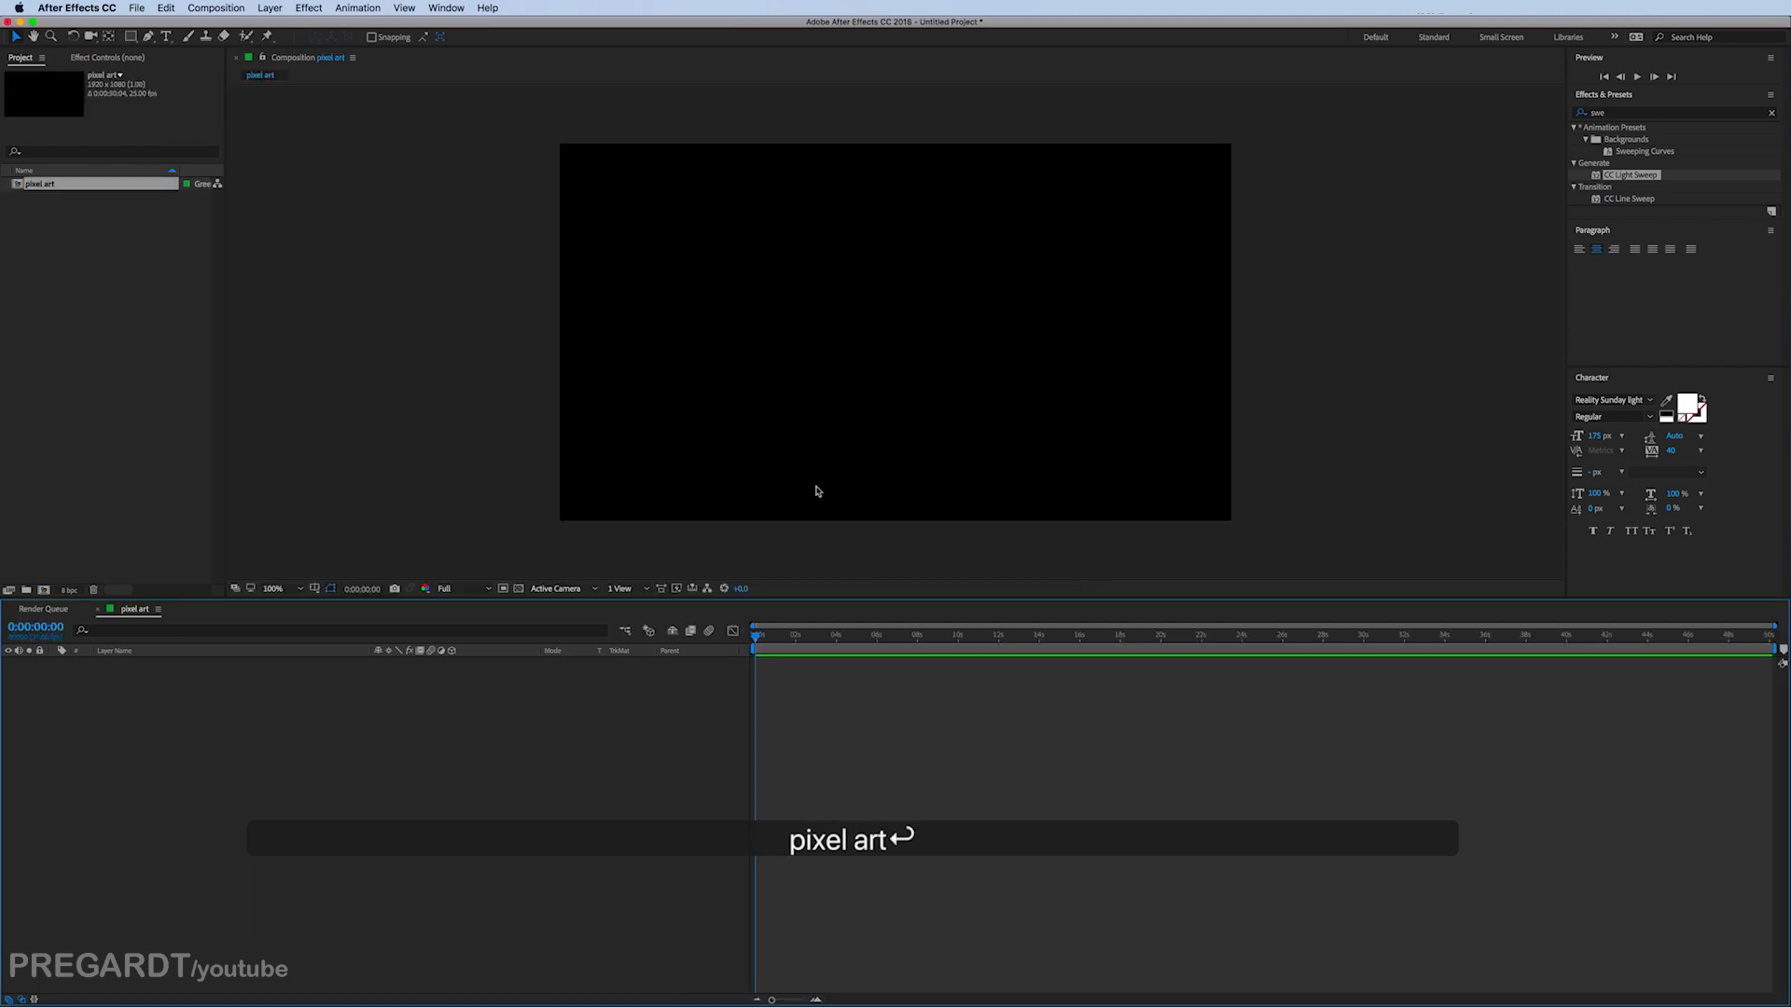
# Step: Set the work area end to four seconds and trim the composition to it
pyautogui.click(862, 649)
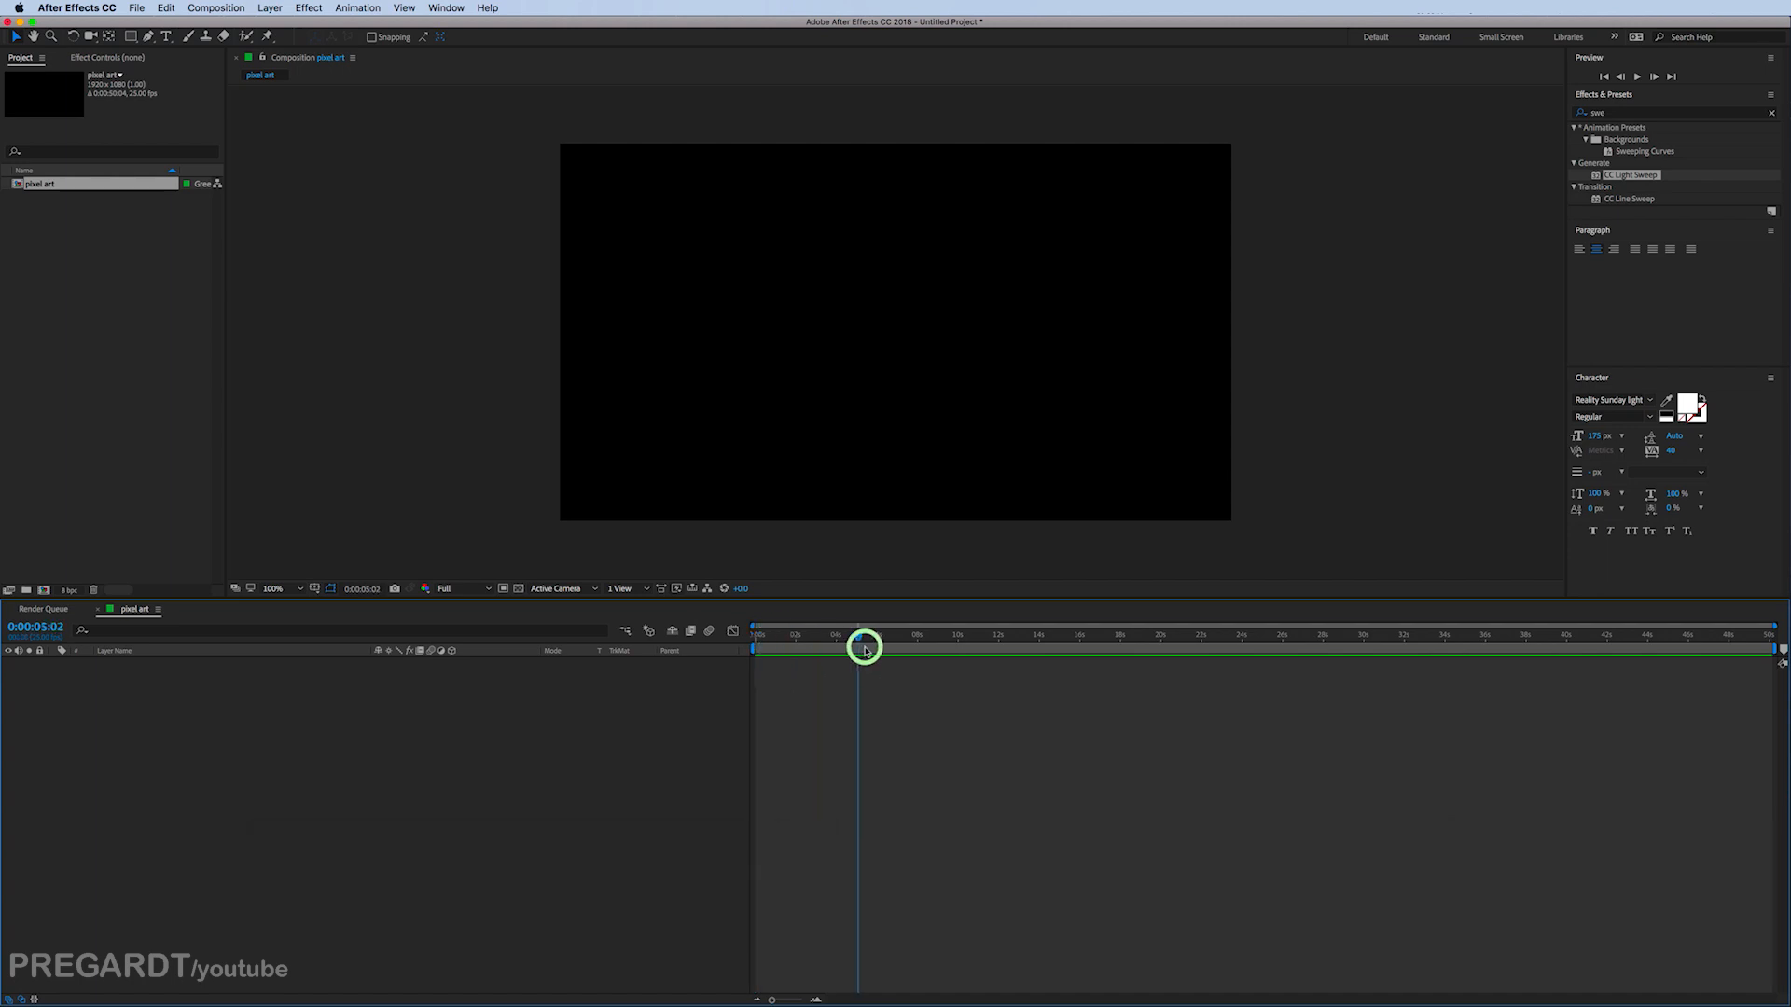
pyautogui.moveTo(864, 636); pyautogui.dragTo(838, 636)
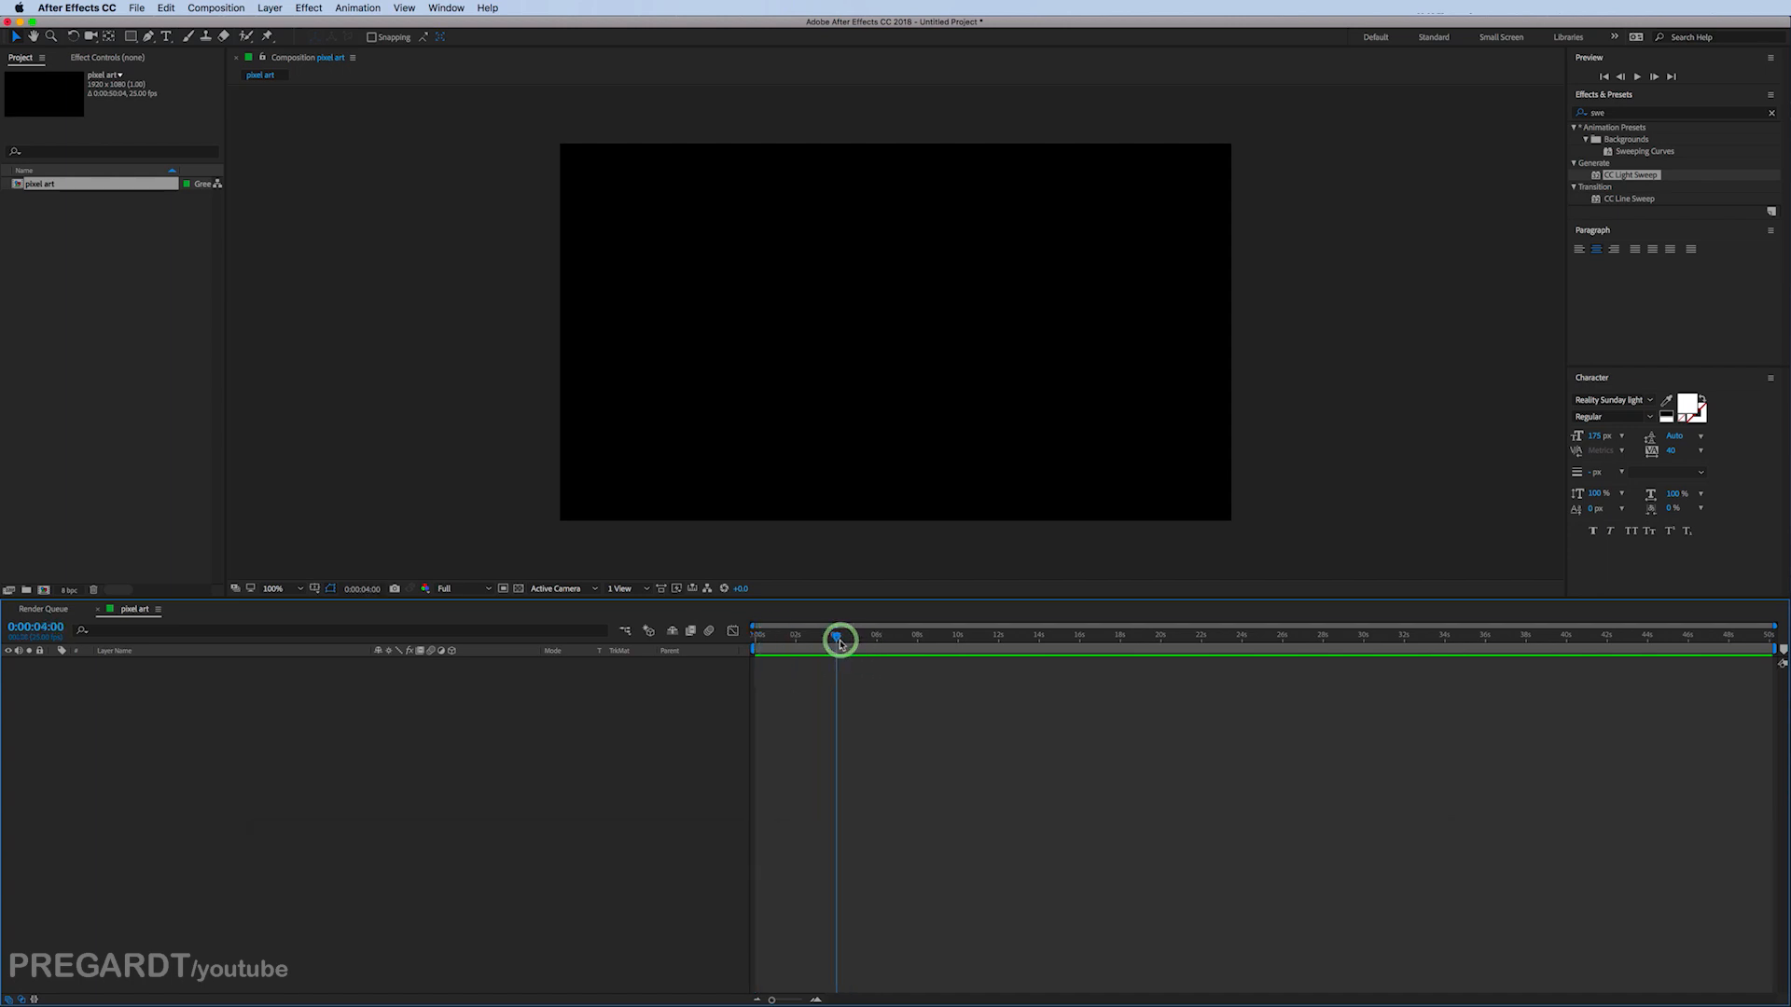
pyautogui.rightClick(812, 640)
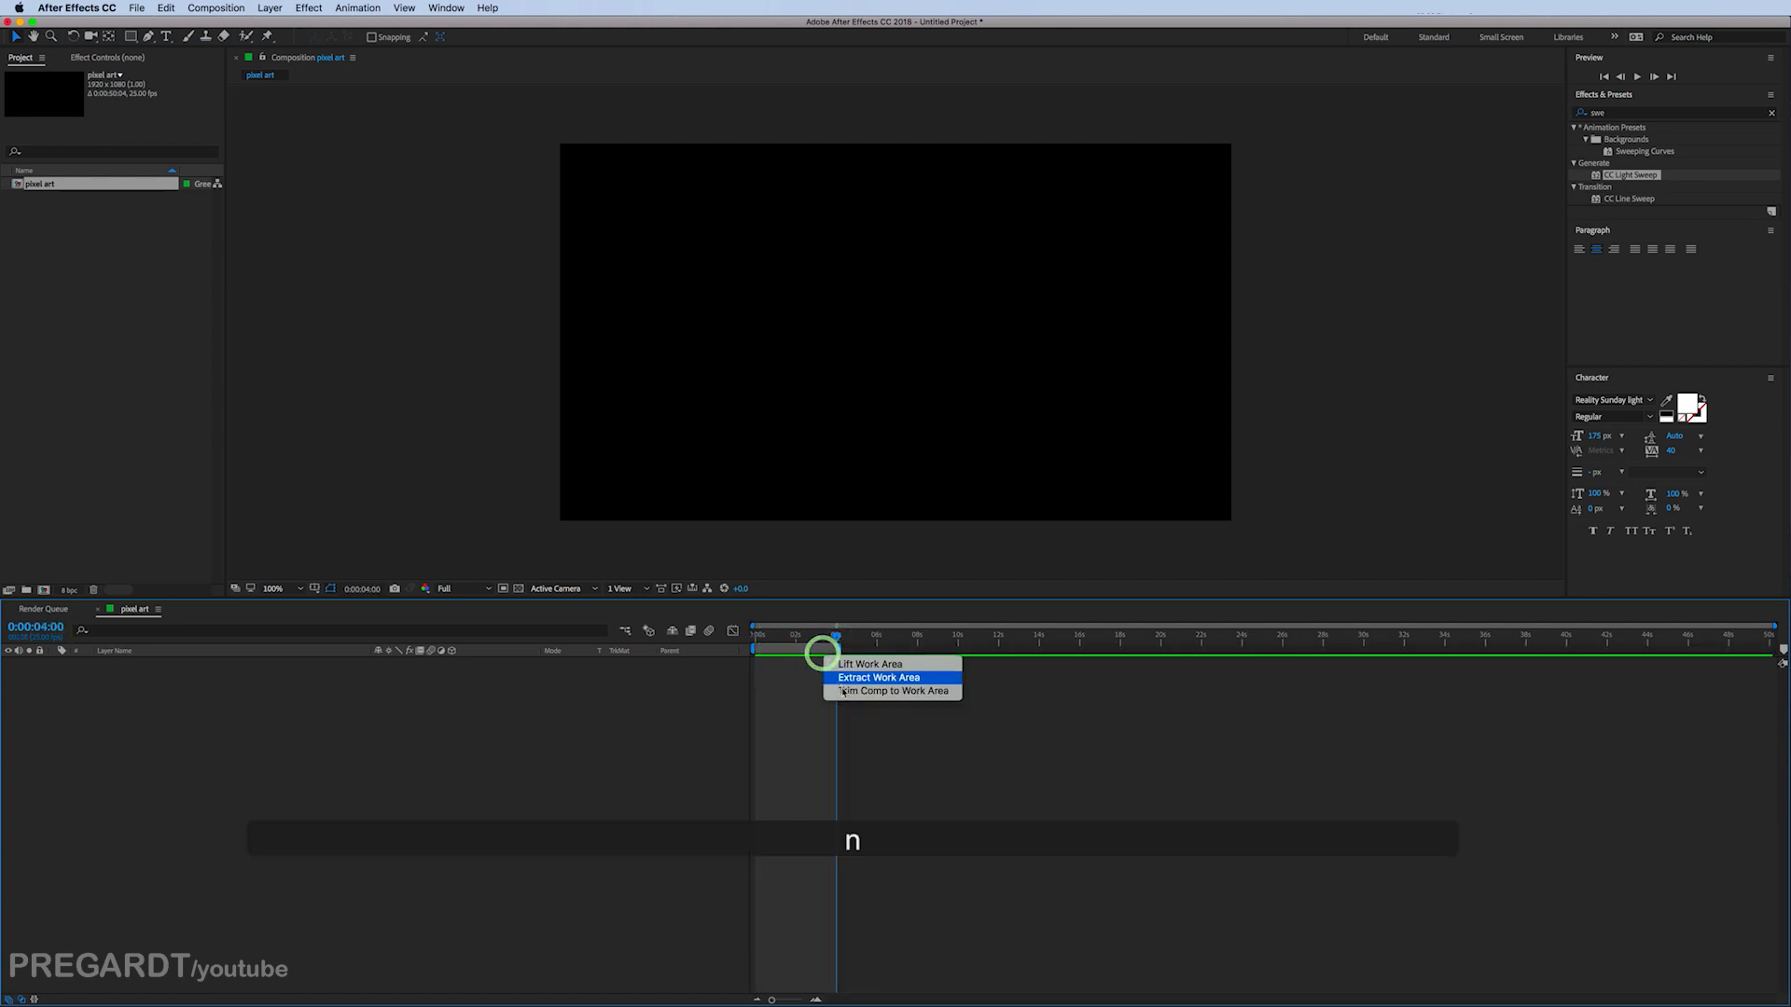
pyautogui.click(879, 677)
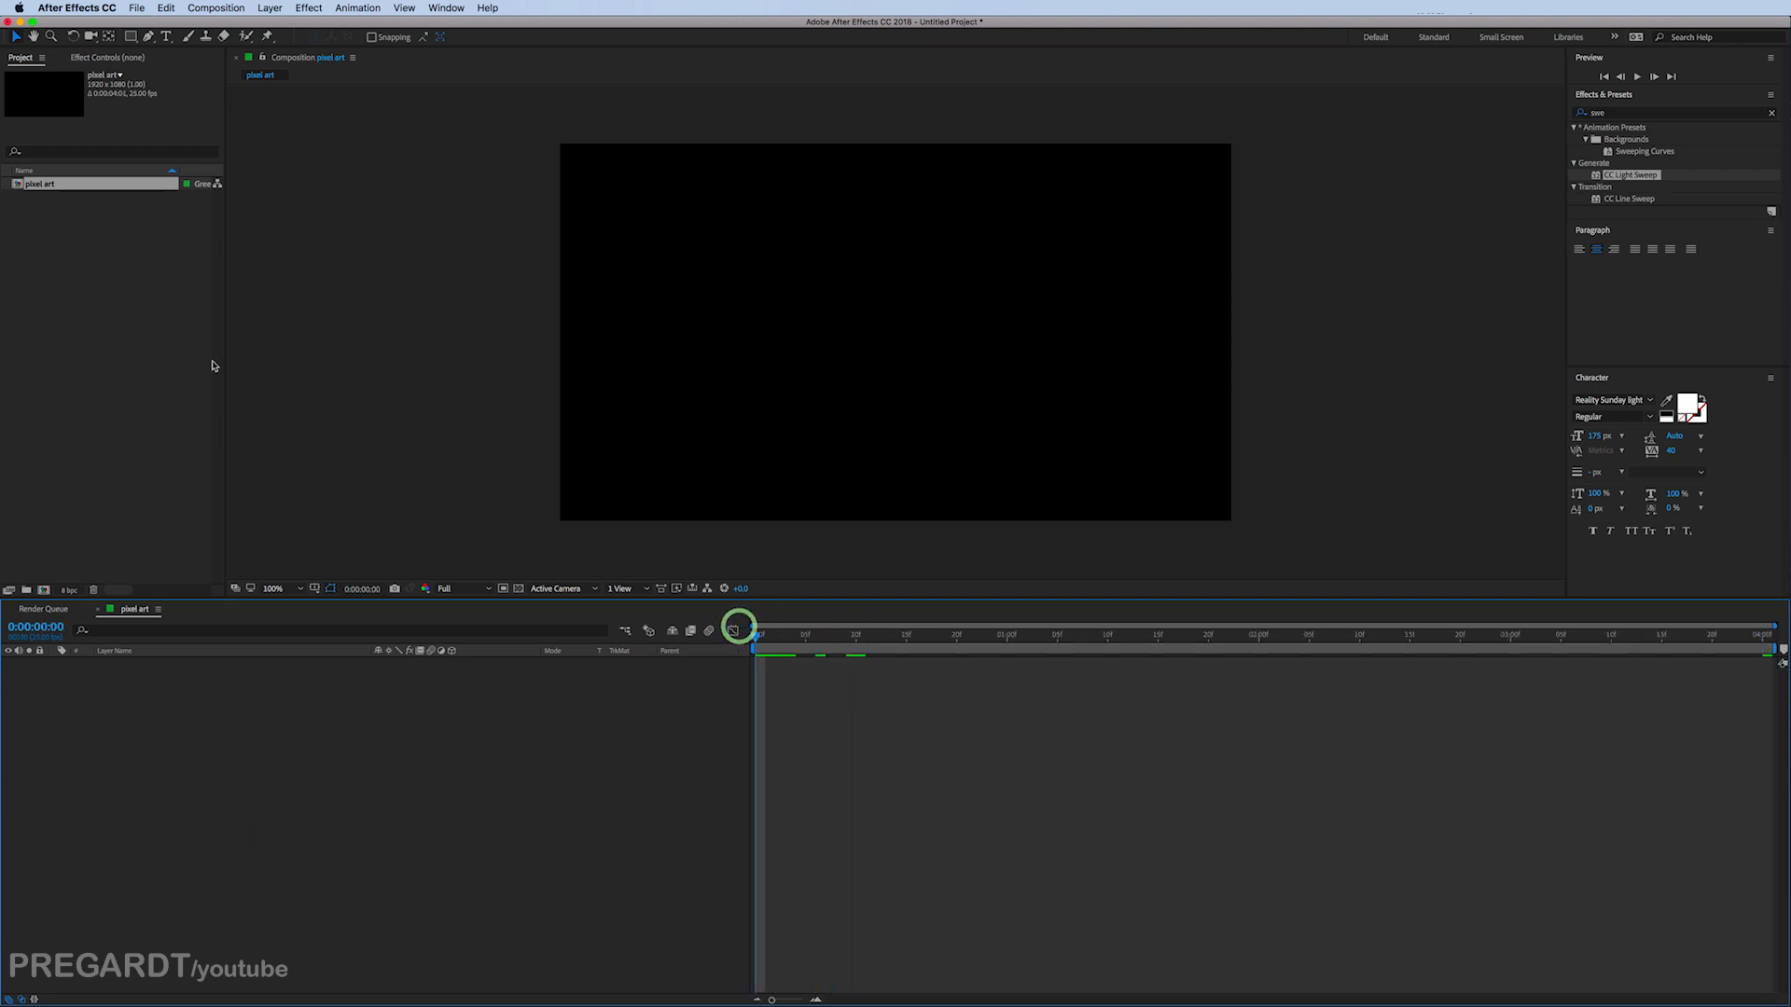
# Step: Import coin.ai as a Composition - Retain Layer Sizes
pyautogui.rightClick(114, 314)
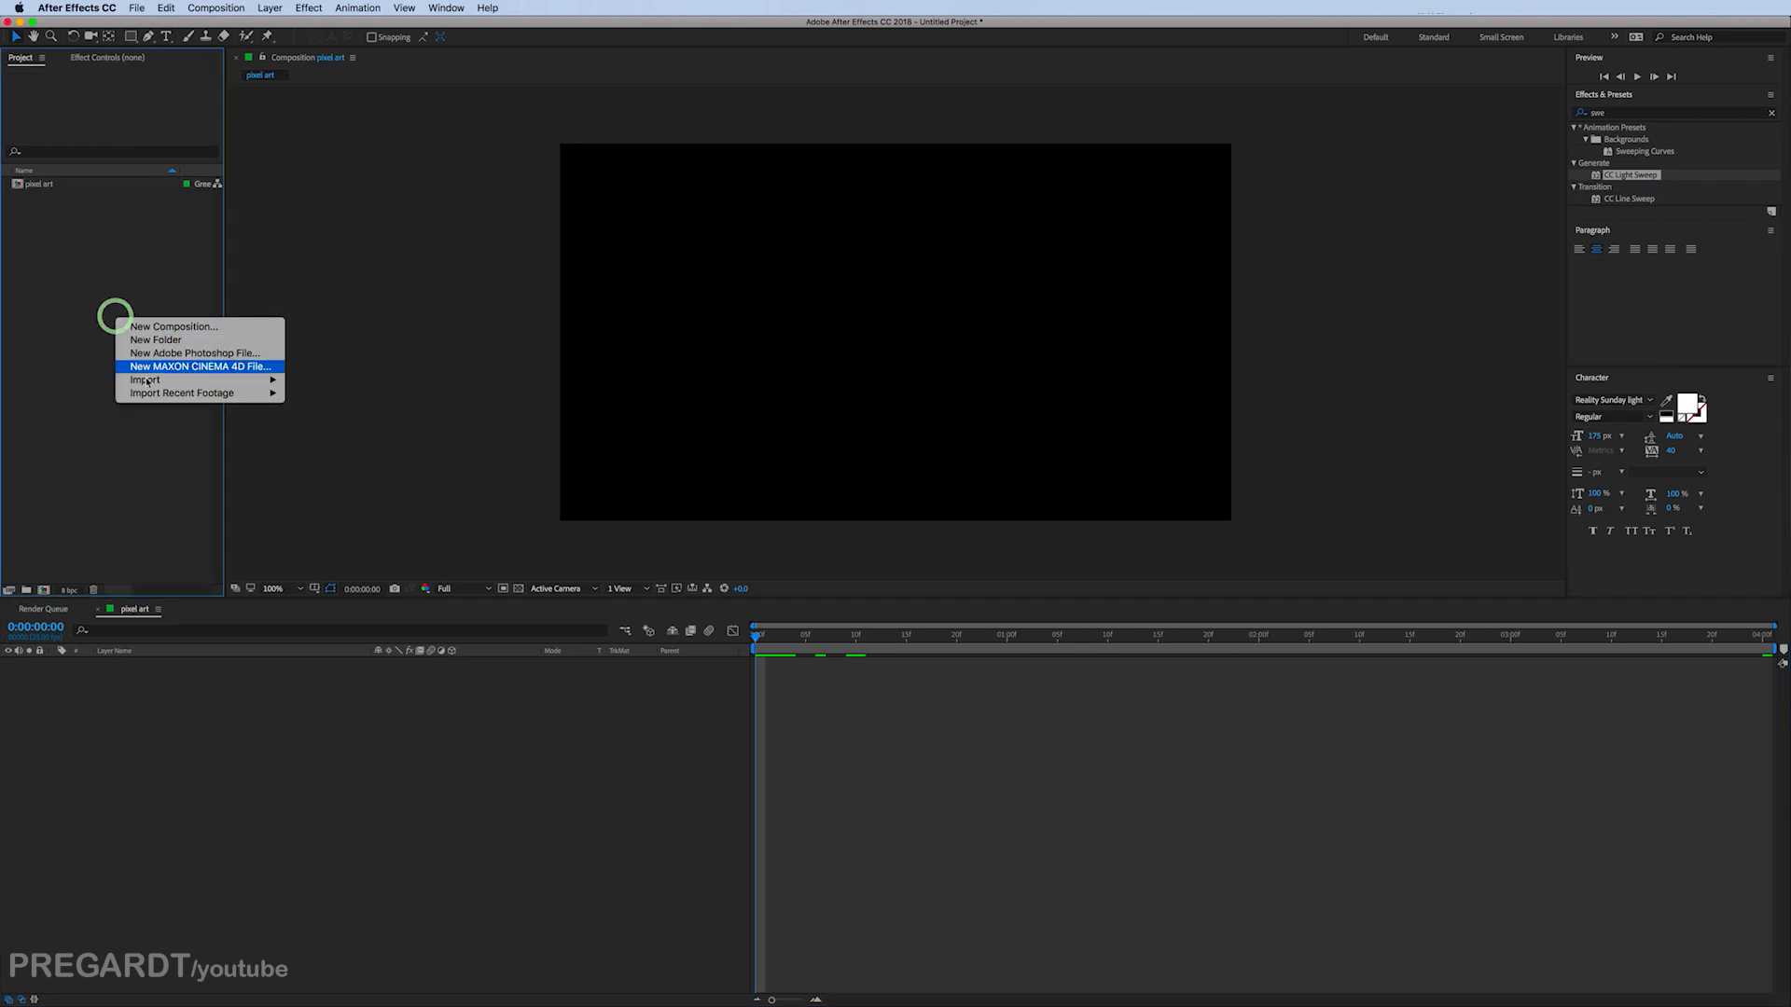
pyautogui.moveTo(145, 378)
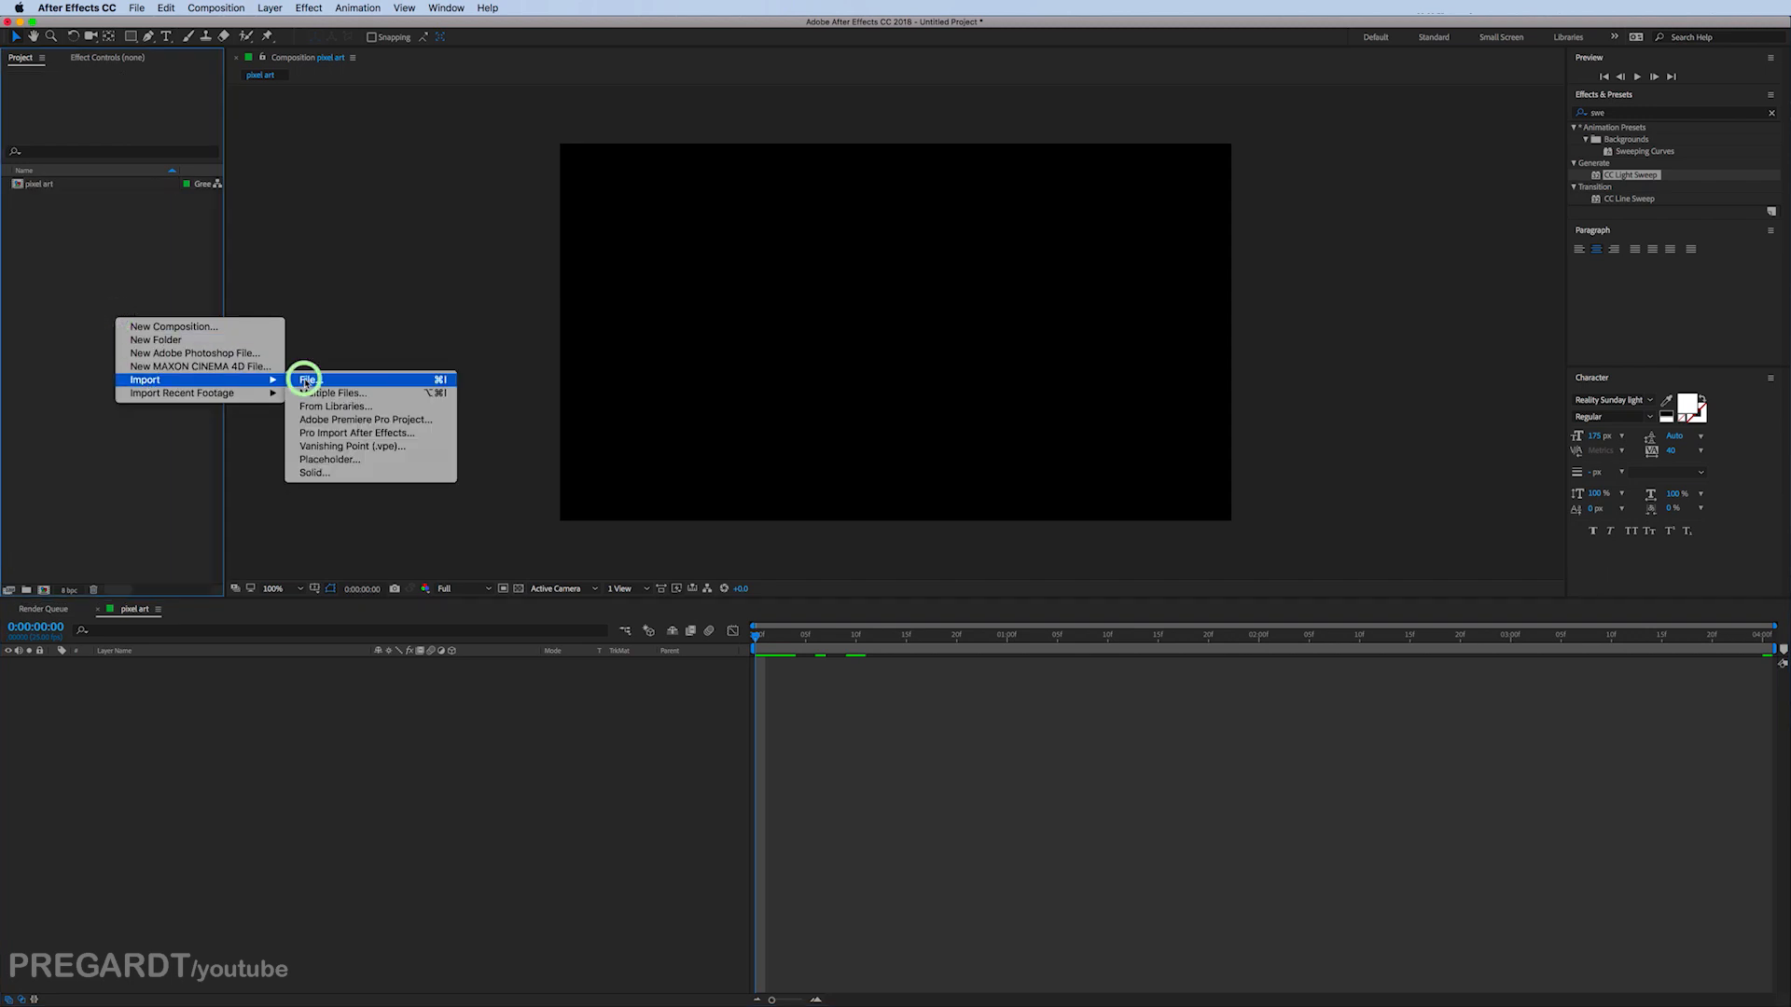
pyautogui.click(308, 378)
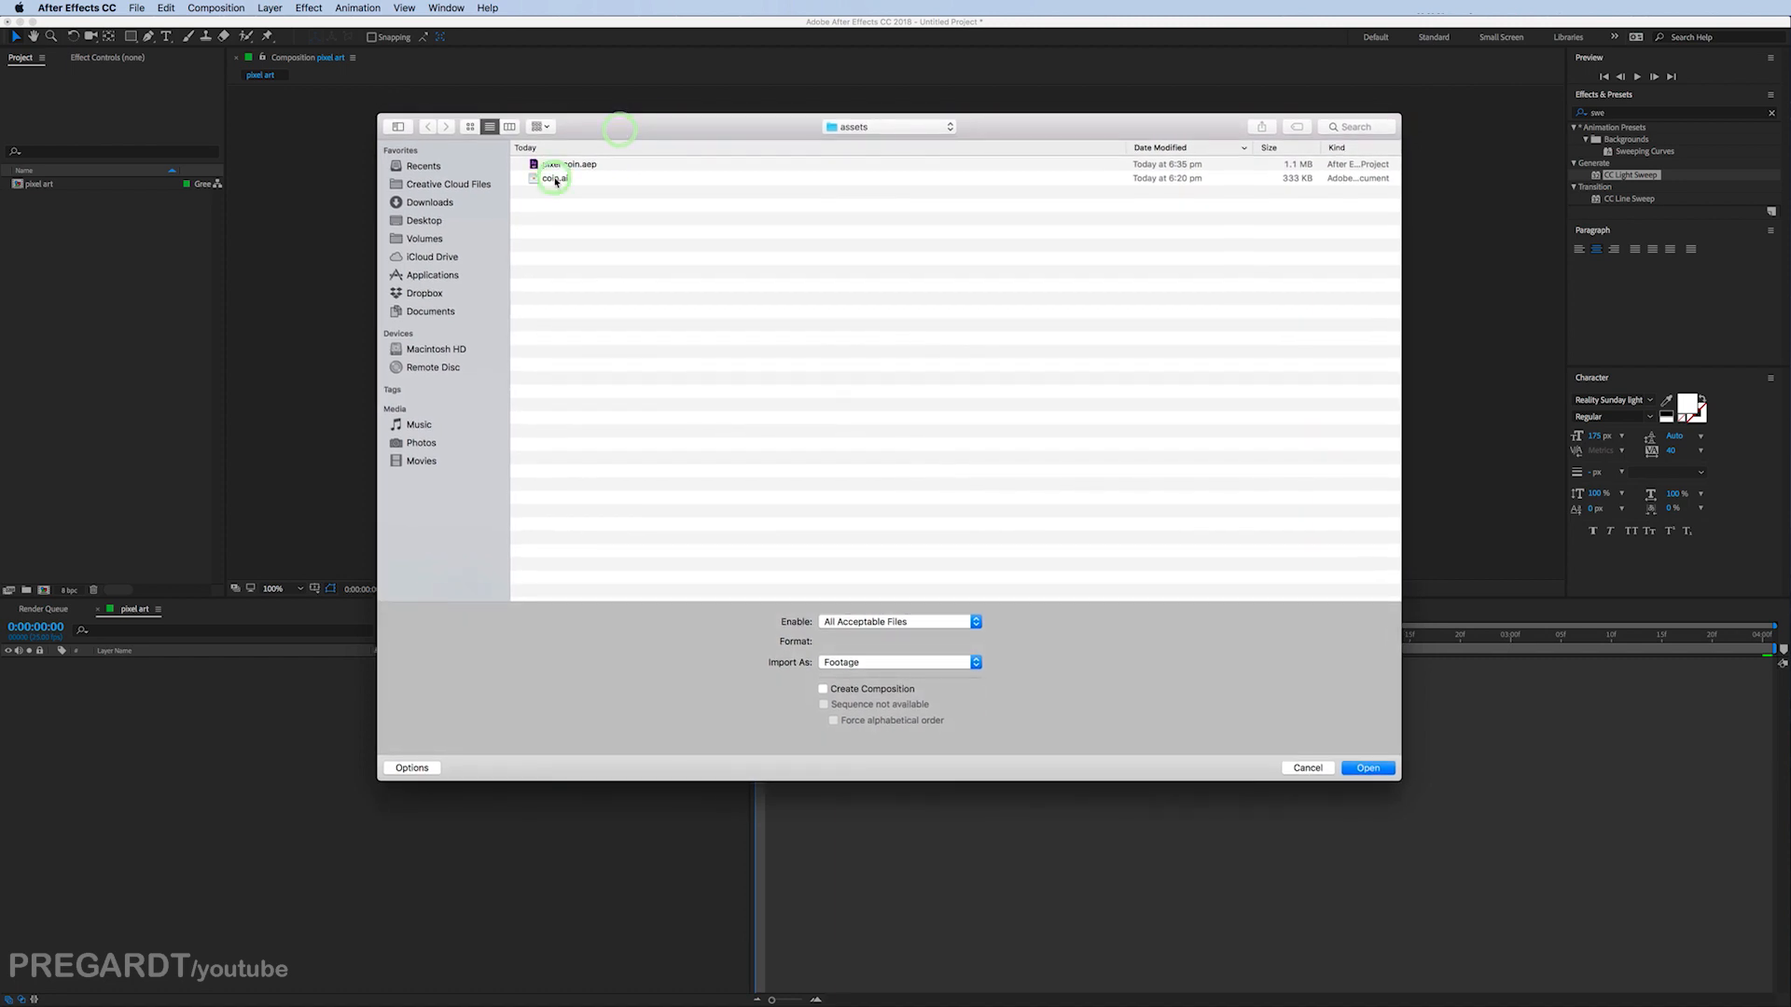
pyautogui.click(554, 180)
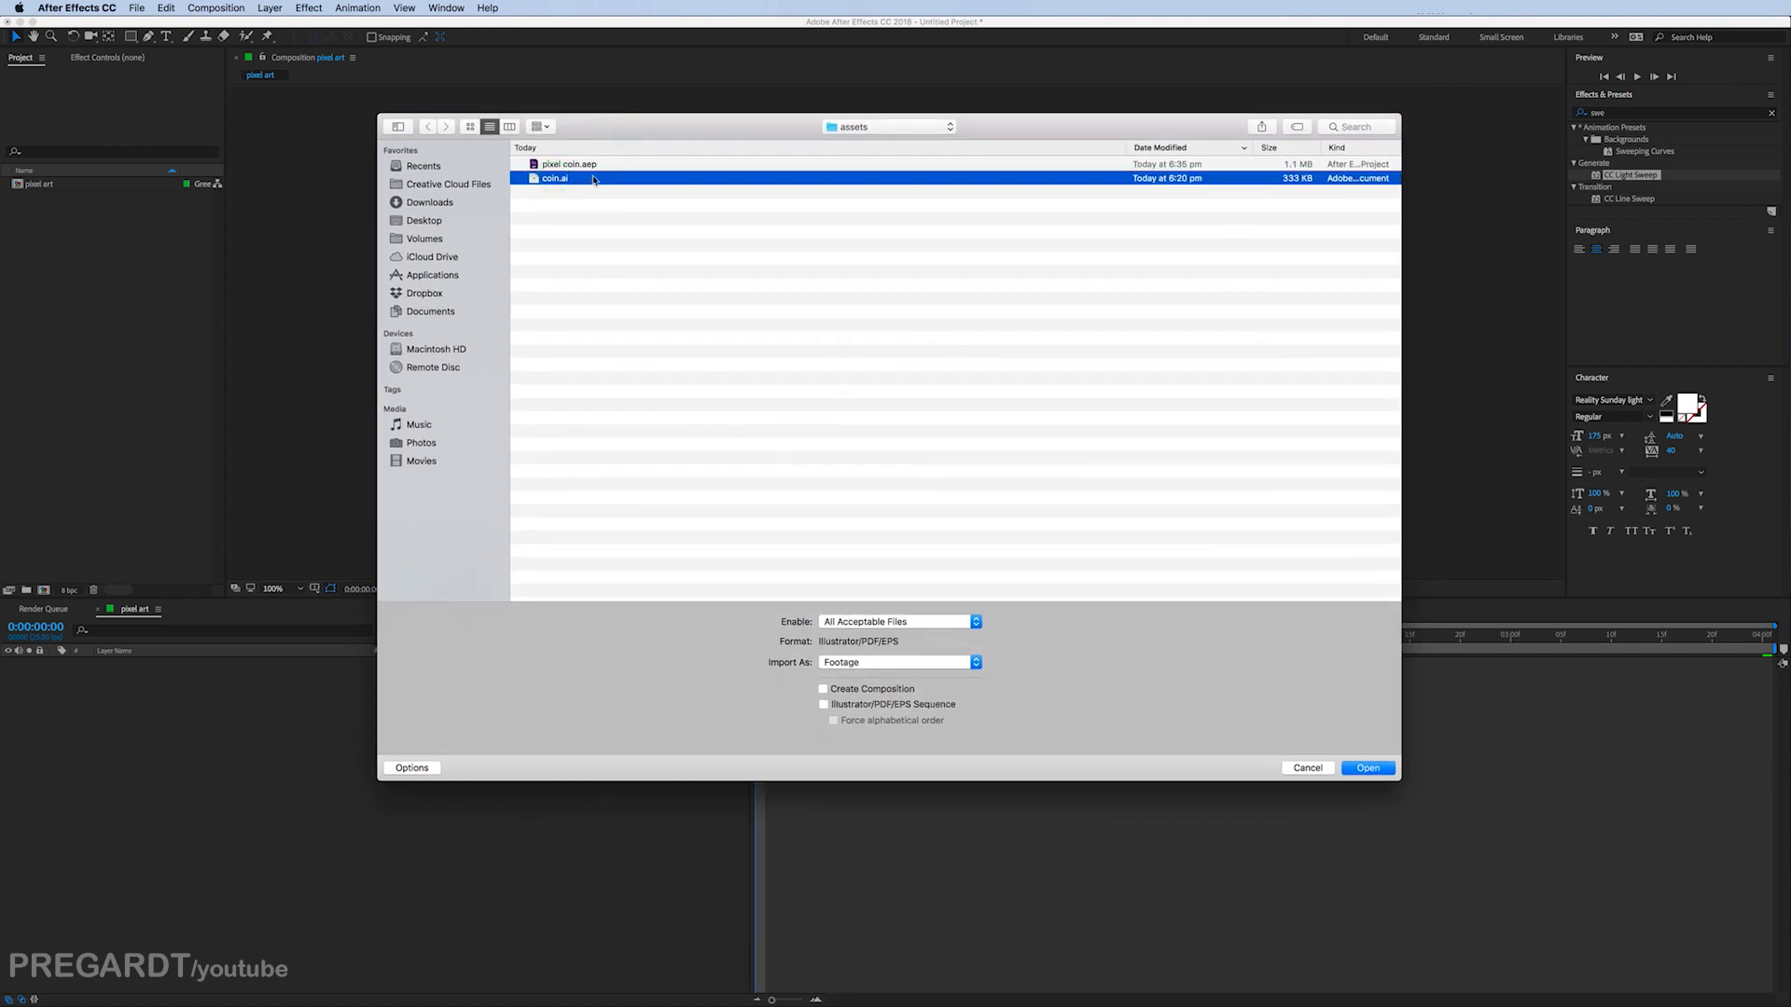
pyautogui.click(898, 662)
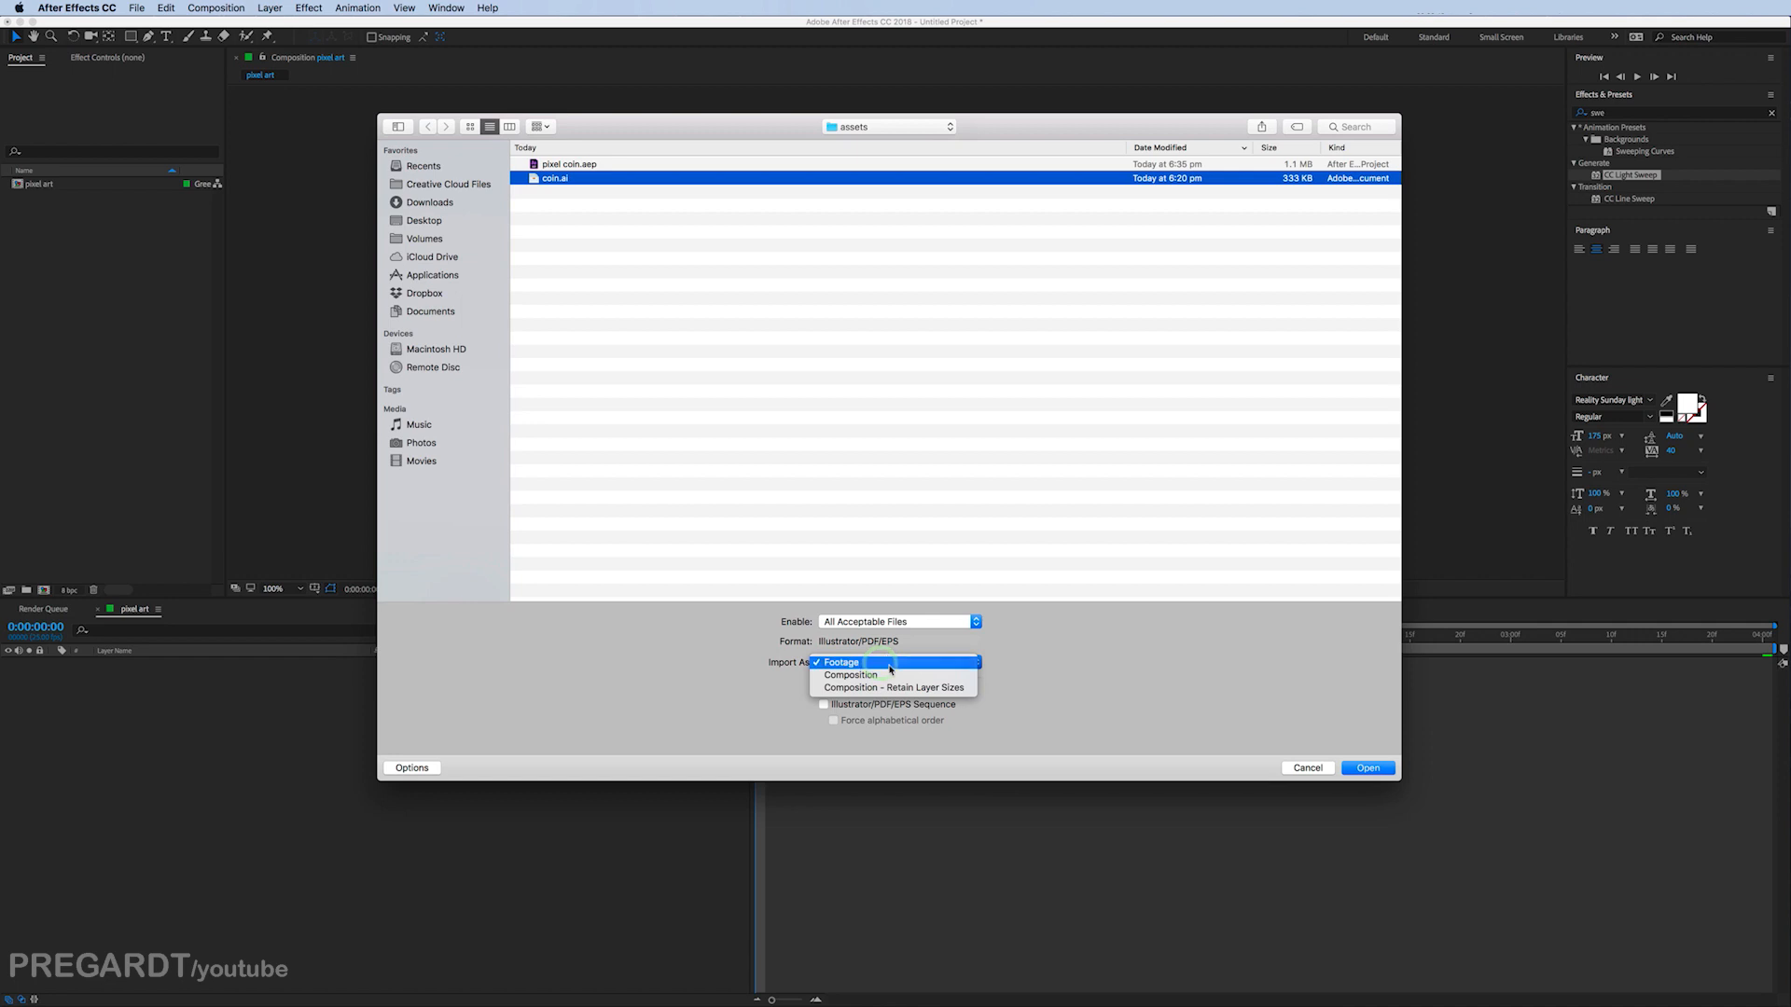
pyautogui.moveTo(893, 688)
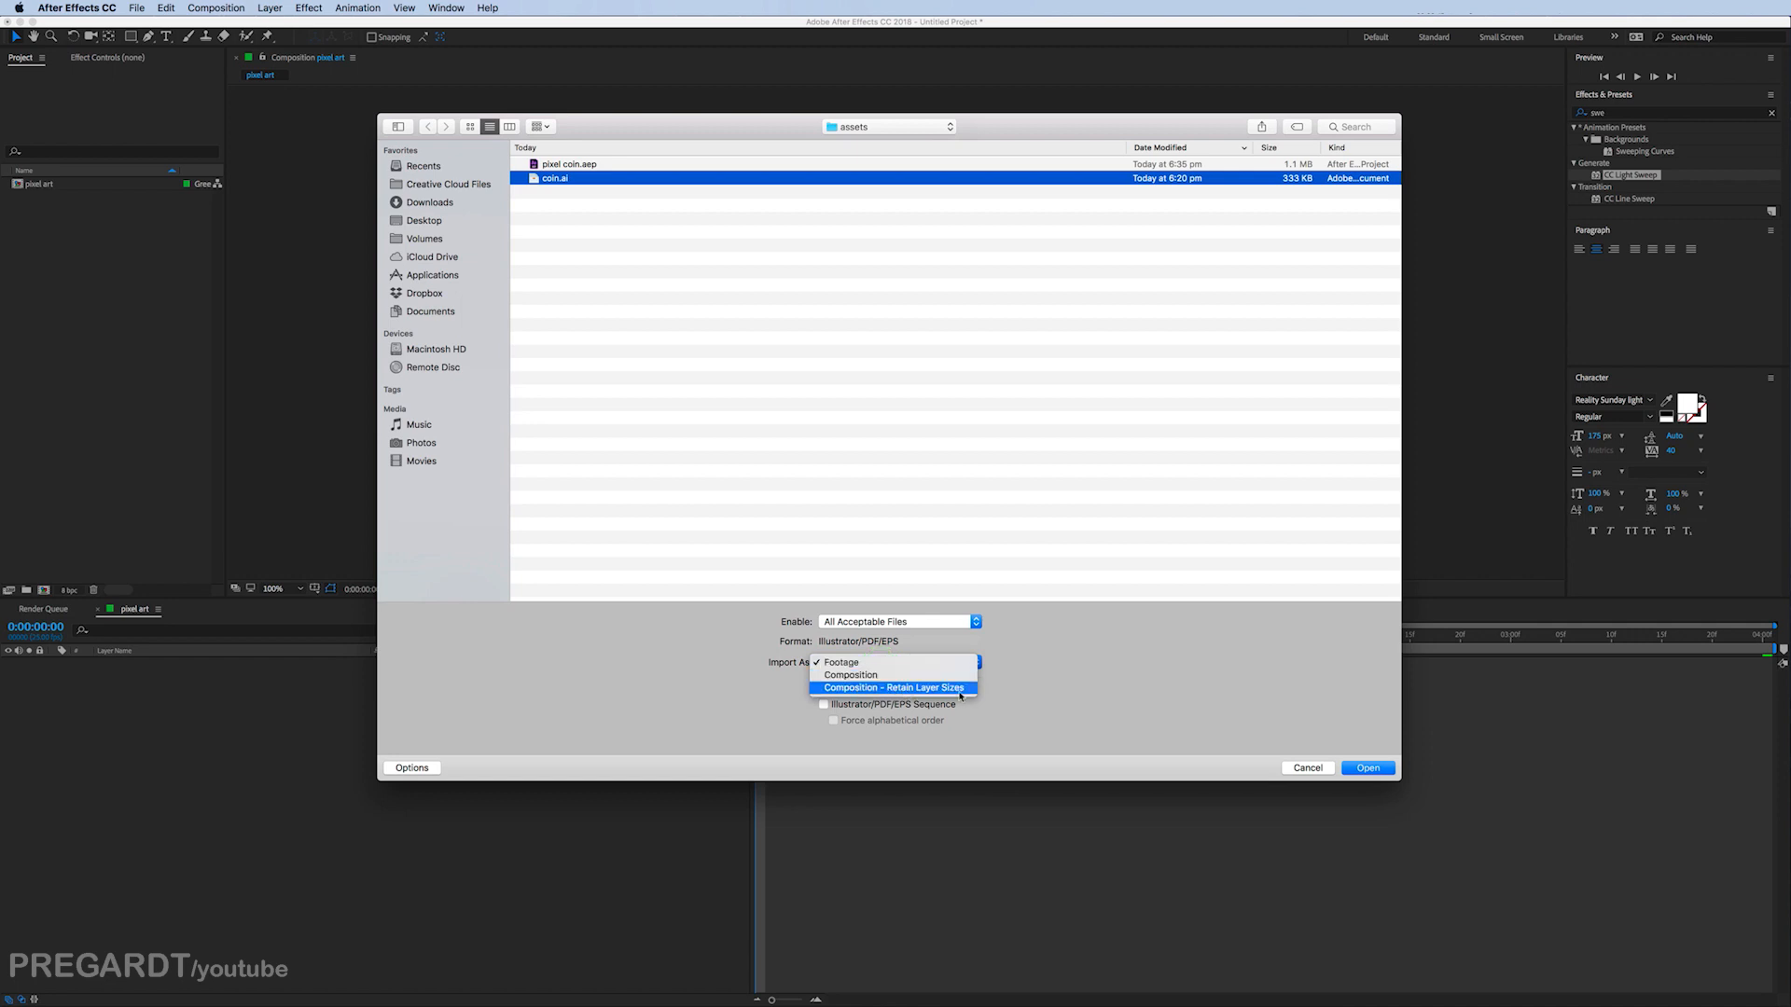
pyautogui.click(891, 688)
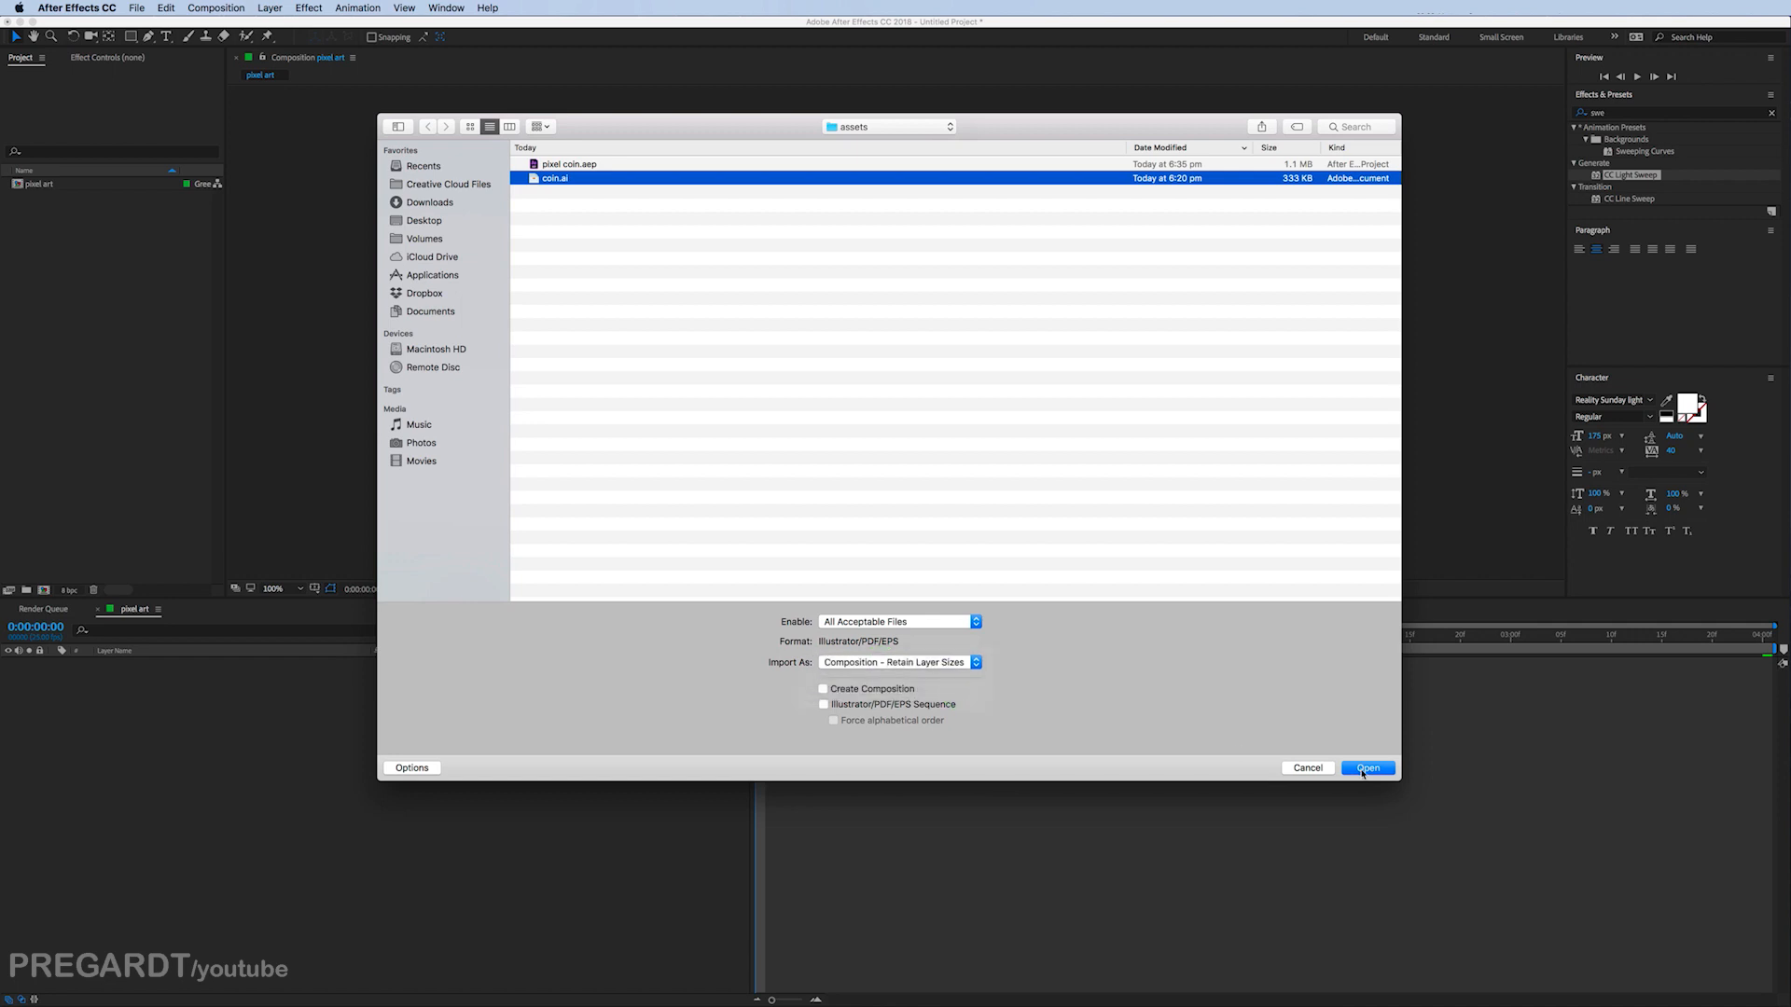
pyautogui.click(1365, 767)
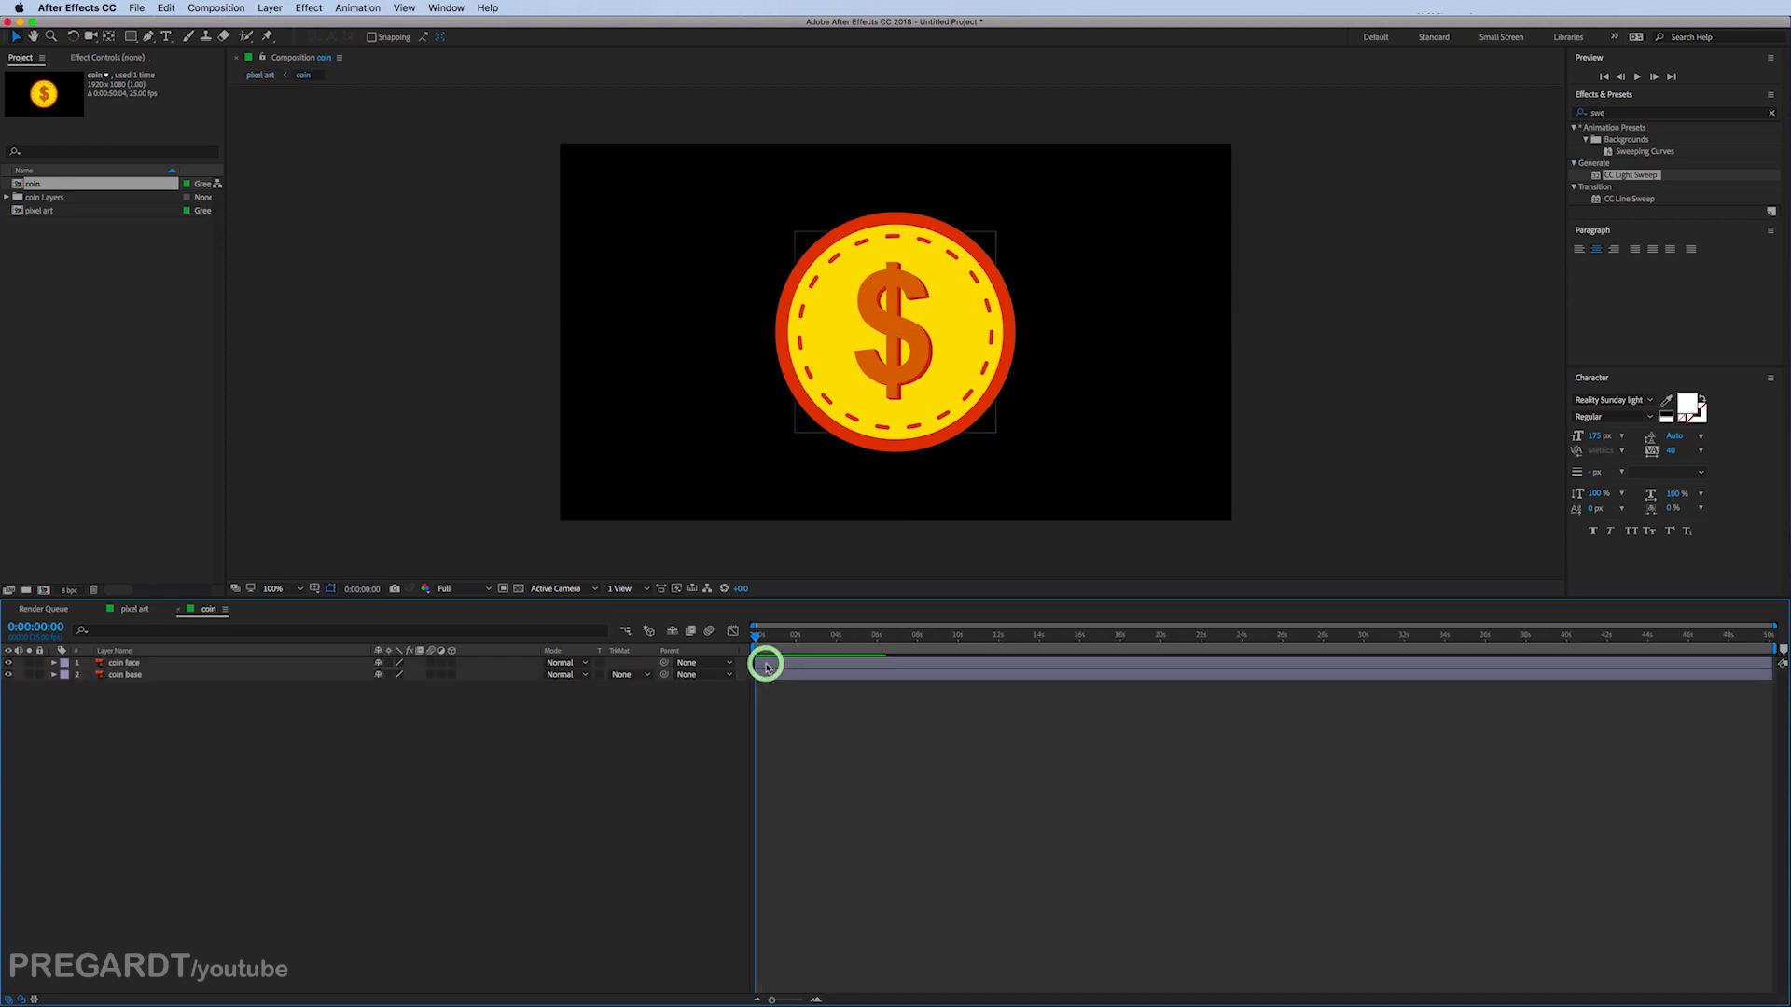
# Step: Convert coin base into shape outlines and reveal the Parent column for coin face
pyautogui.click(123, 674)
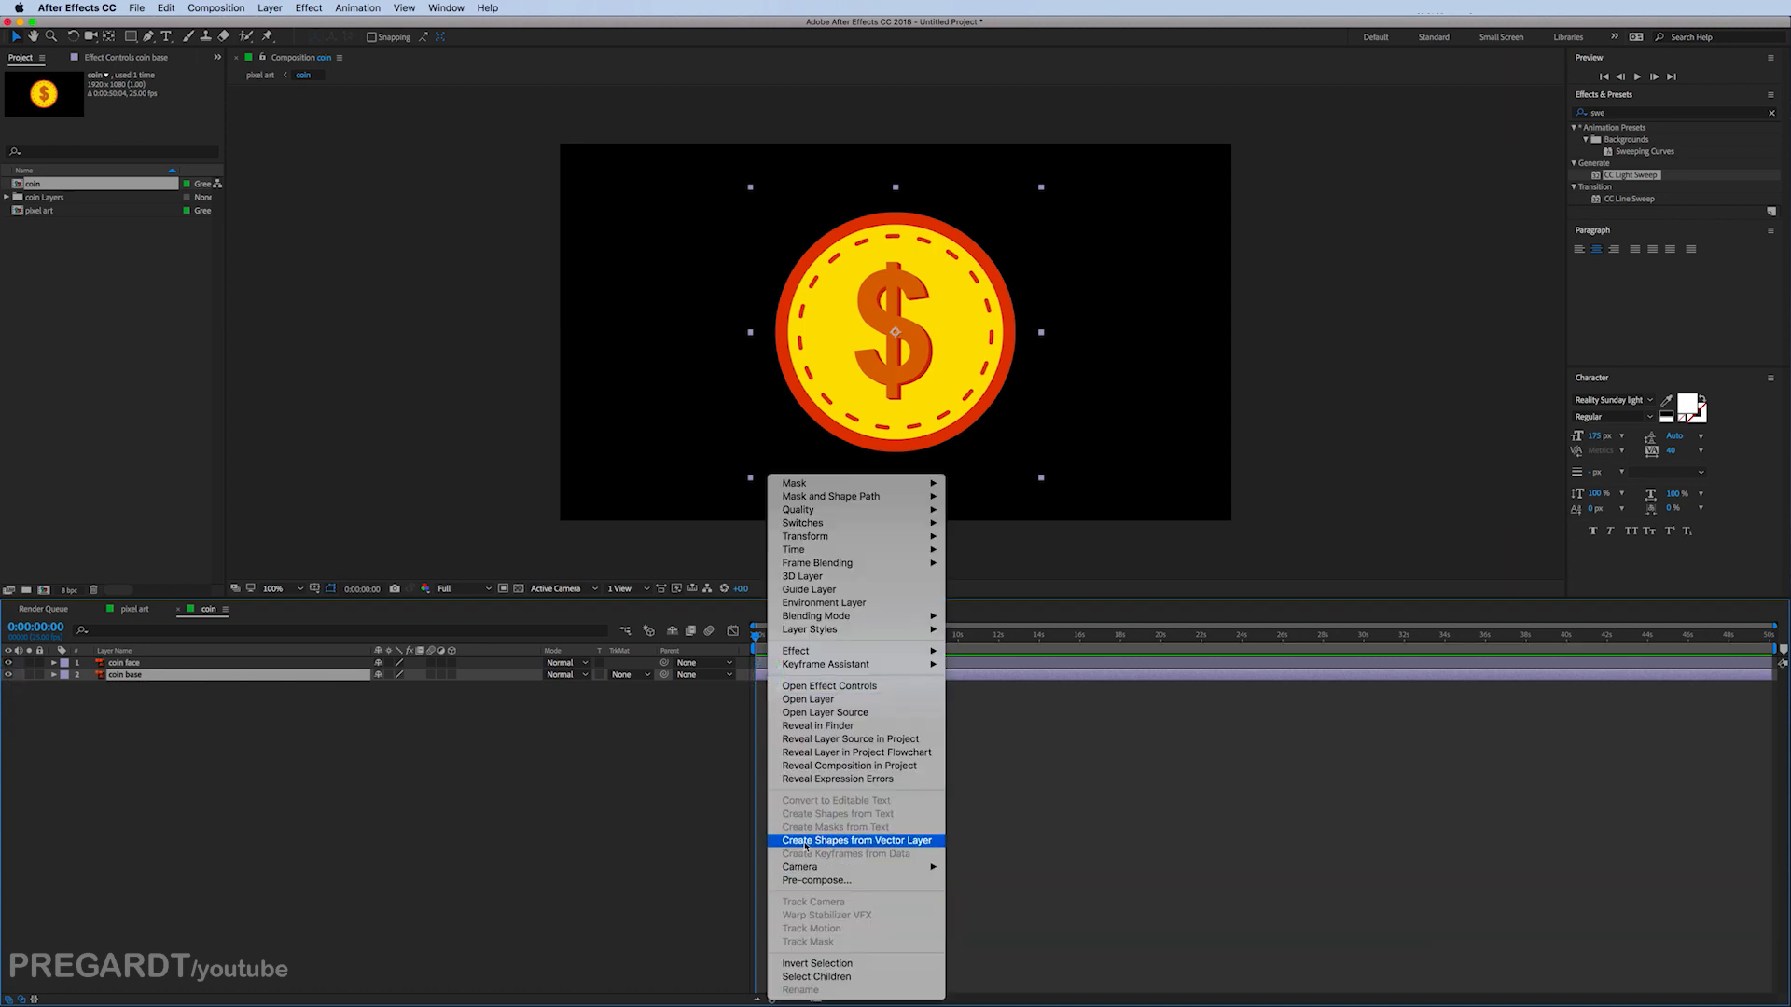
pyautogui.click(857, 841)
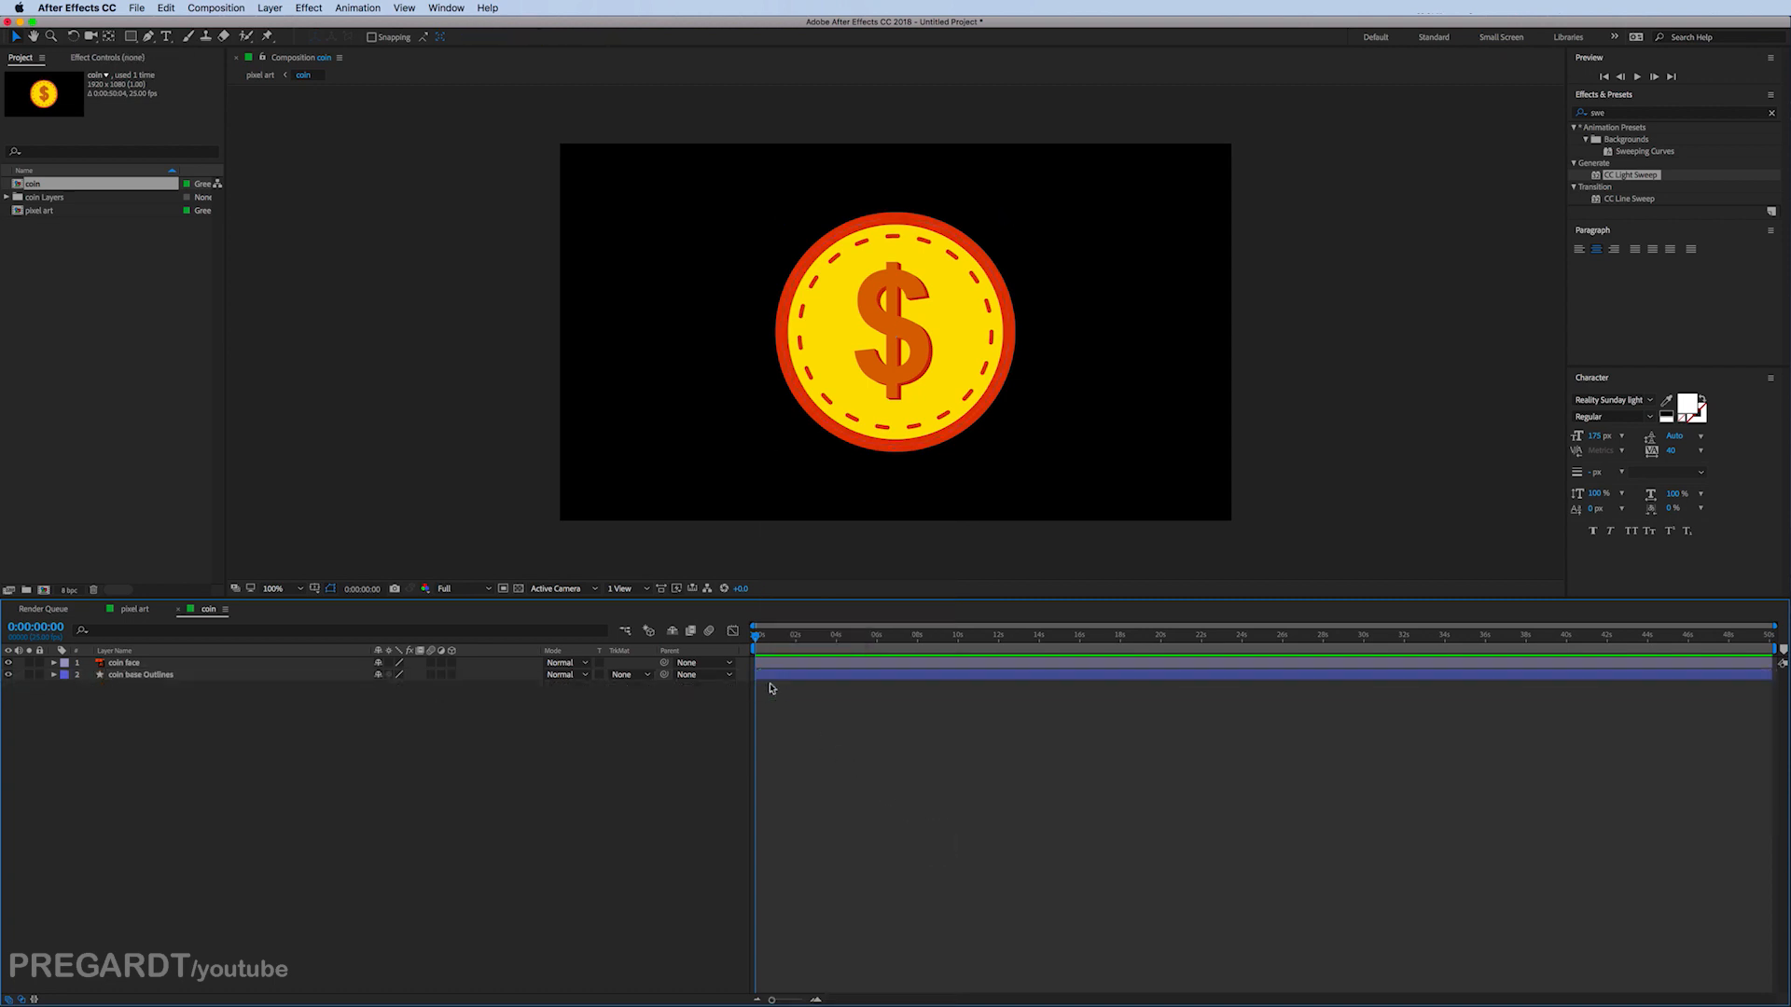
pyautogui.click(140, 674)
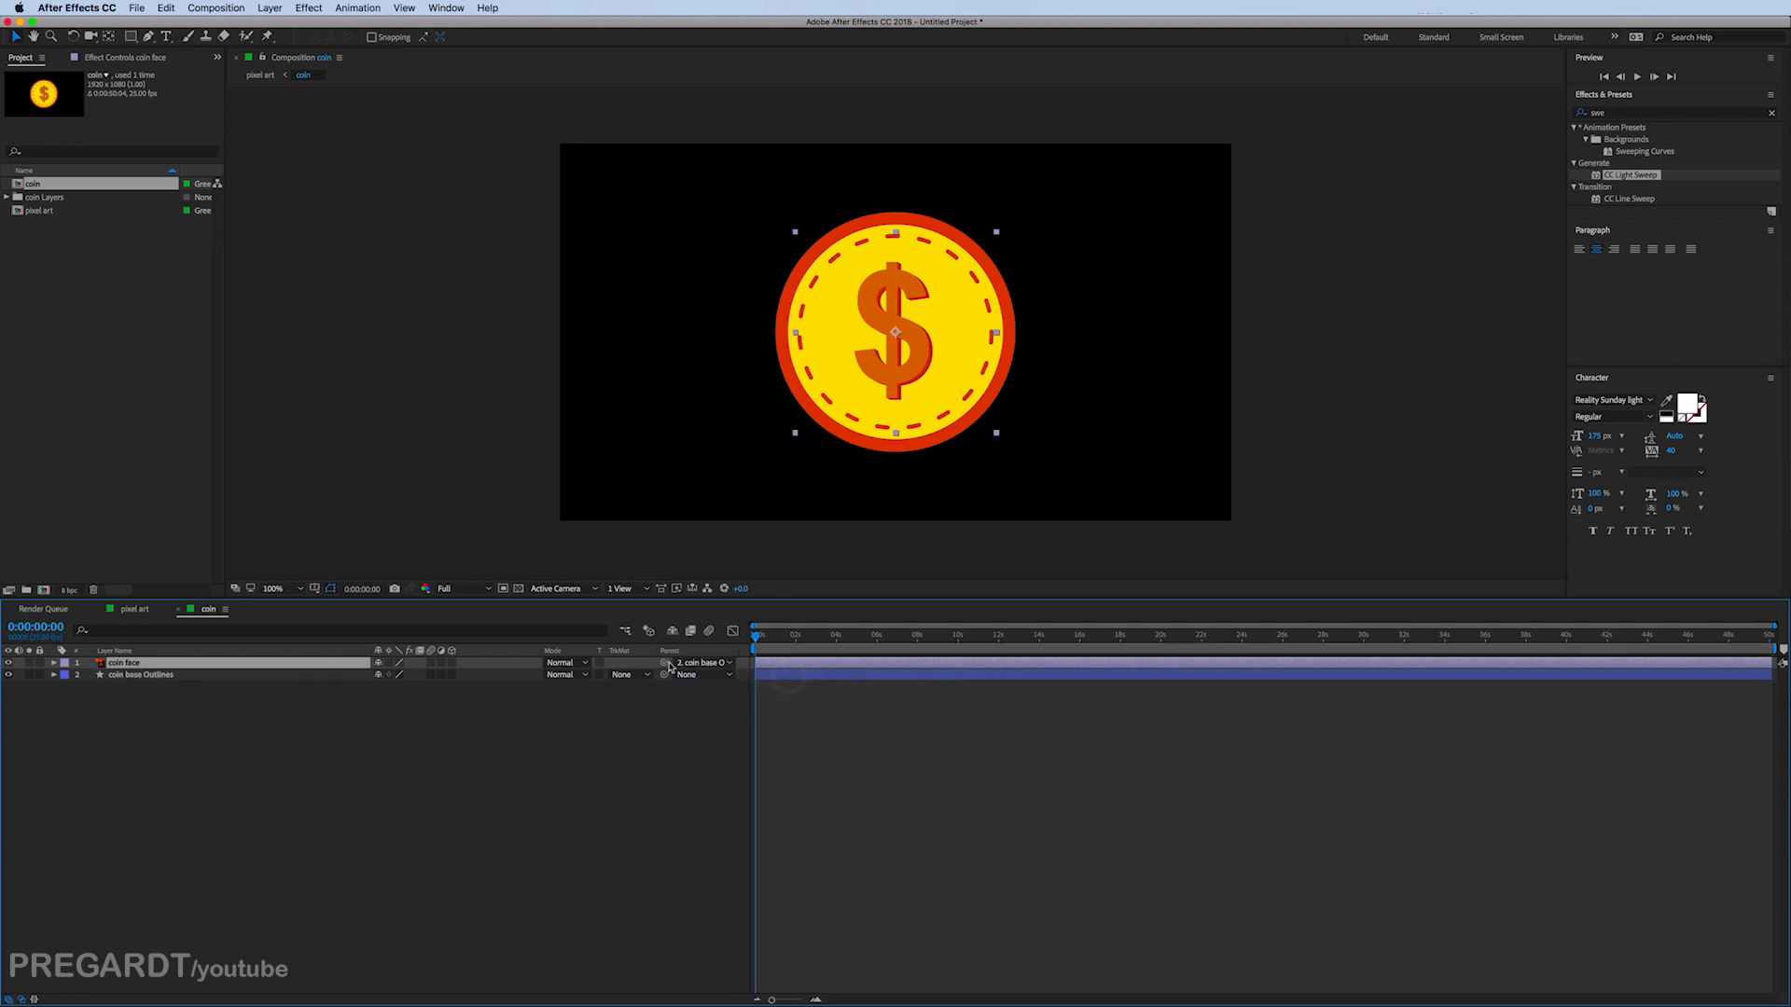
pyautogui.rightClick(332, 651)
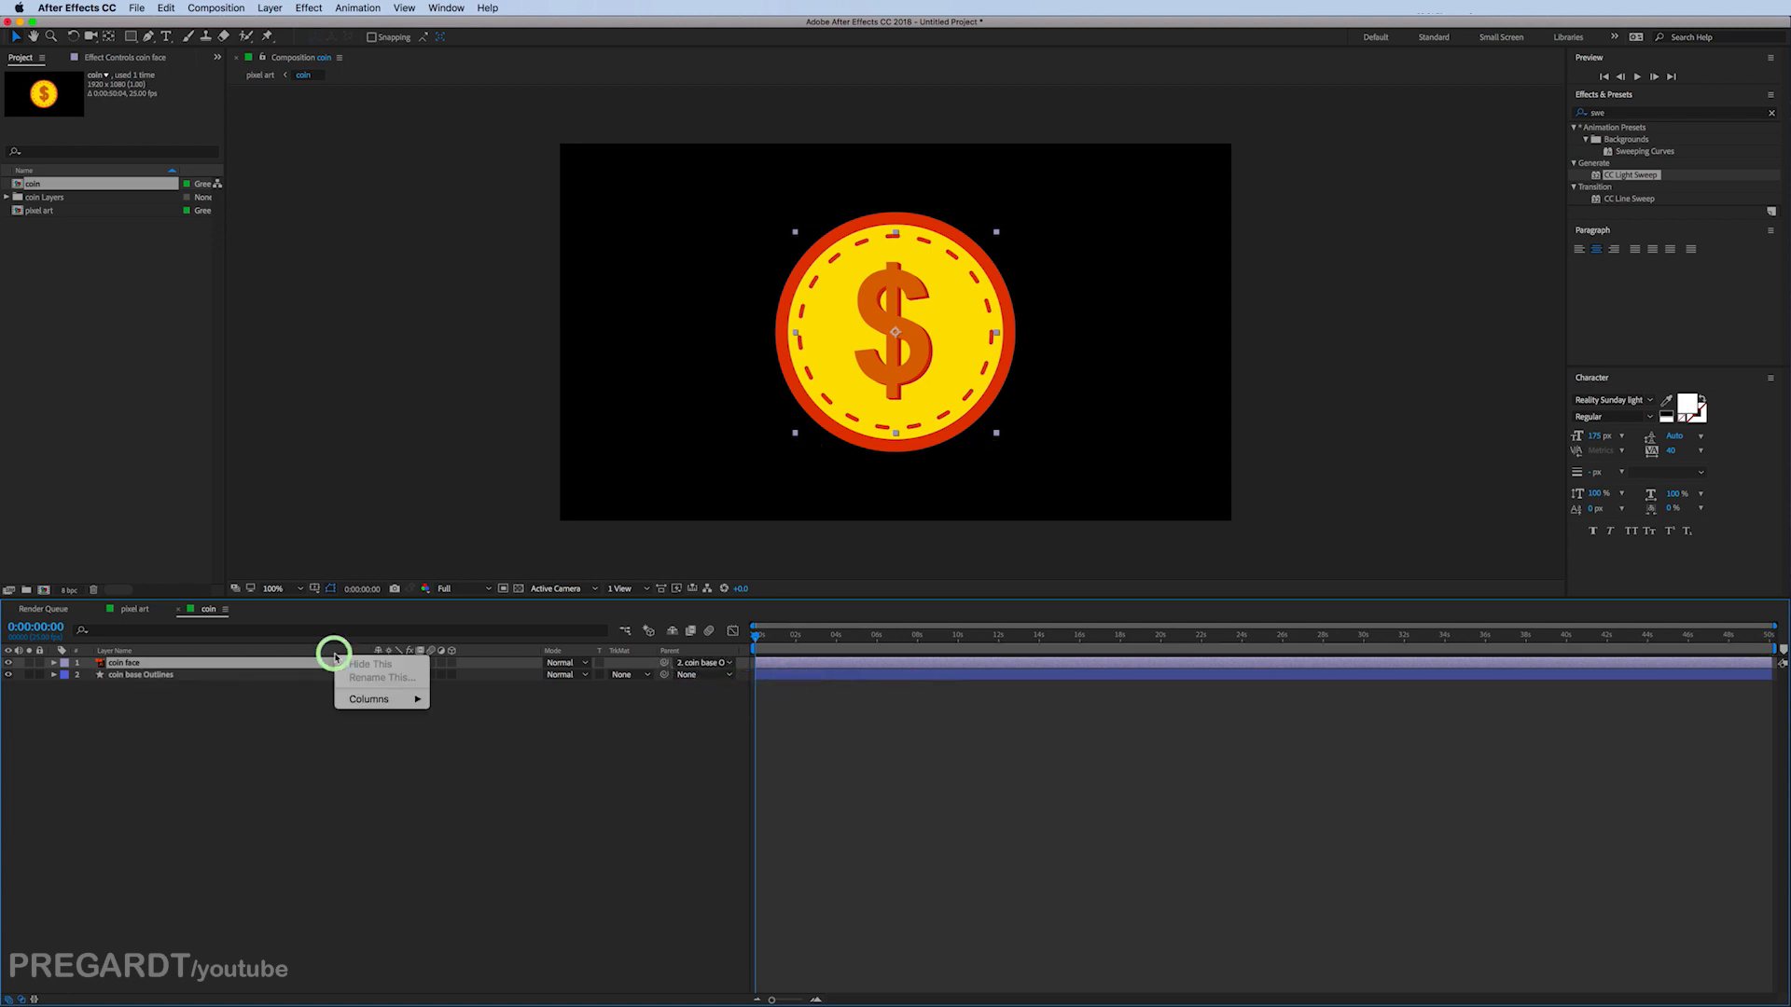
pyautogui.click(368, 698)
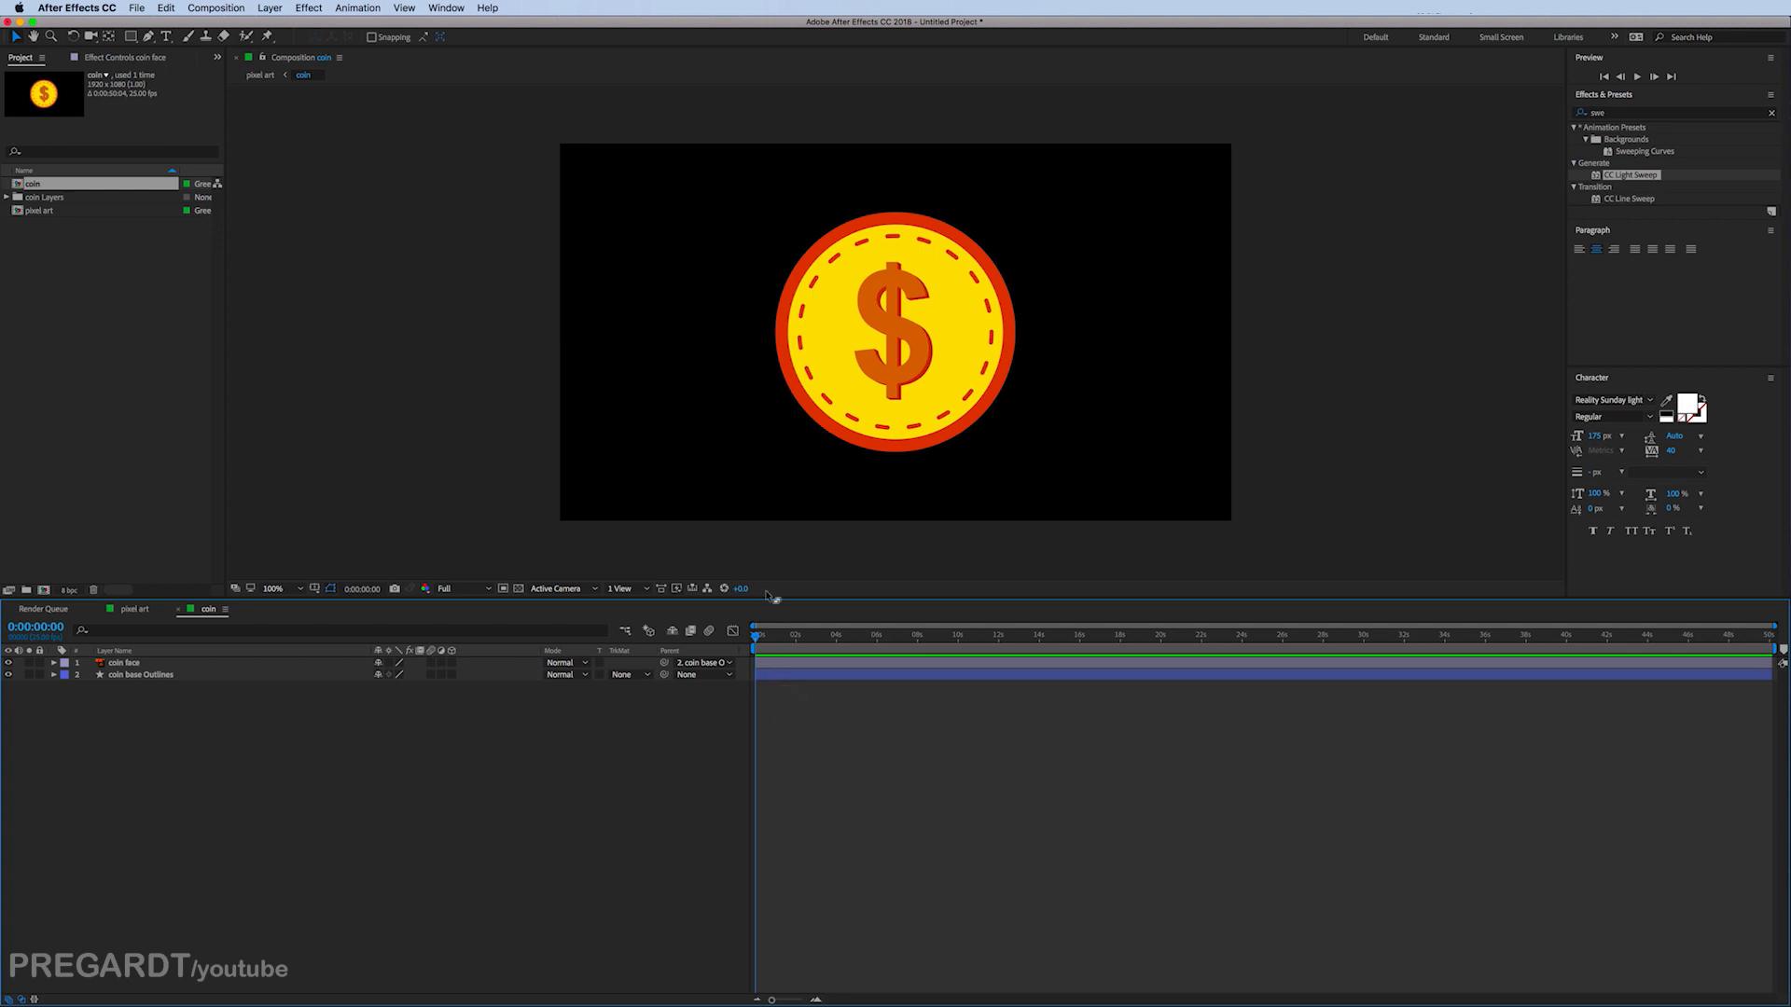
# Step: Set the coin composition's 3D renderer to CINEMA 4D in Composition Settings
pyautogui.click(214, 8)
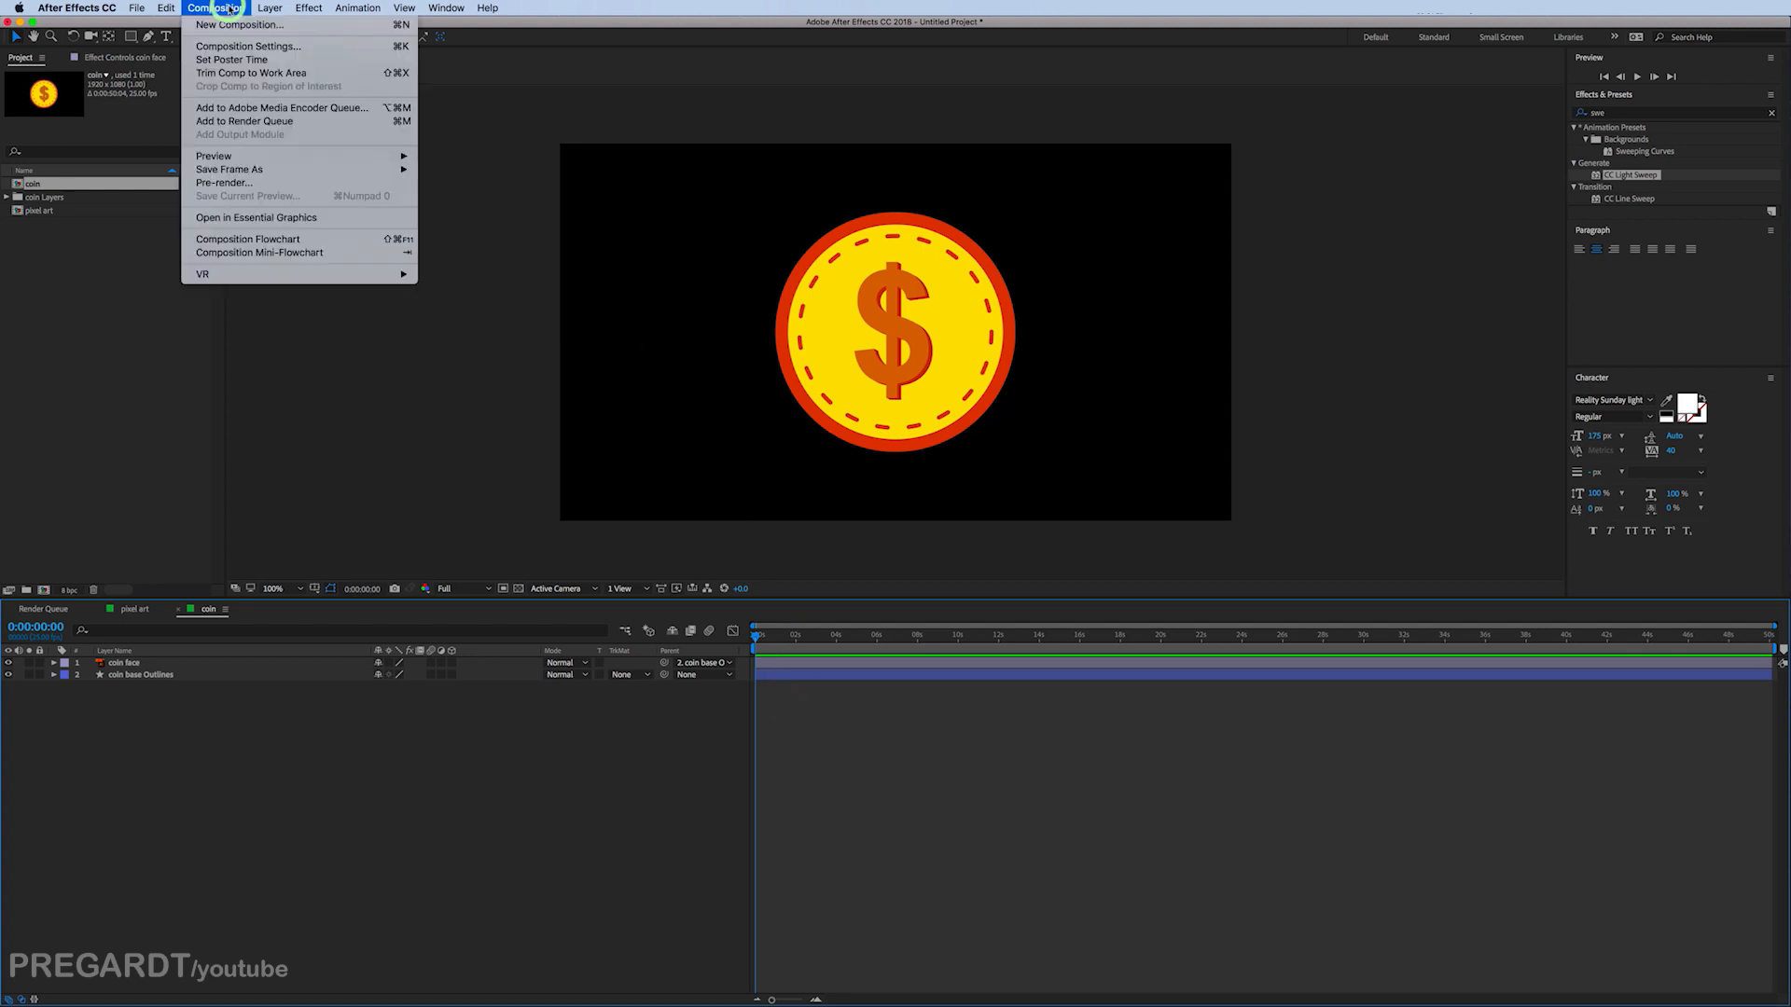
pyautogui.click(246, 44)
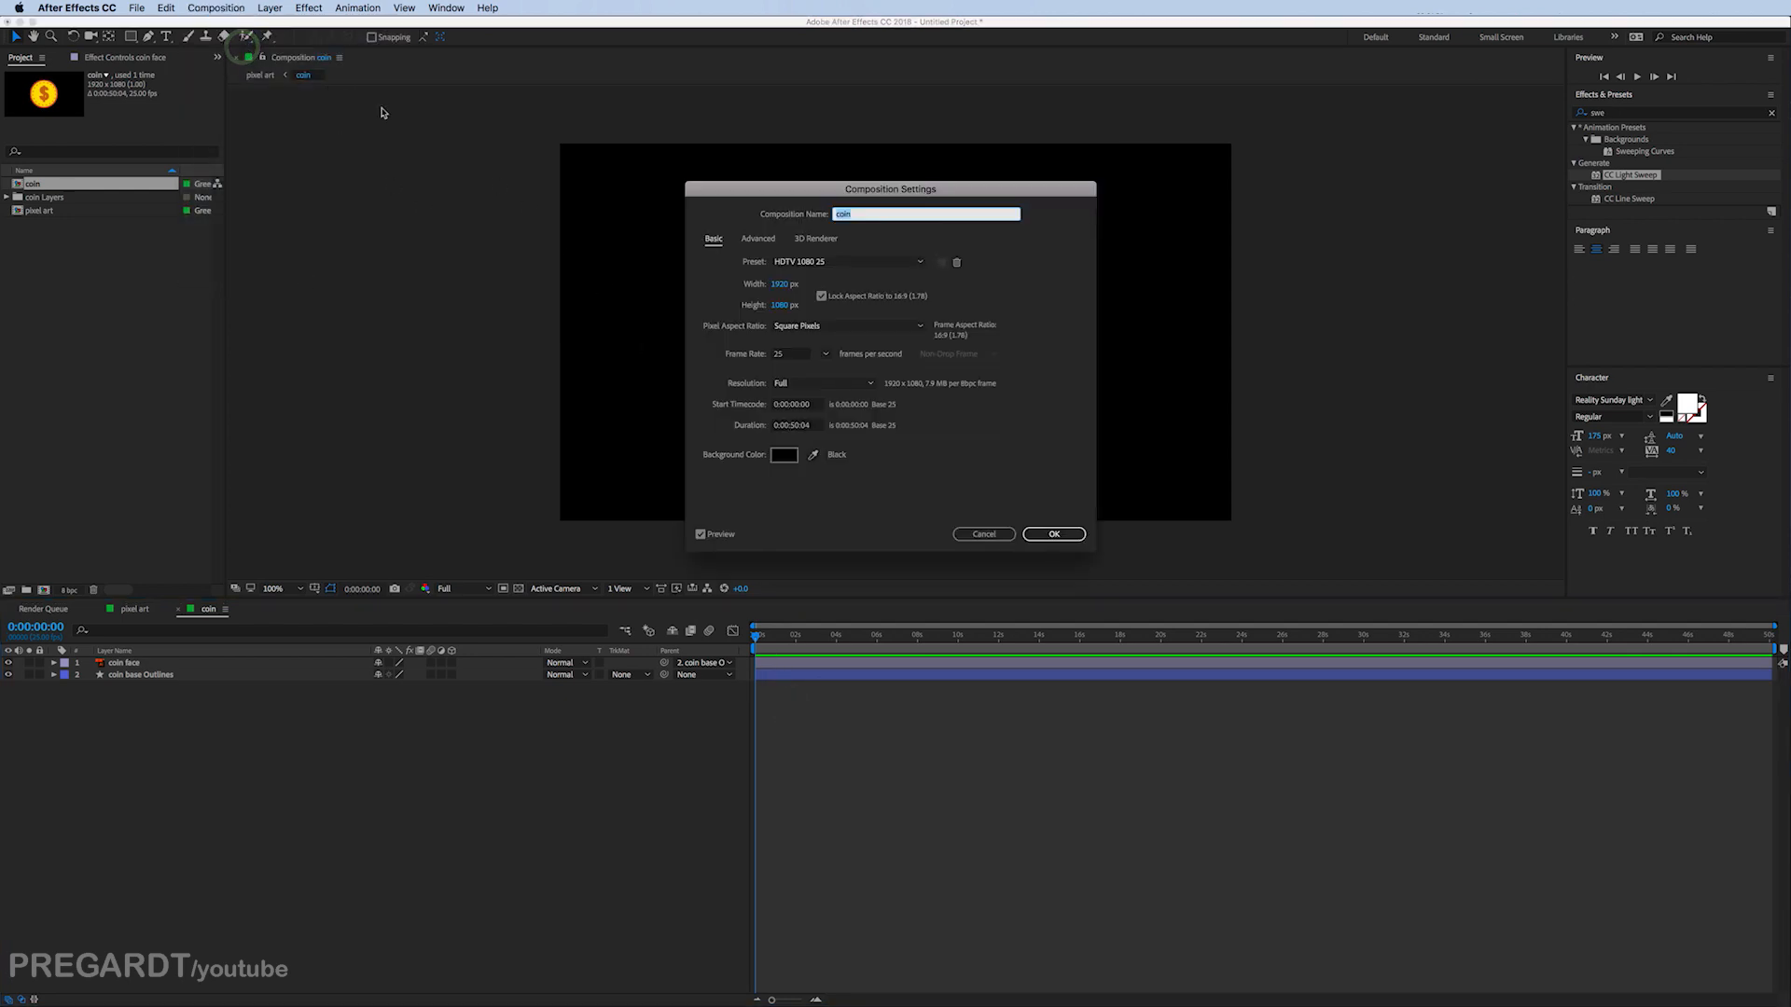
pyautogui.click(815, 238)
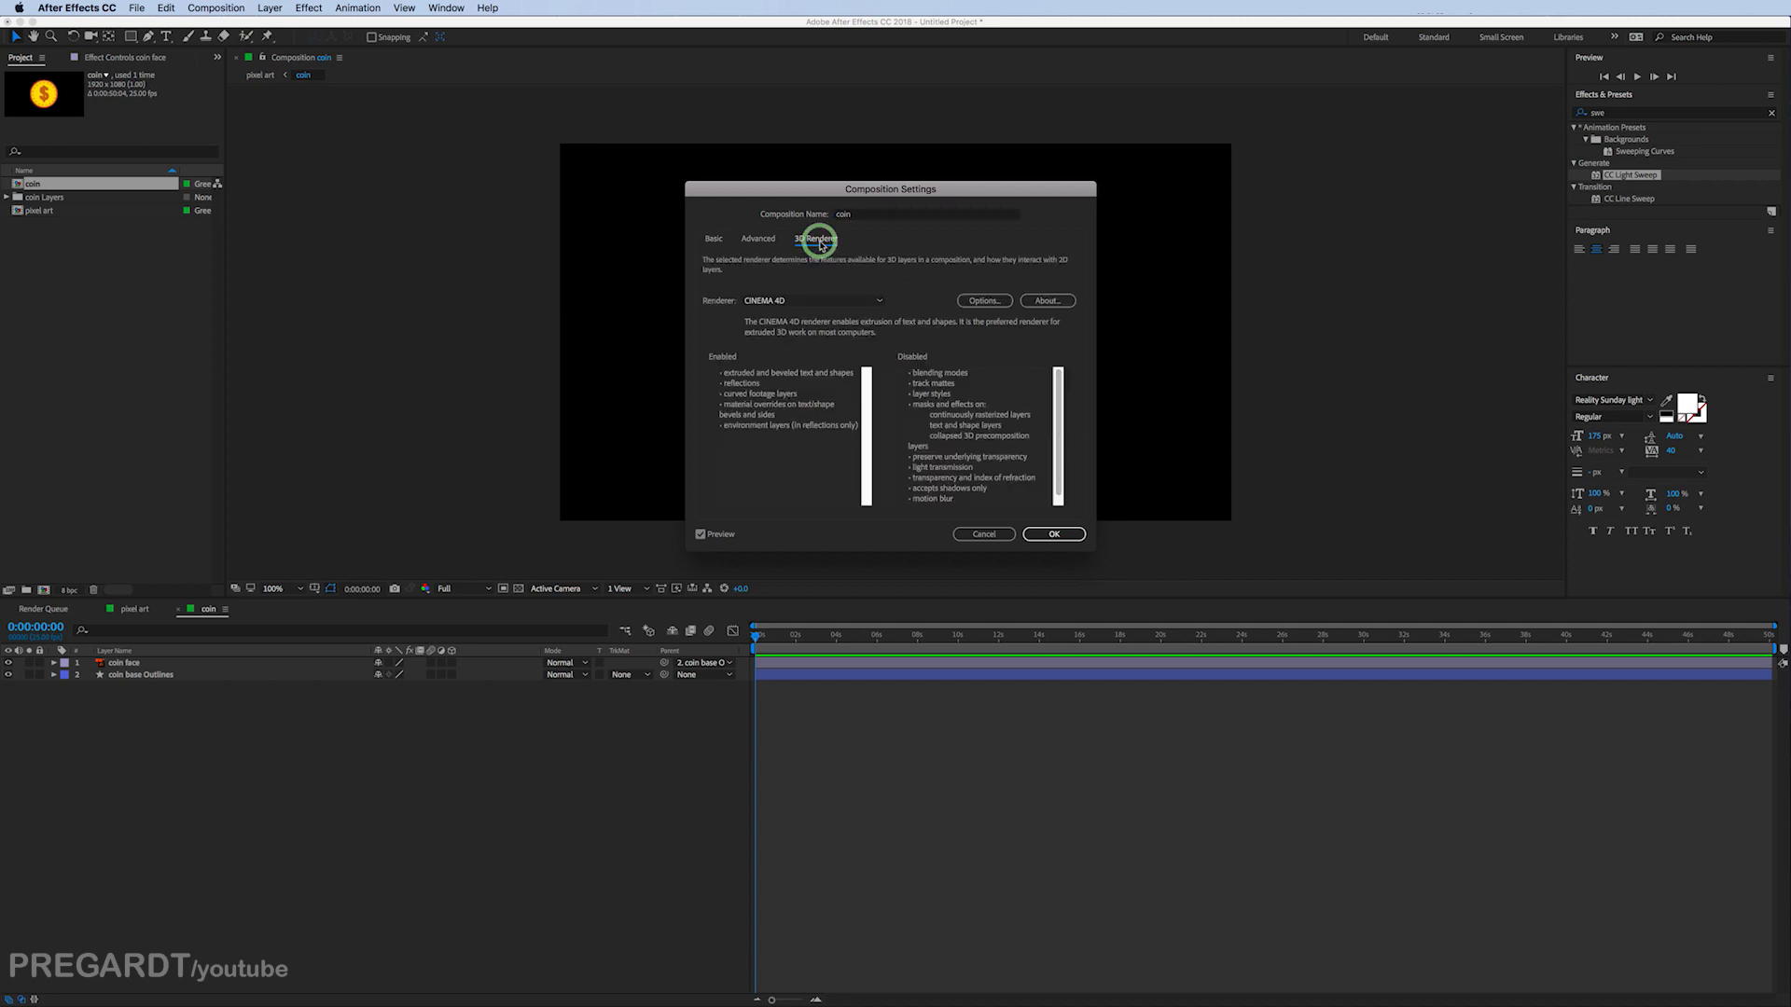
pyautogui.click(813, 300)
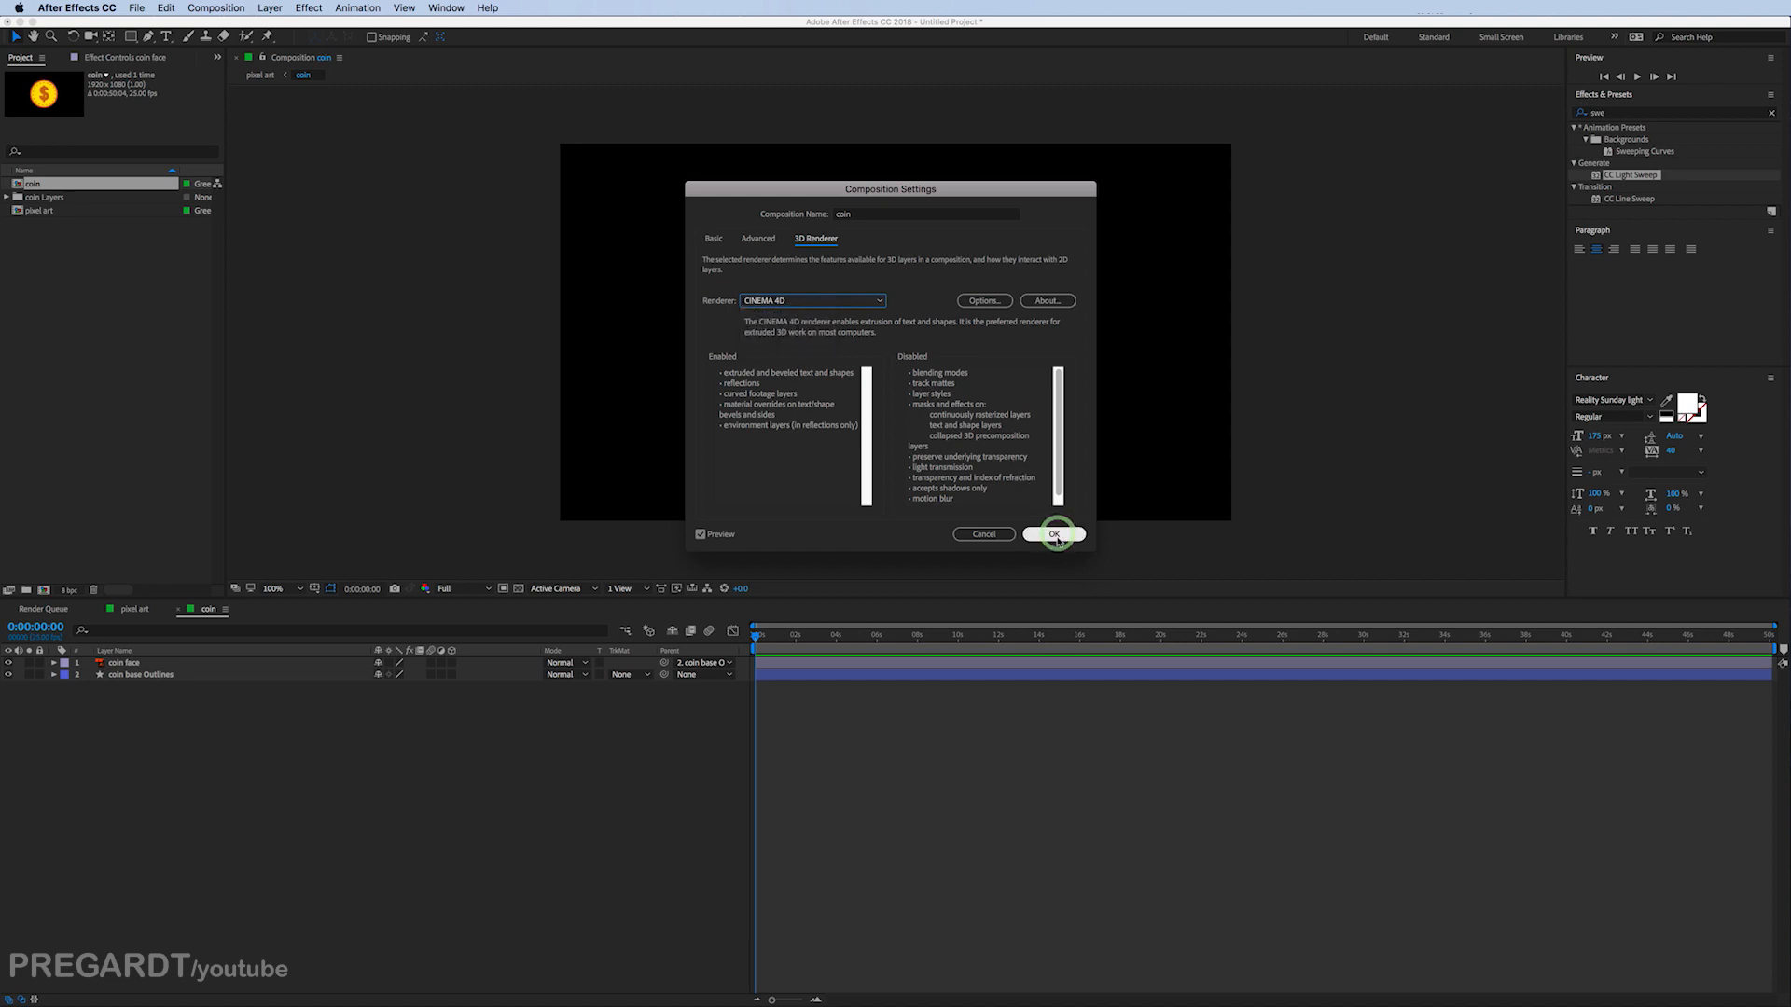
pyautogui.click(1053, 533)
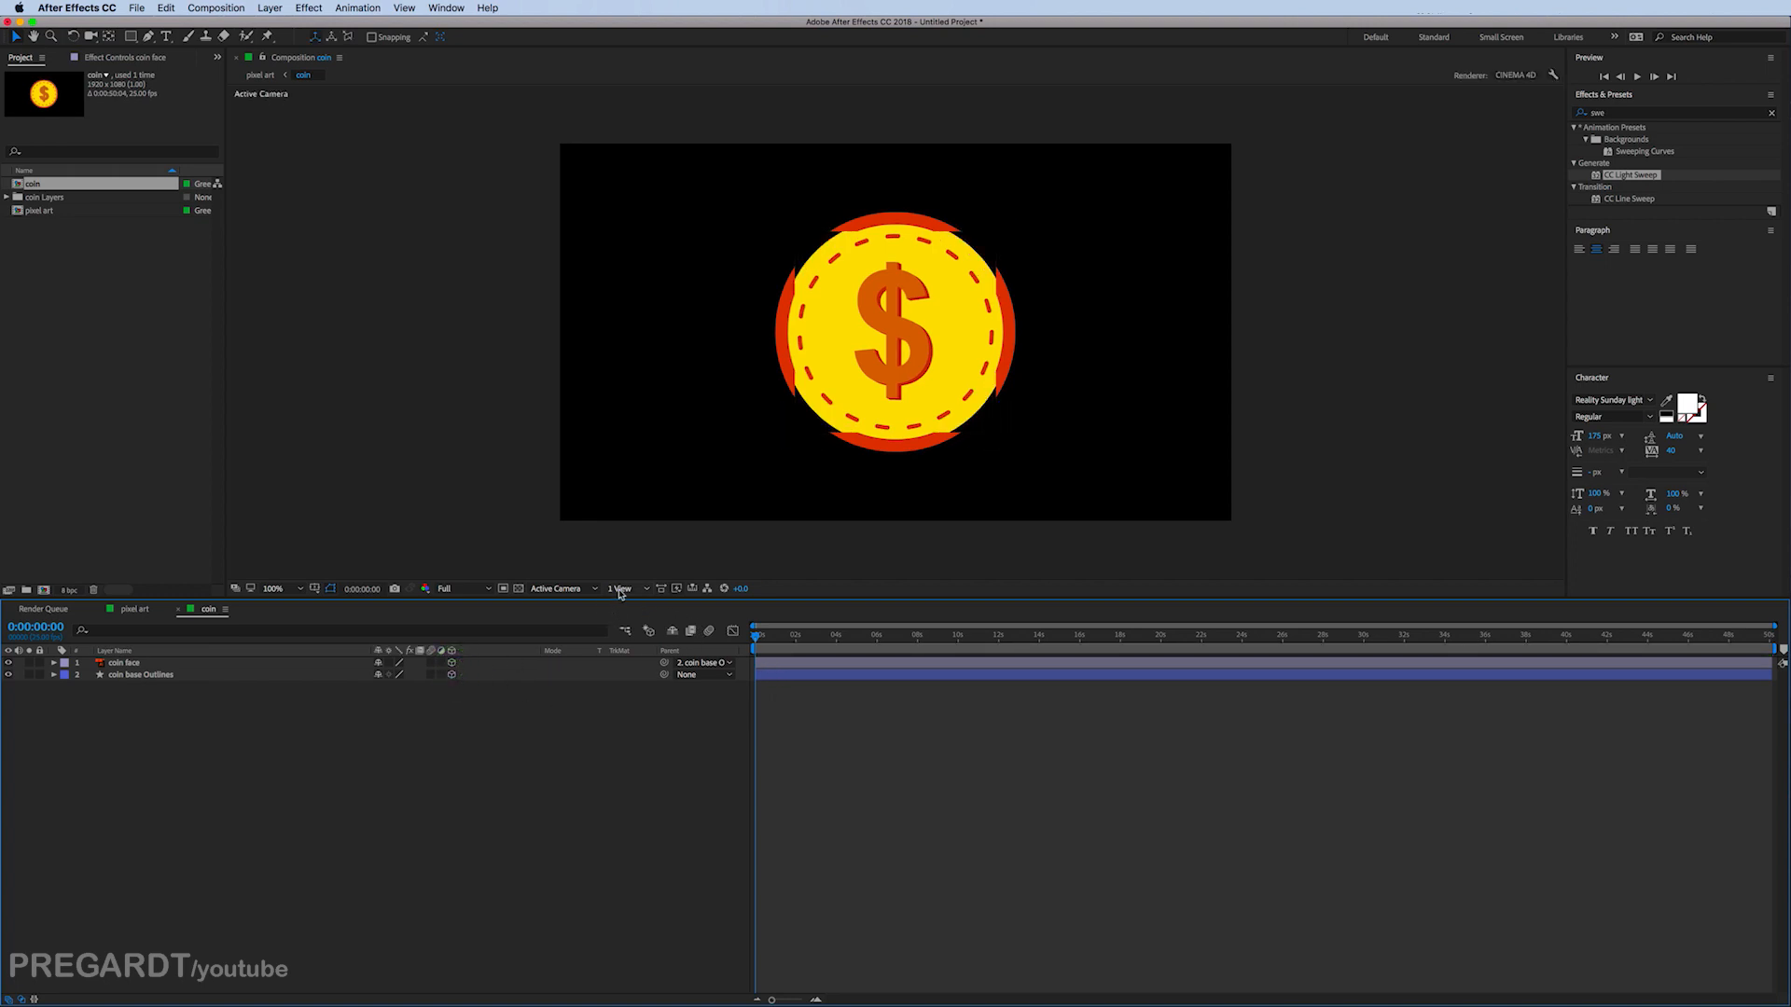
# Step: Split the viewer into two views and set coin base Outlines extrusion depth to 25
pyautogui.click(623, 587)
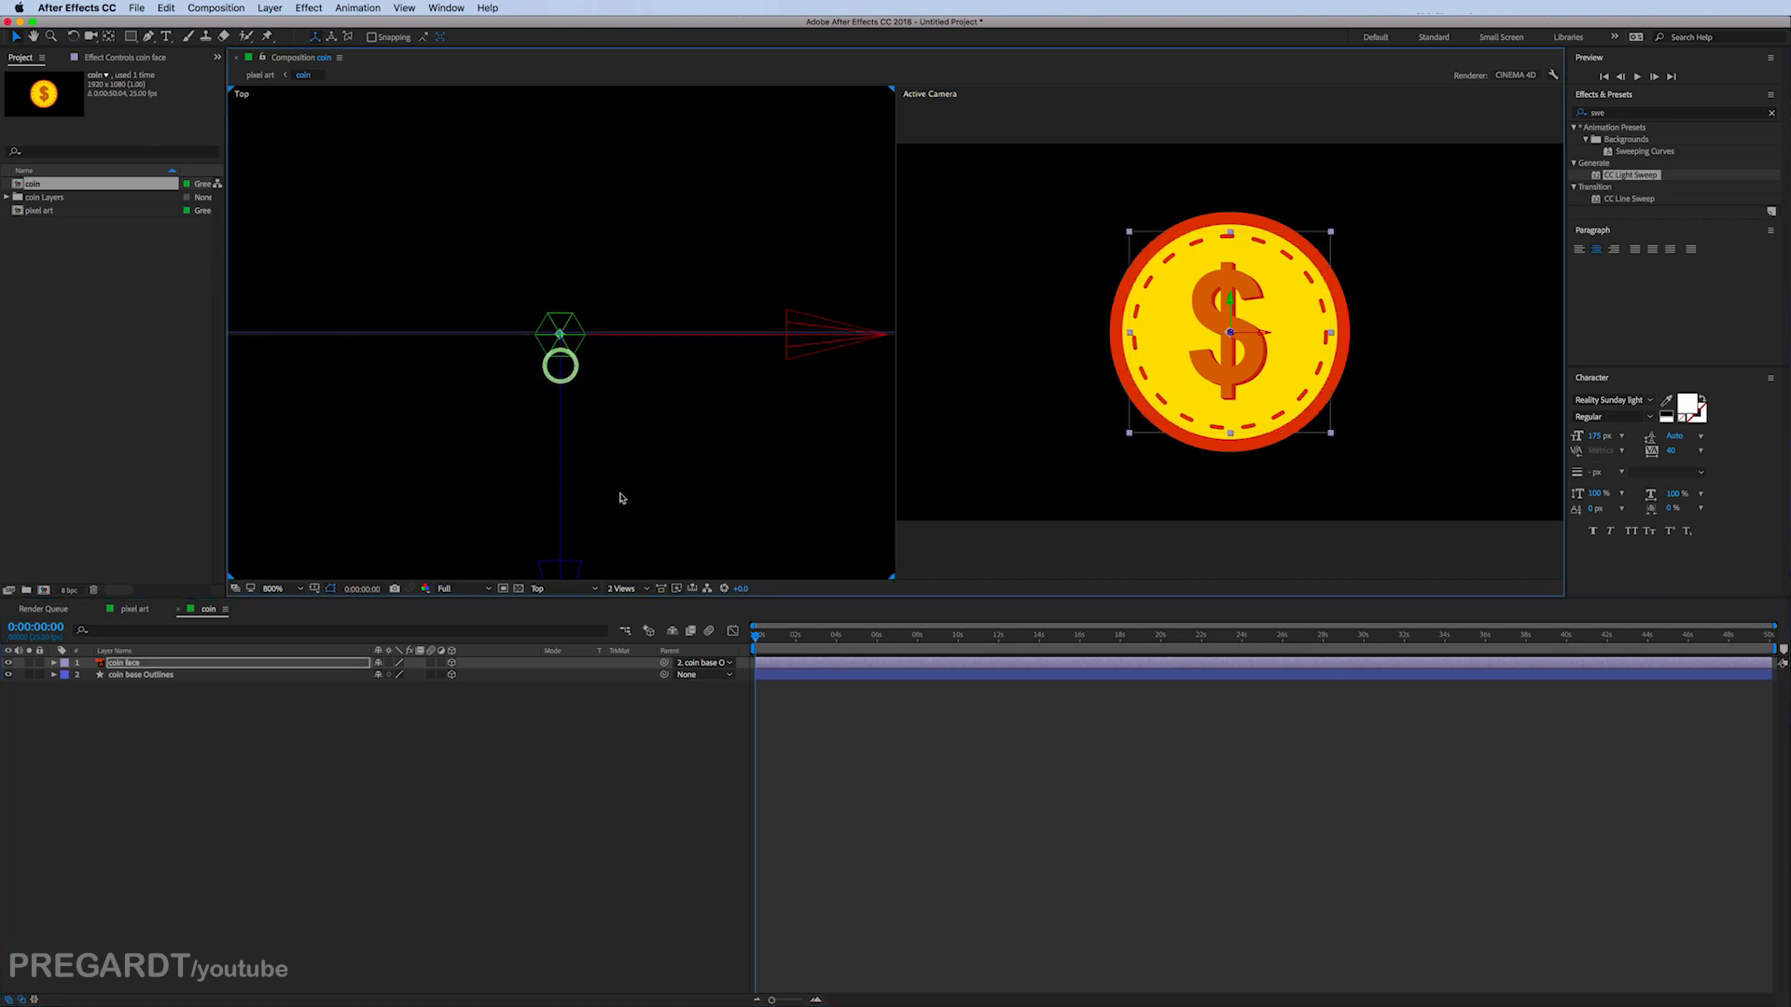
pyautogui.click(140, 674)
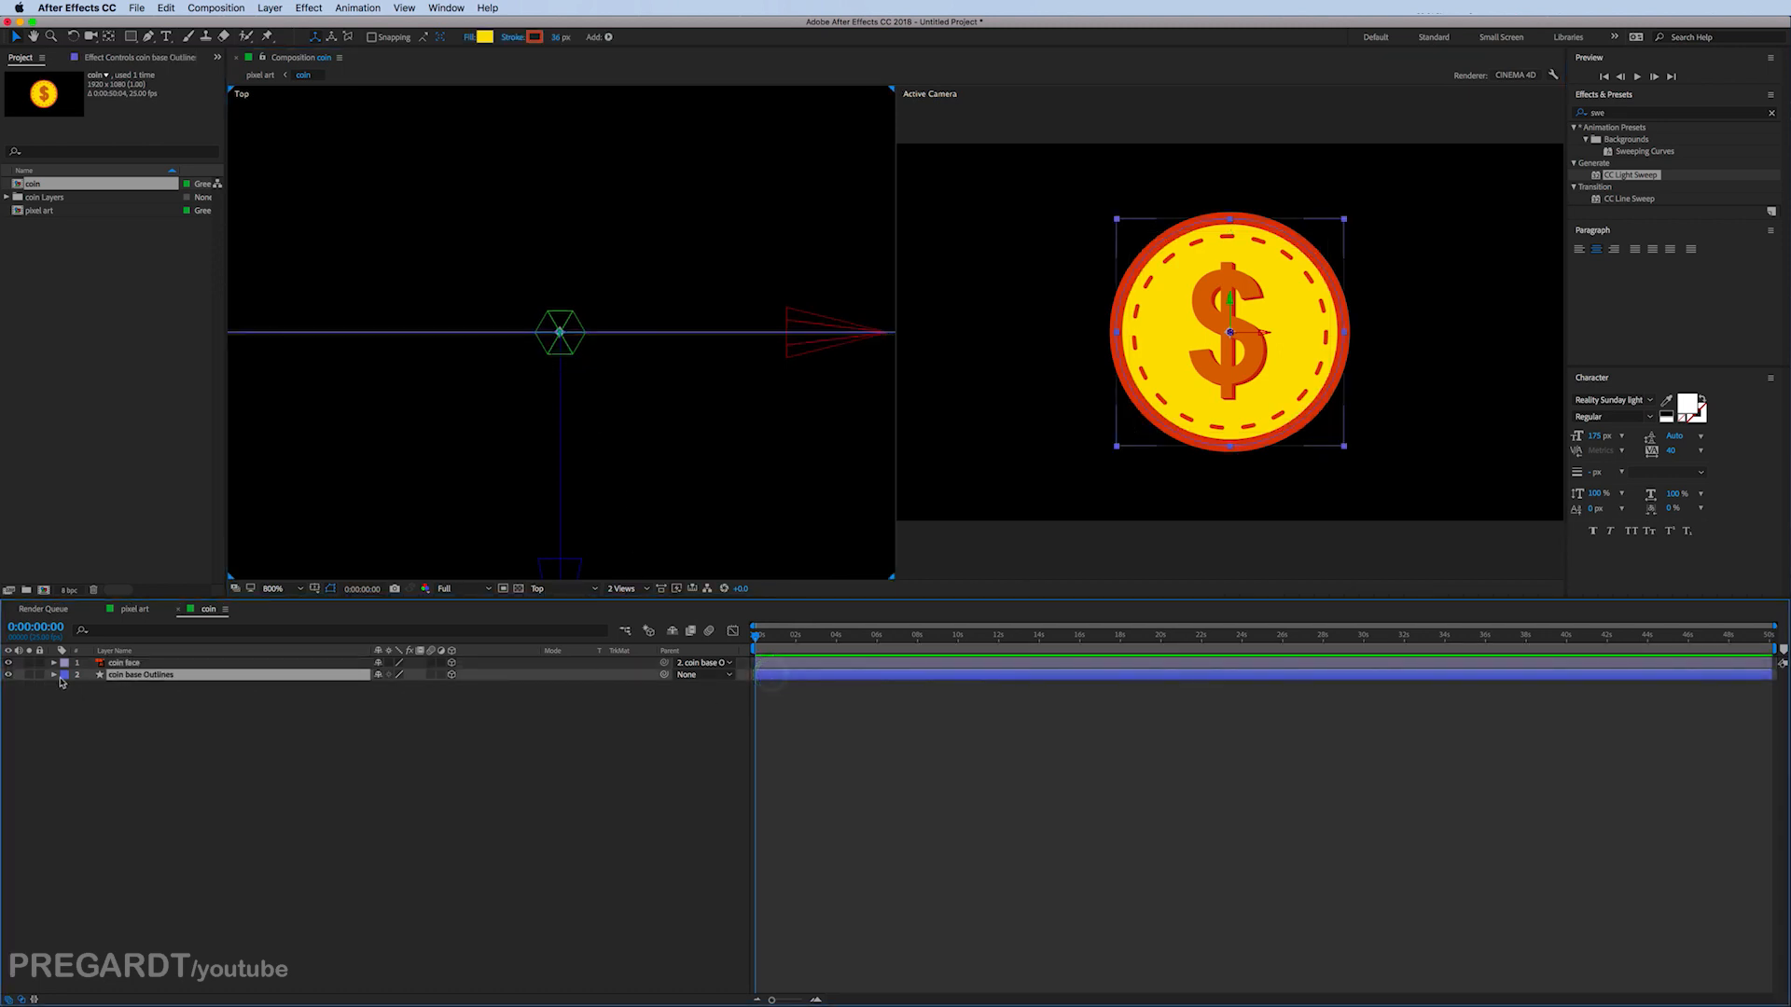
pyautogui.click(64, 674)
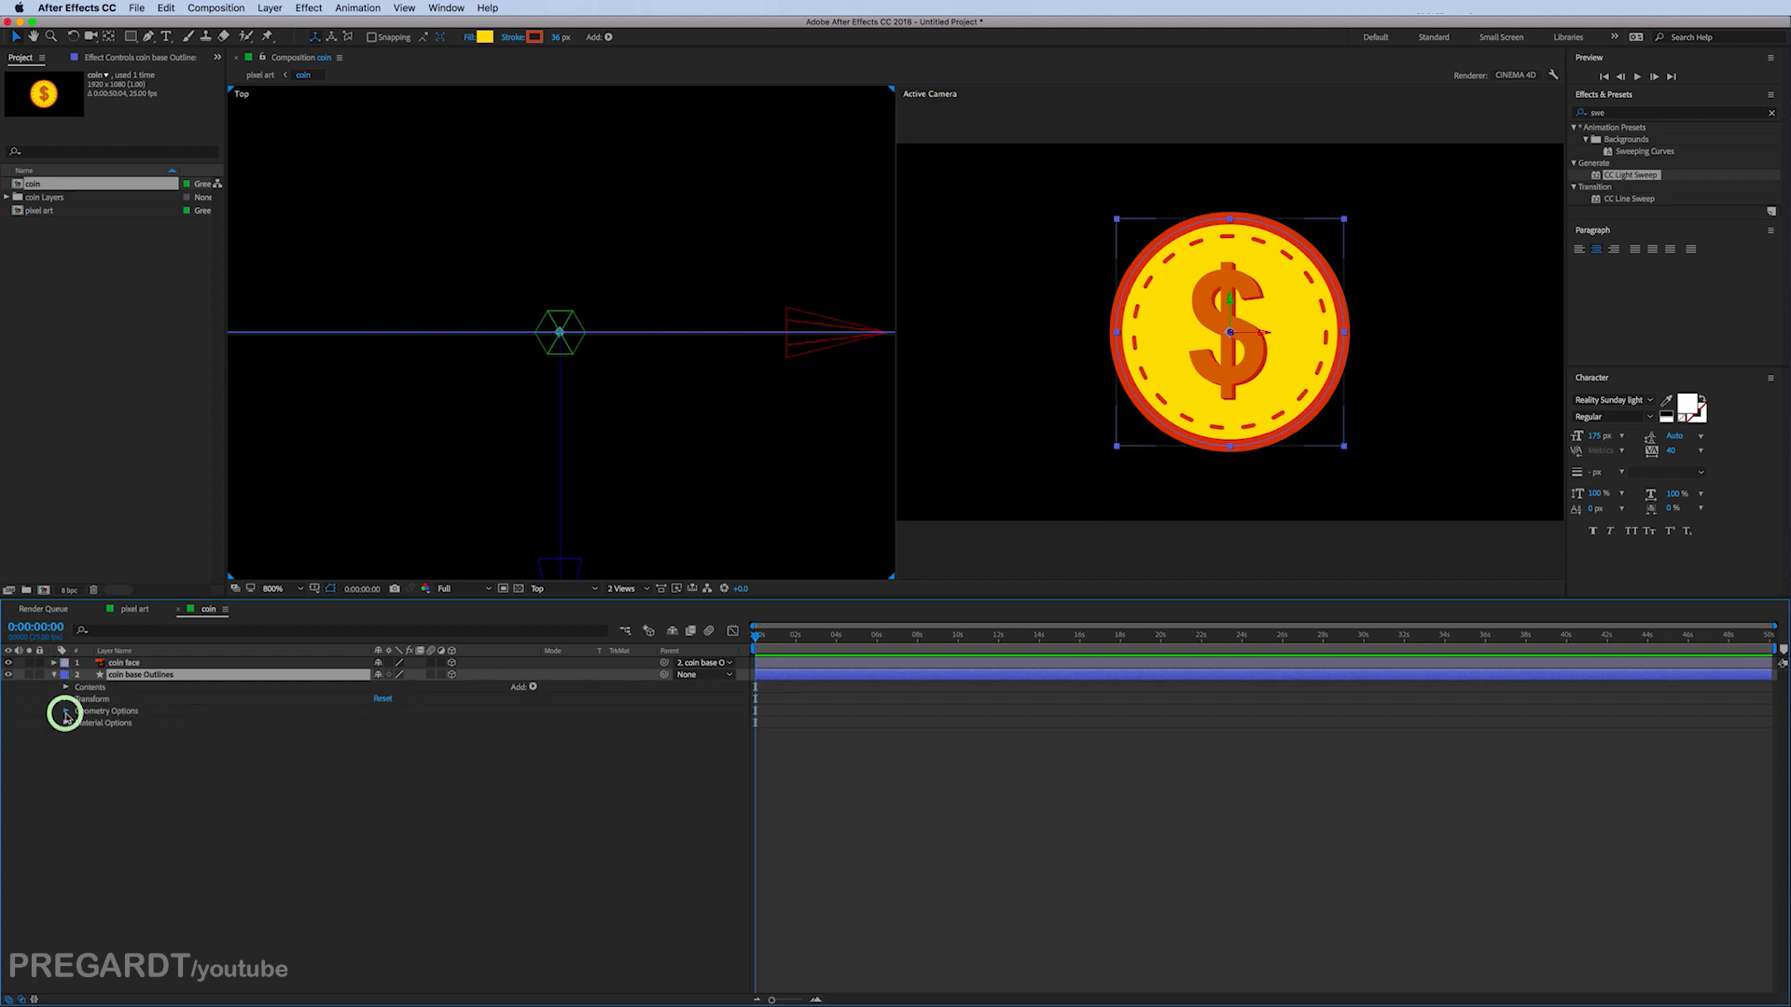
pyautogui.click(67, 711)
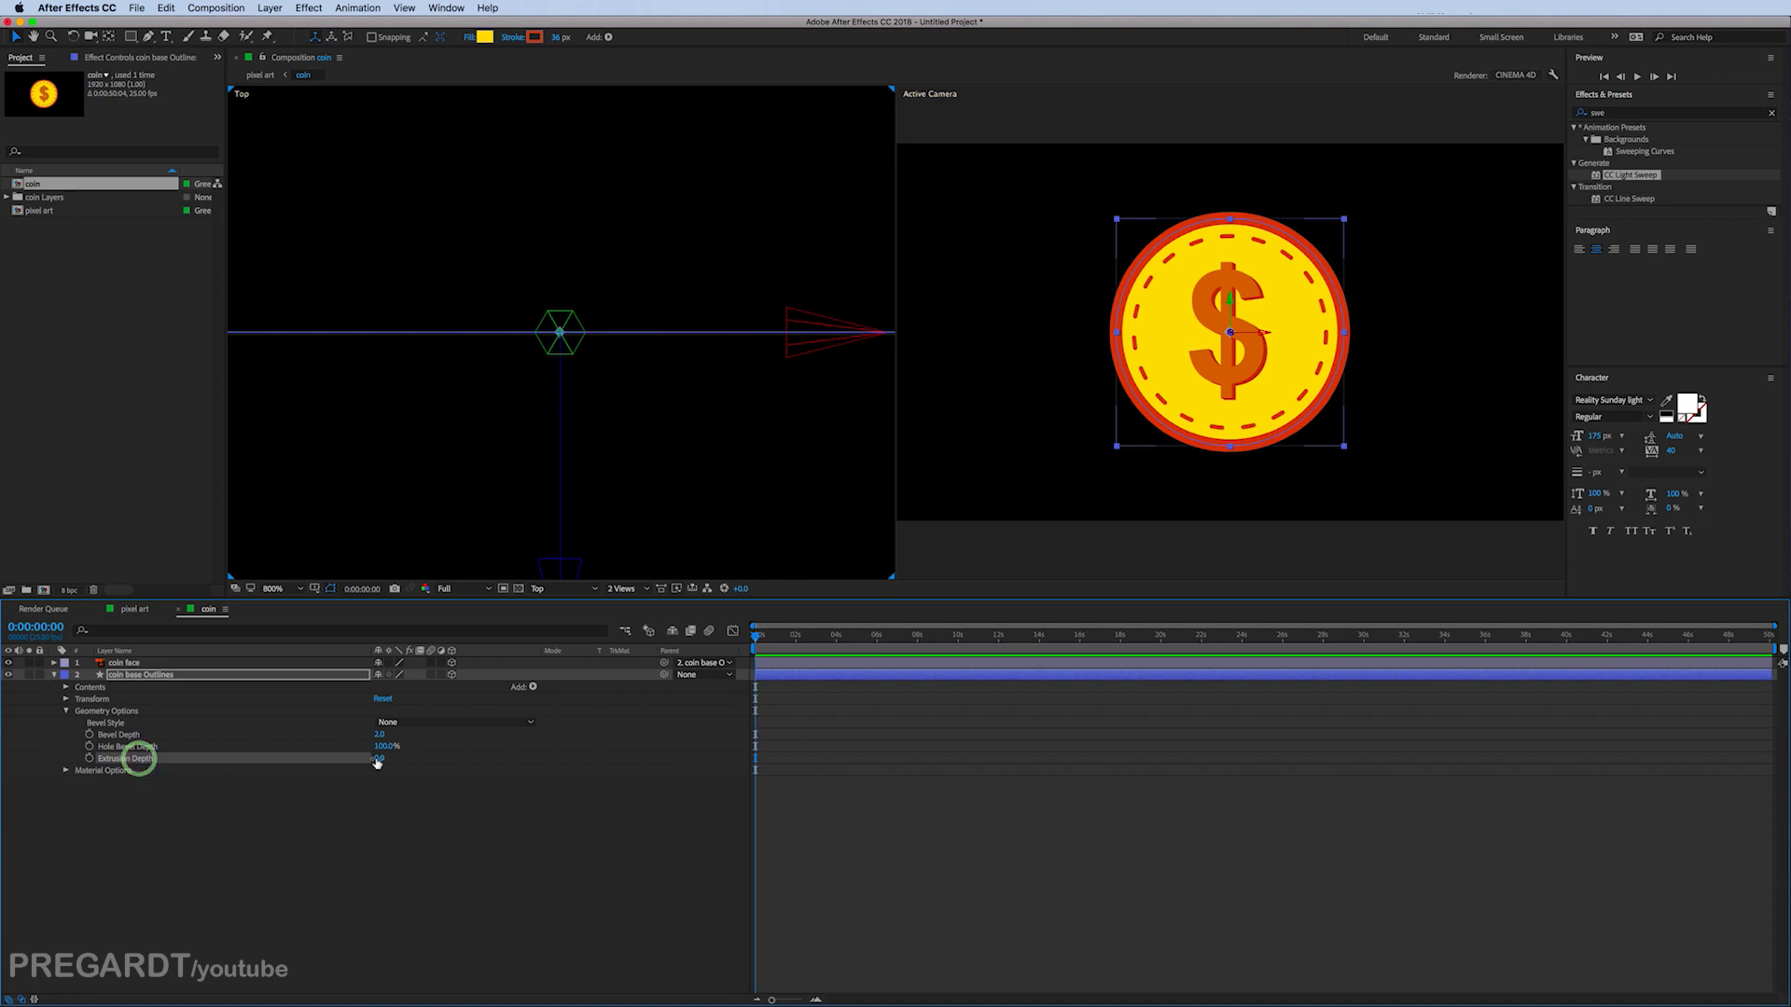
pyautogui.moveTo(377, 757); pyautogui.dragTo(393, 758)
pyautogui.write('25')
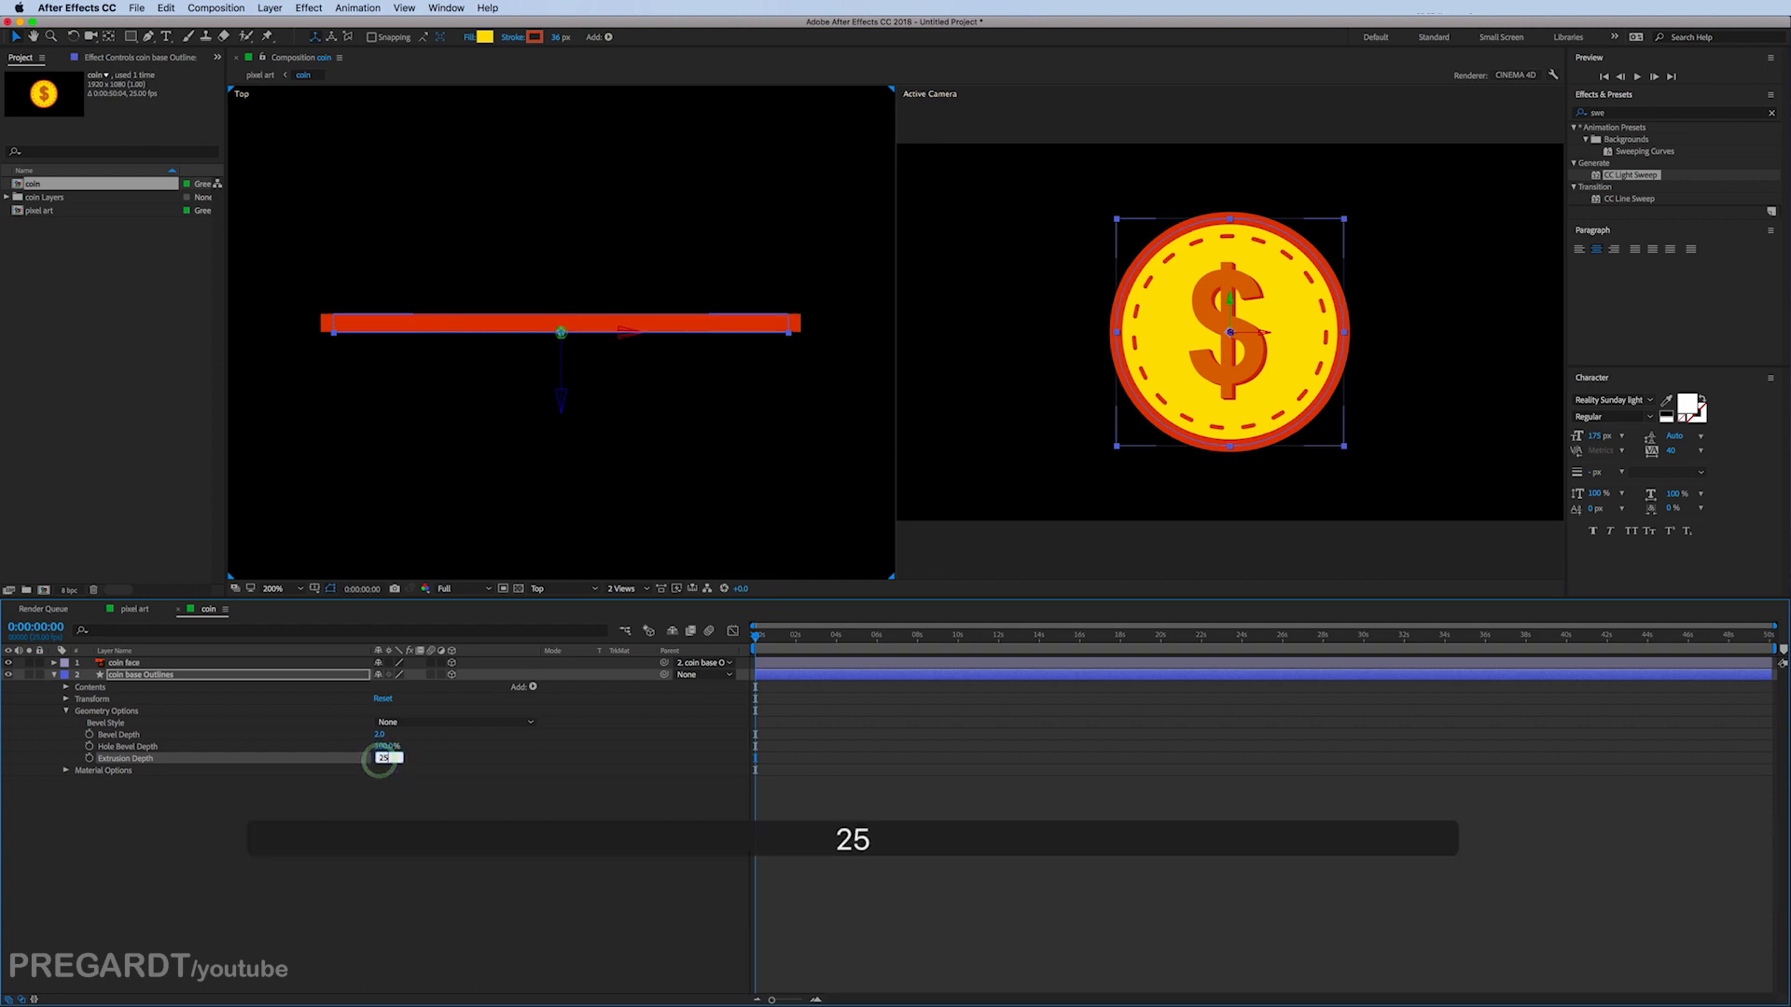
pyautogui.press('enter')
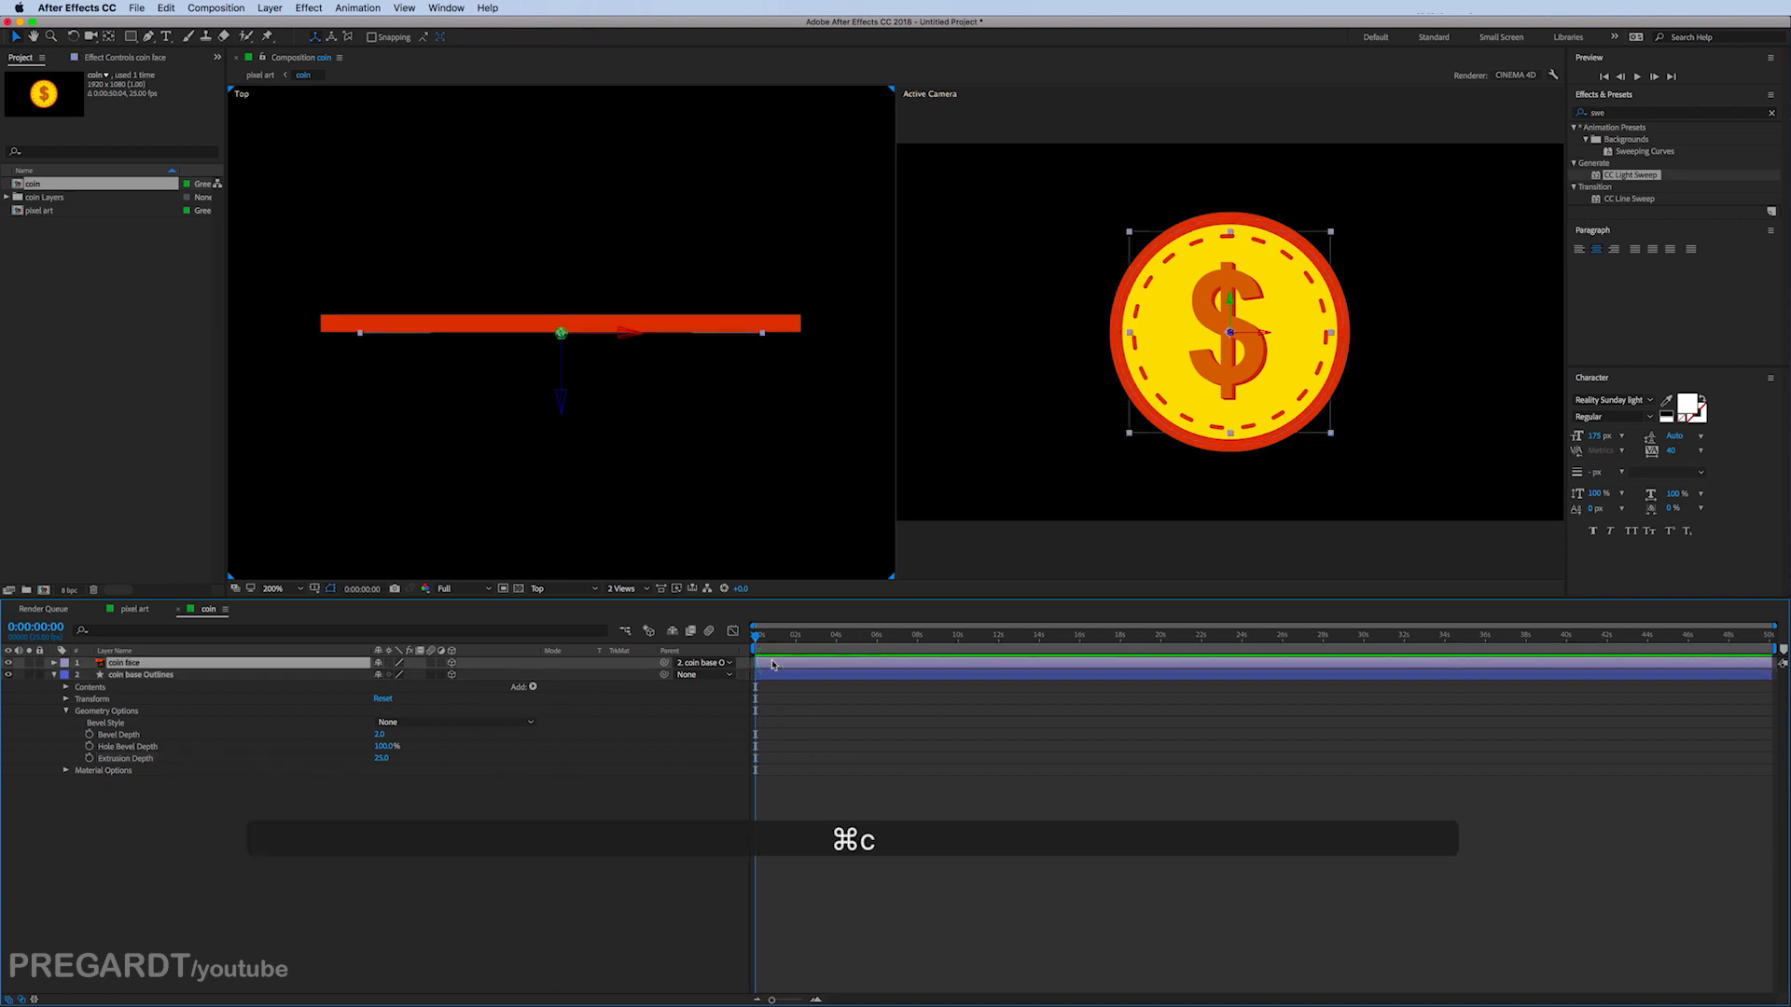
# Step: Paste a duplicate coin face and rotate the base on Y to reveal the coin's back
pyautogui.press('cmd+v')
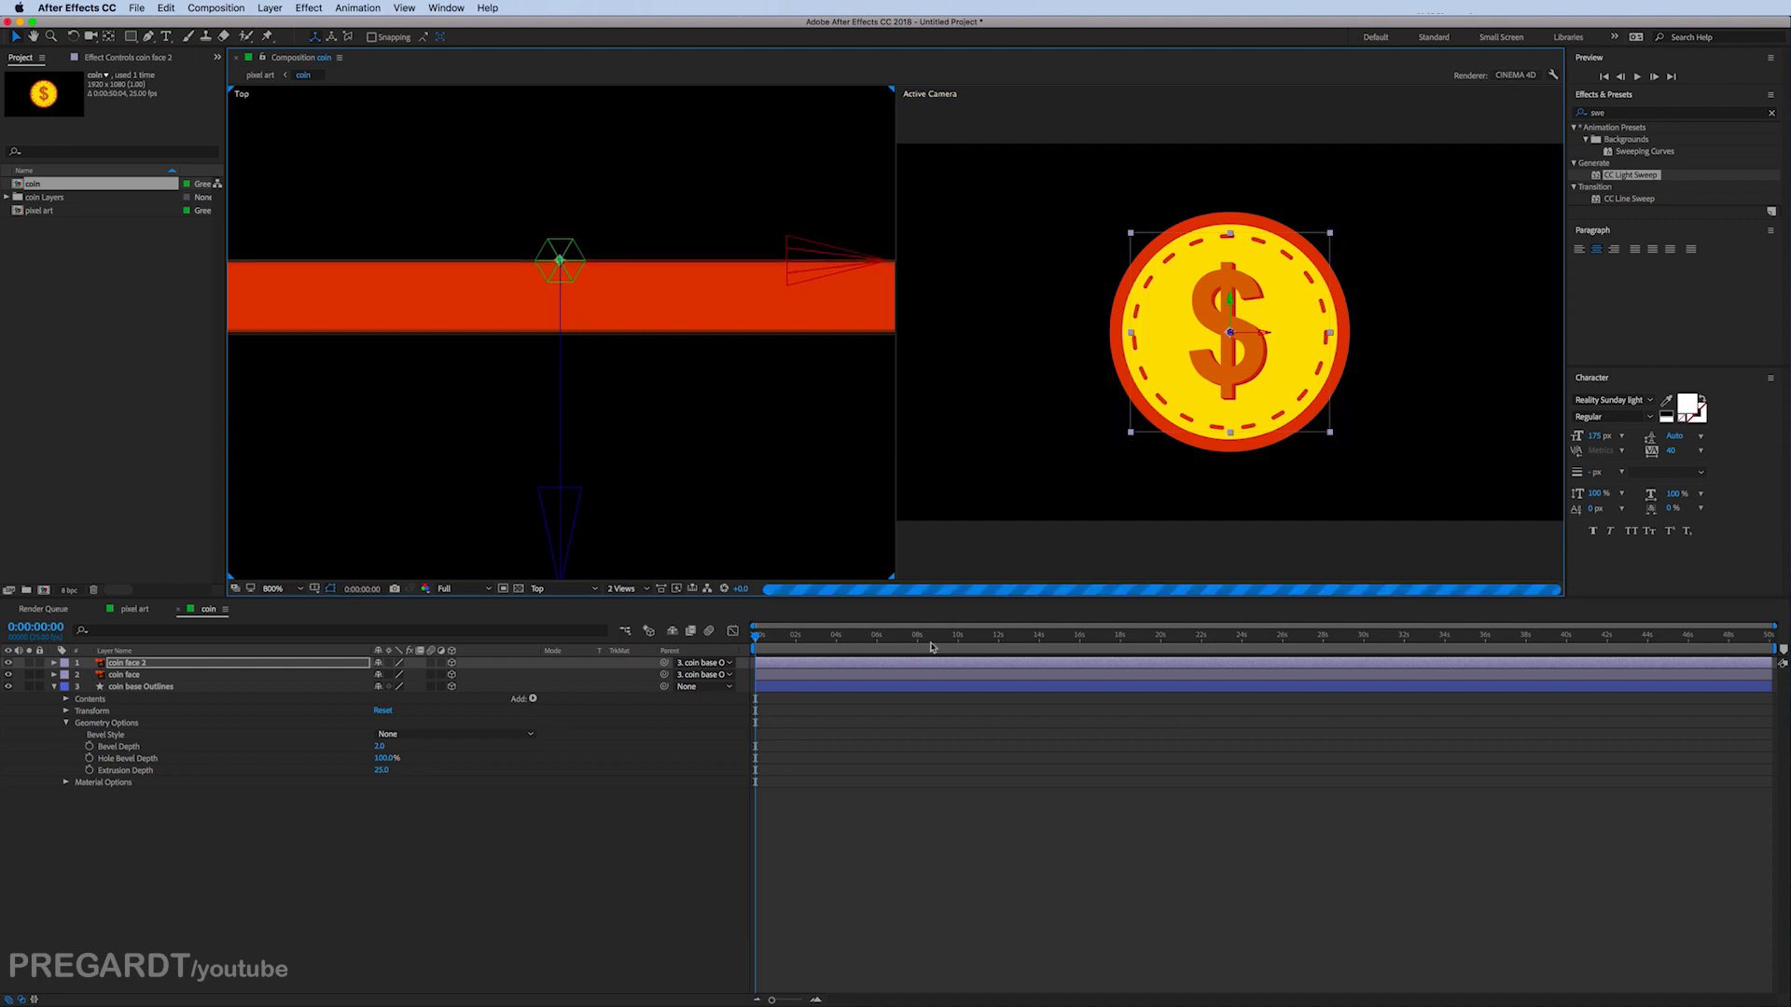
pyautogui.click(136, 687)
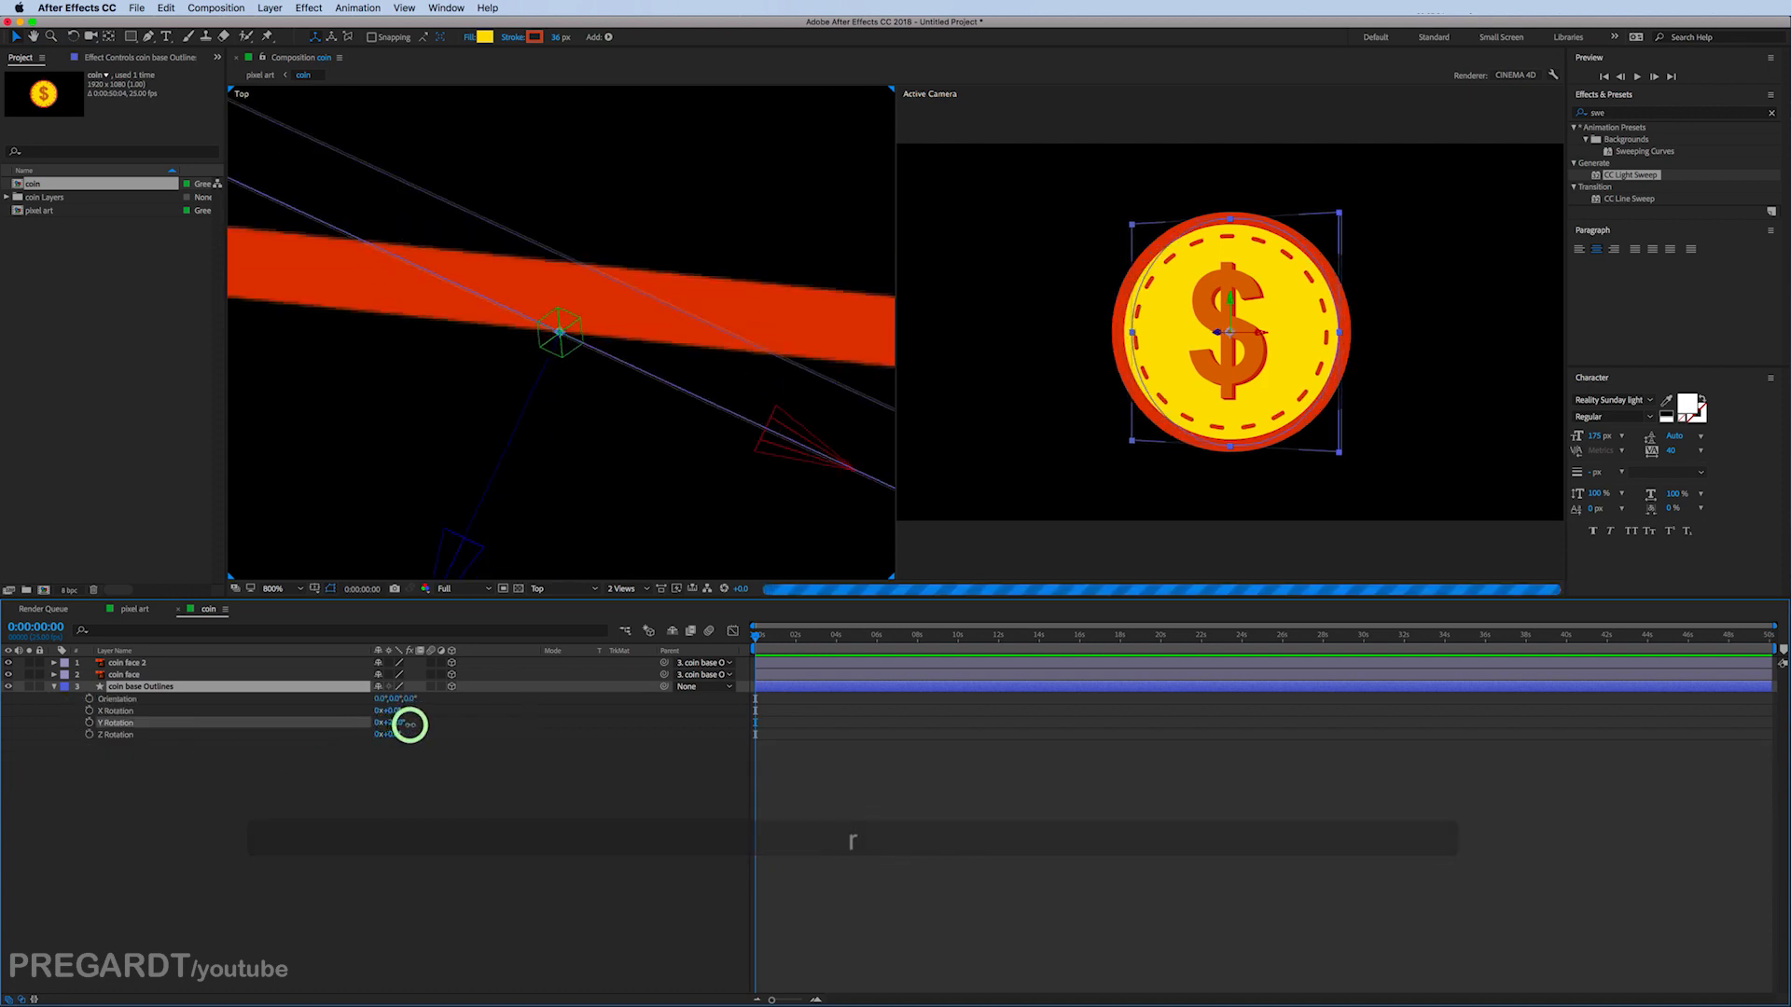
pyautogui.moveTo(399, 722); pyautogui.dragTo(437, 722)
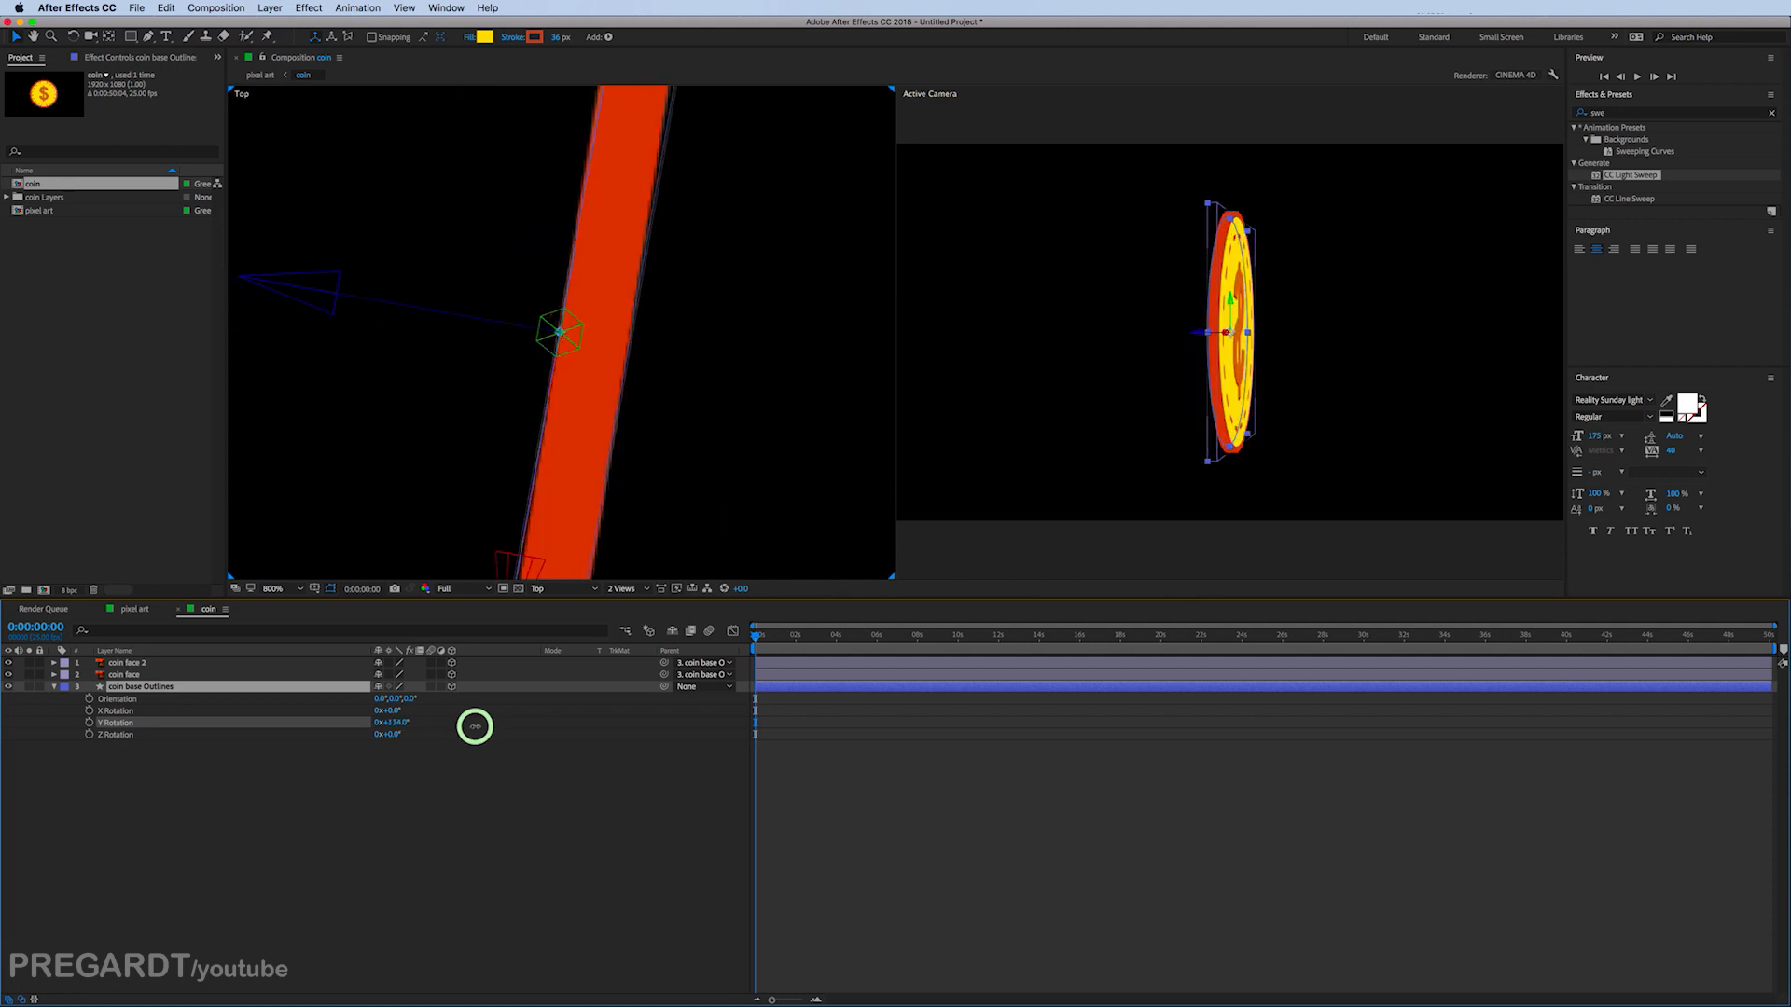
pyautogui.moveTo(476, 726); pyautogui.dragTo(502, 722)
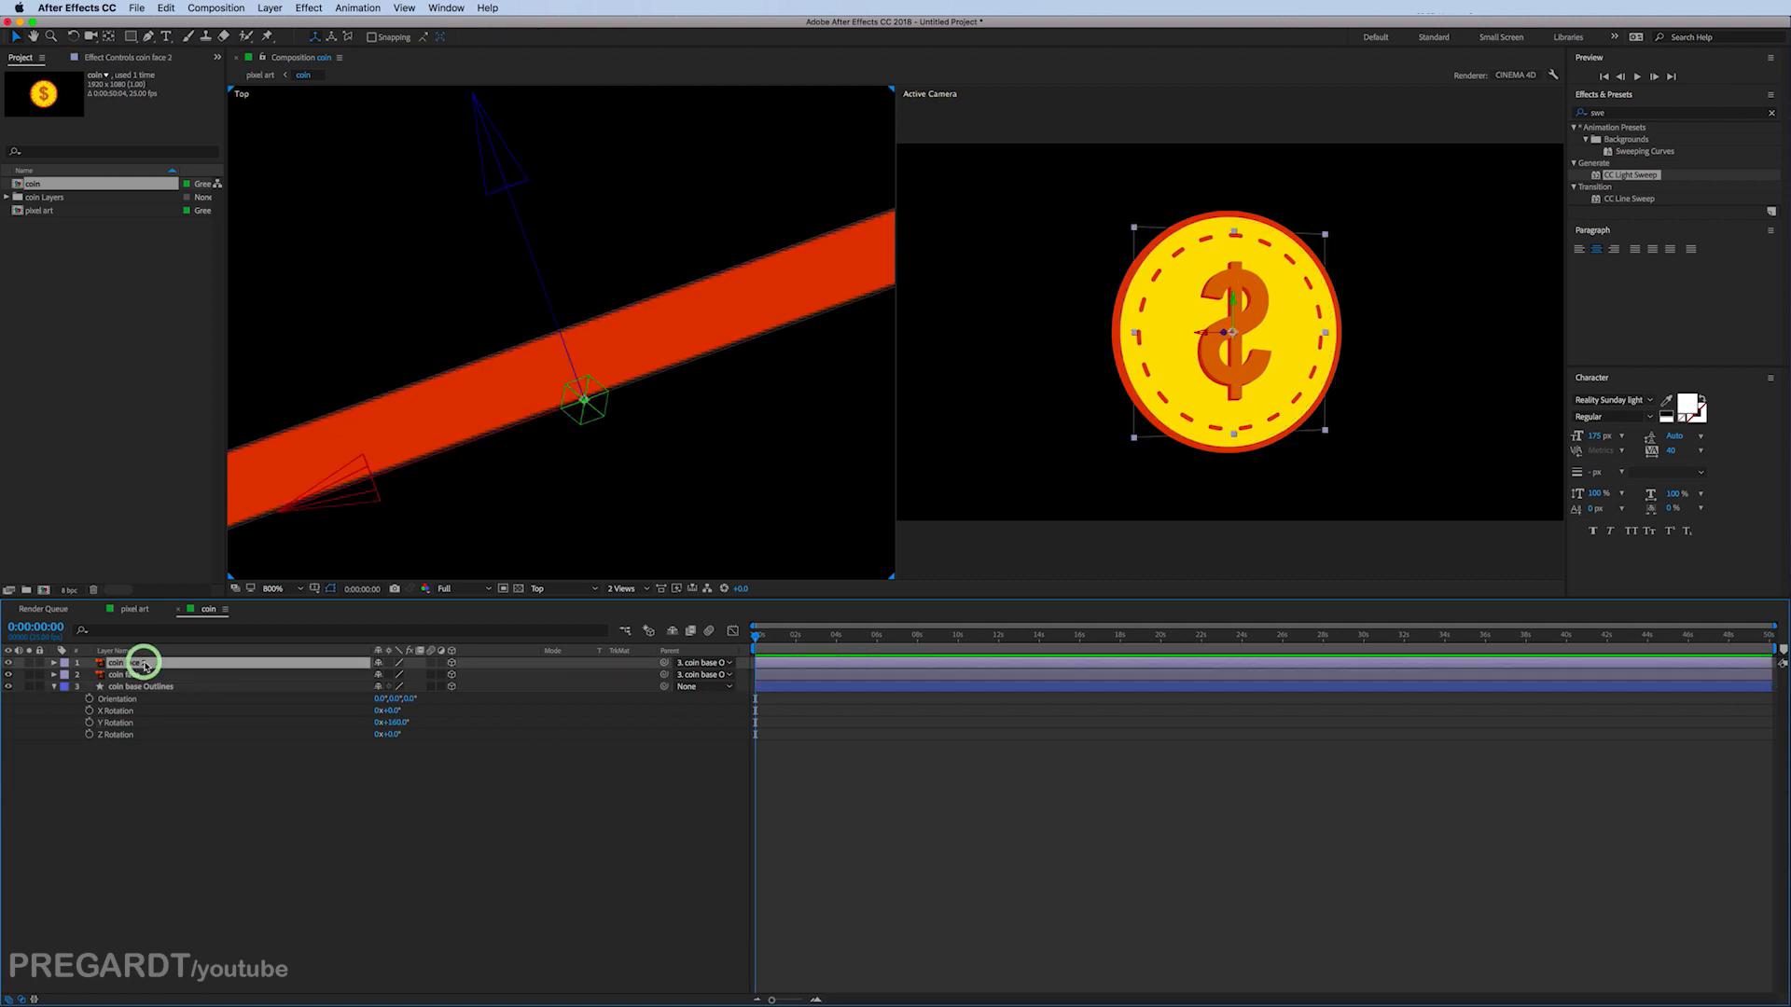
# Step: Set coin face 2's scale to -100 so the dollar sign reads correctly on the back
pyautogui.click(9, 662)
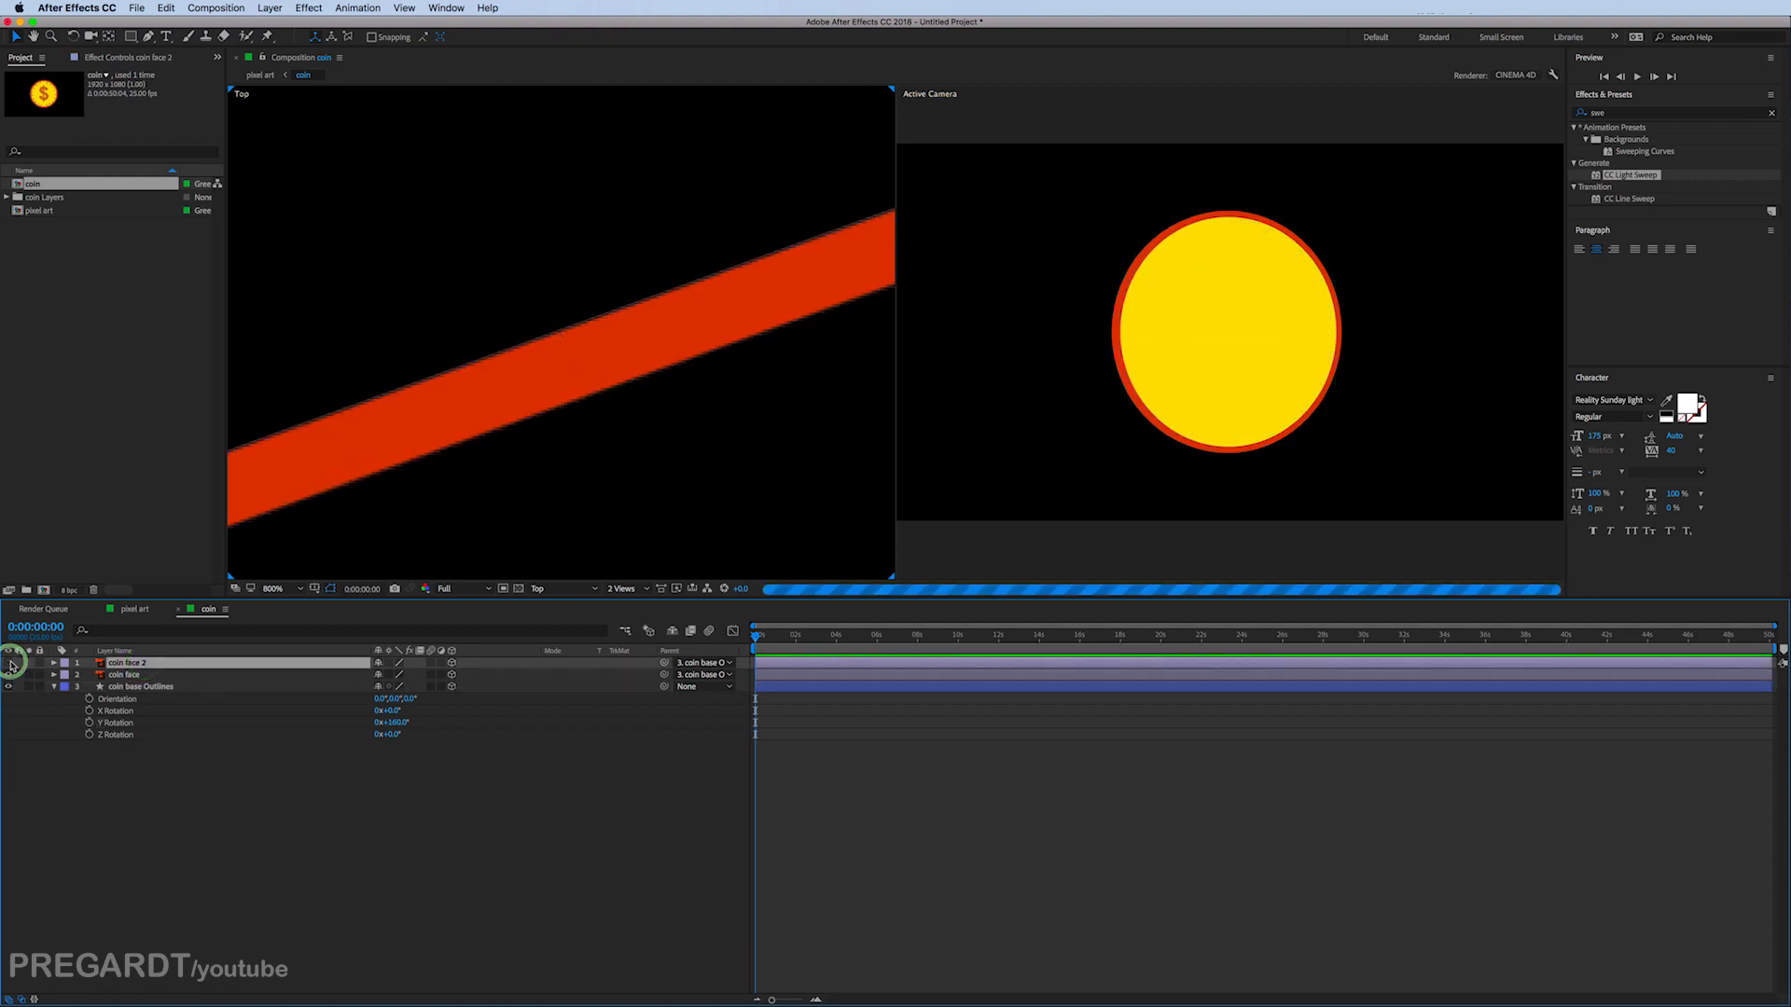
pyautogui.click(125, 662)
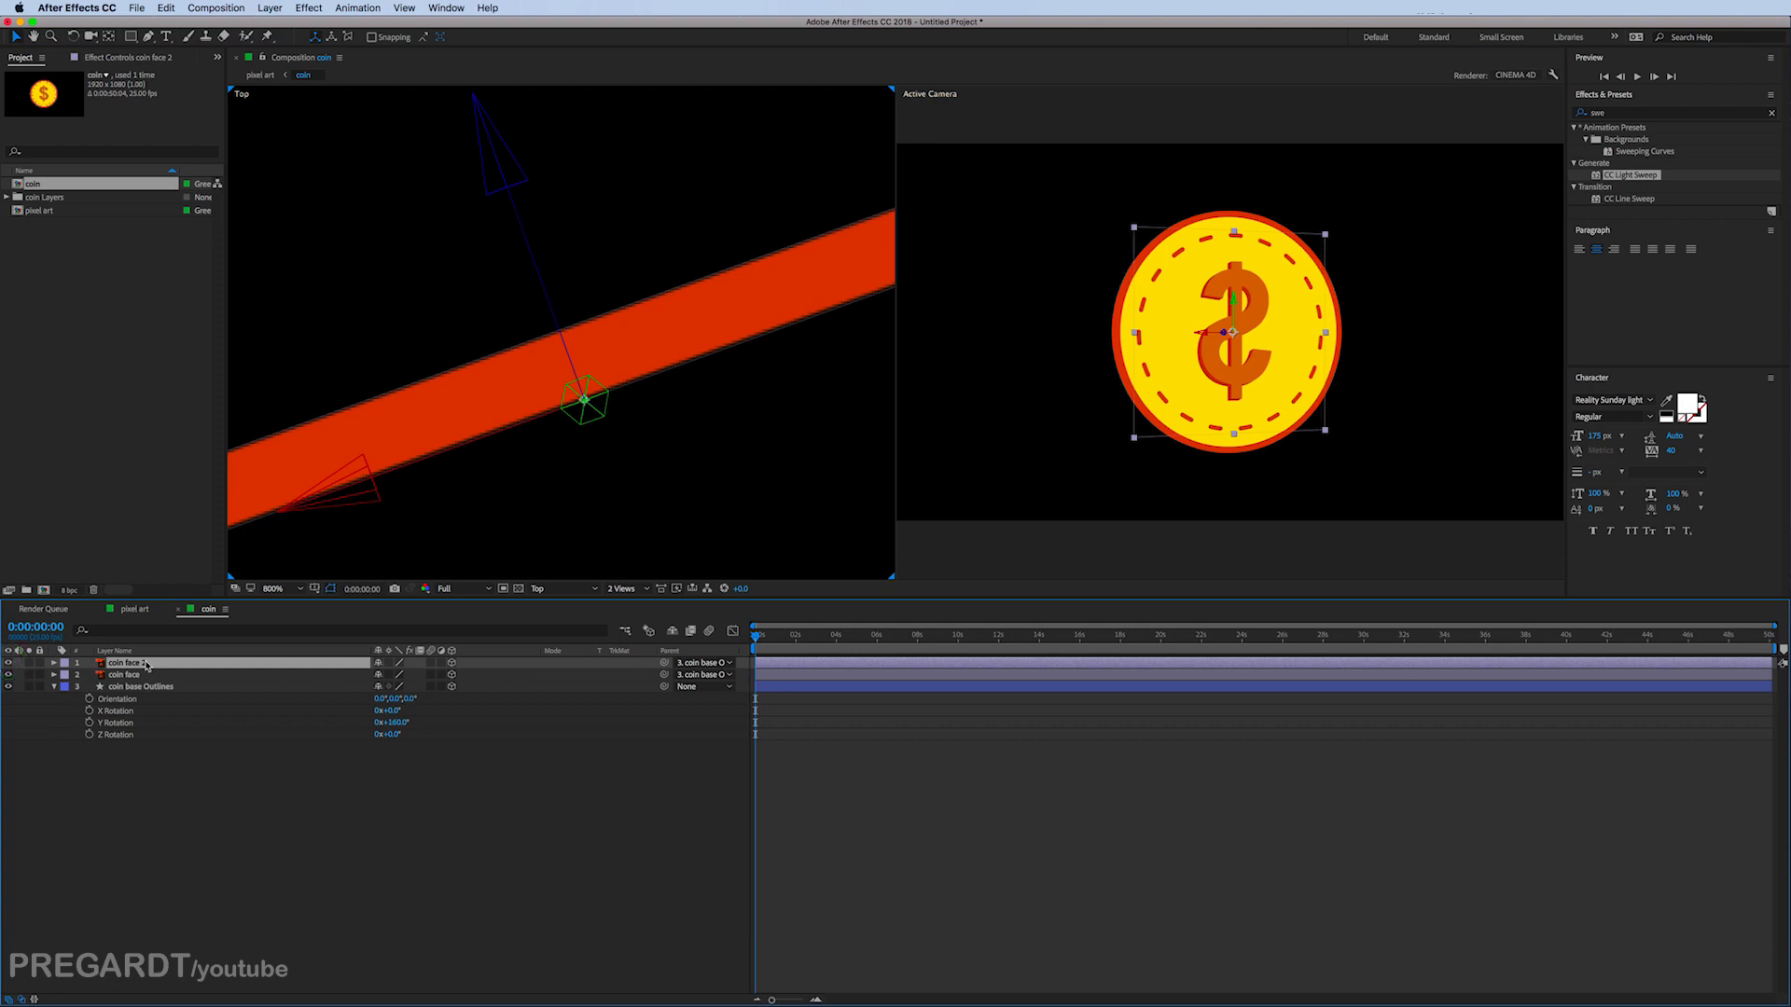
pyautogui.press('s')
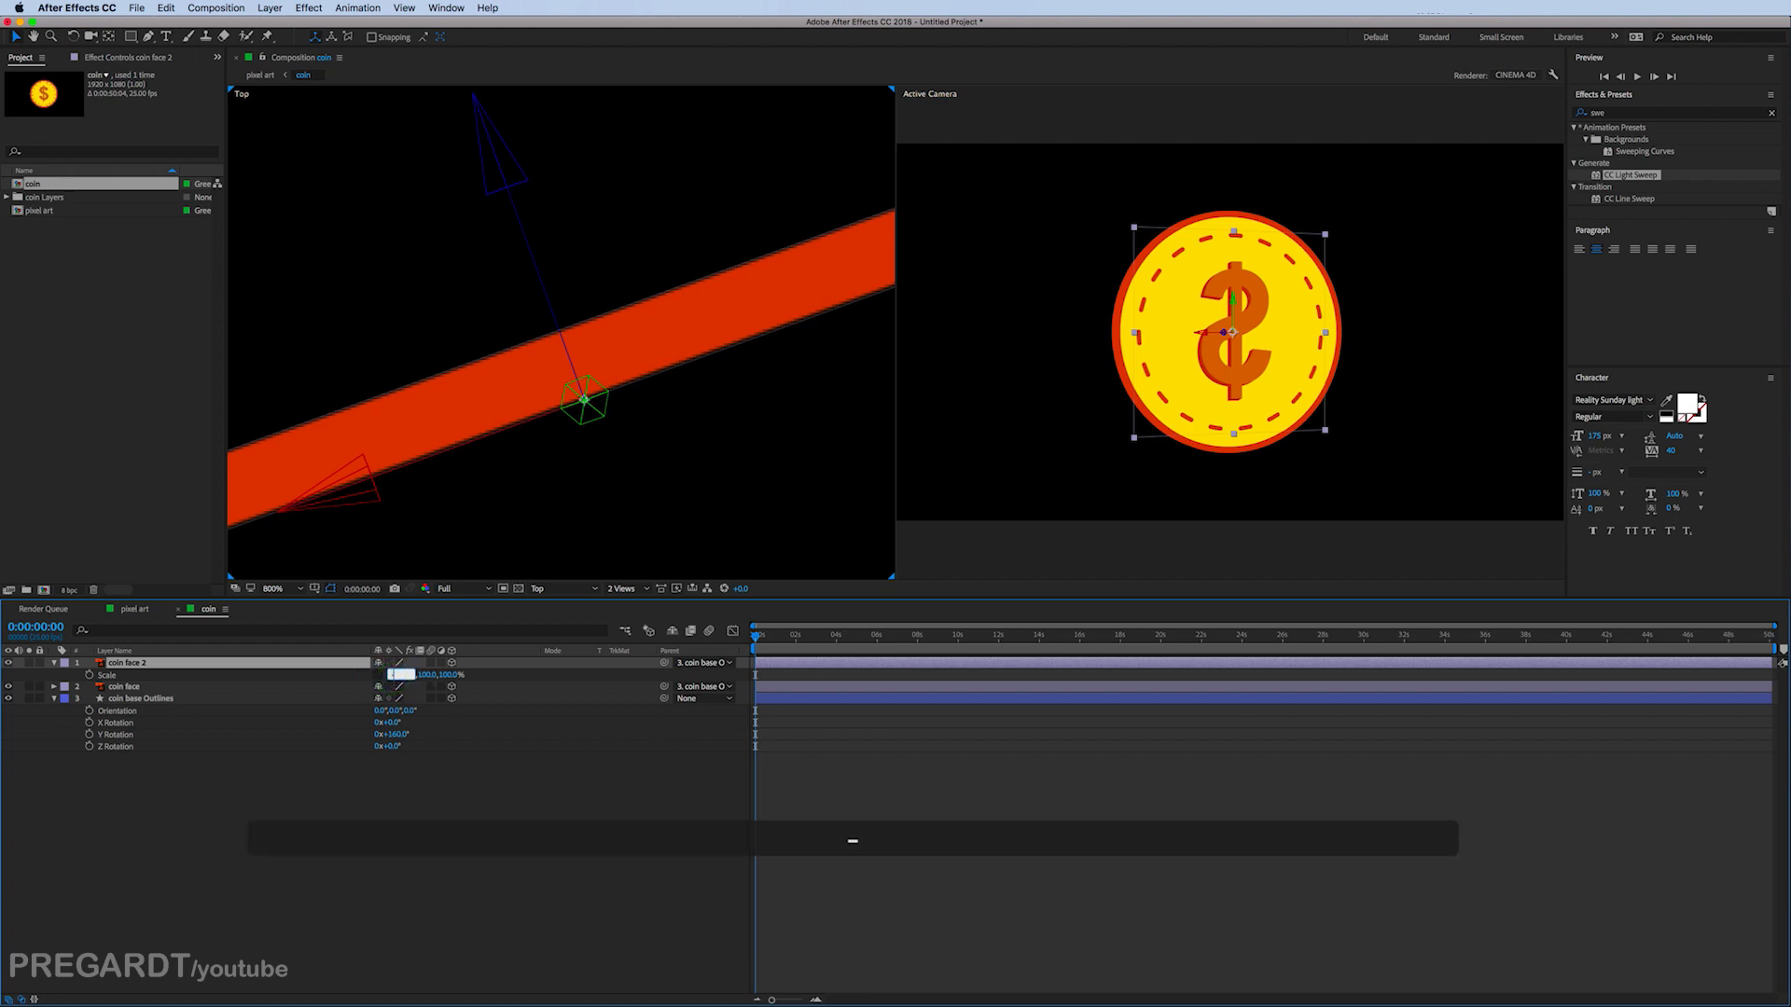
pyautogui.write('-100')
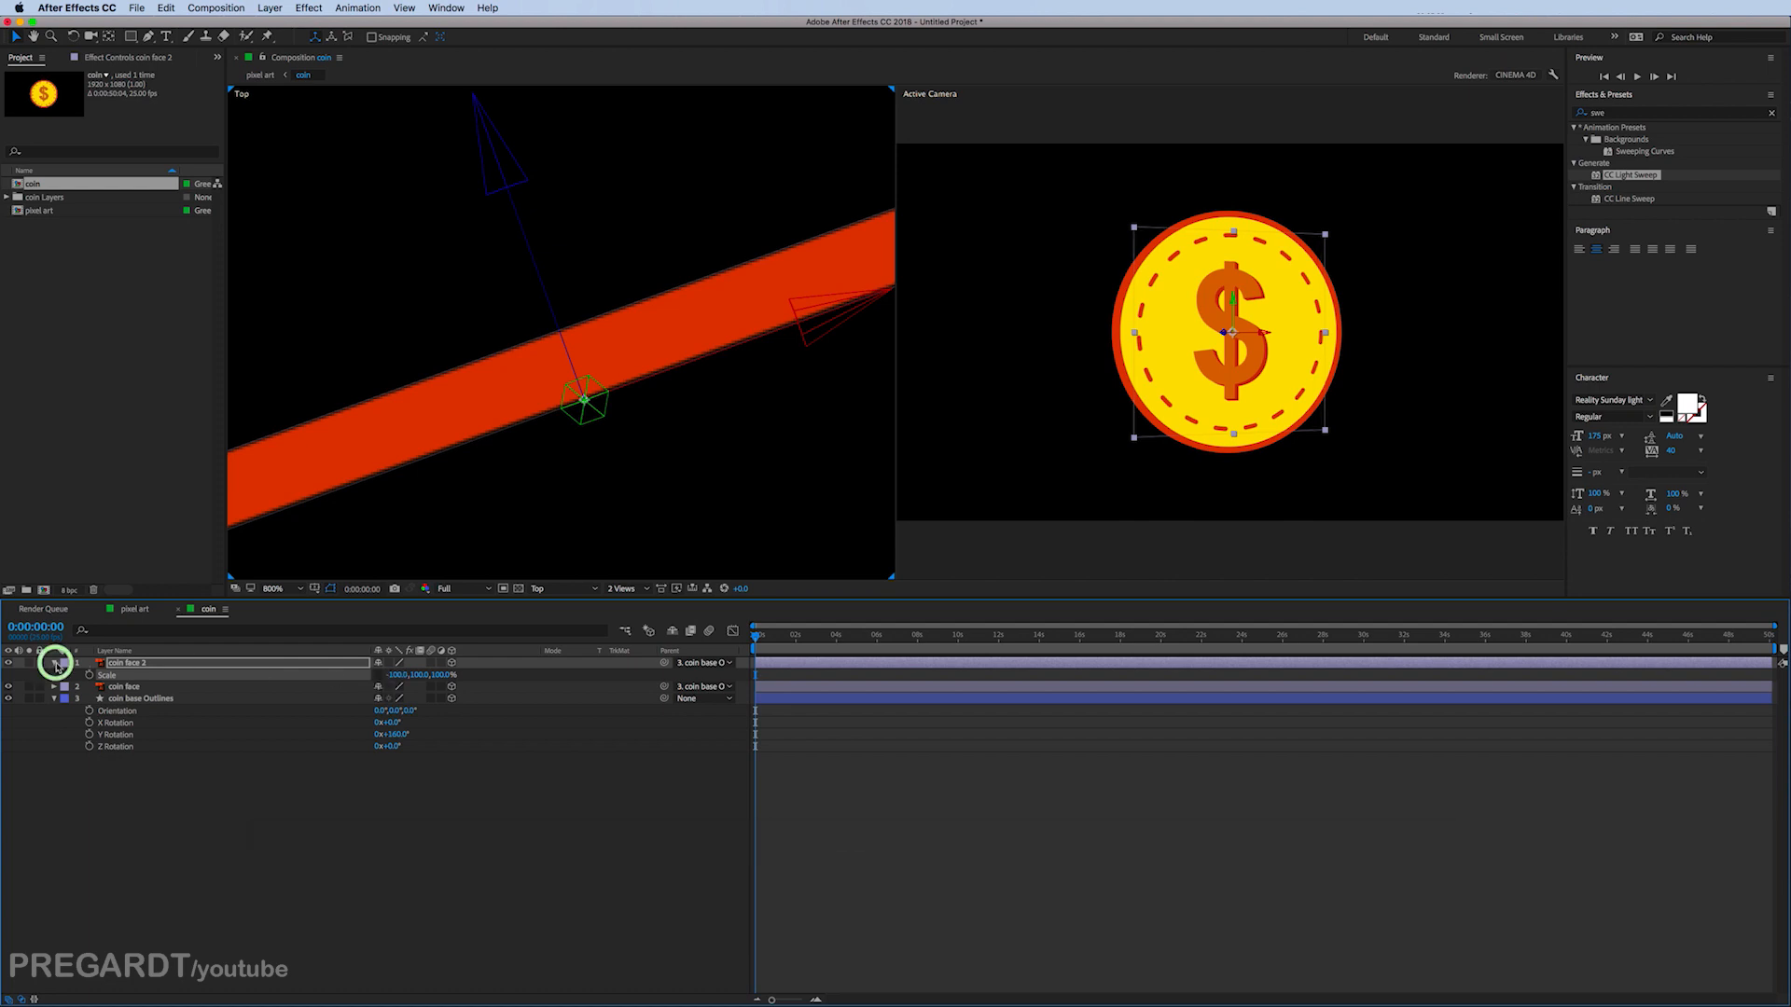
# Step: Keyframe Y Rotation from 0 to 360 over three seconds and view its speed graph
pyautogui.click(52, 664)
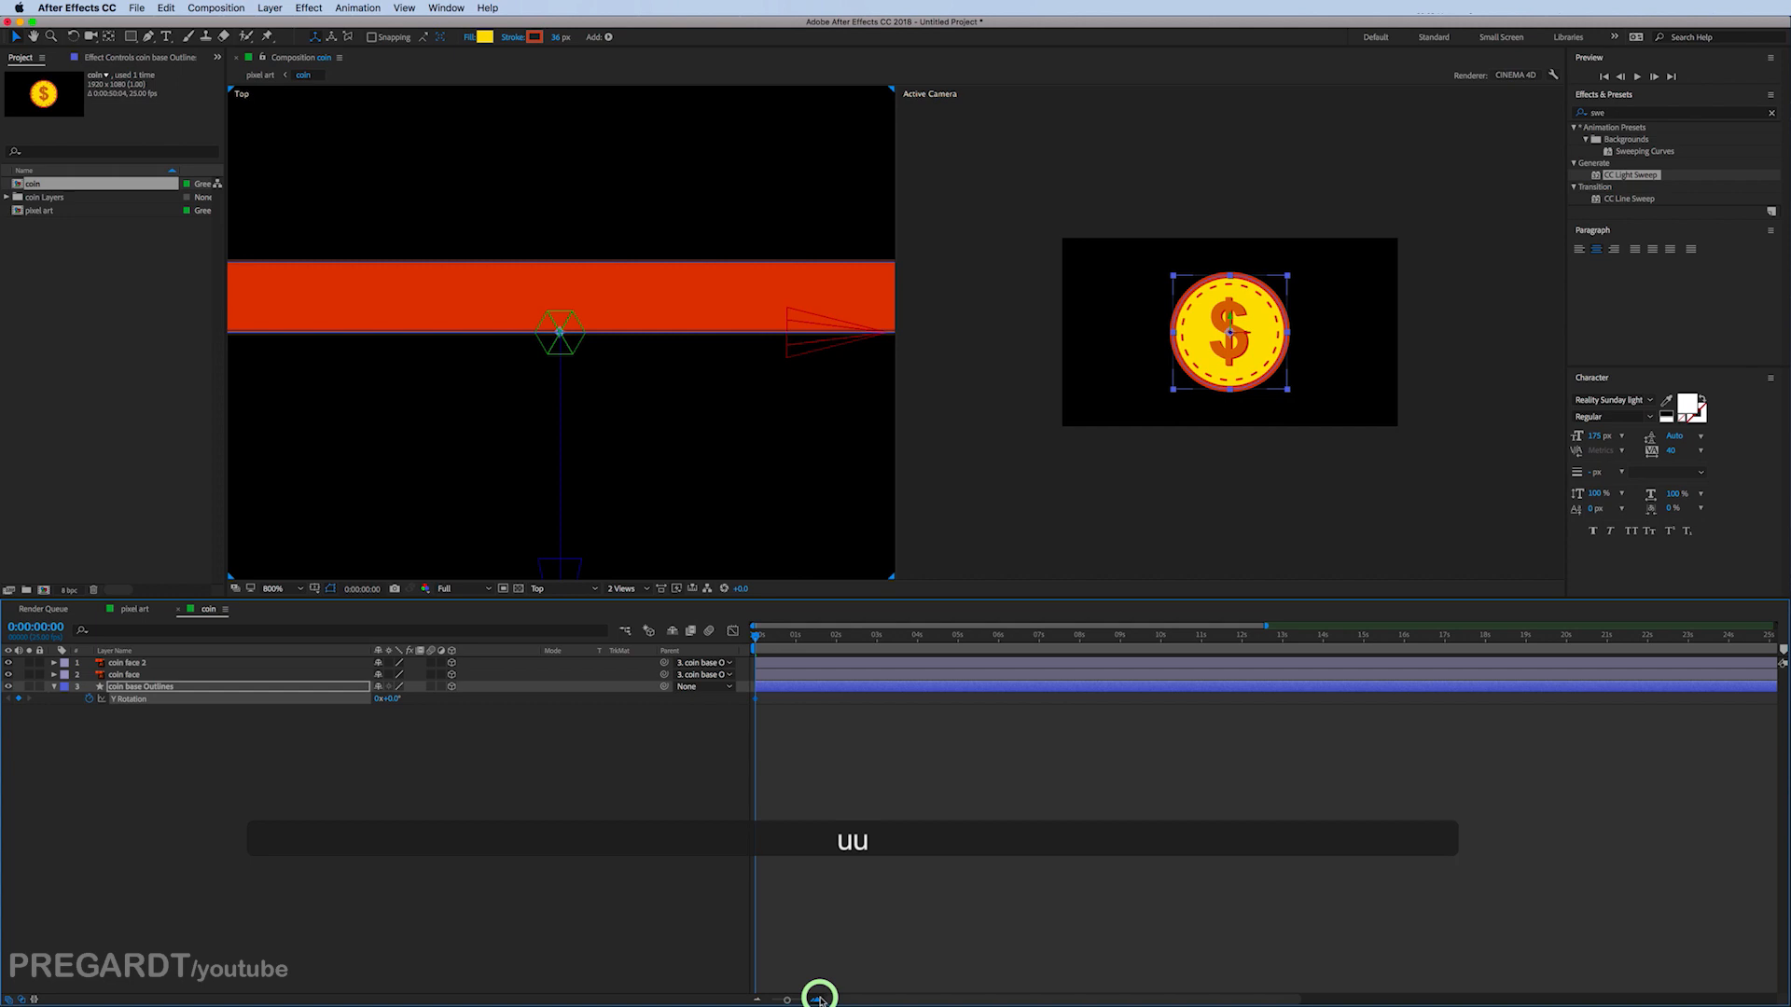
pyautogui.click(996, 634)
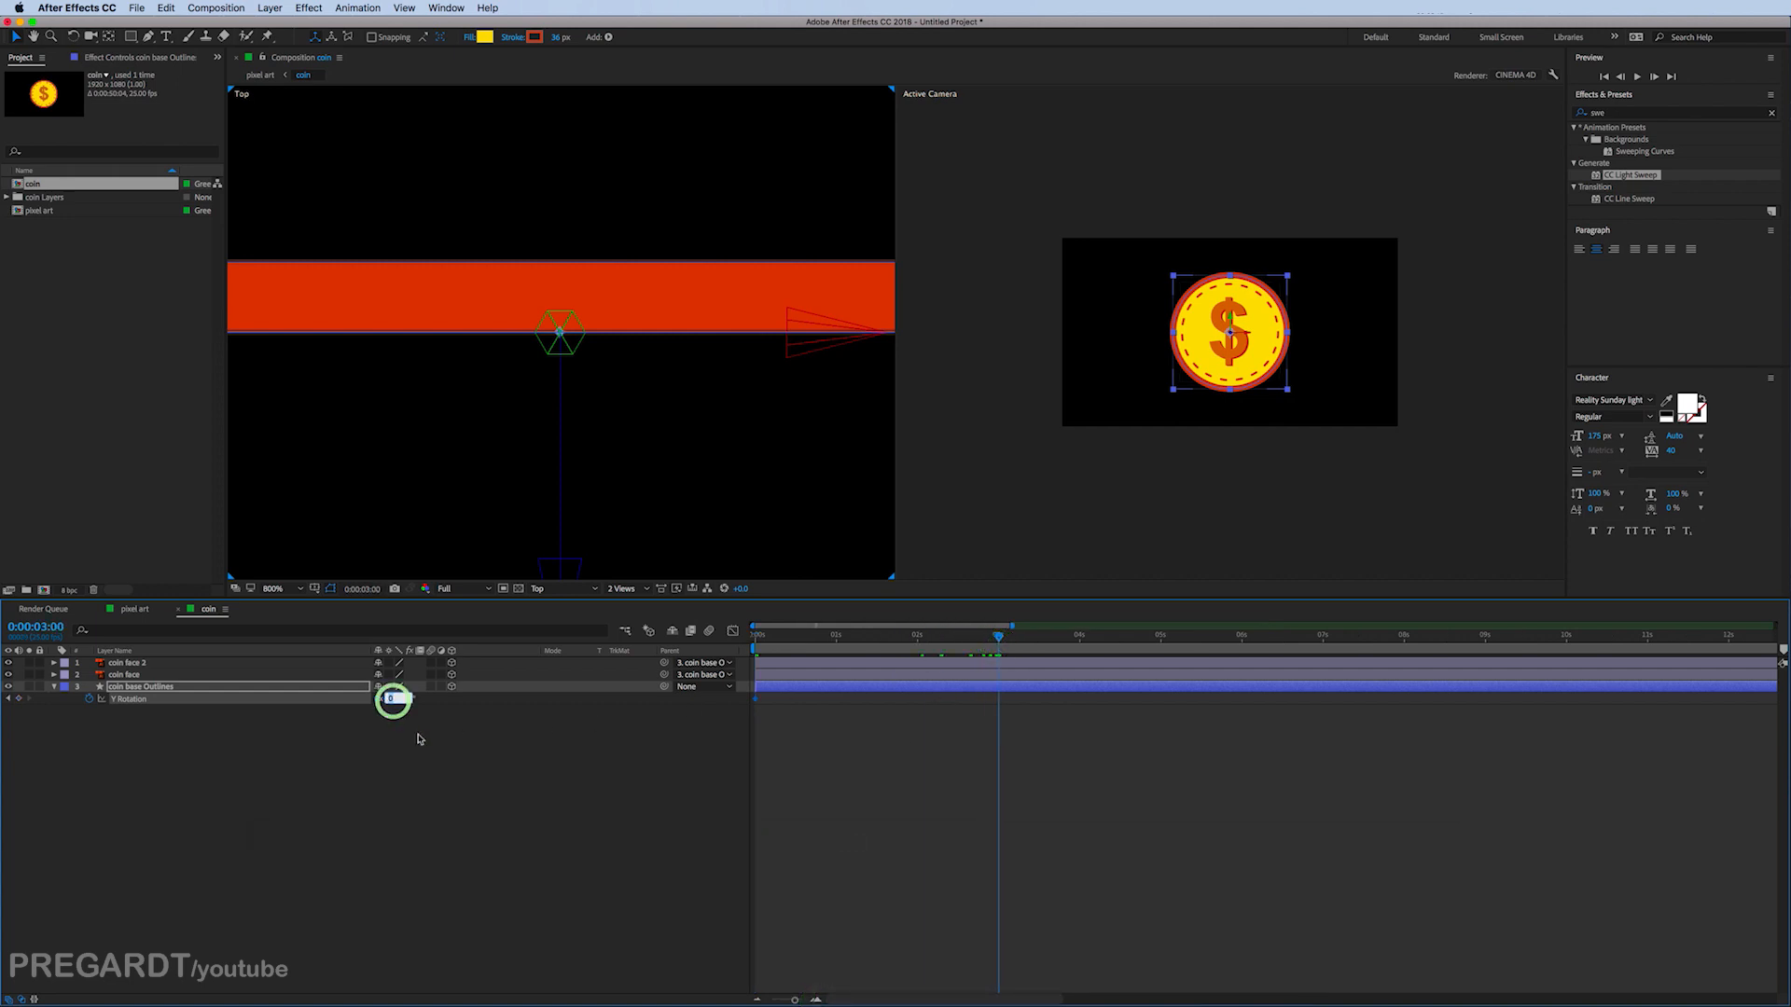
pyautogui.write('360')
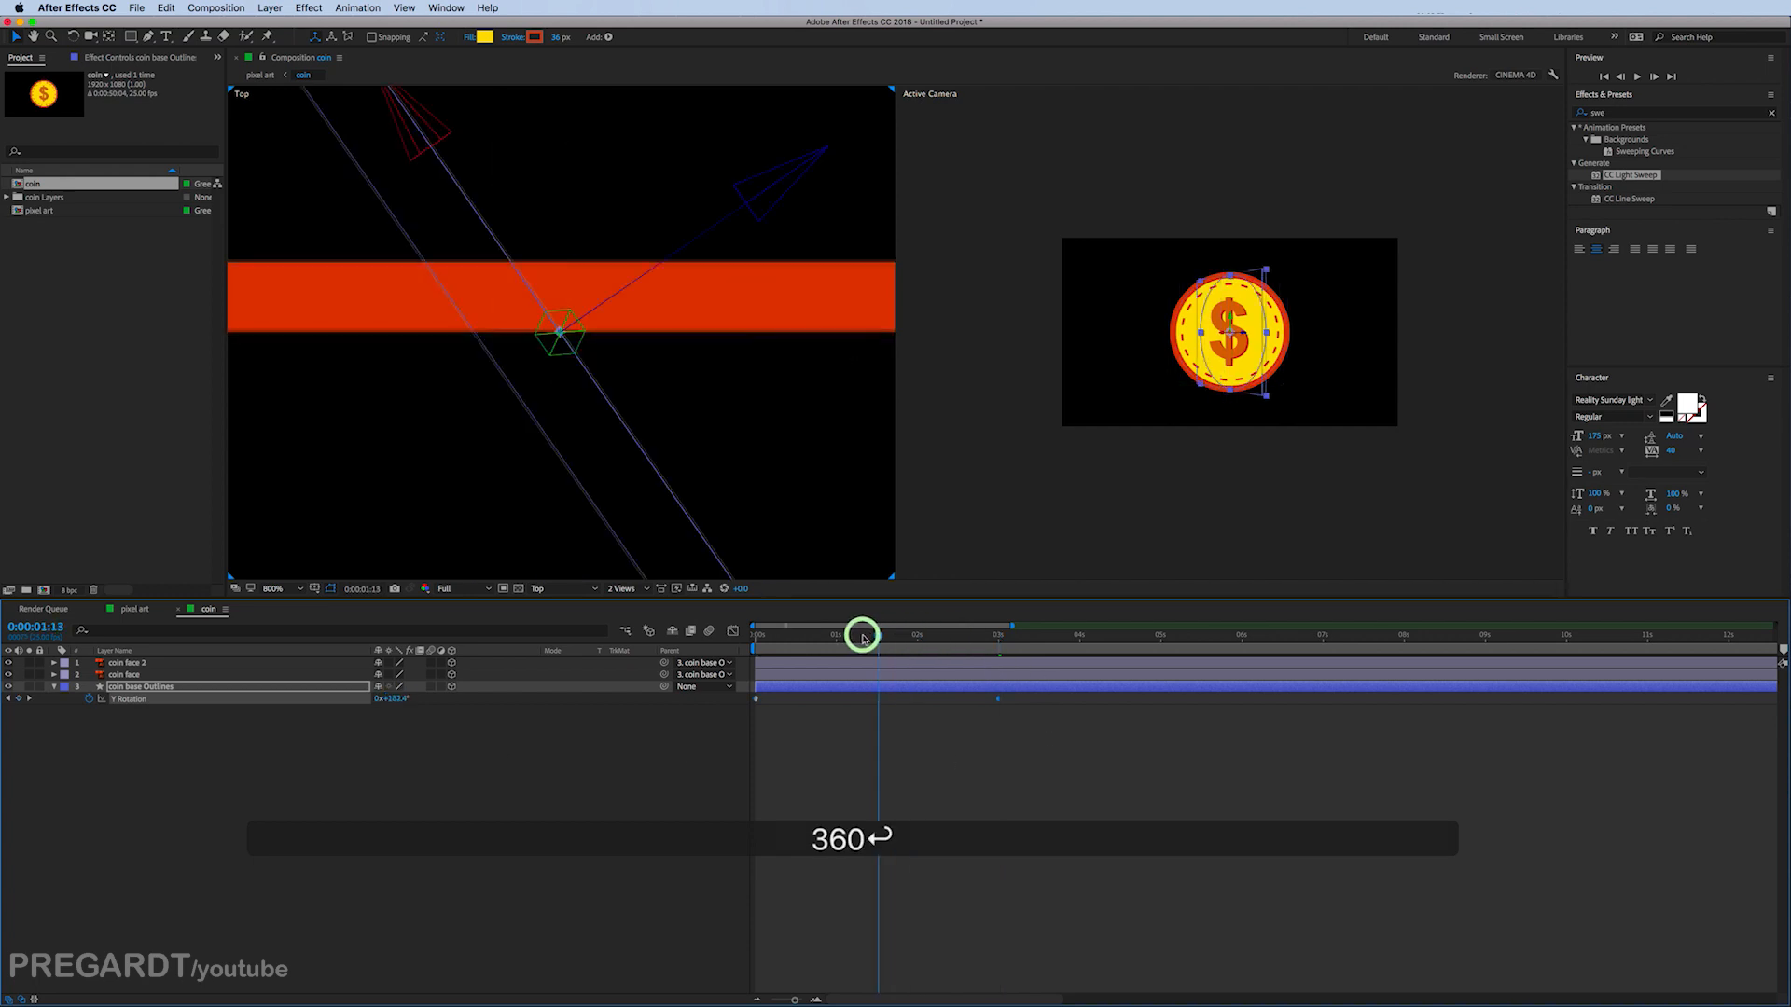
pyautogui.click(711, 634)
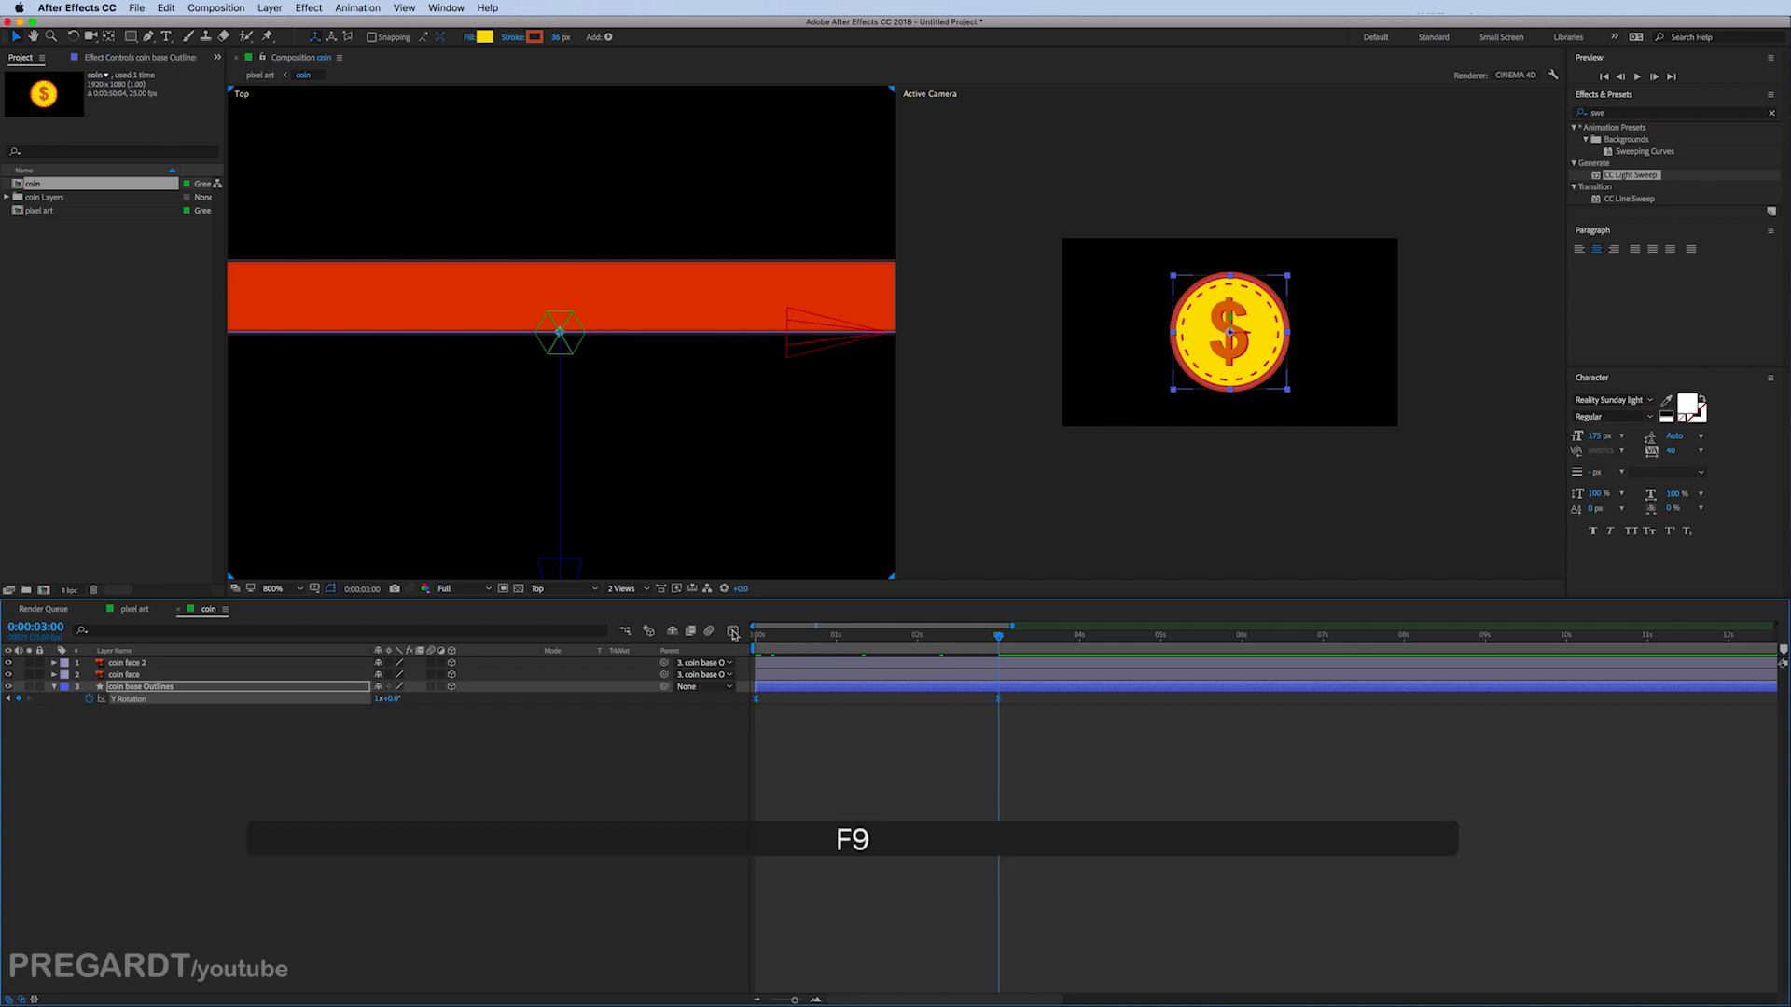
pyautogui.click(731, 631)
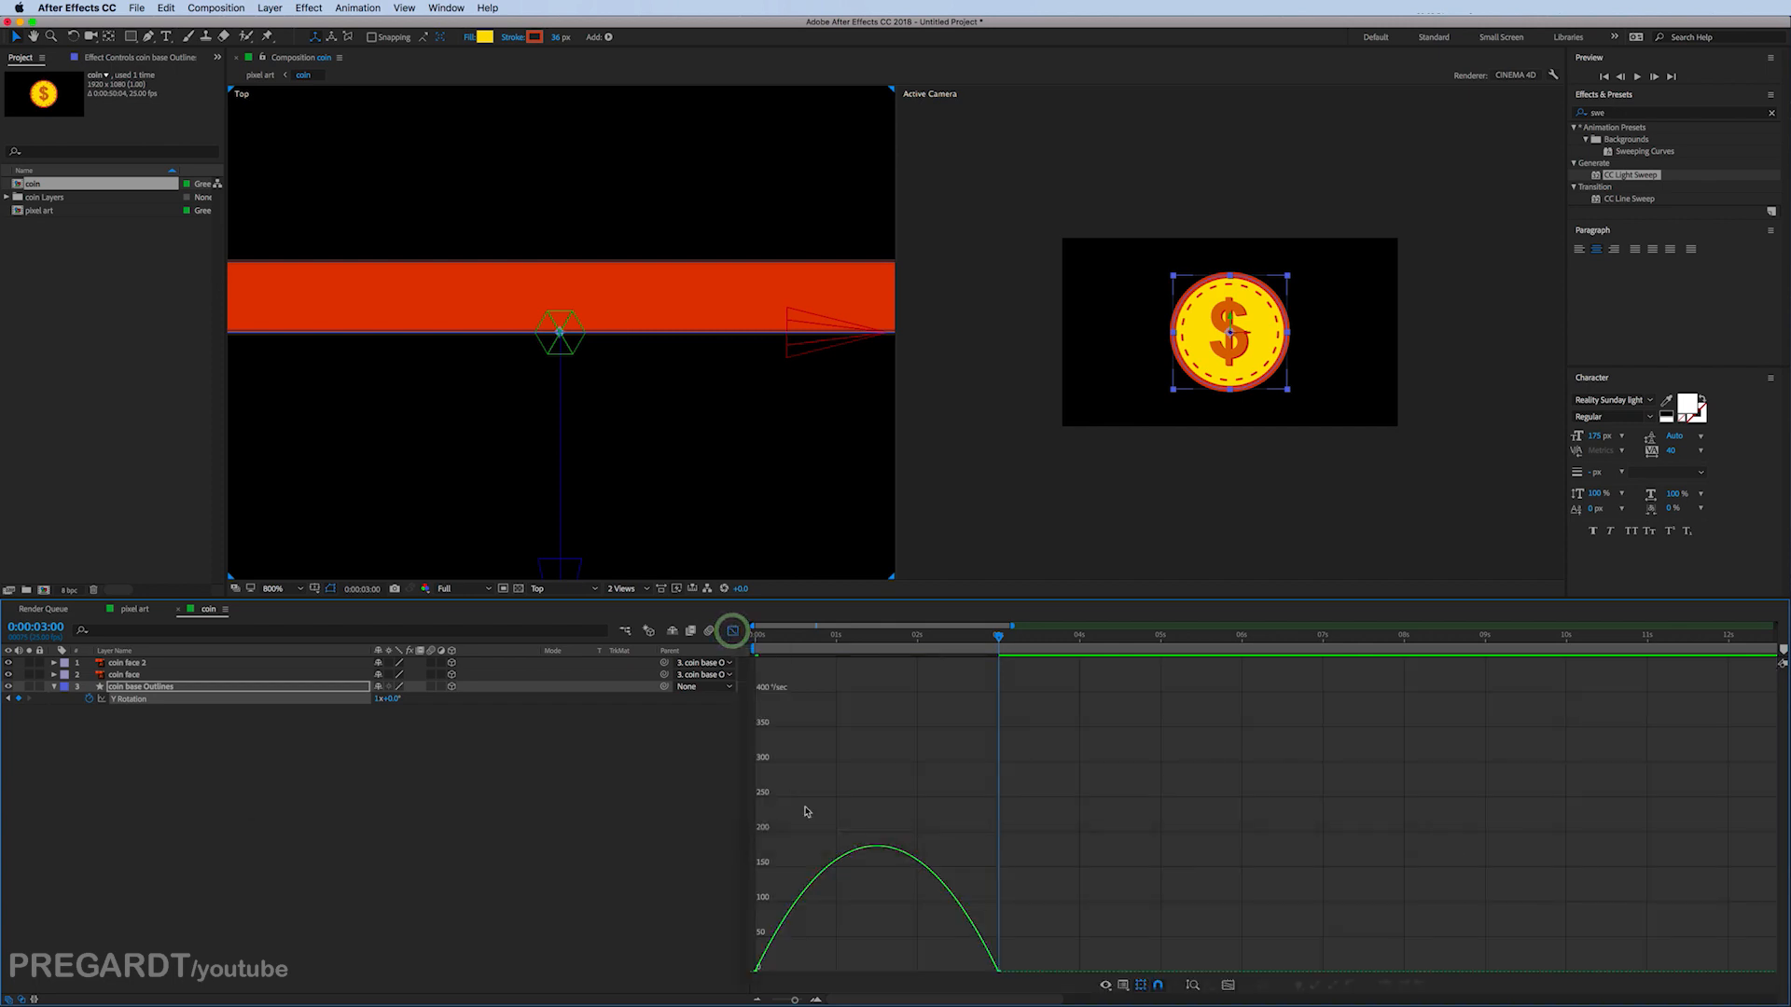
# Step: Fit the speed graph and stretch both keyframe influence handles for a stronger ease
pyautogui.click(1228, 985)
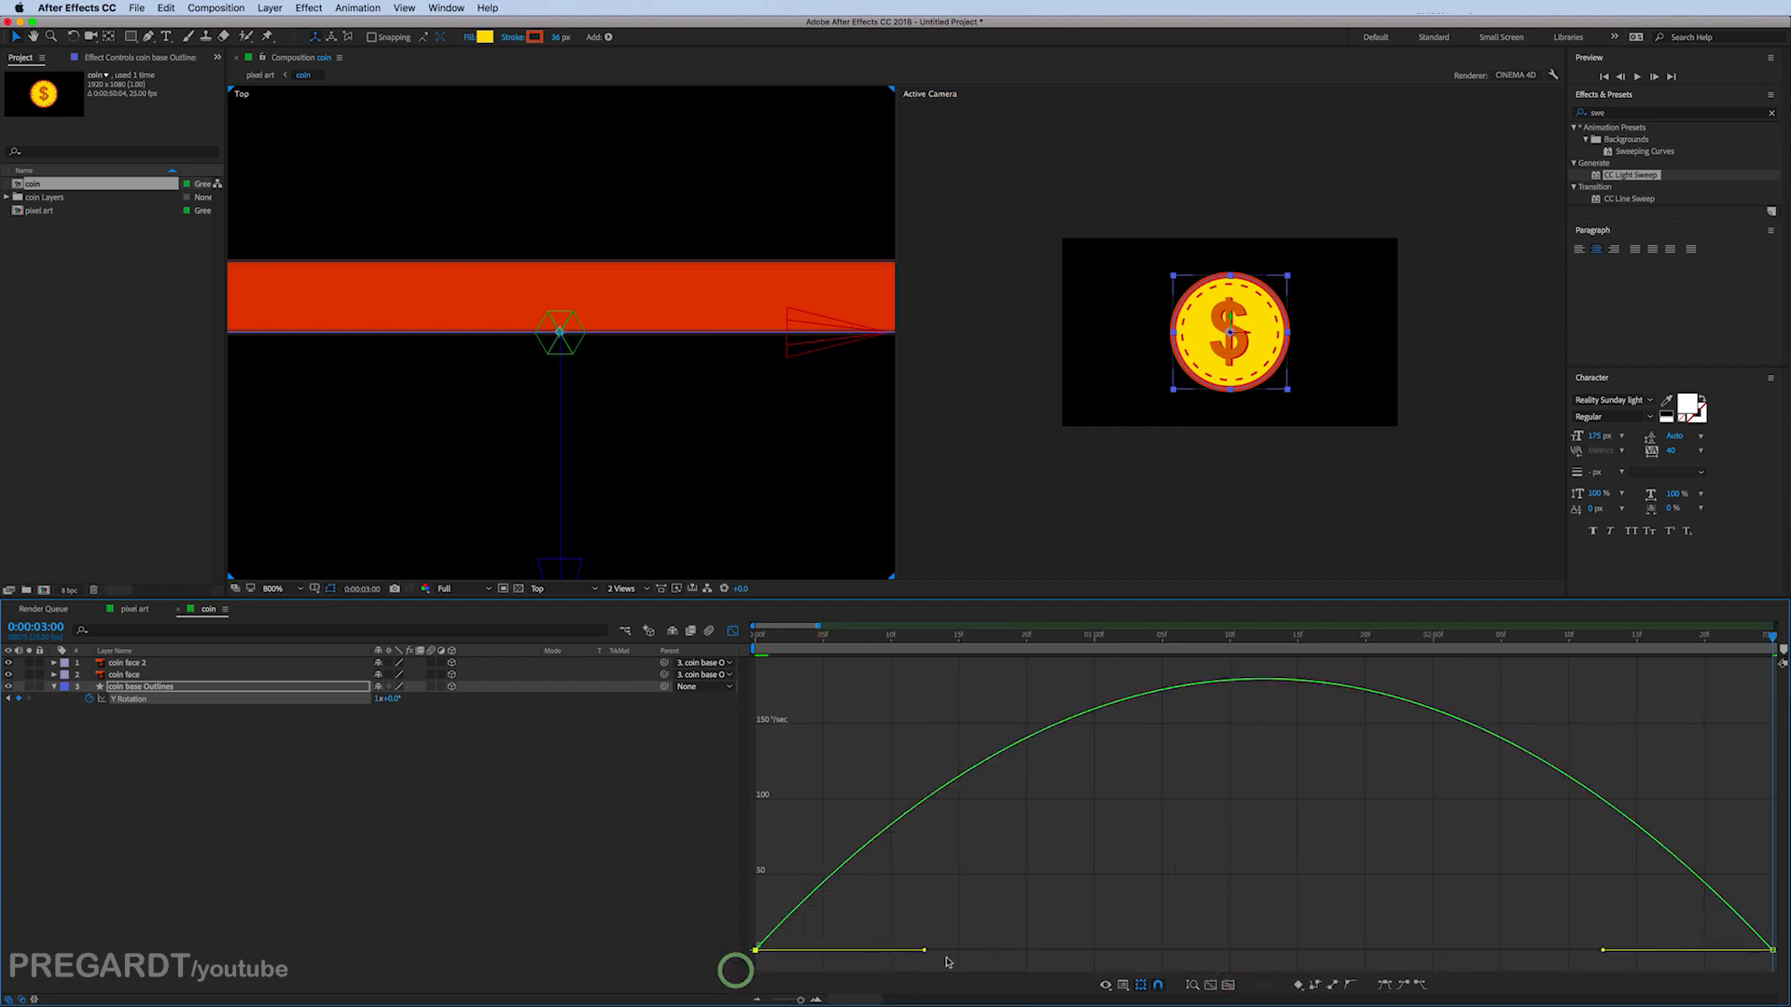
pyautogui.moveTo(926, 949); pyautogui.dragTo(1091, 953)
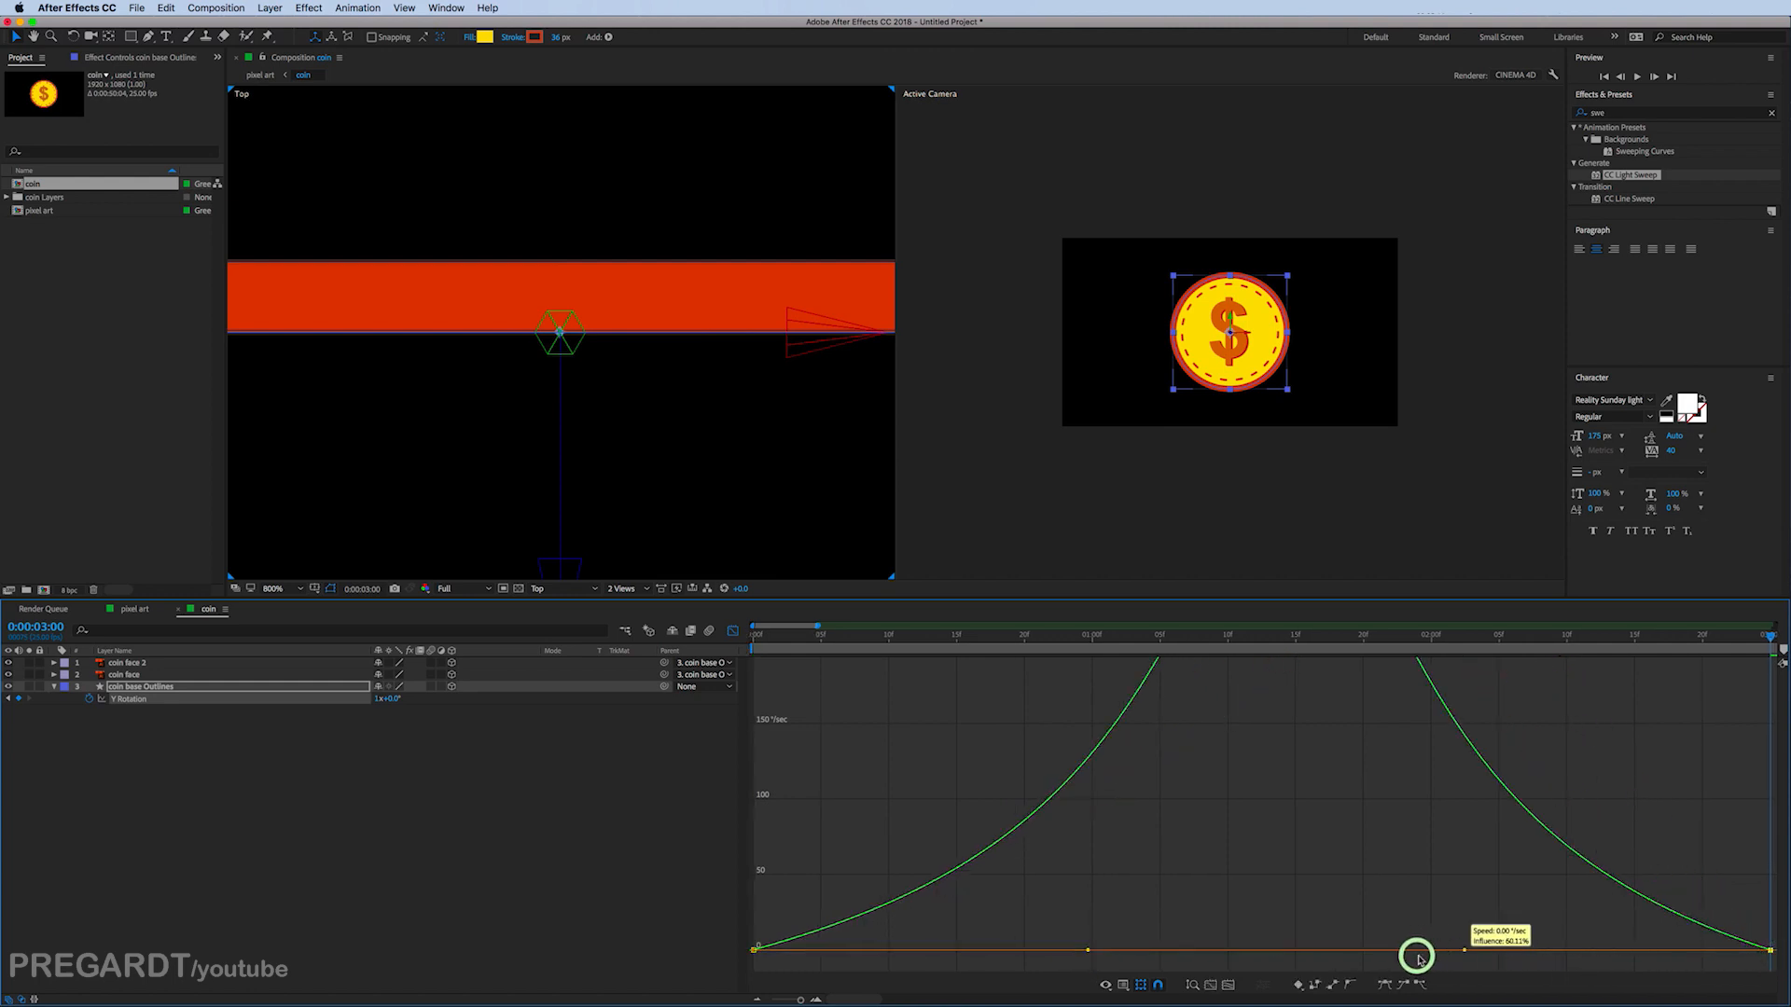
pyautogui.moveTo(1416, 957); pyautogui.dragTo(1442, 953)
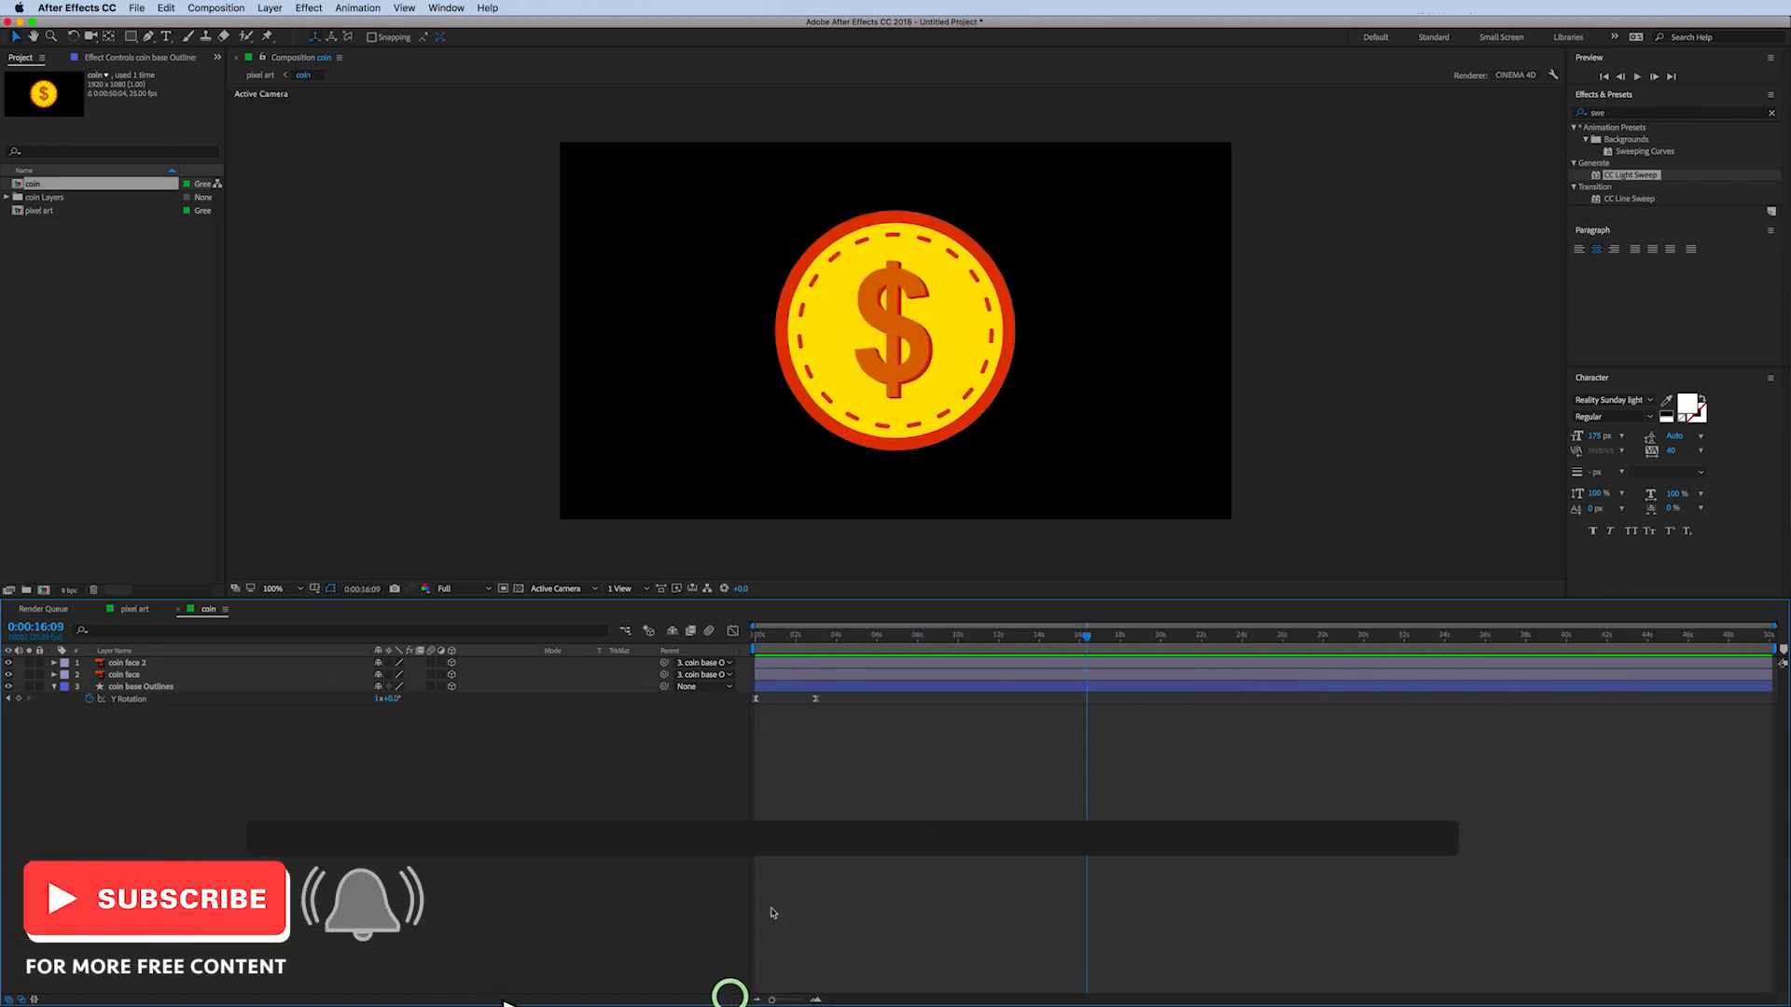
# Step: Zoom the timeline out to full length and return to the pixel art composition
pyautogui.moveTo(1086, 636); pyautogui.dragTo(836, 637)
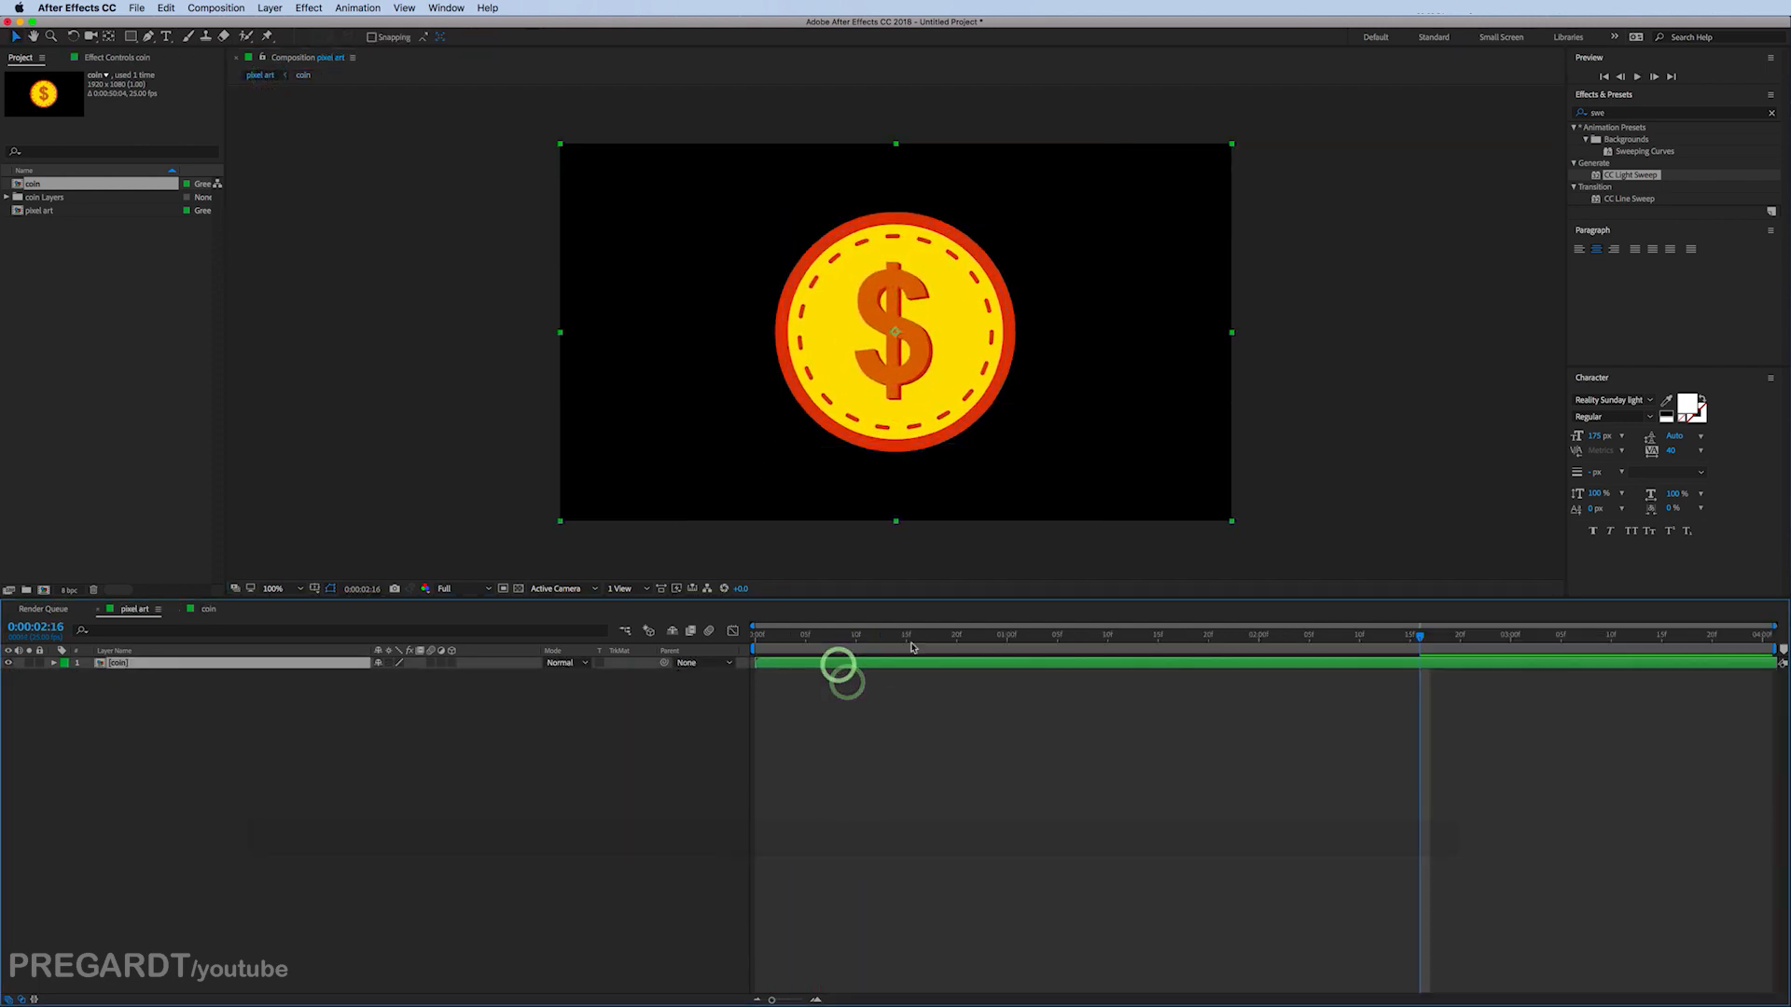
pyautogui.click(269, 8)
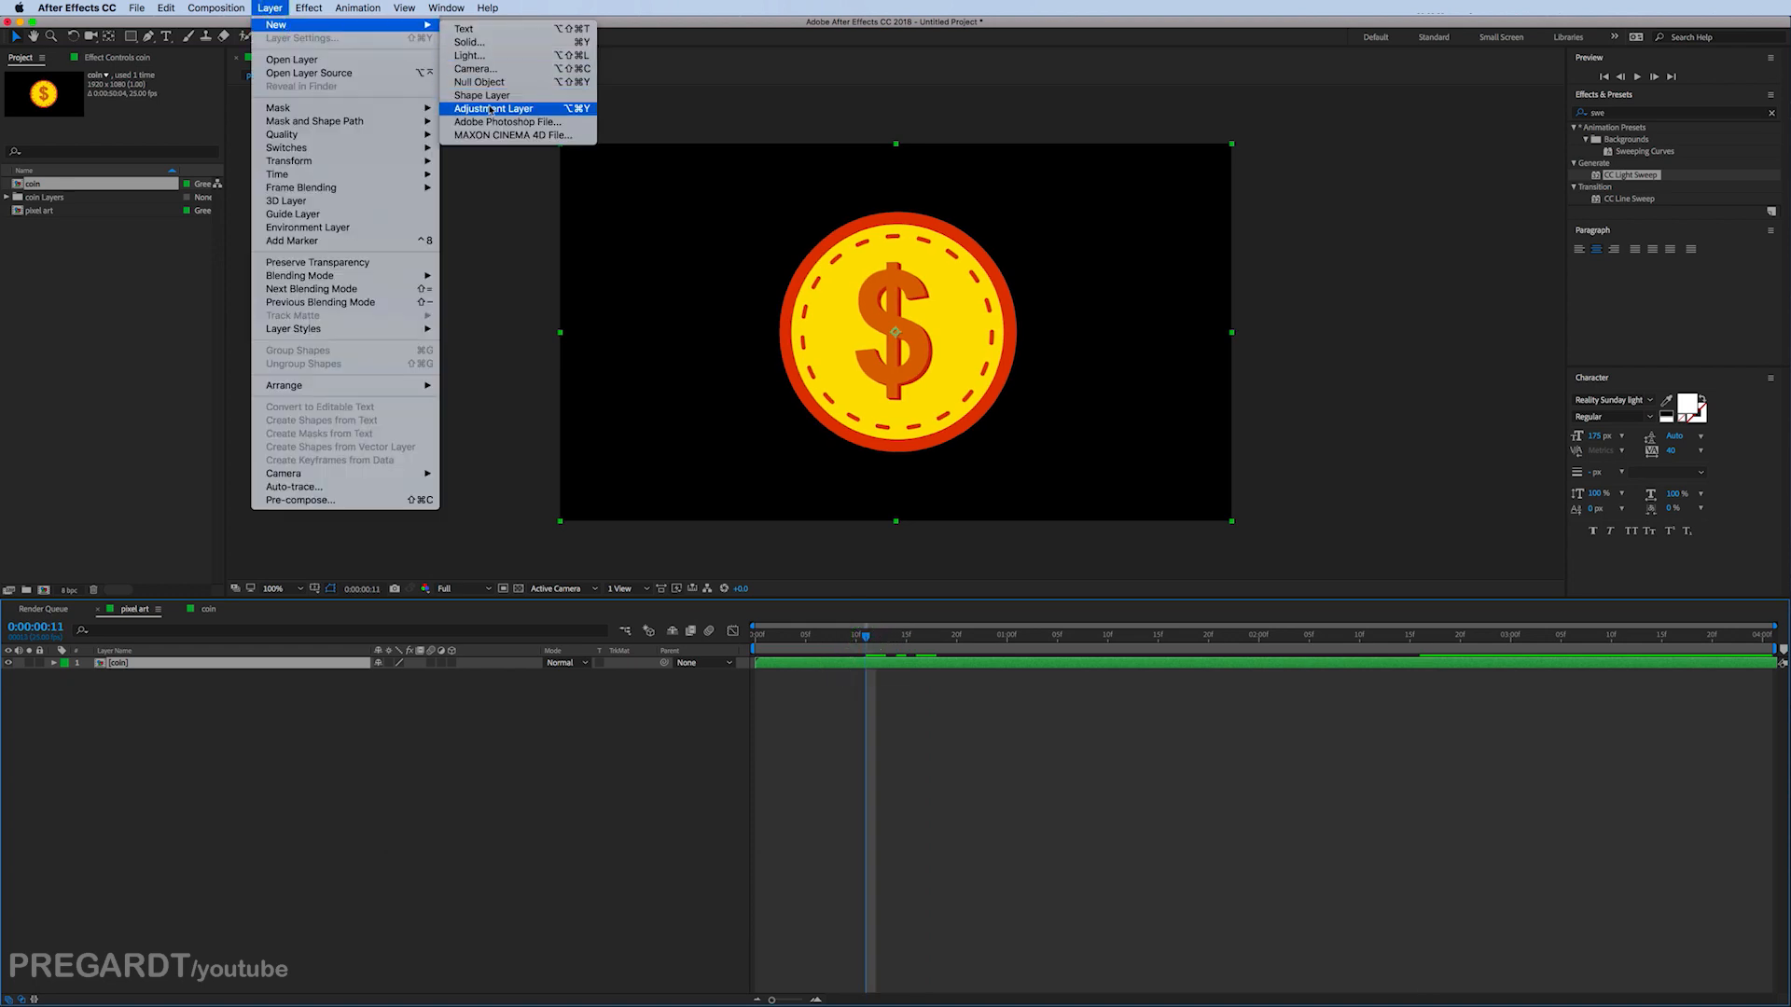
# Step: Add an adjustment layer above the coin and rename it effects
pyautogui.click(492, 108)
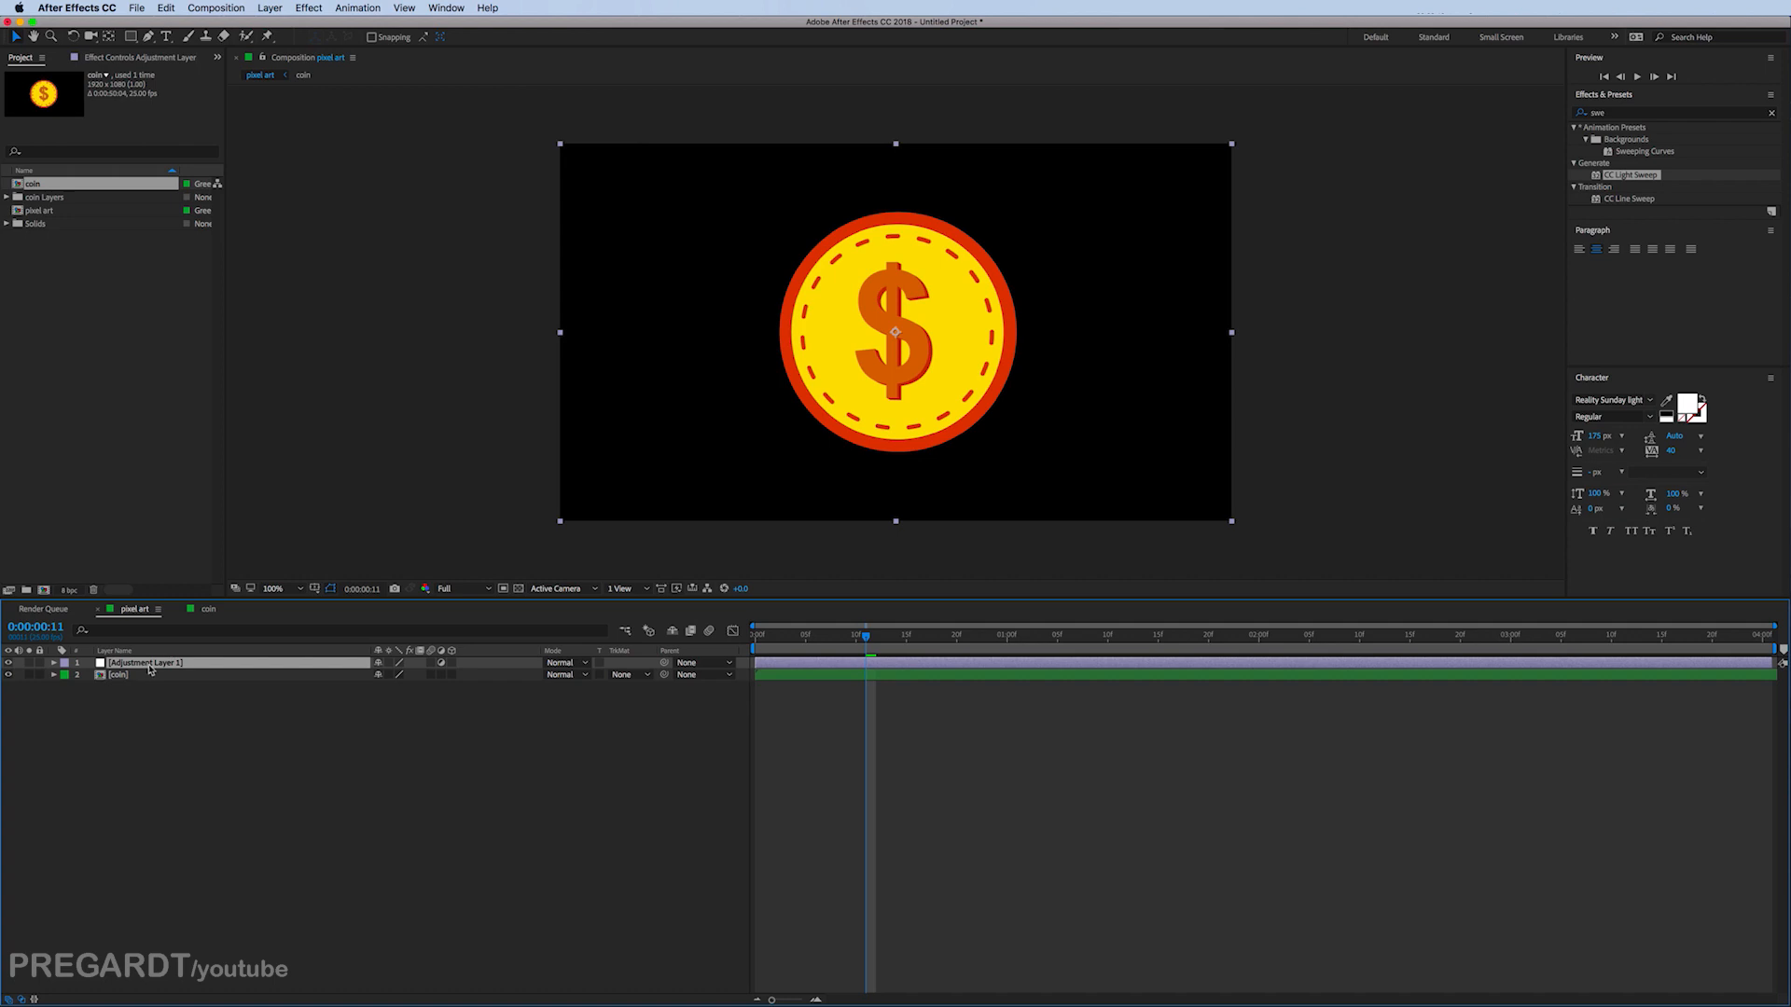
pyautogui.rightClick(144, 663)
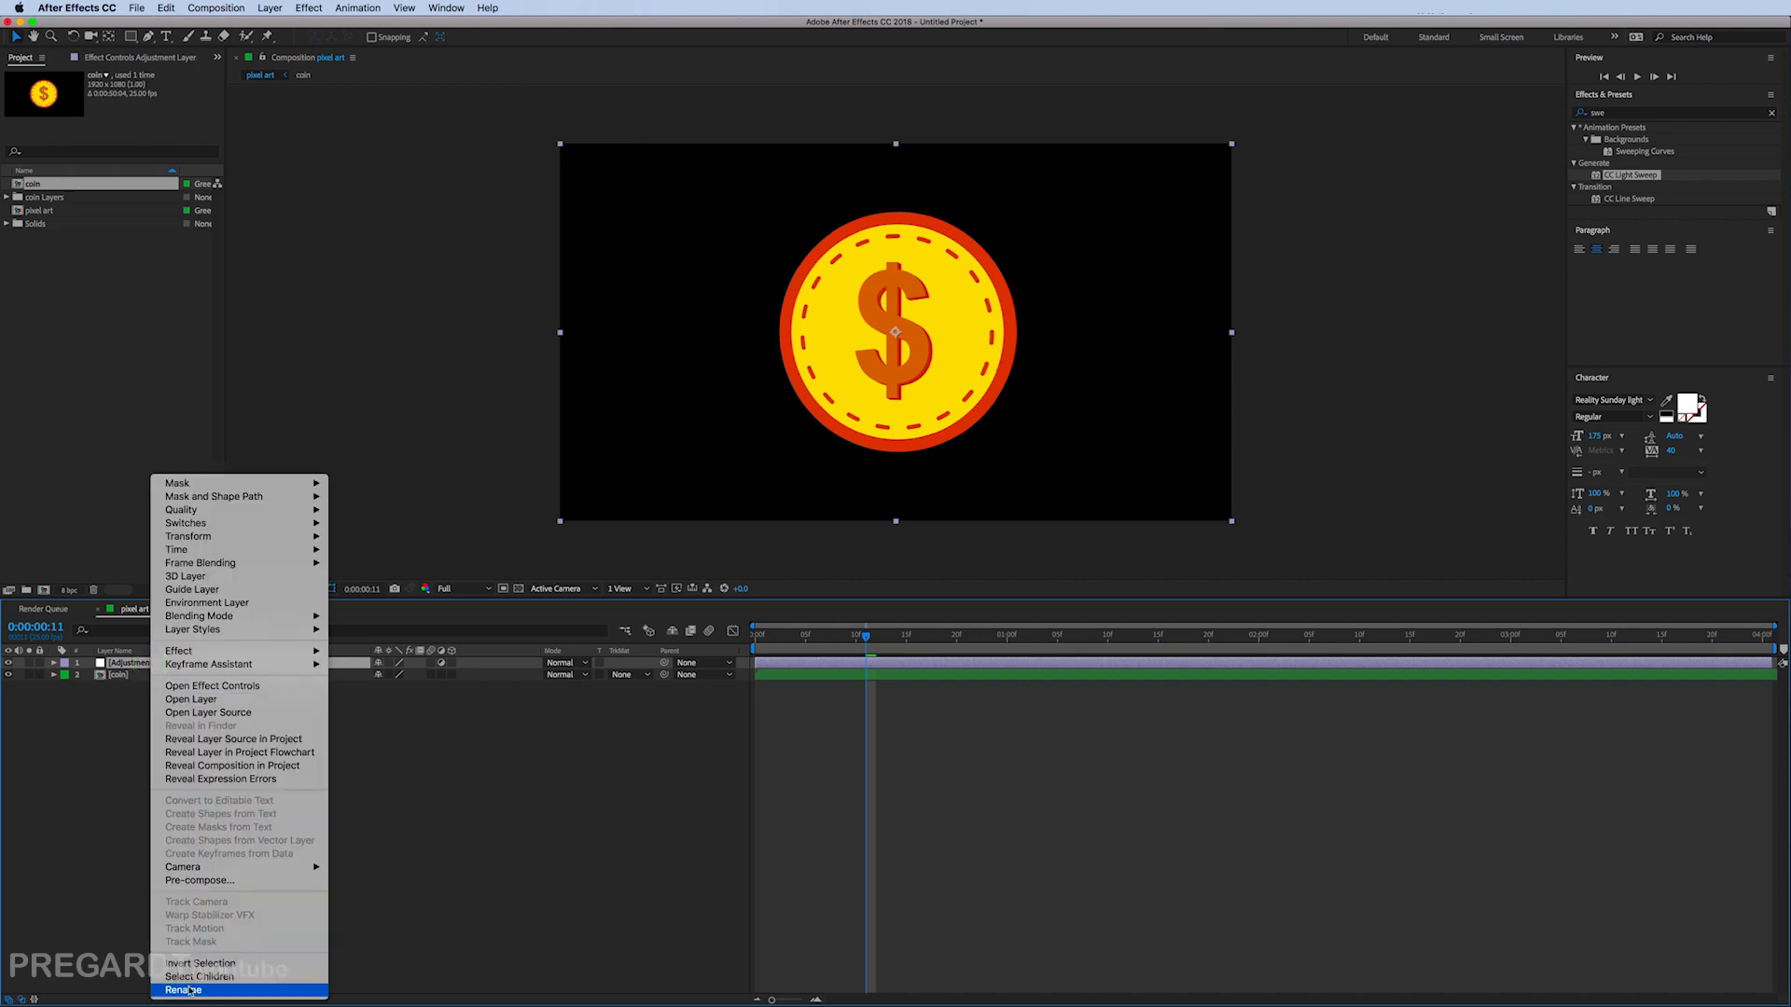
pyautogui.click(181, 989)
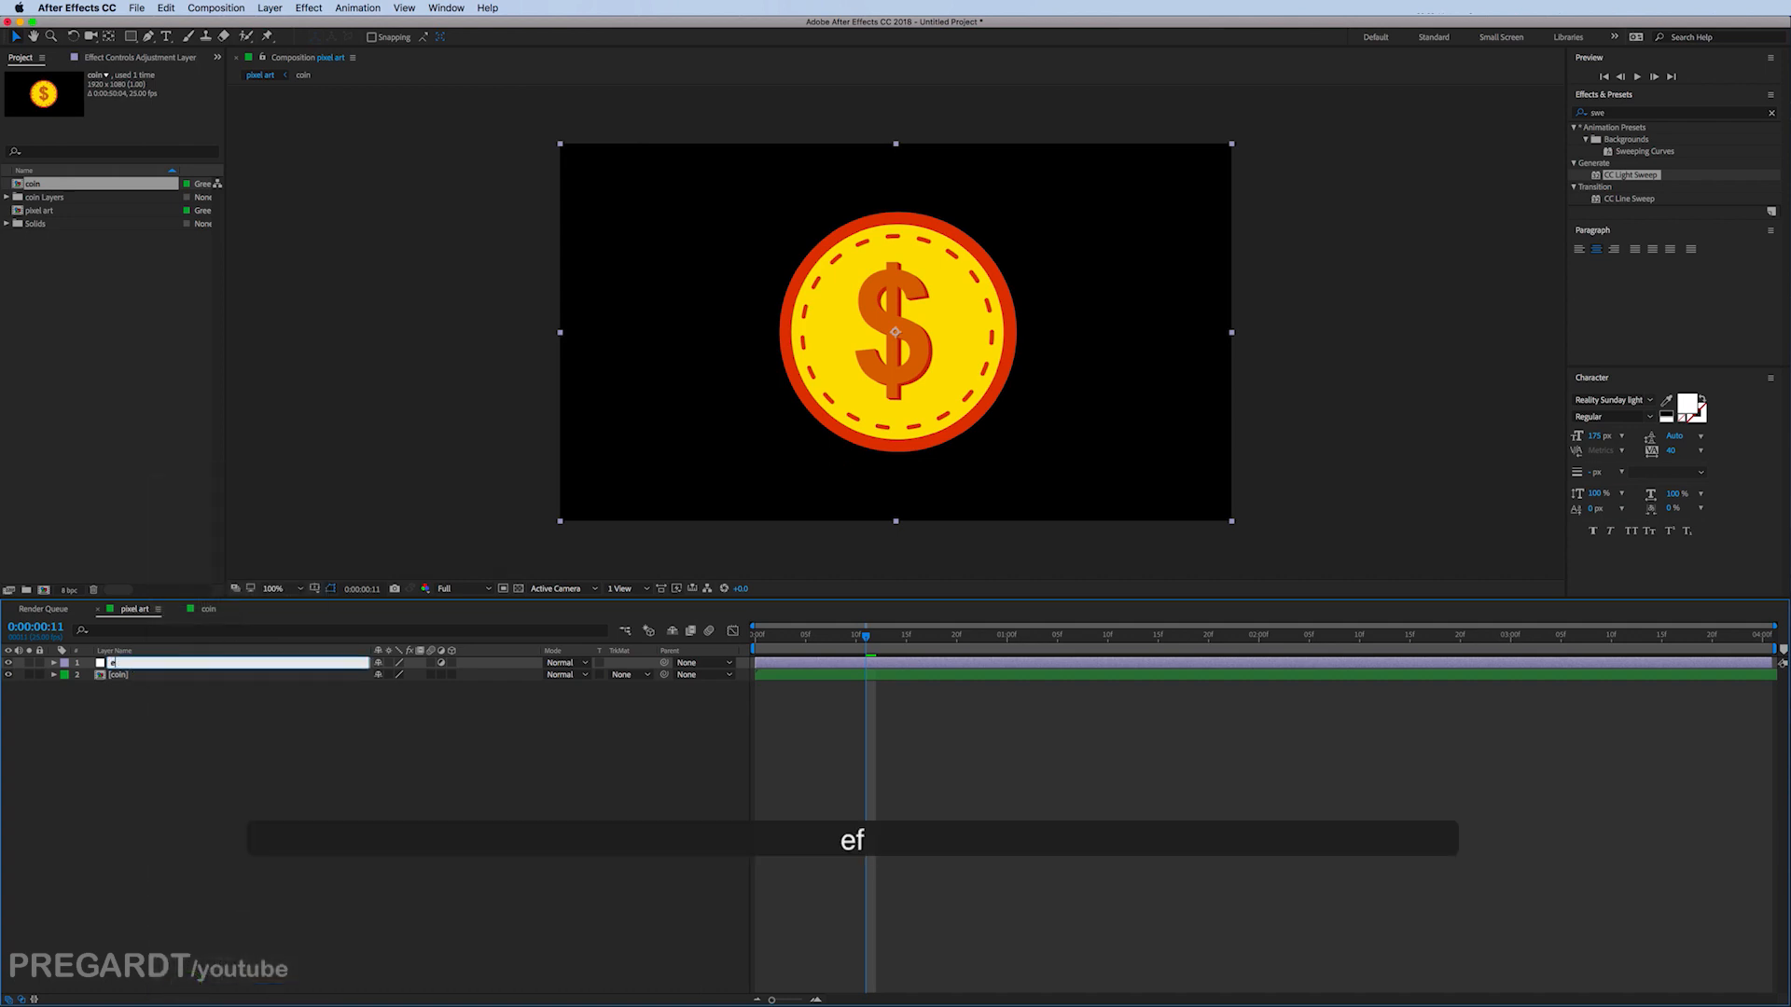
pyautogui.write('effects')
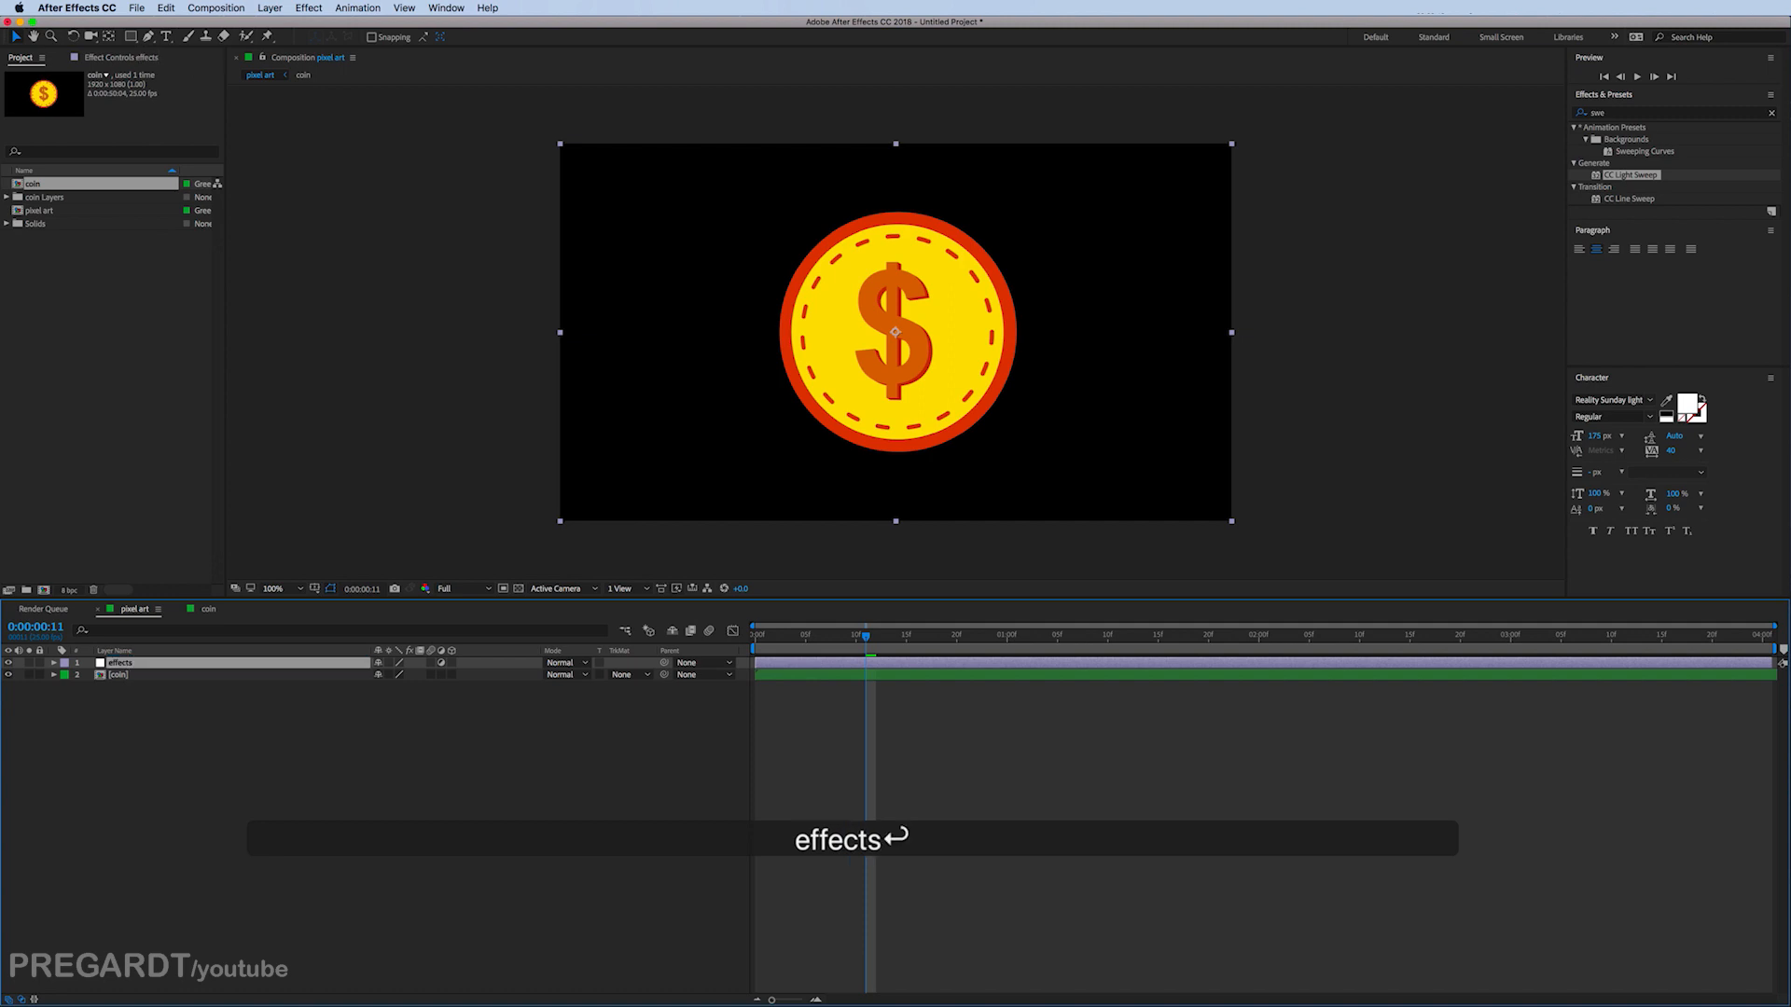
pyautogui.click(223, 664)
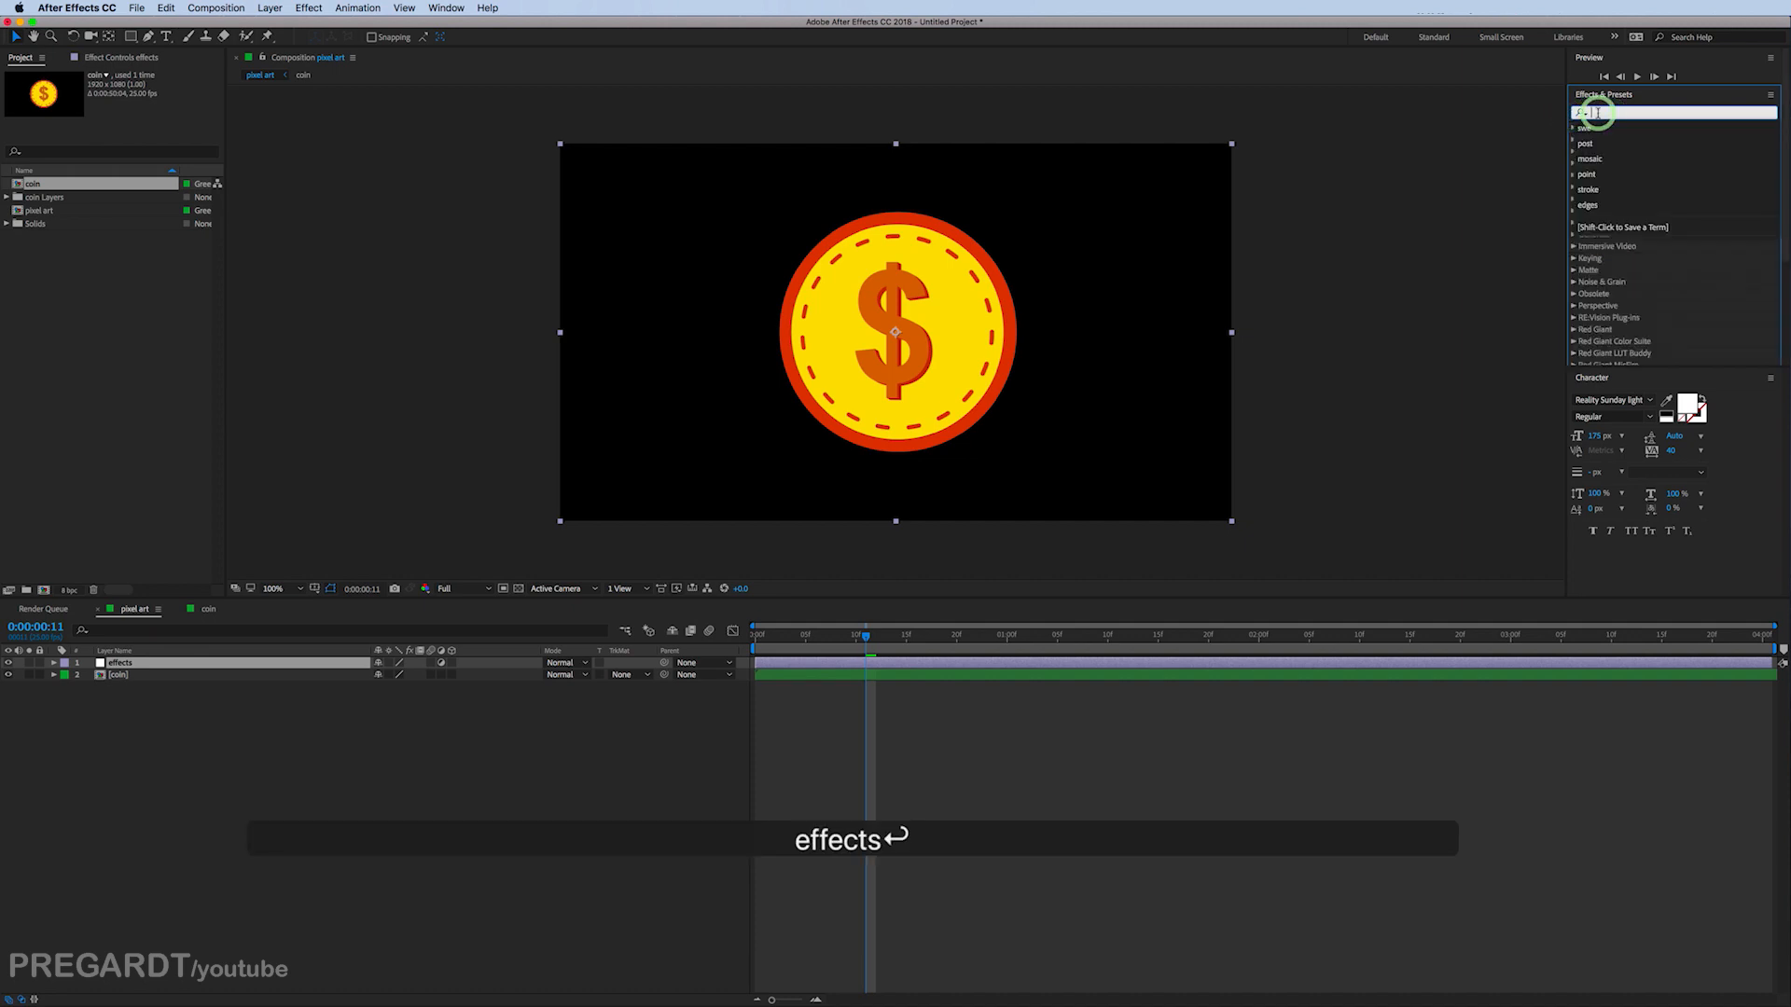
# Step: Apply Mosaic to the effects layer at 70 blocks each way with Sharp Colors on
pyautogui.click(1668, 112)
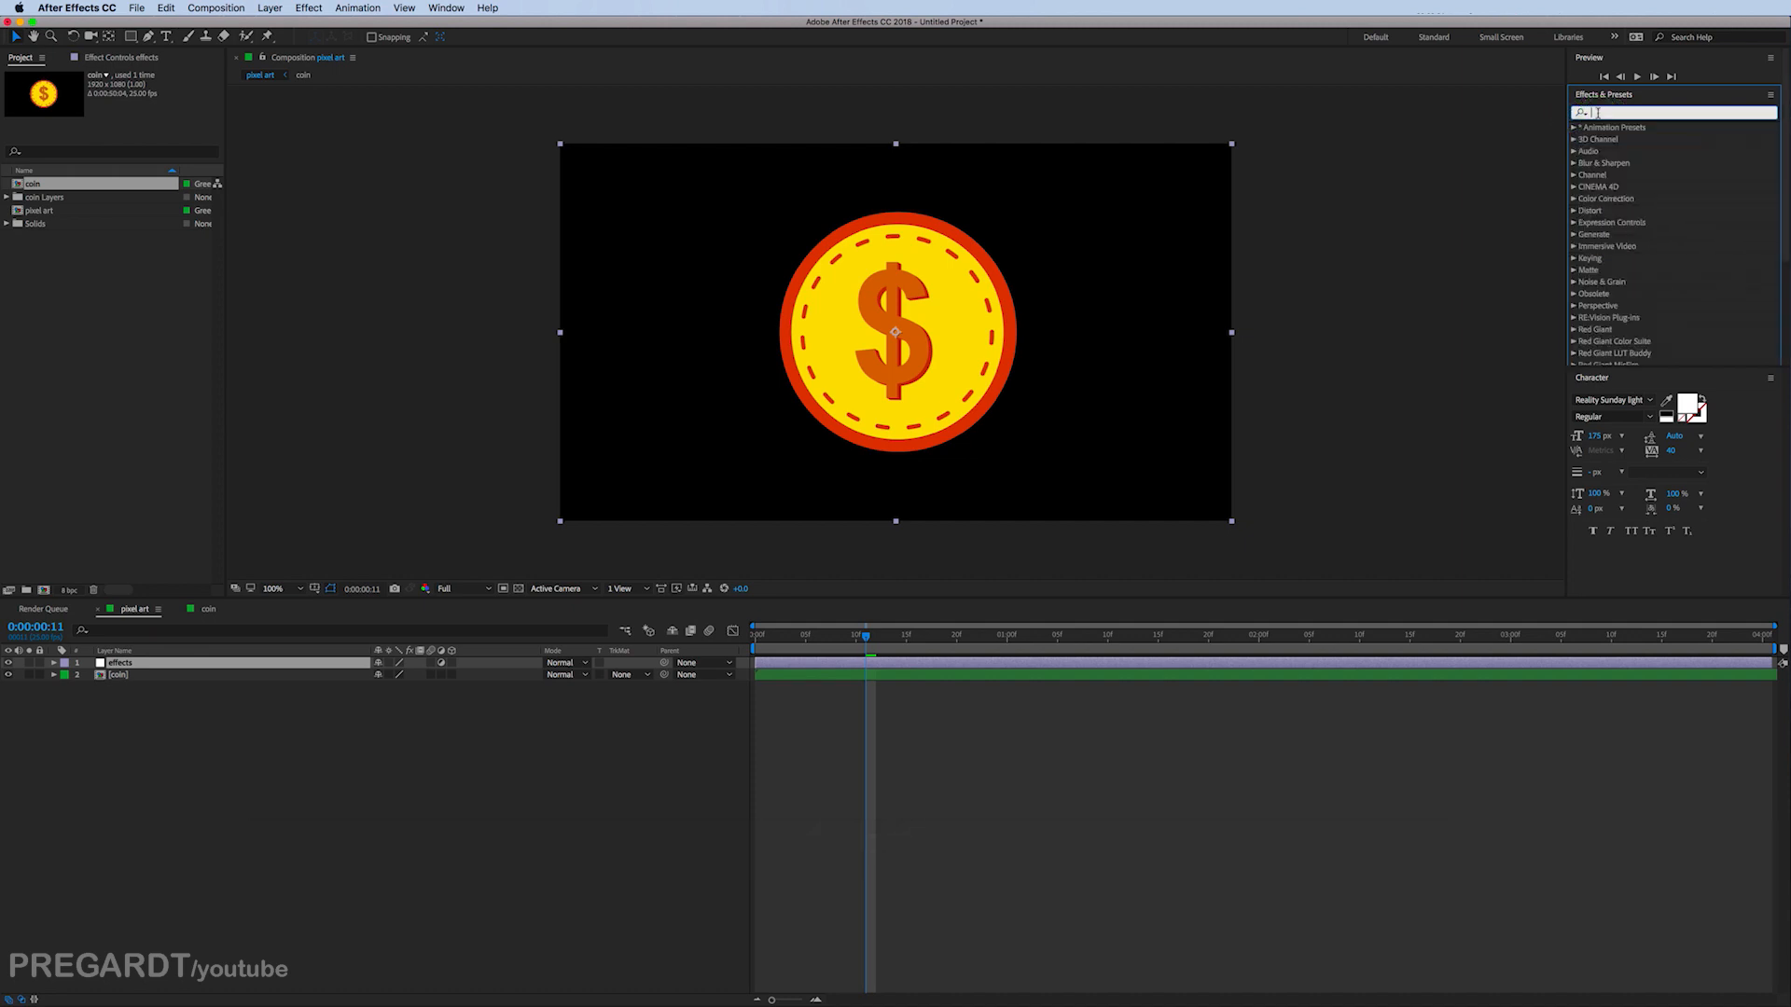
pyautogui.write('mosa')
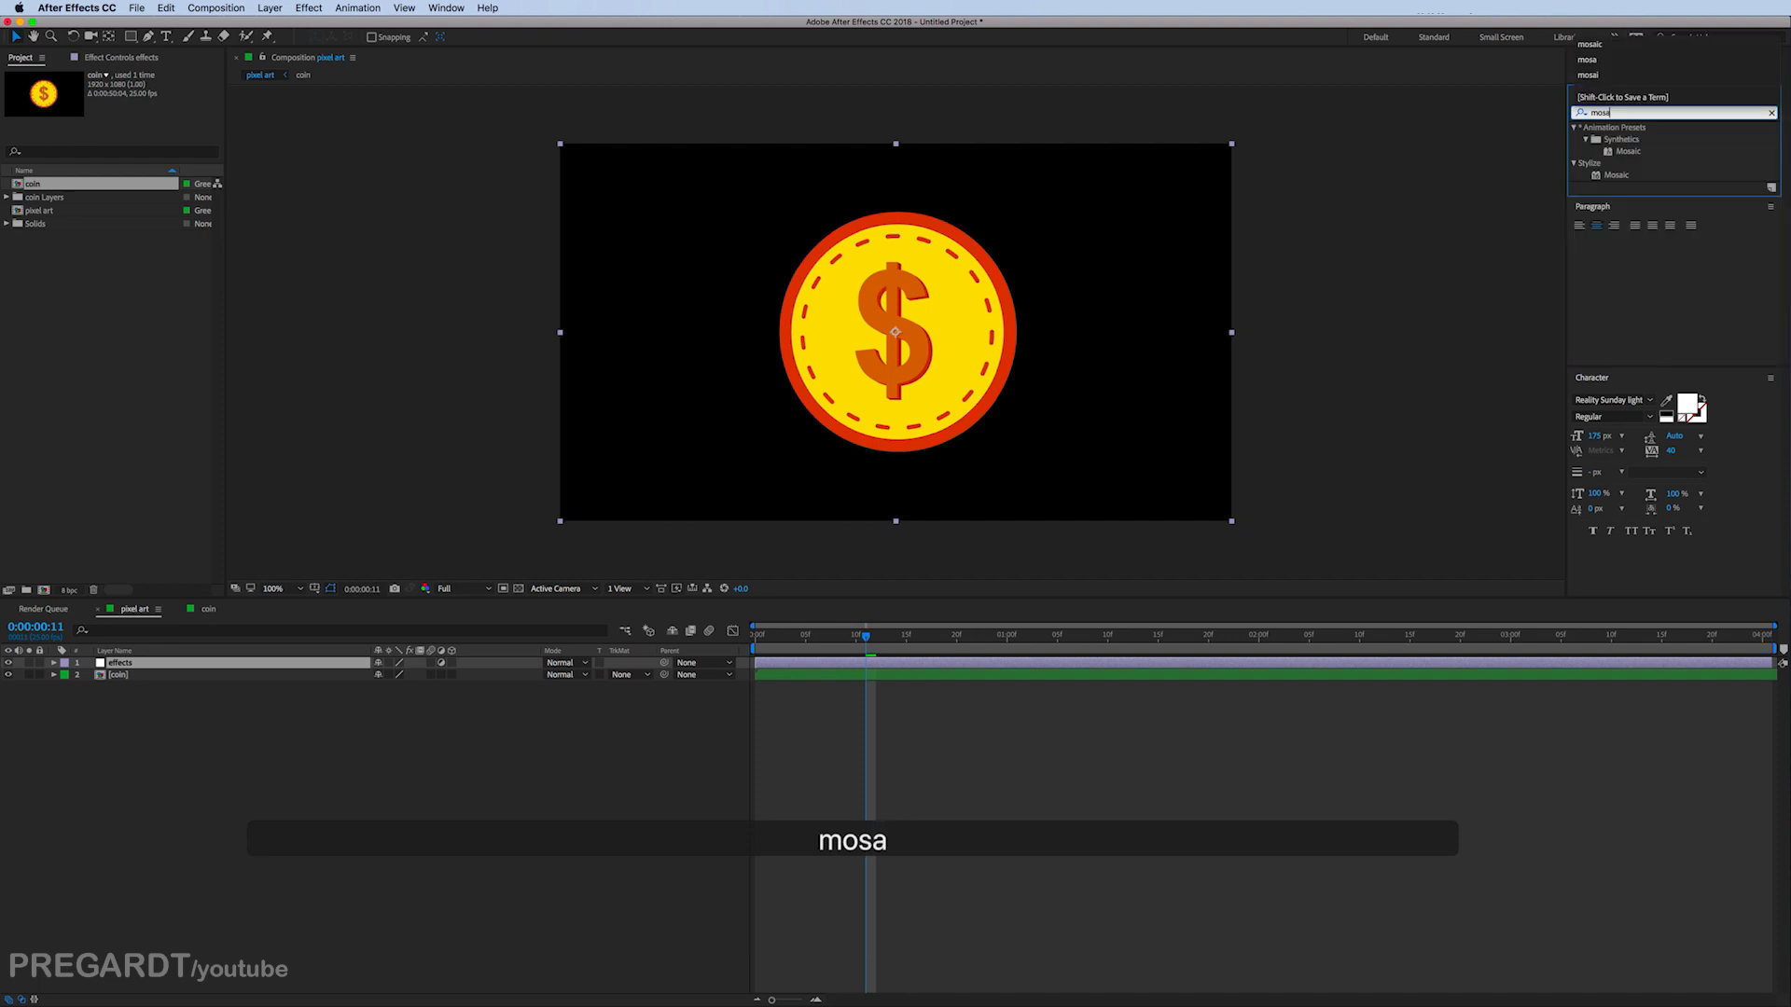
pyautogui.click(1616, 175)
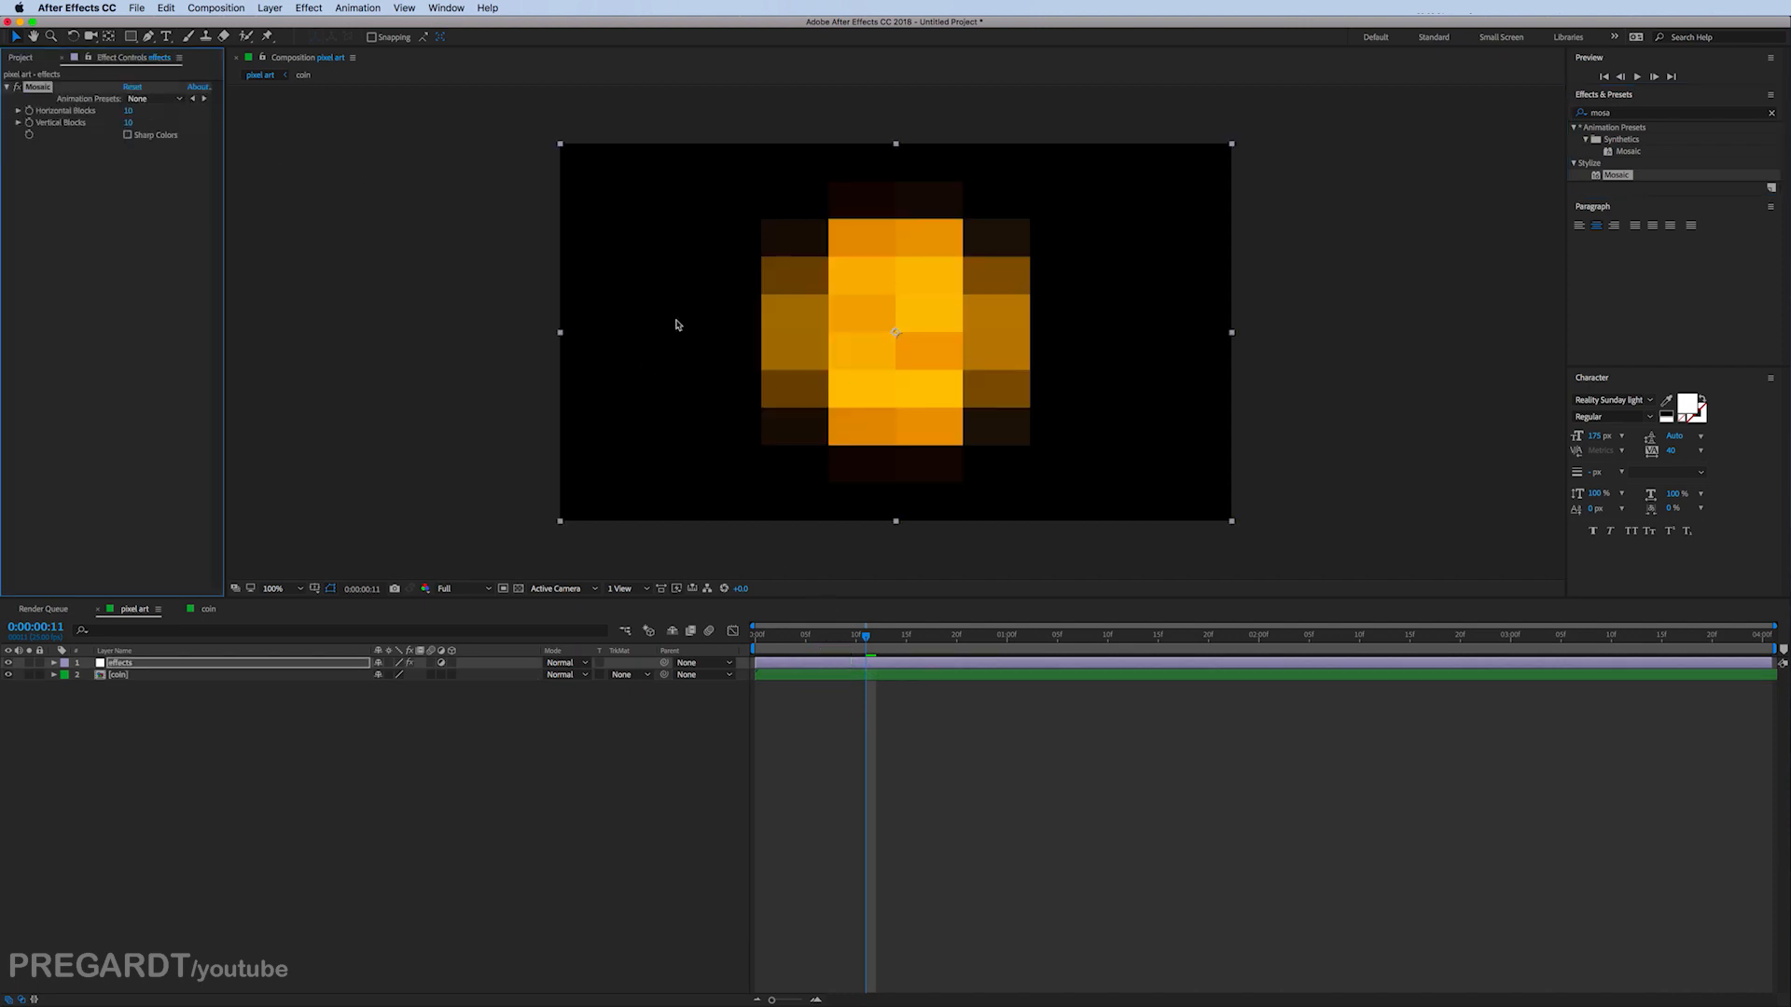
pyautogui.click(129, 110)
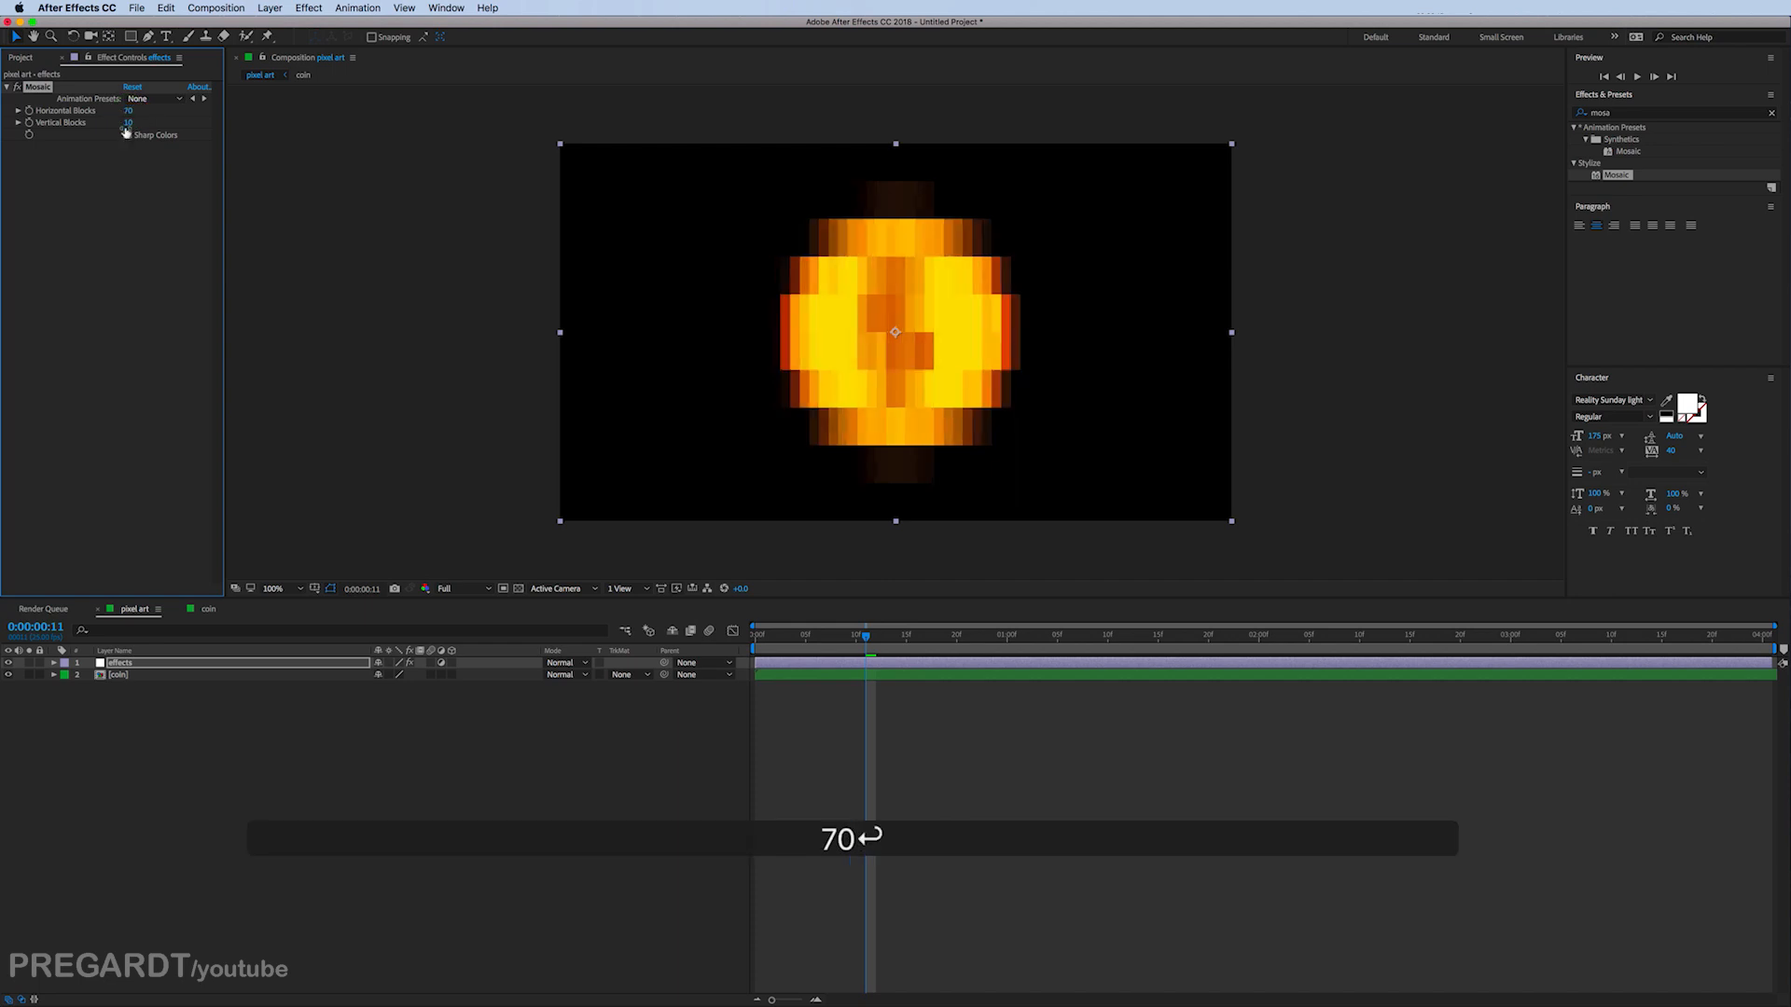
pyautogui.write('70')
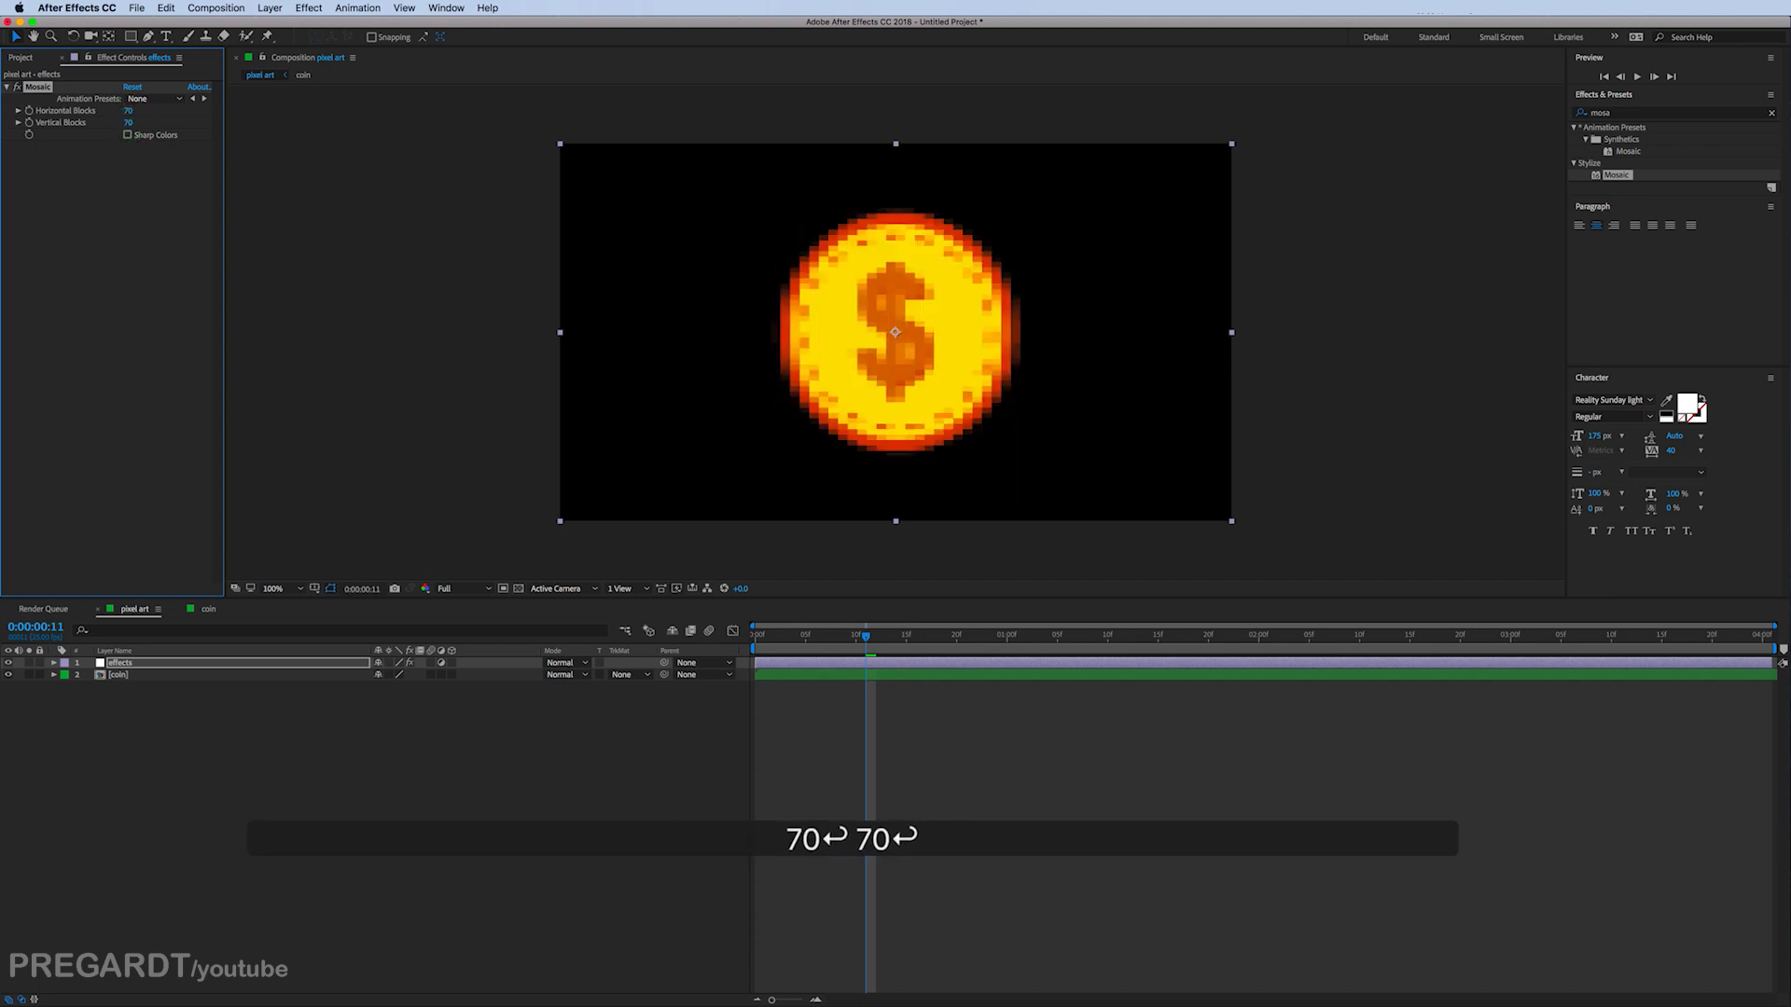
pyautogui.click(127, 134)
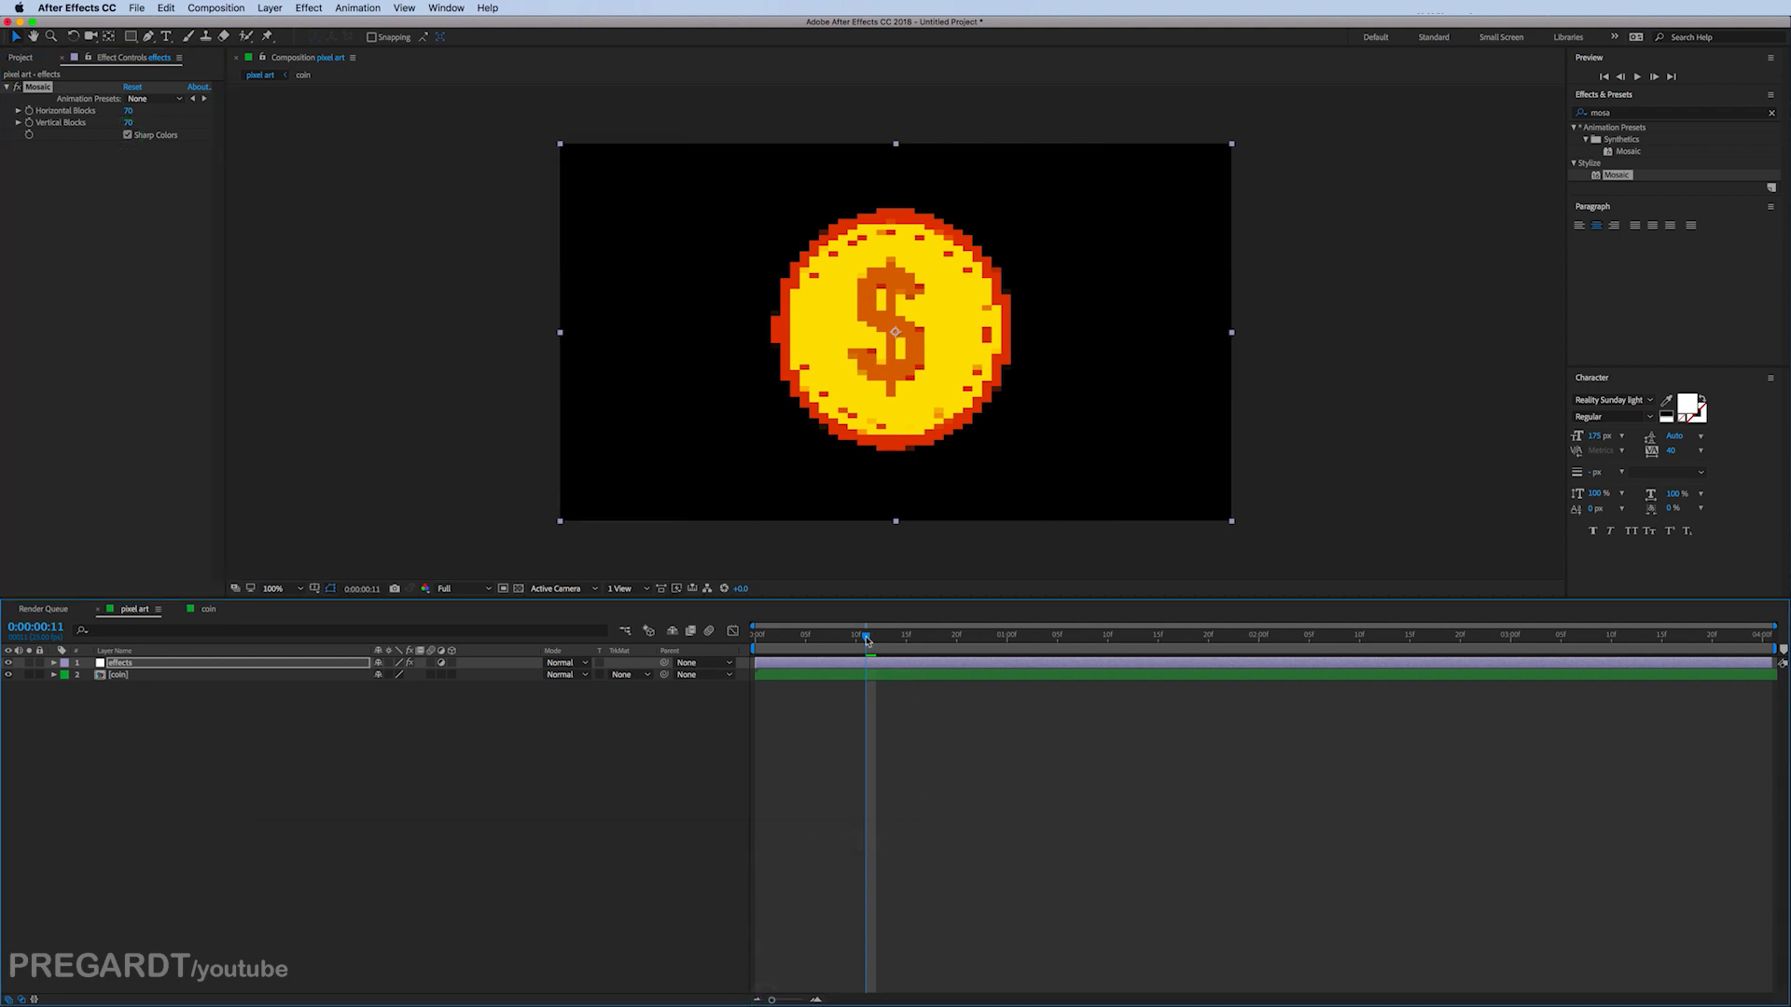
# Step: After previewing the spin, raise Mosaic to 100 horizontal and 100 vertical blocks
pyautogui.moveTo(867, 634); pyautogui.dragTo(1217, 634)
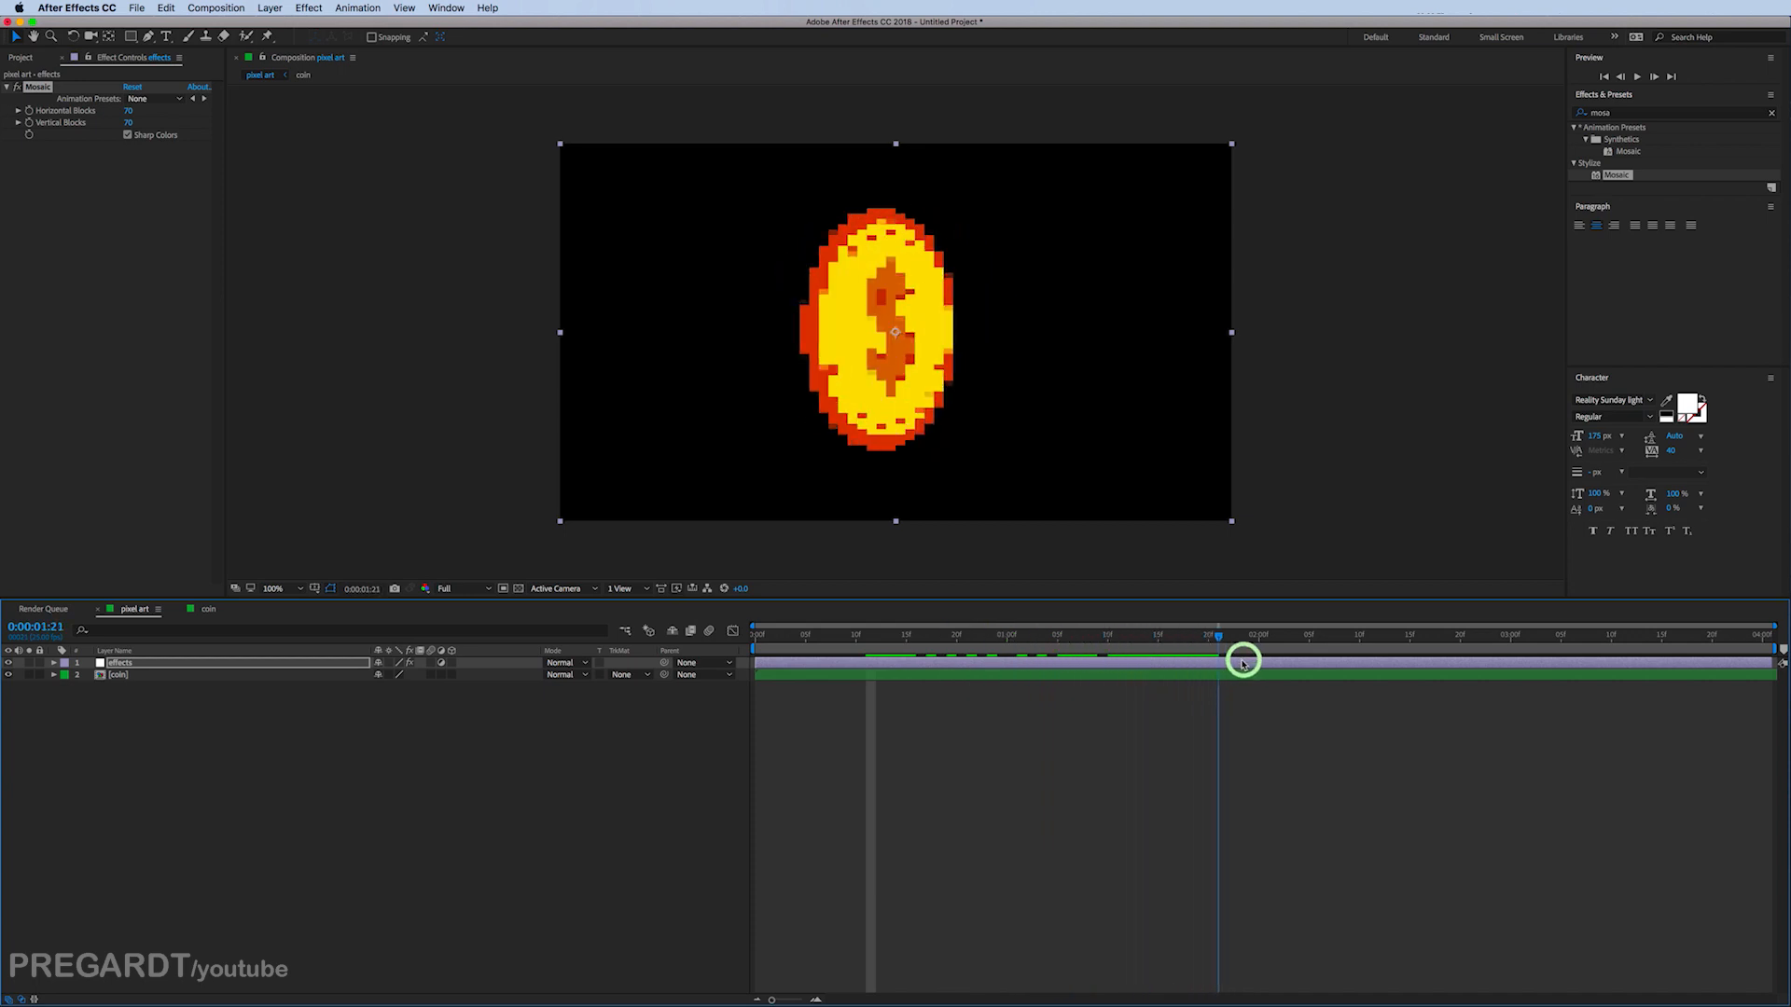
pyautogui.moveTo(1218, 634); pyautogui.dragTo(1379, 634)
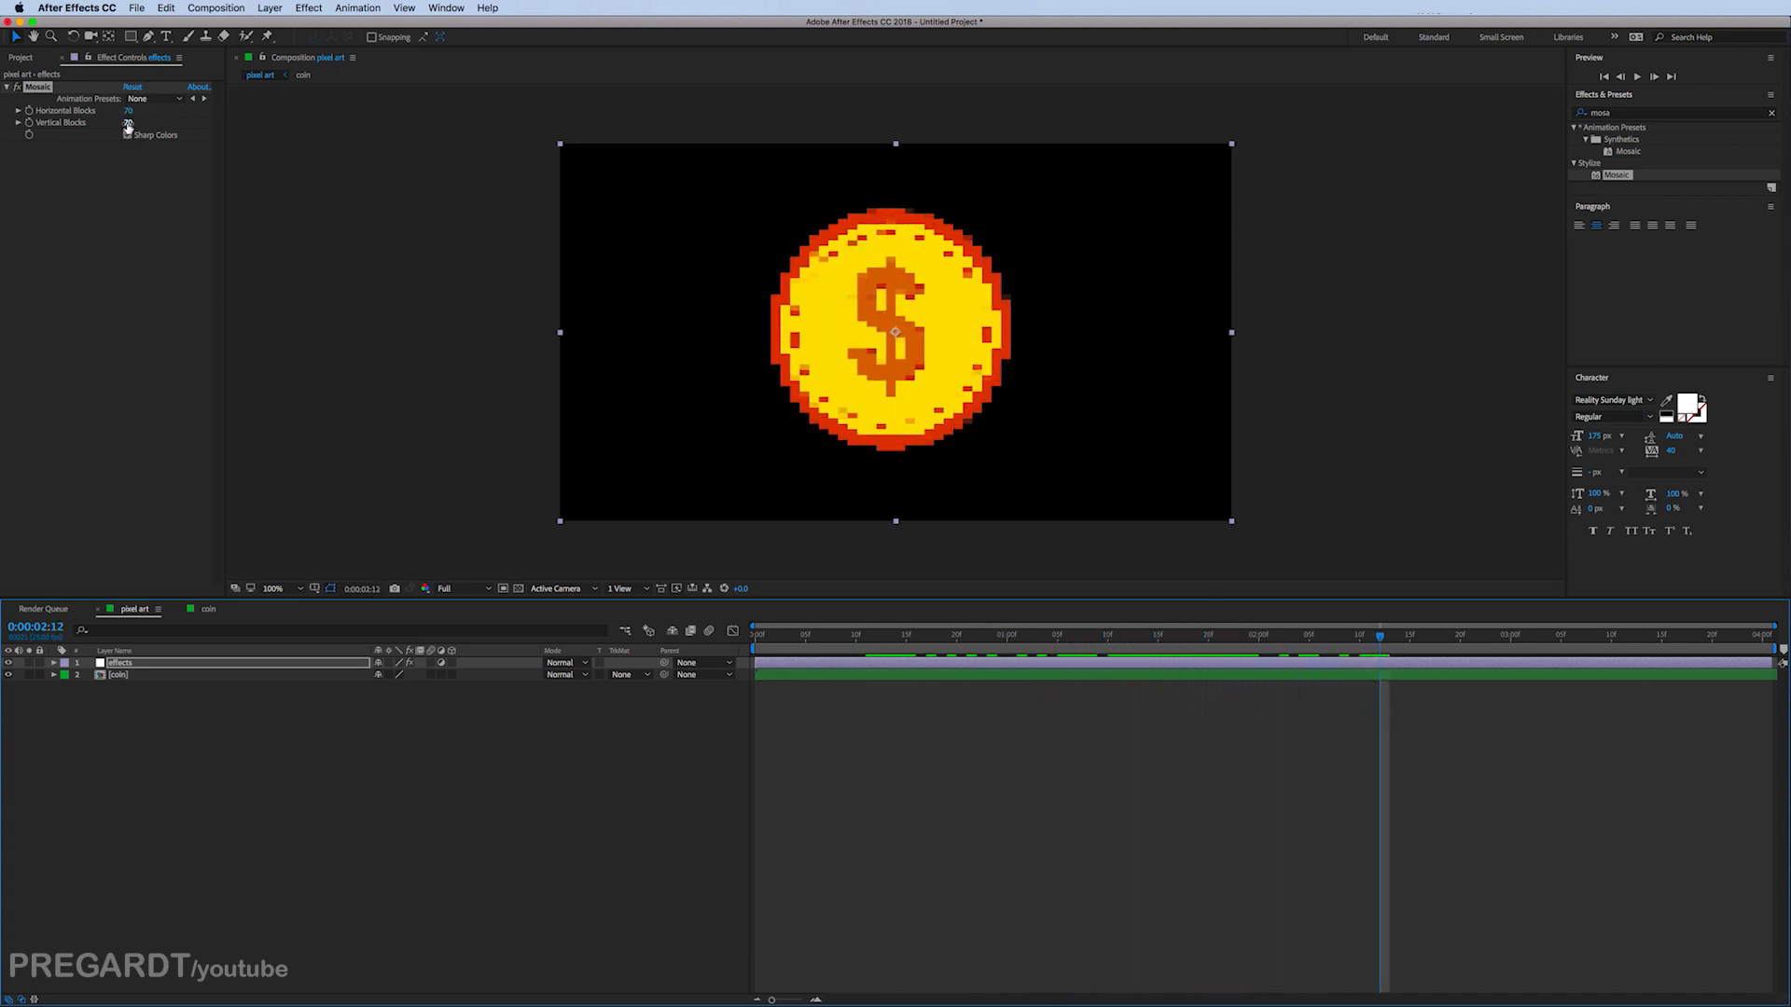
pyautogui.write('100')
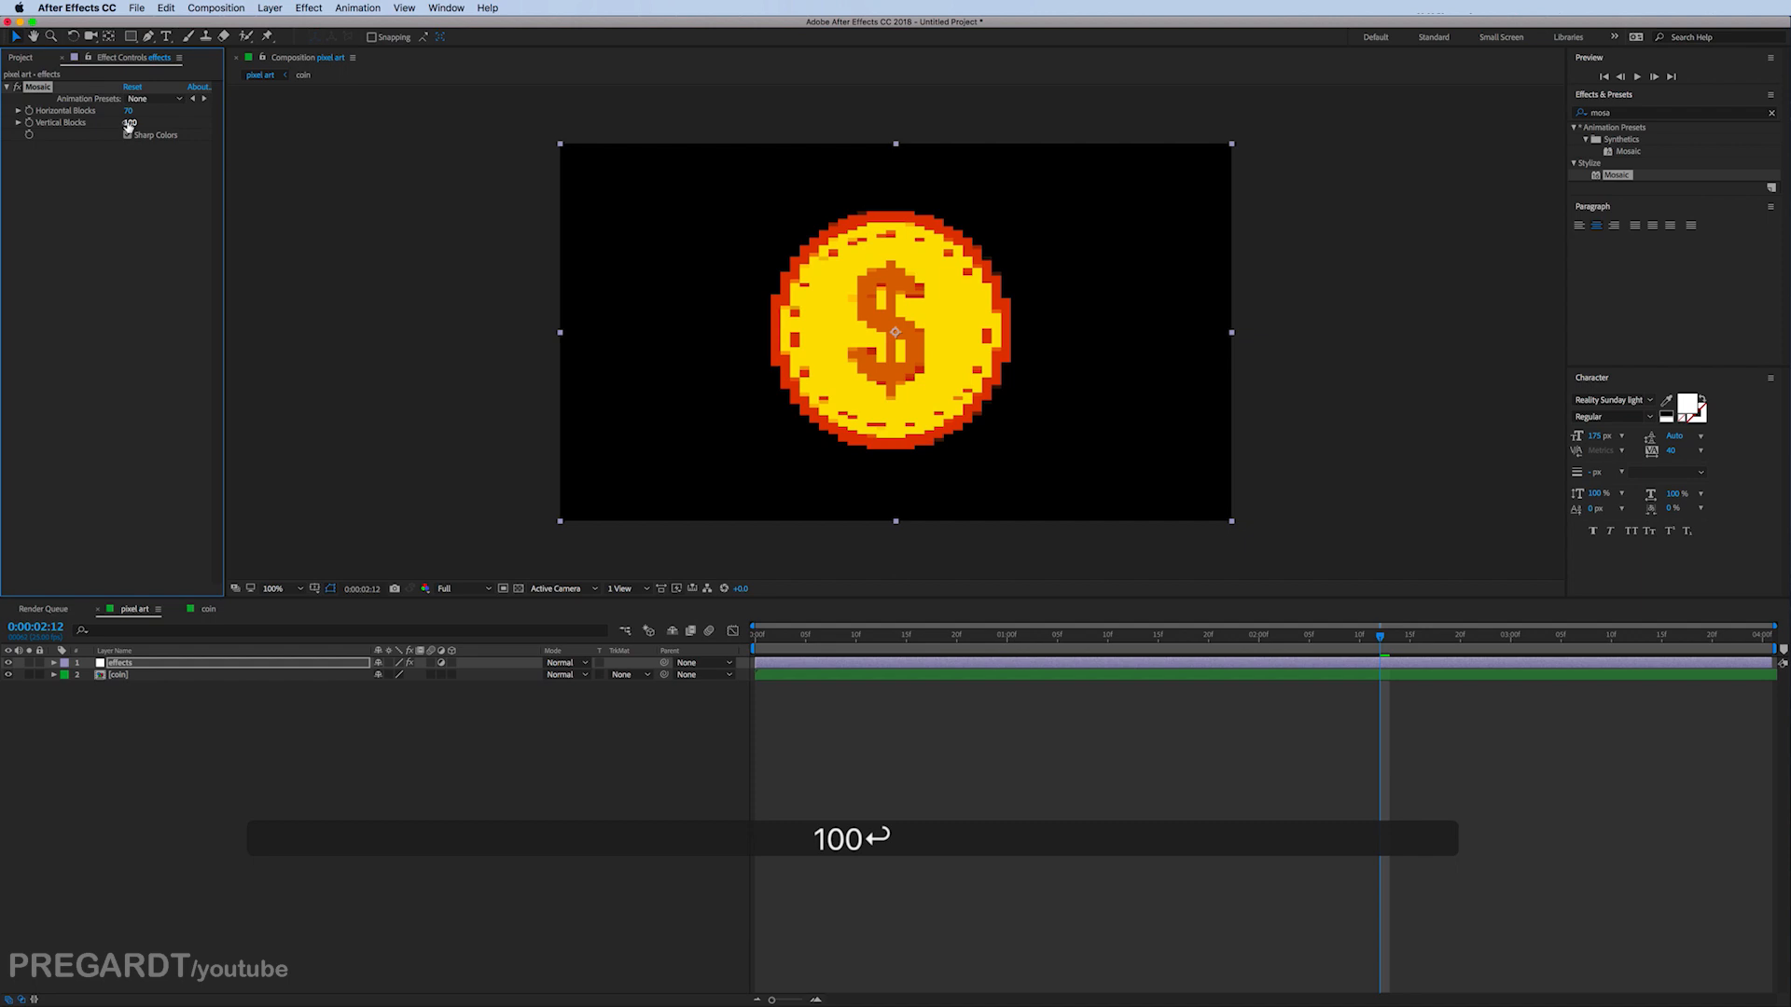
pyautogui.write('100')
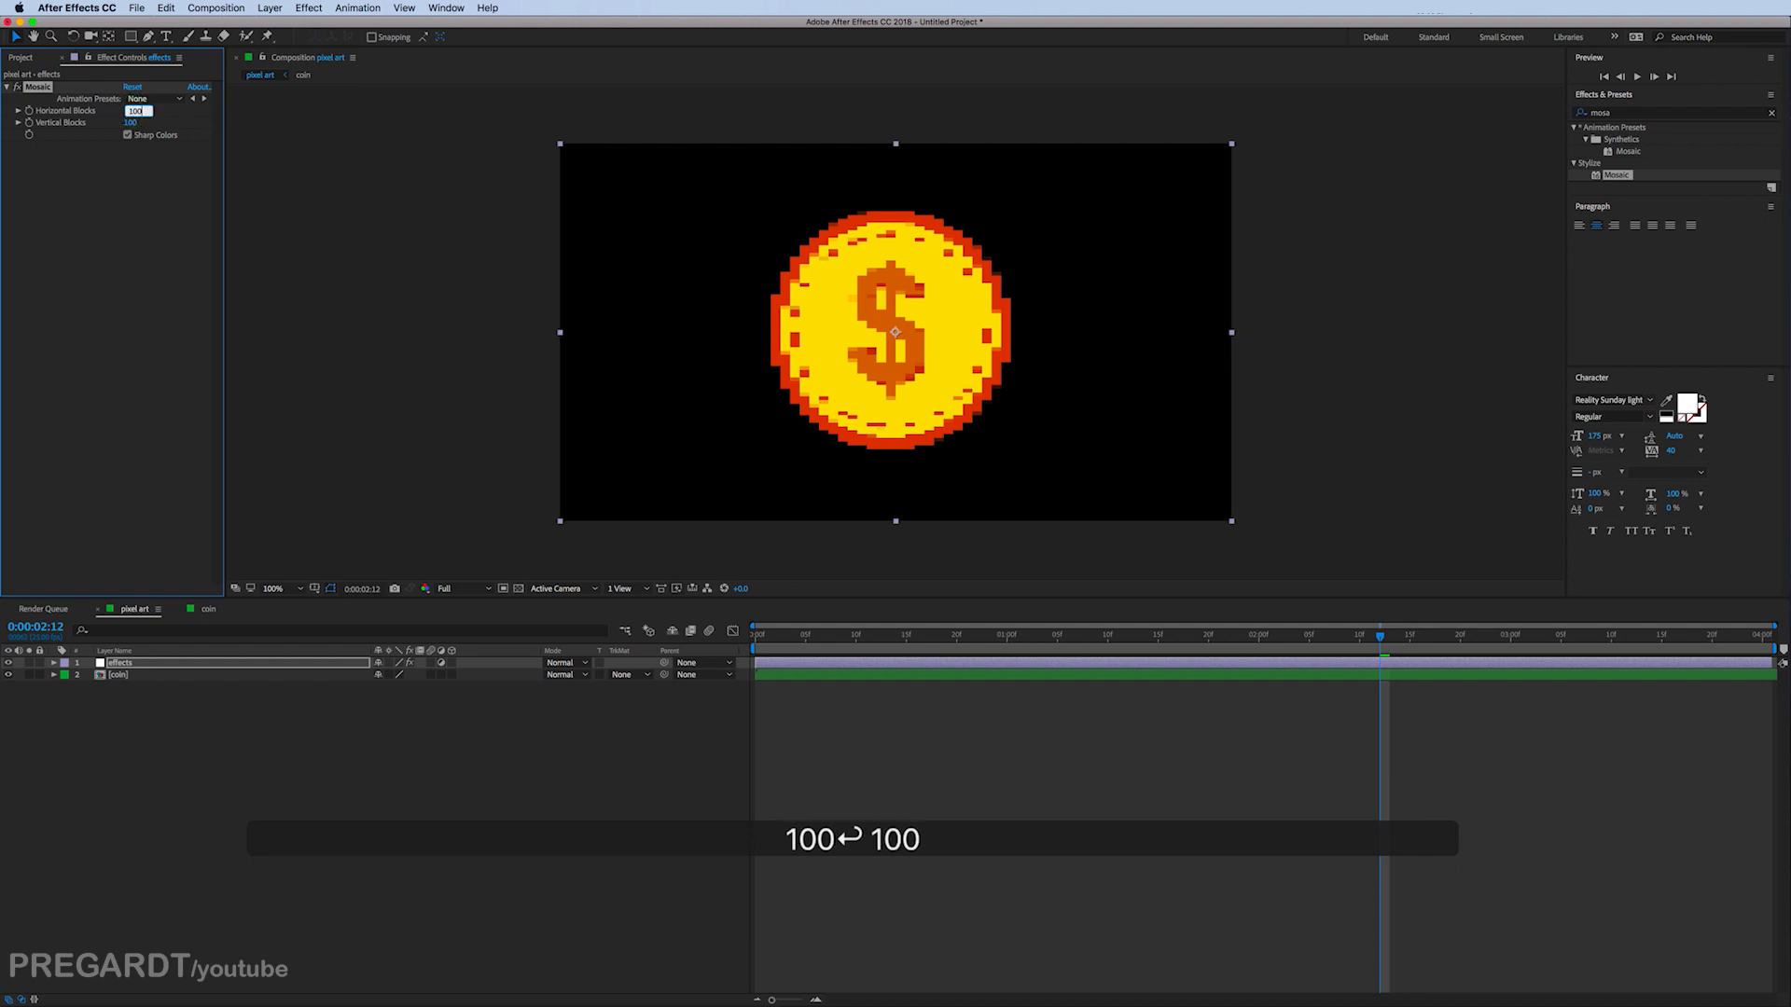
pyautogui.press('enter')
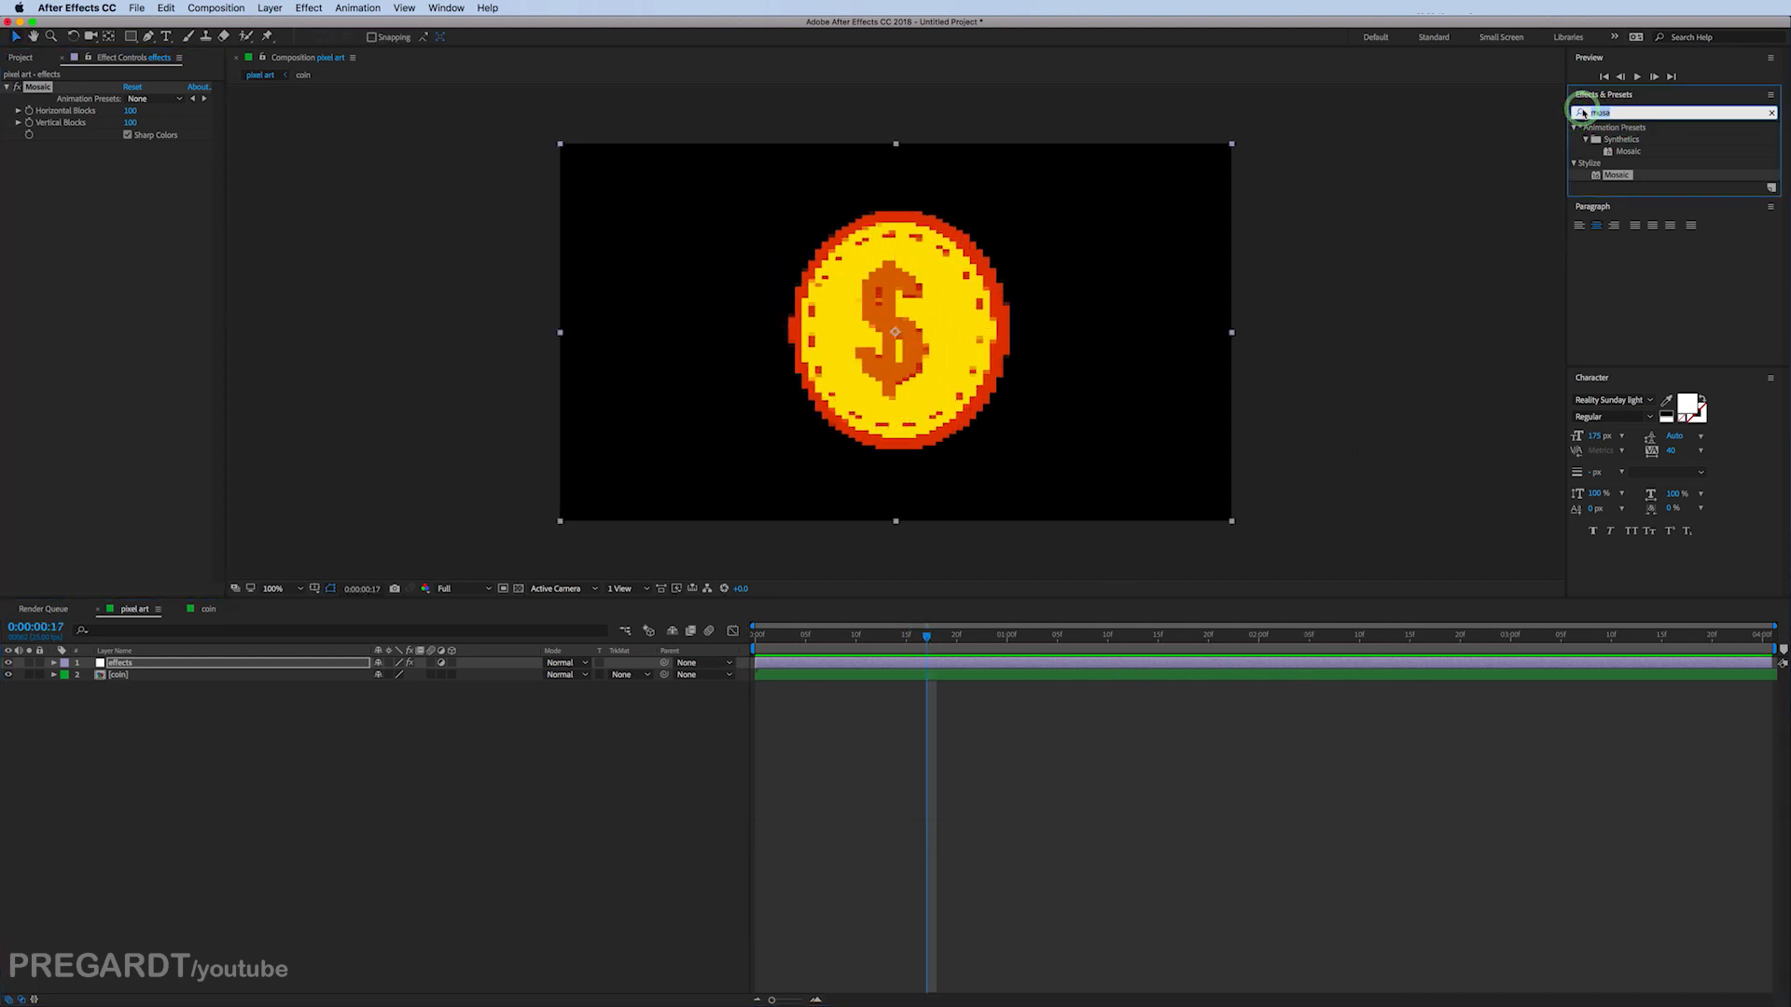
# Step: Apply Posterize Time at 14 fps and check the composition settings
pyautogui.write('post')
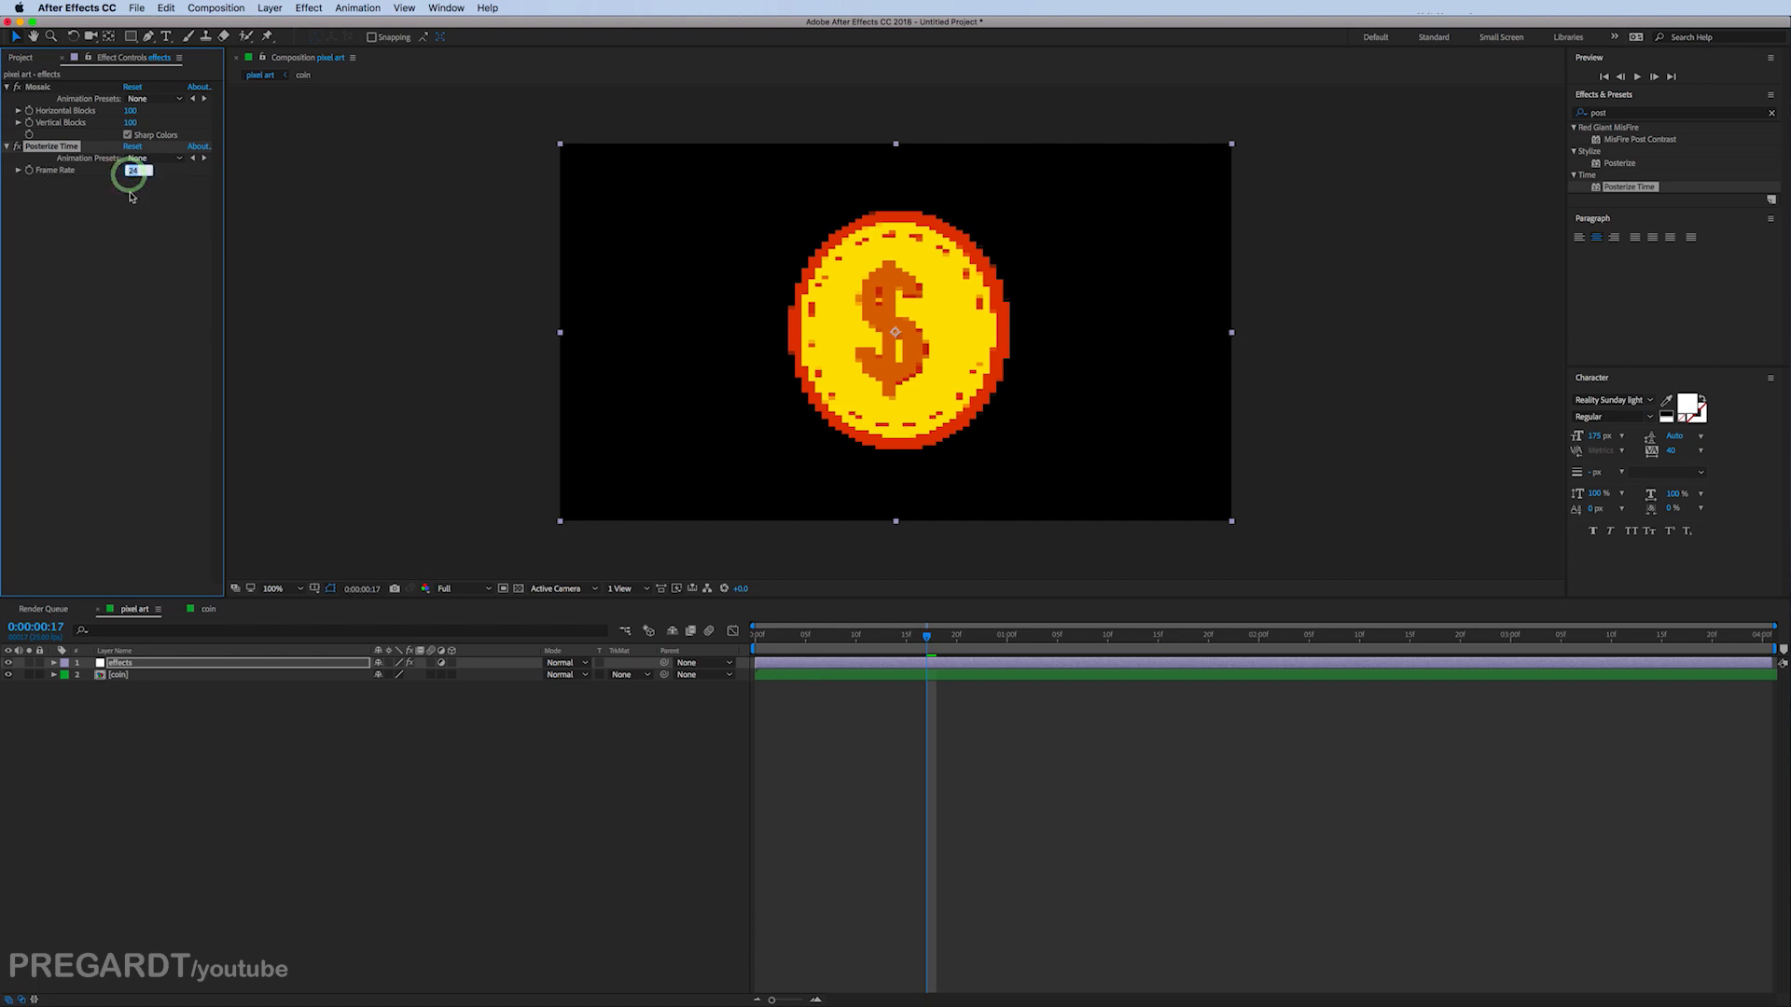
pyautogui.write('14.0')
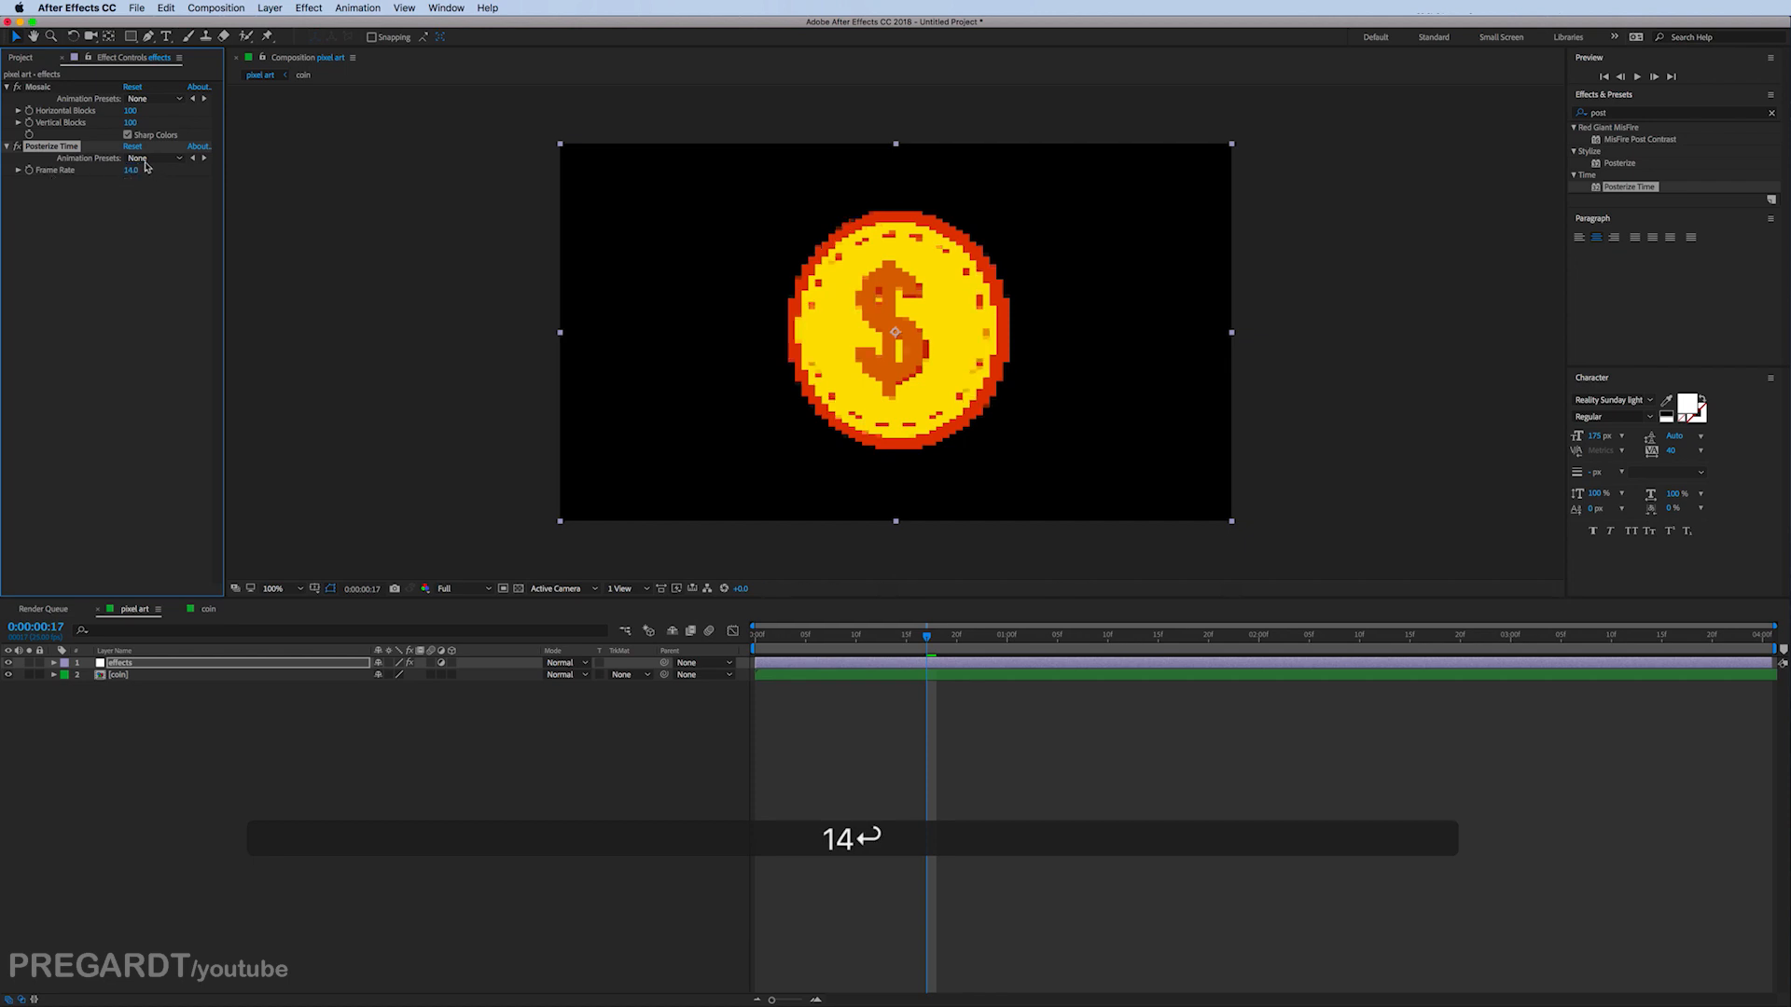
pyautogui.rightClick(339, 244)
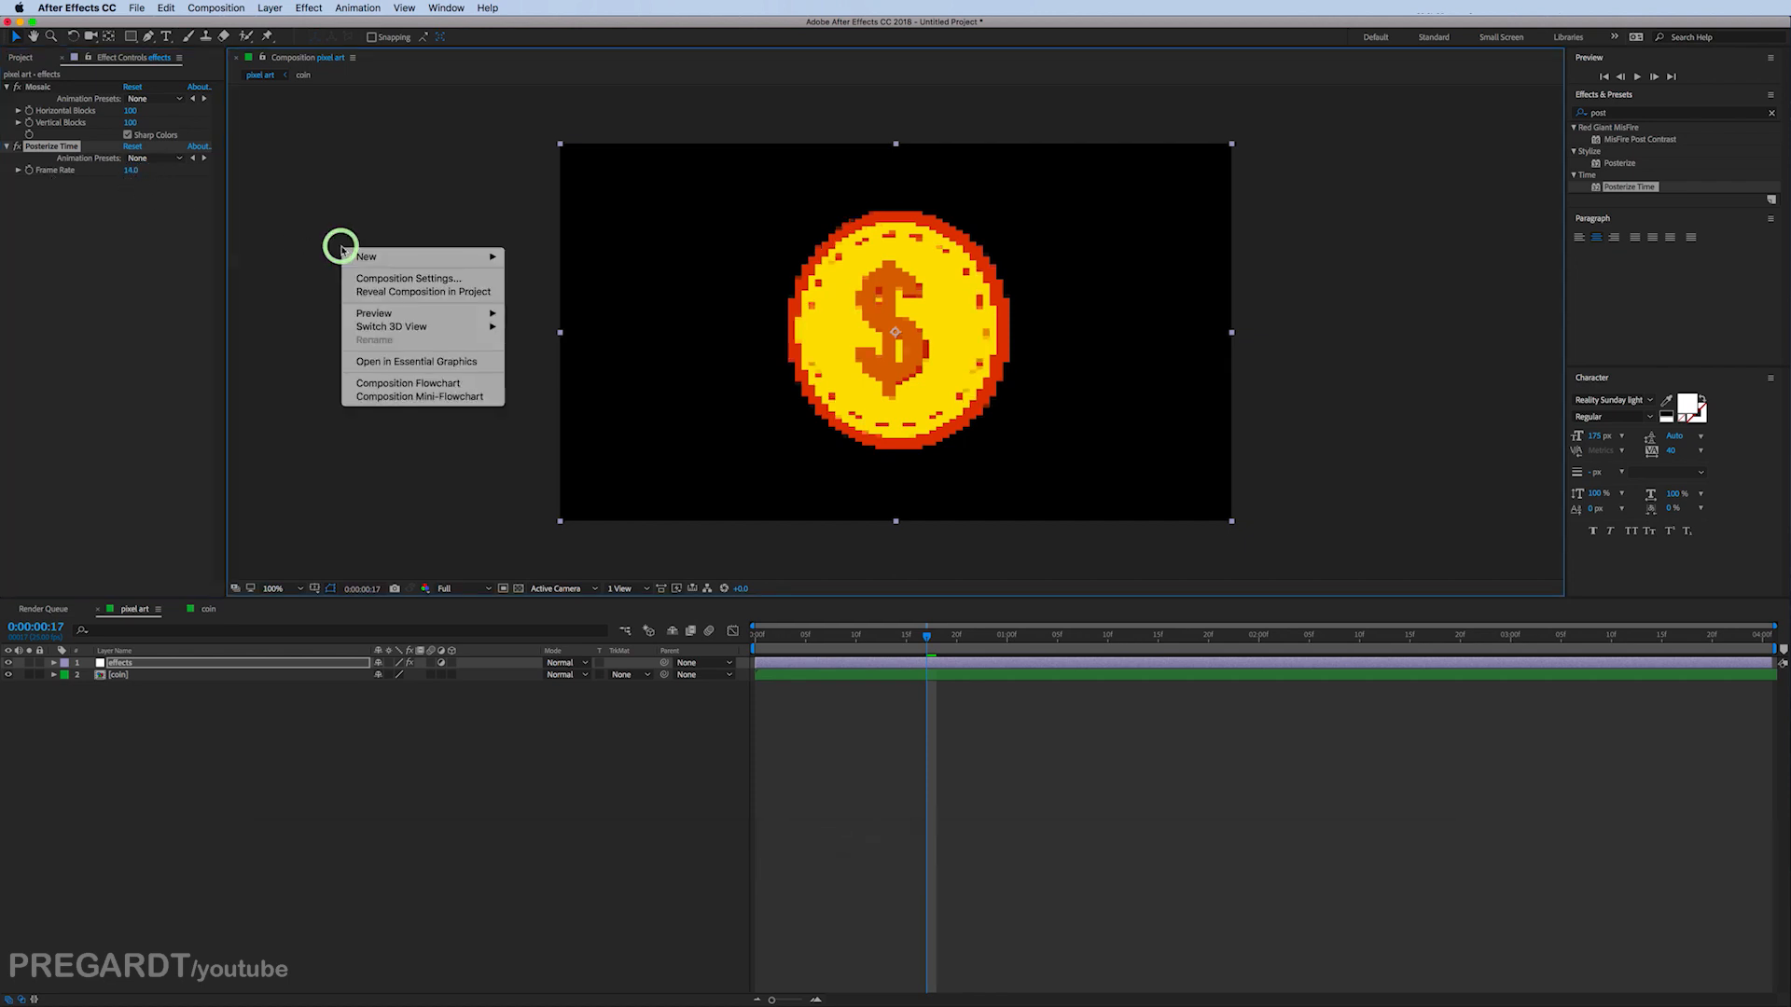
pyautogui.click(409, 278)
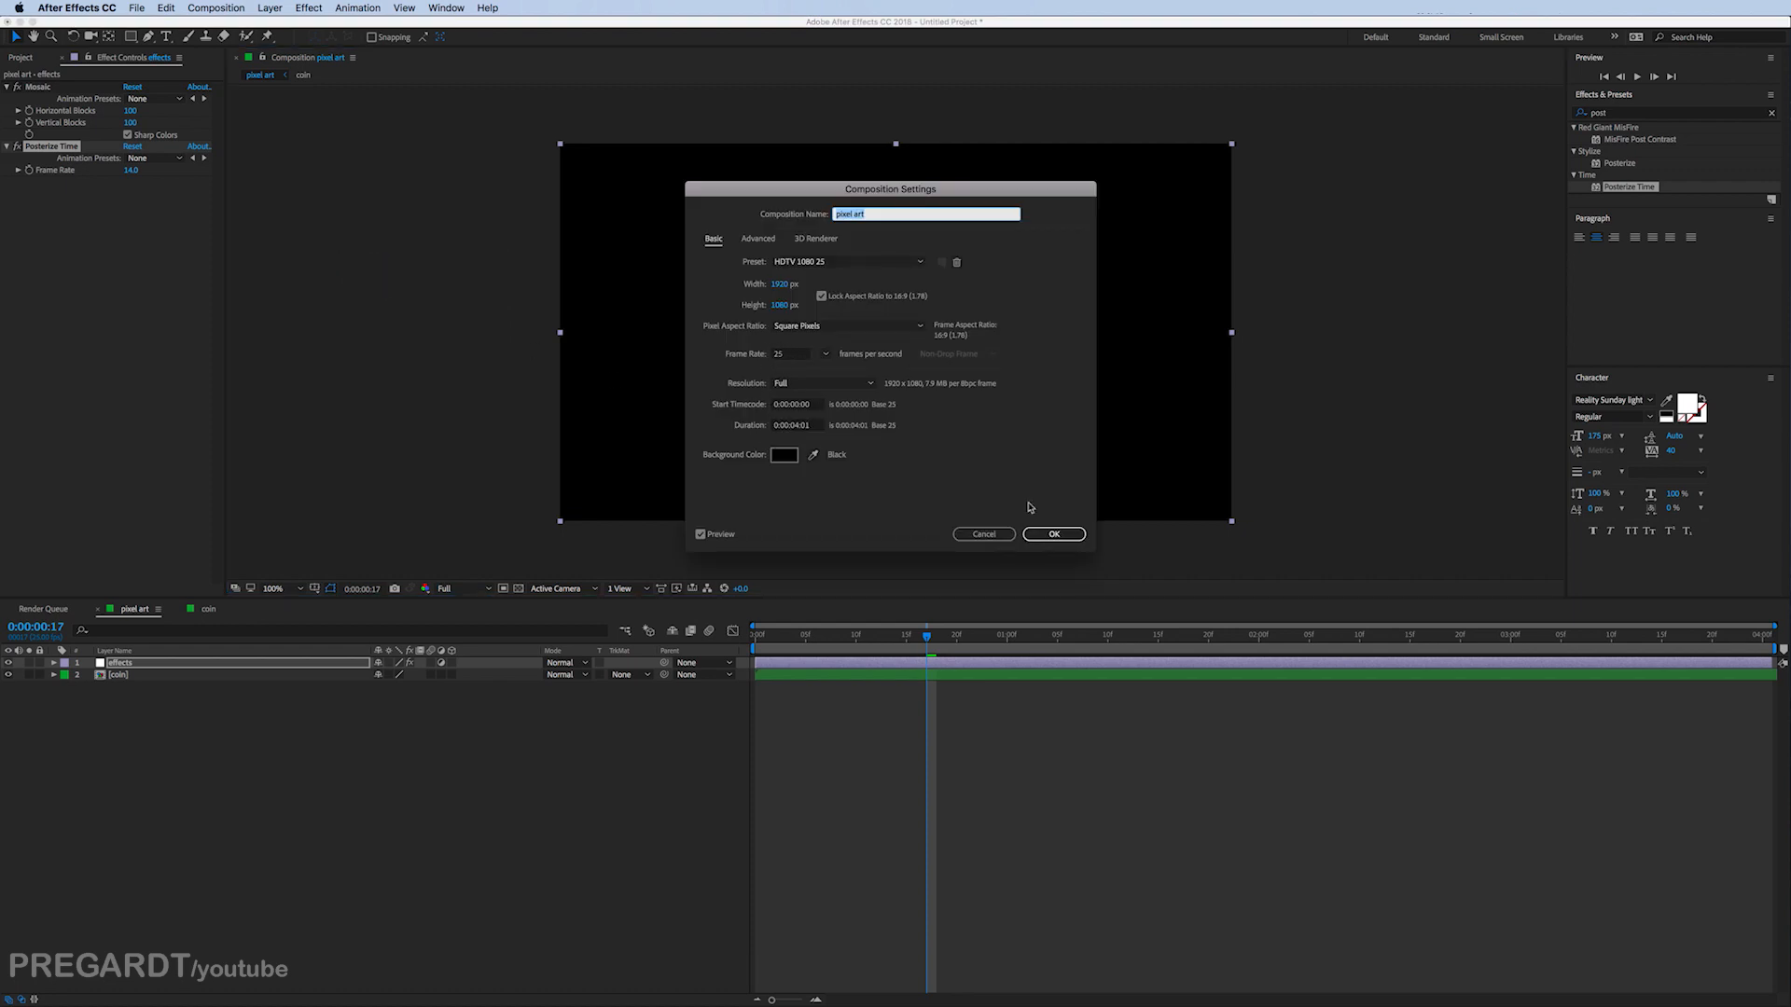
# Step: Preview the choppy posterized spin and start searching for the light sweep effect
pyautogui.click(1052, 534)
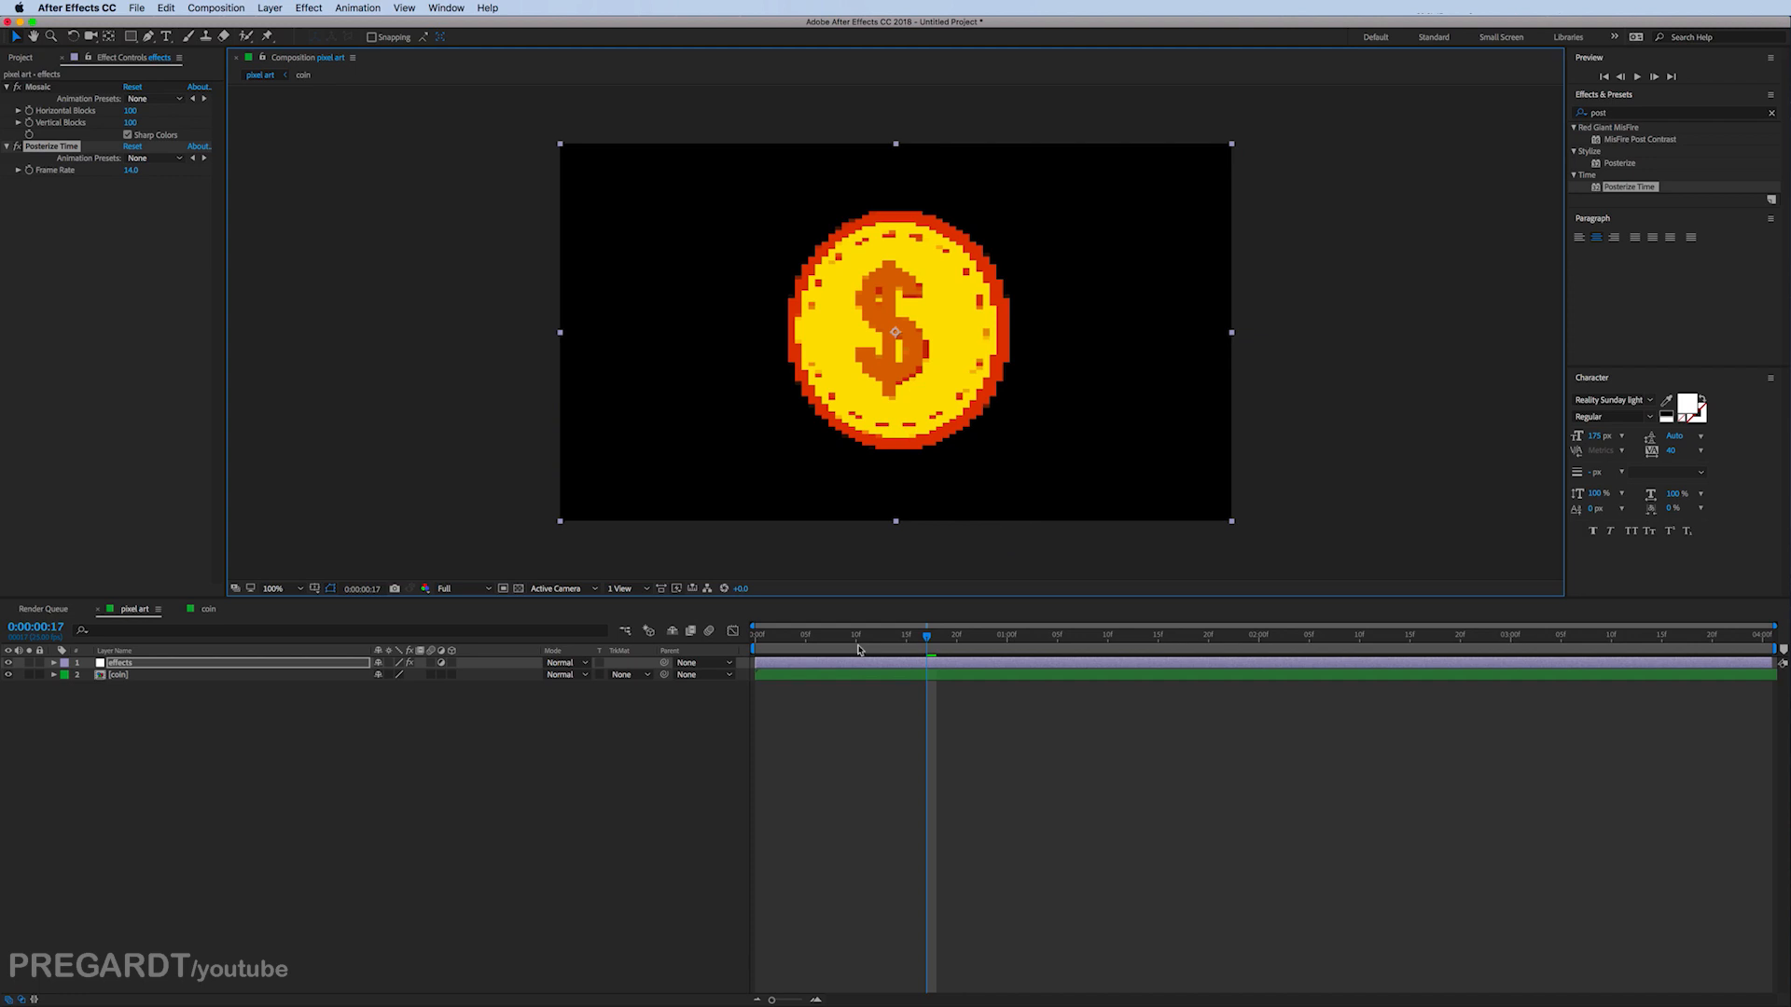
pyautogui.moveTo(927, 636); pyautogui.dragTo(855, 636)
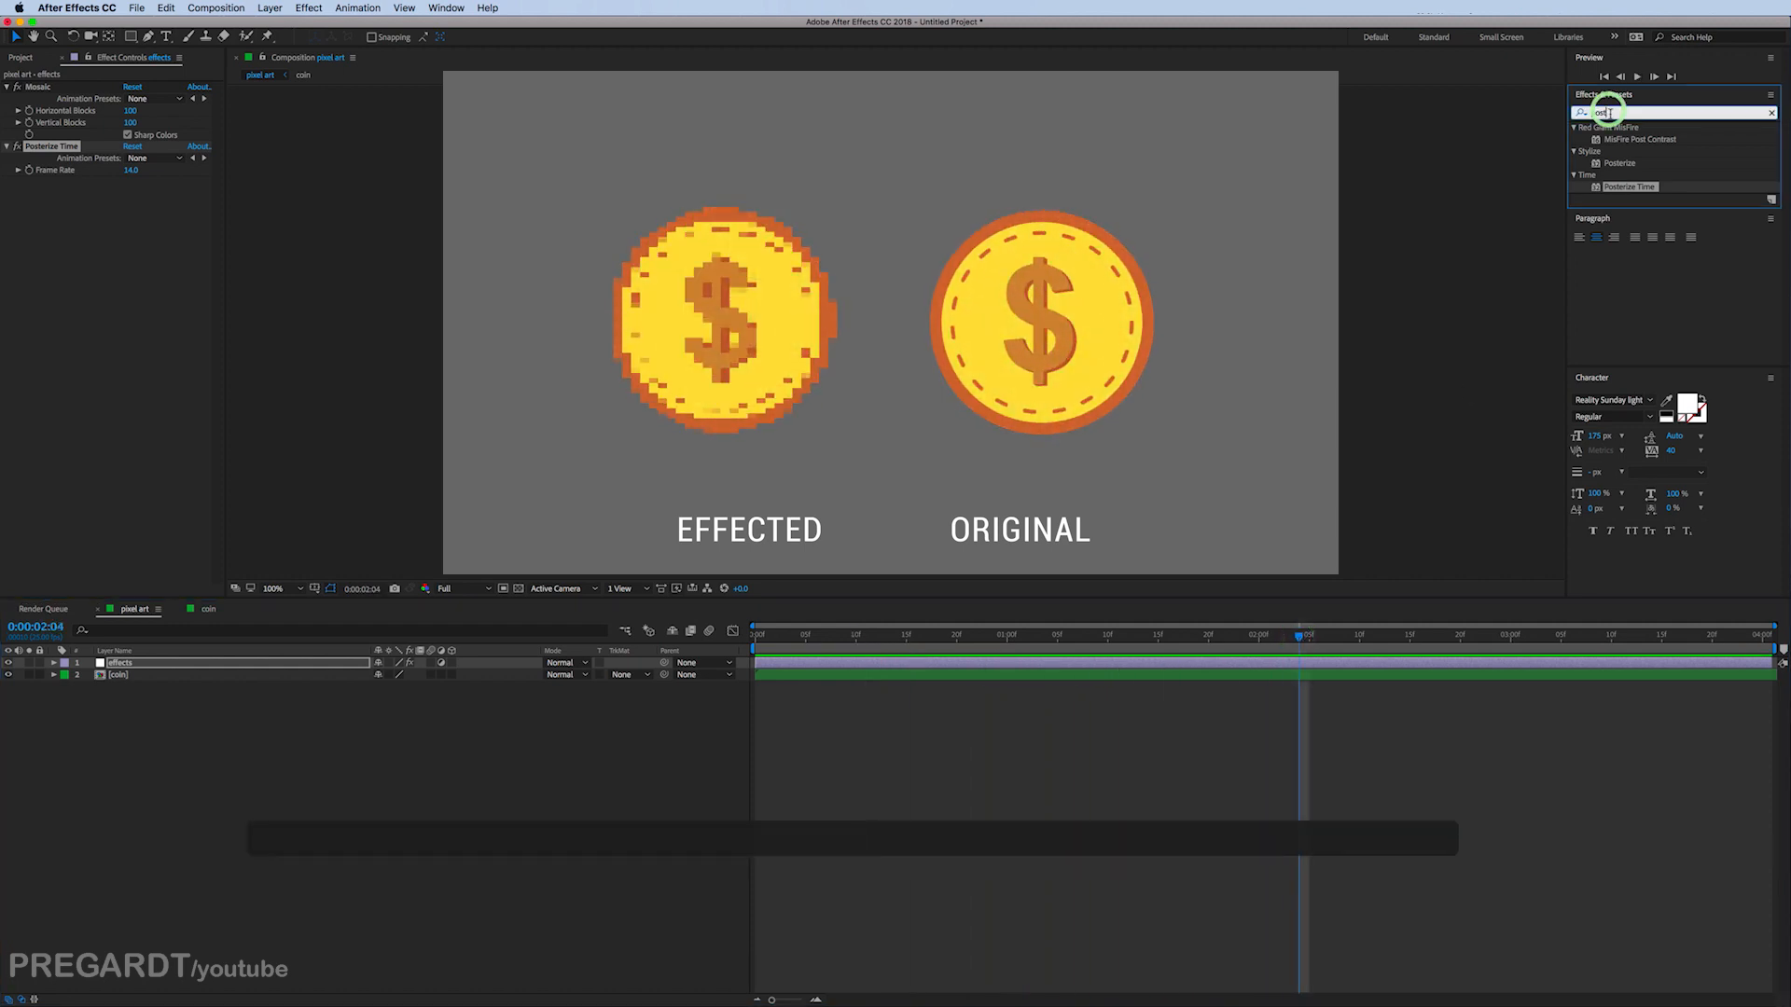
pyautogui.write('lif')
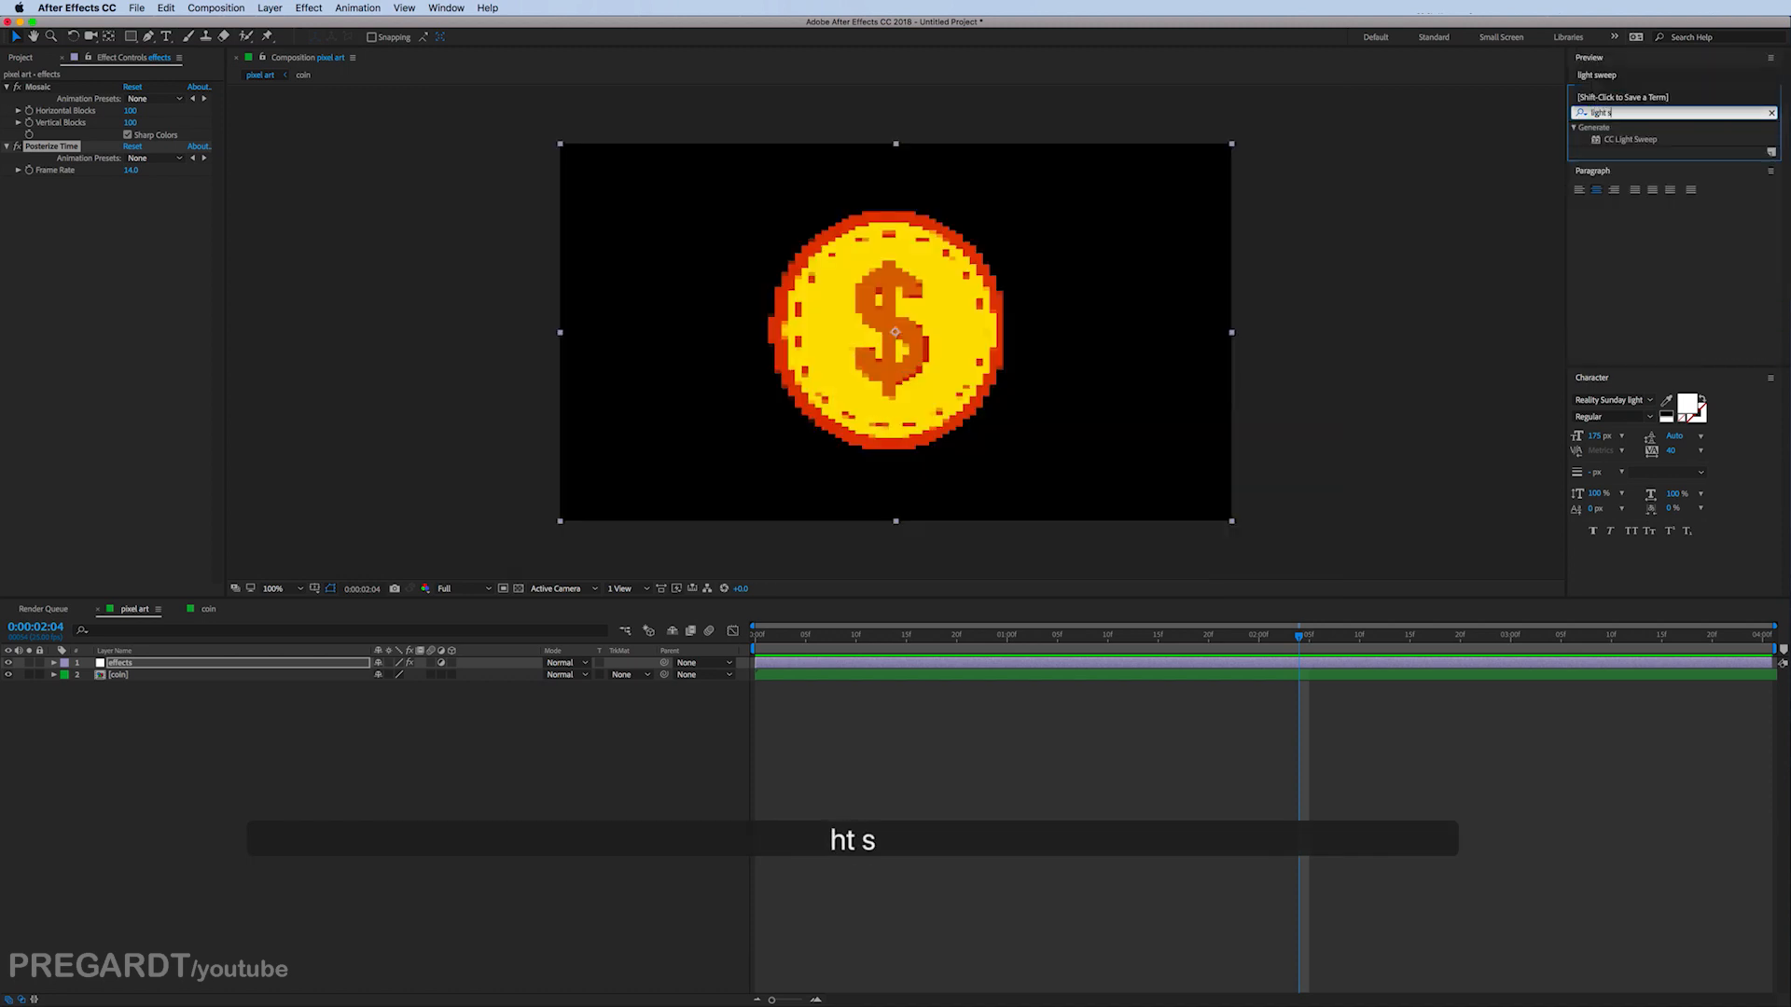
# Step: Apply CC Light Sweep to the coin, centre it over the coin, set Shape to Smooth and widen it
pyautogui.write('w')
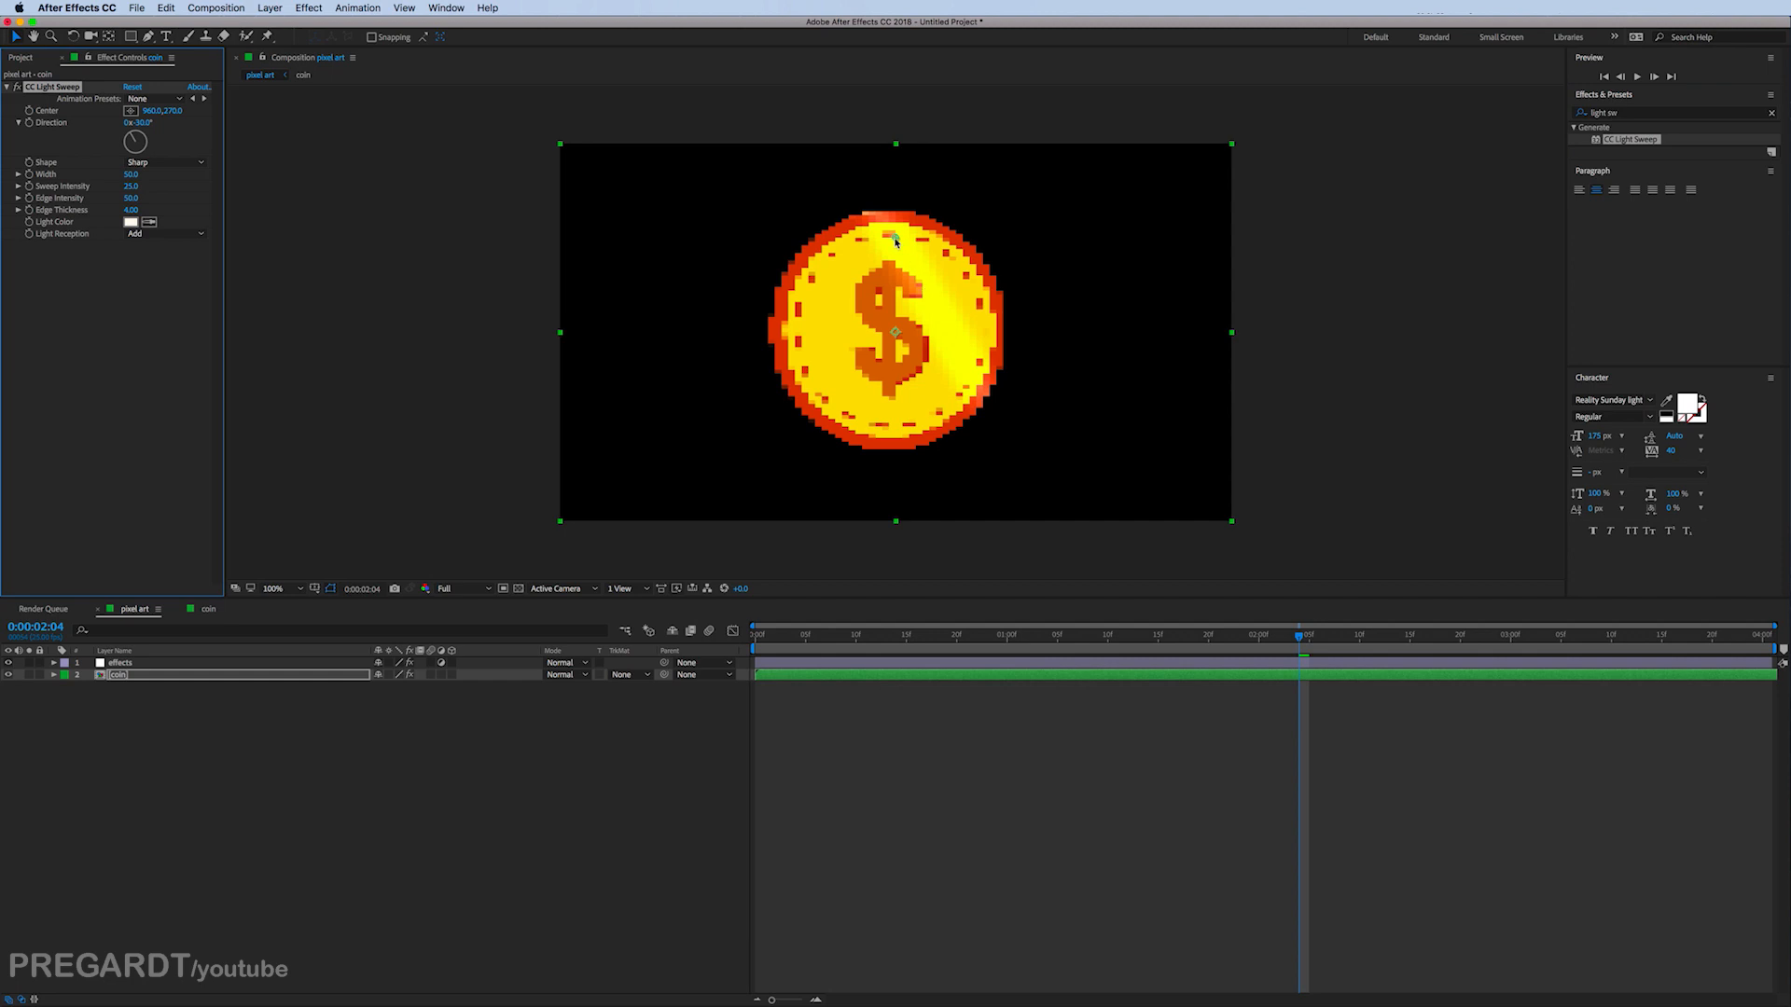
pyautogui.moveTo(896, 241); pyautogui.dragTo(942, 312)
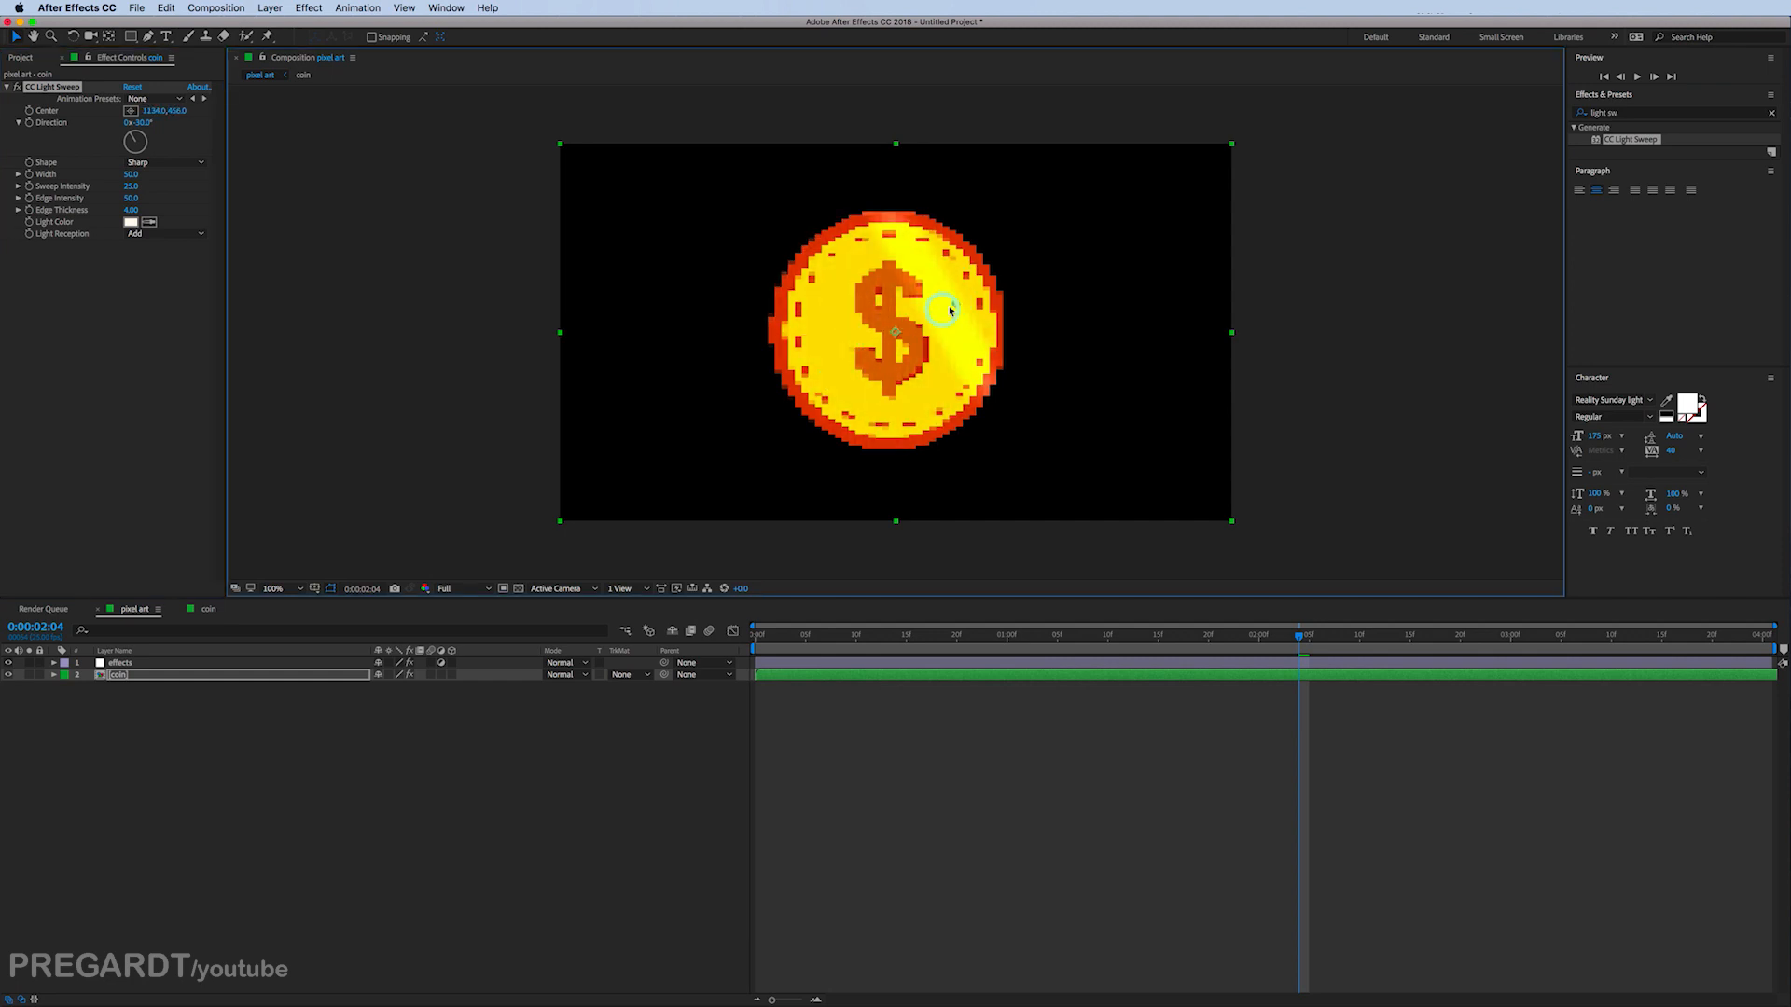
pyautogui.click(166, 160)
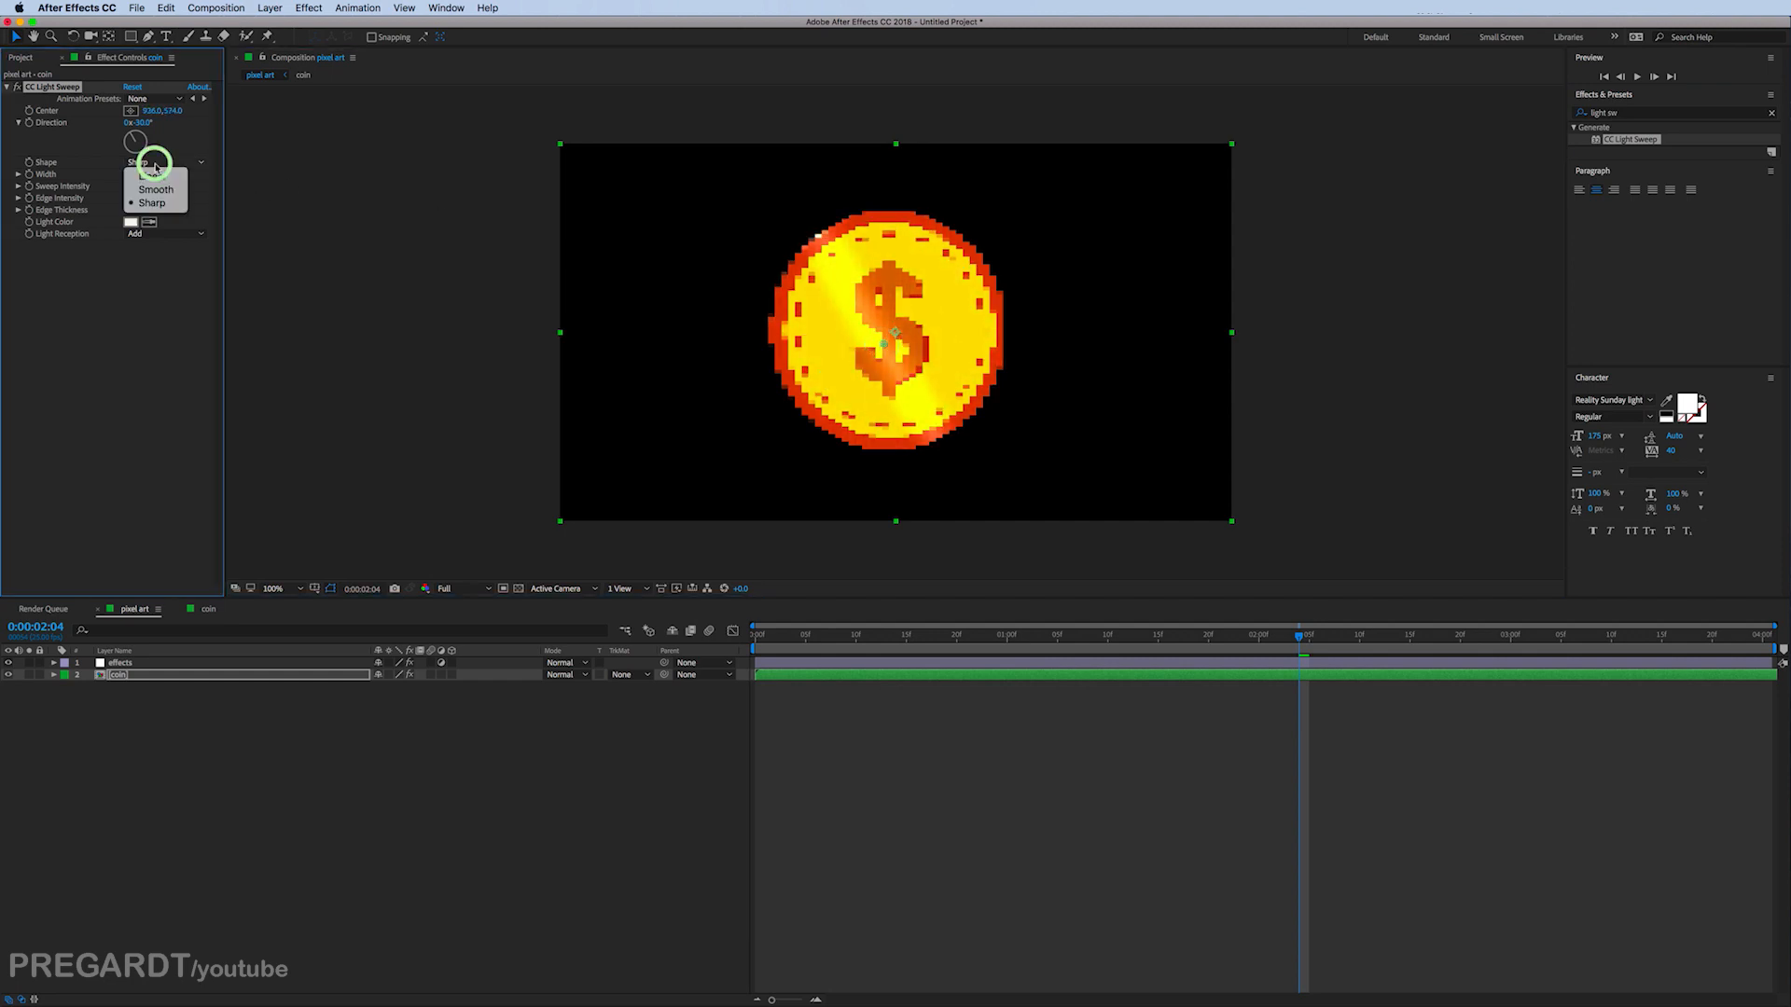
pyautogui.click(155, 188)
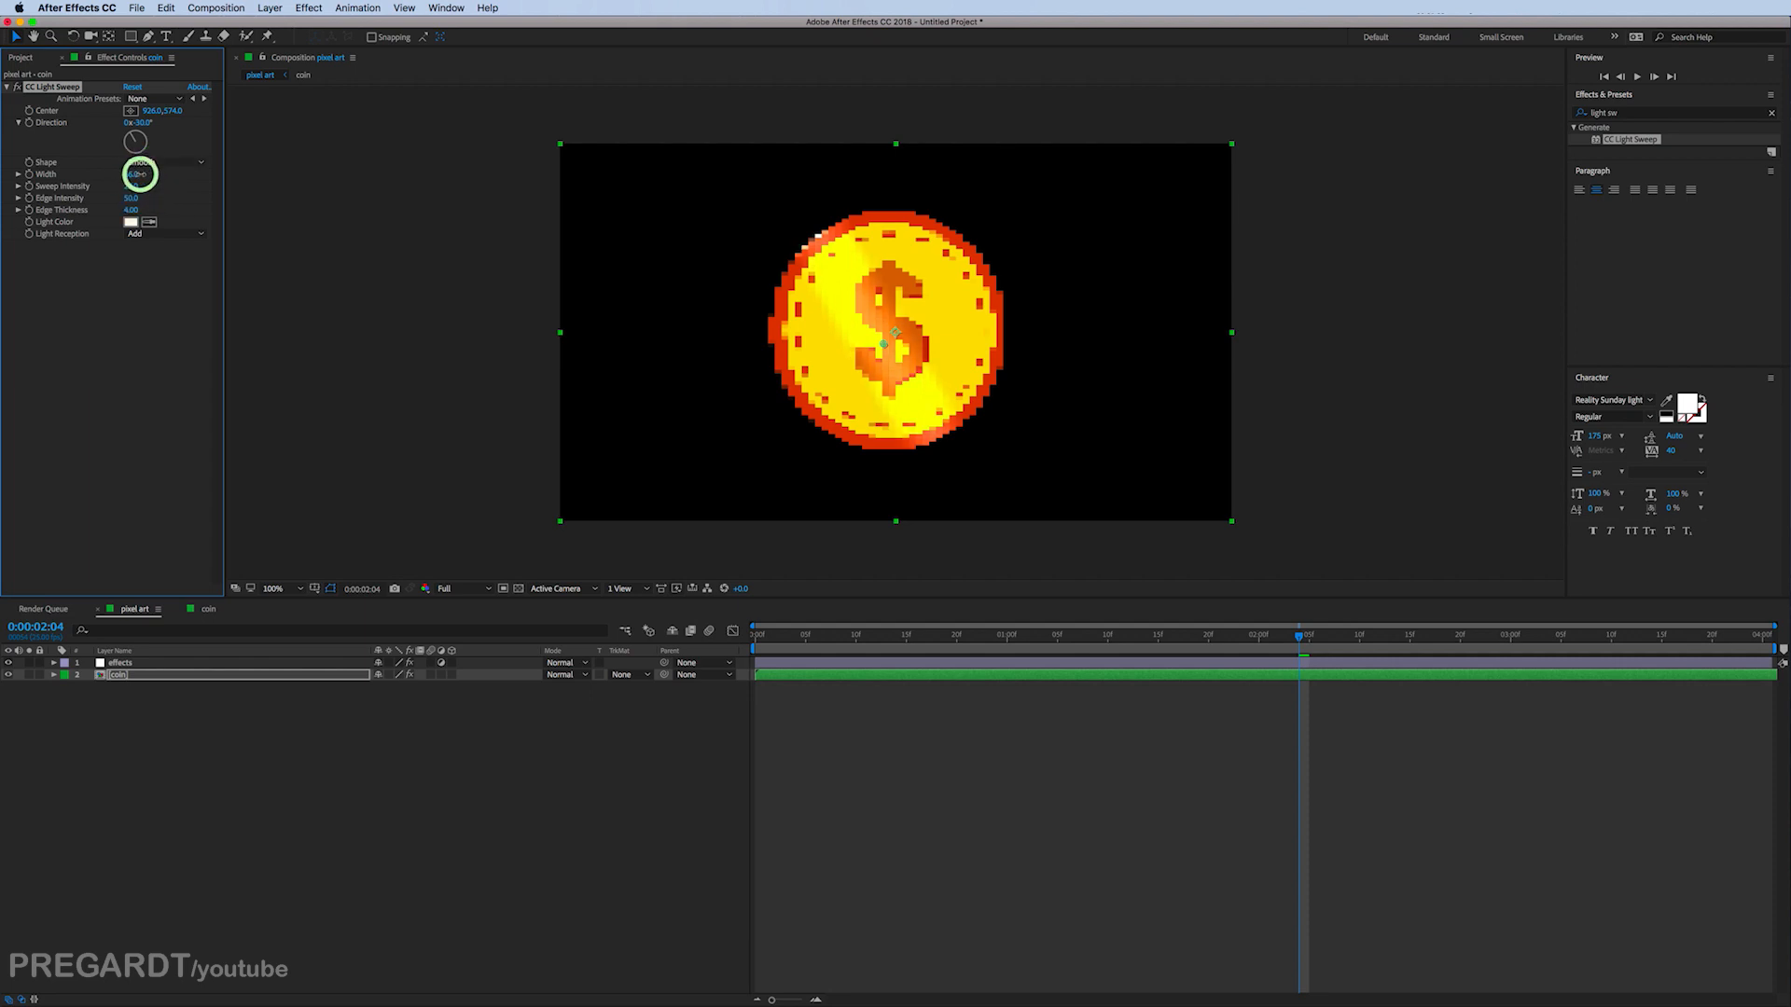
pyautogui.moveTo(131, 174); pyautogui.dragTo(150, 174)
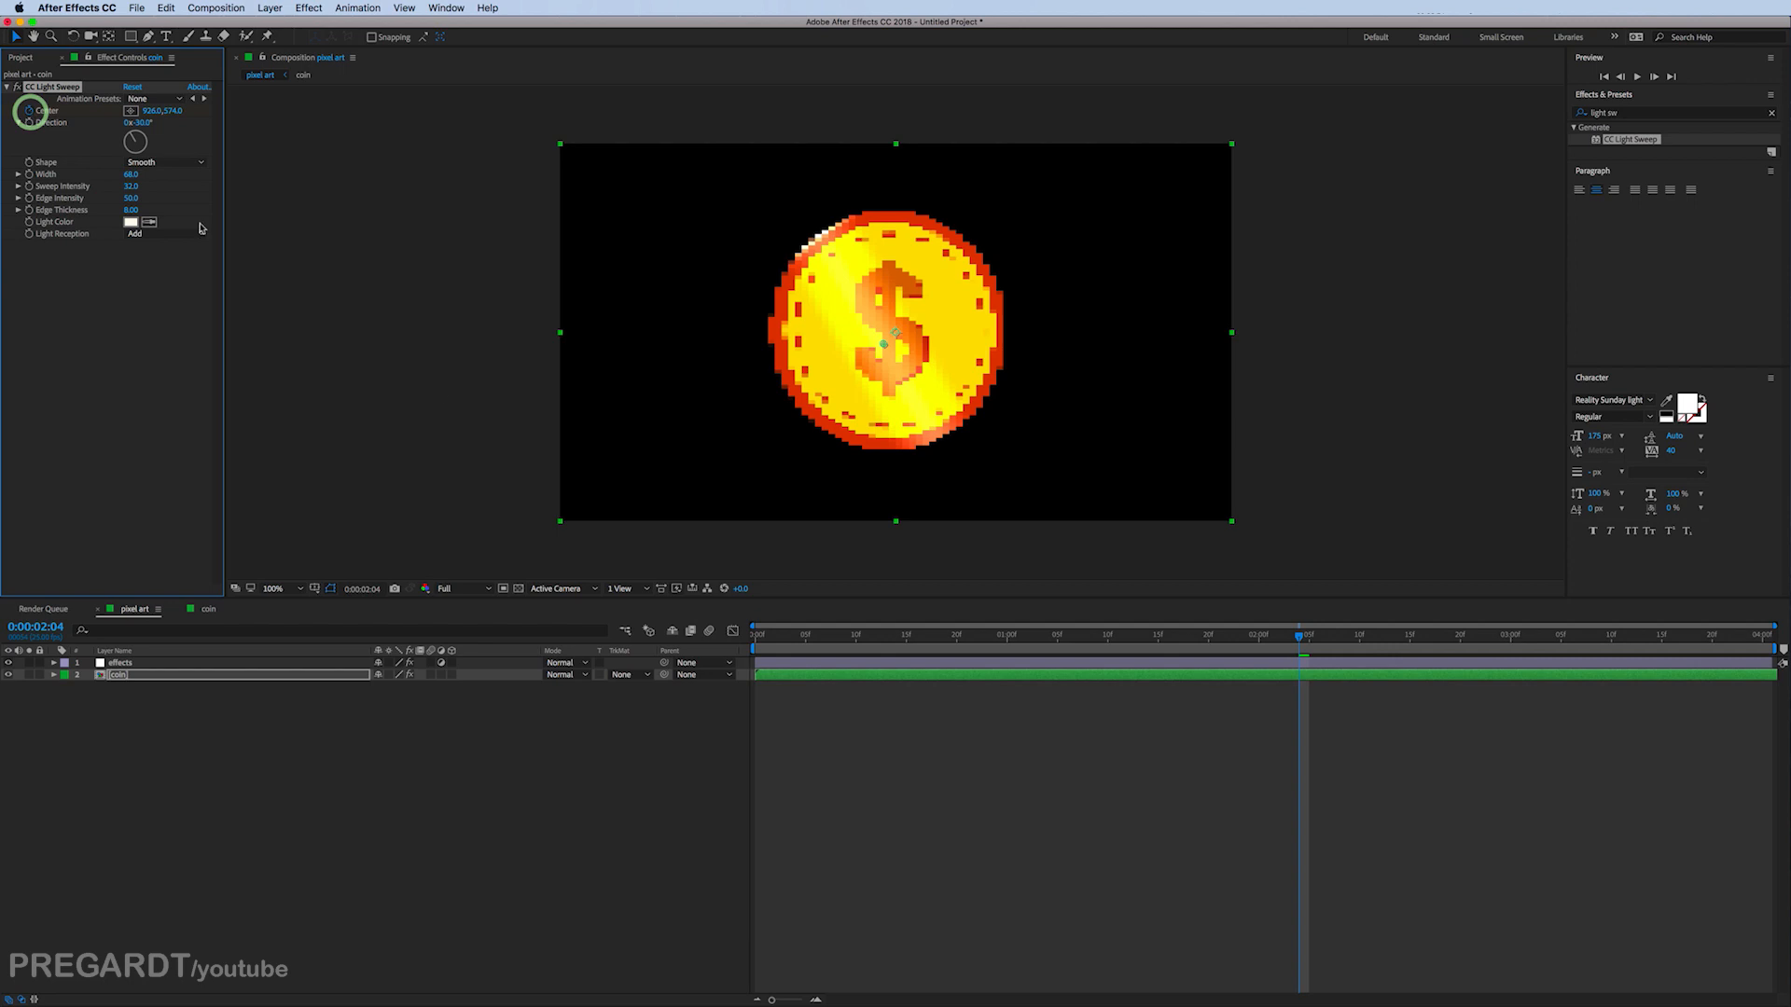
# Step: Keyframe the sweep Center from the coin's lower left to upper right and ease it with F9
pyautogui.press('u')
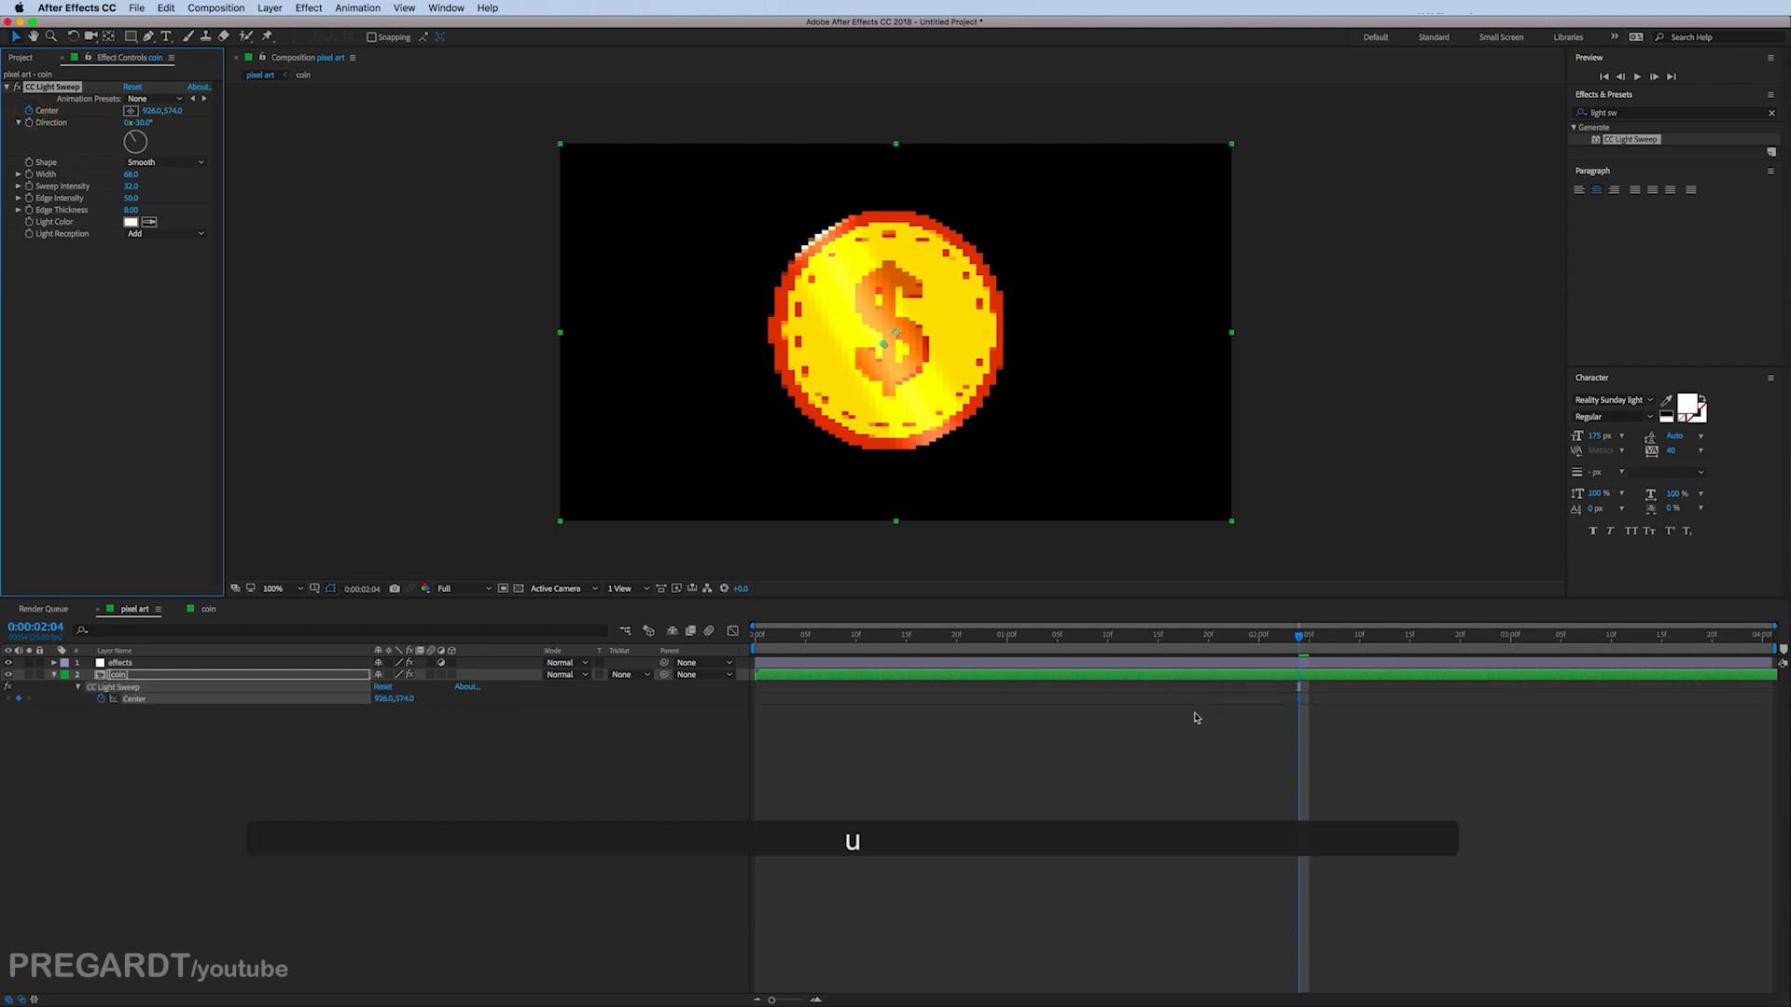
pyautogui.click(1194, 716)
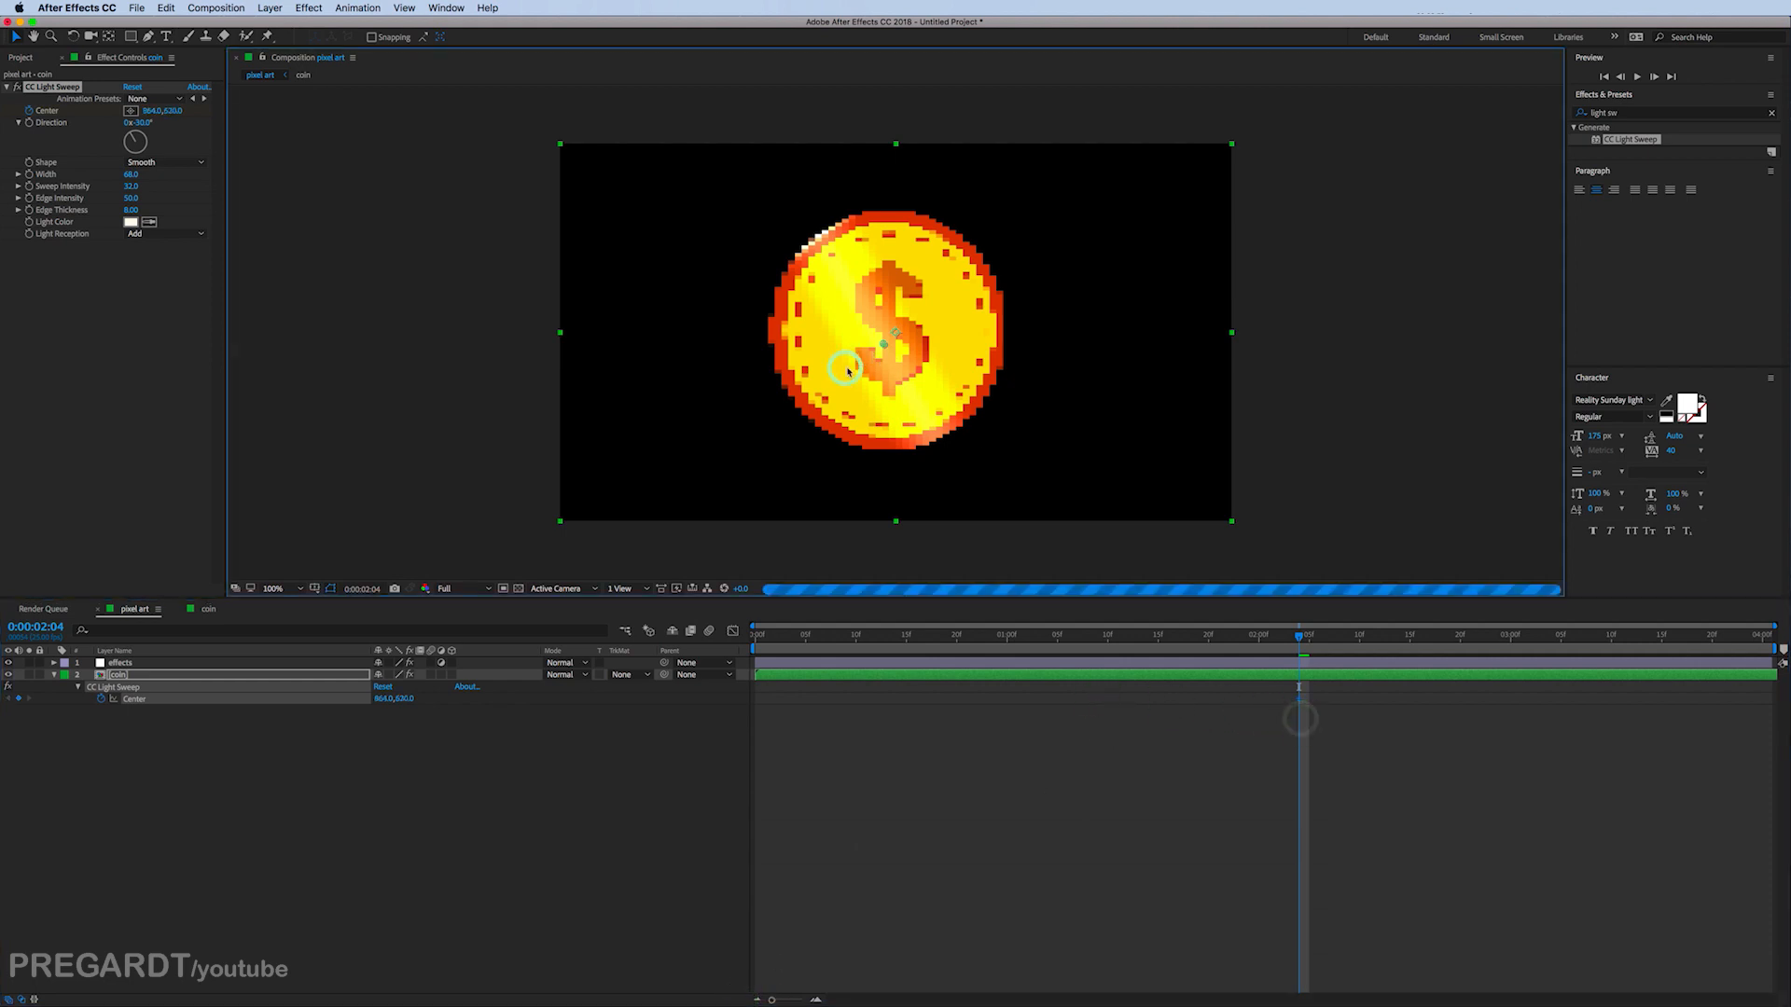
pyautogui.moveTo(845, 372); pyautogui.dragTo(735, 435)
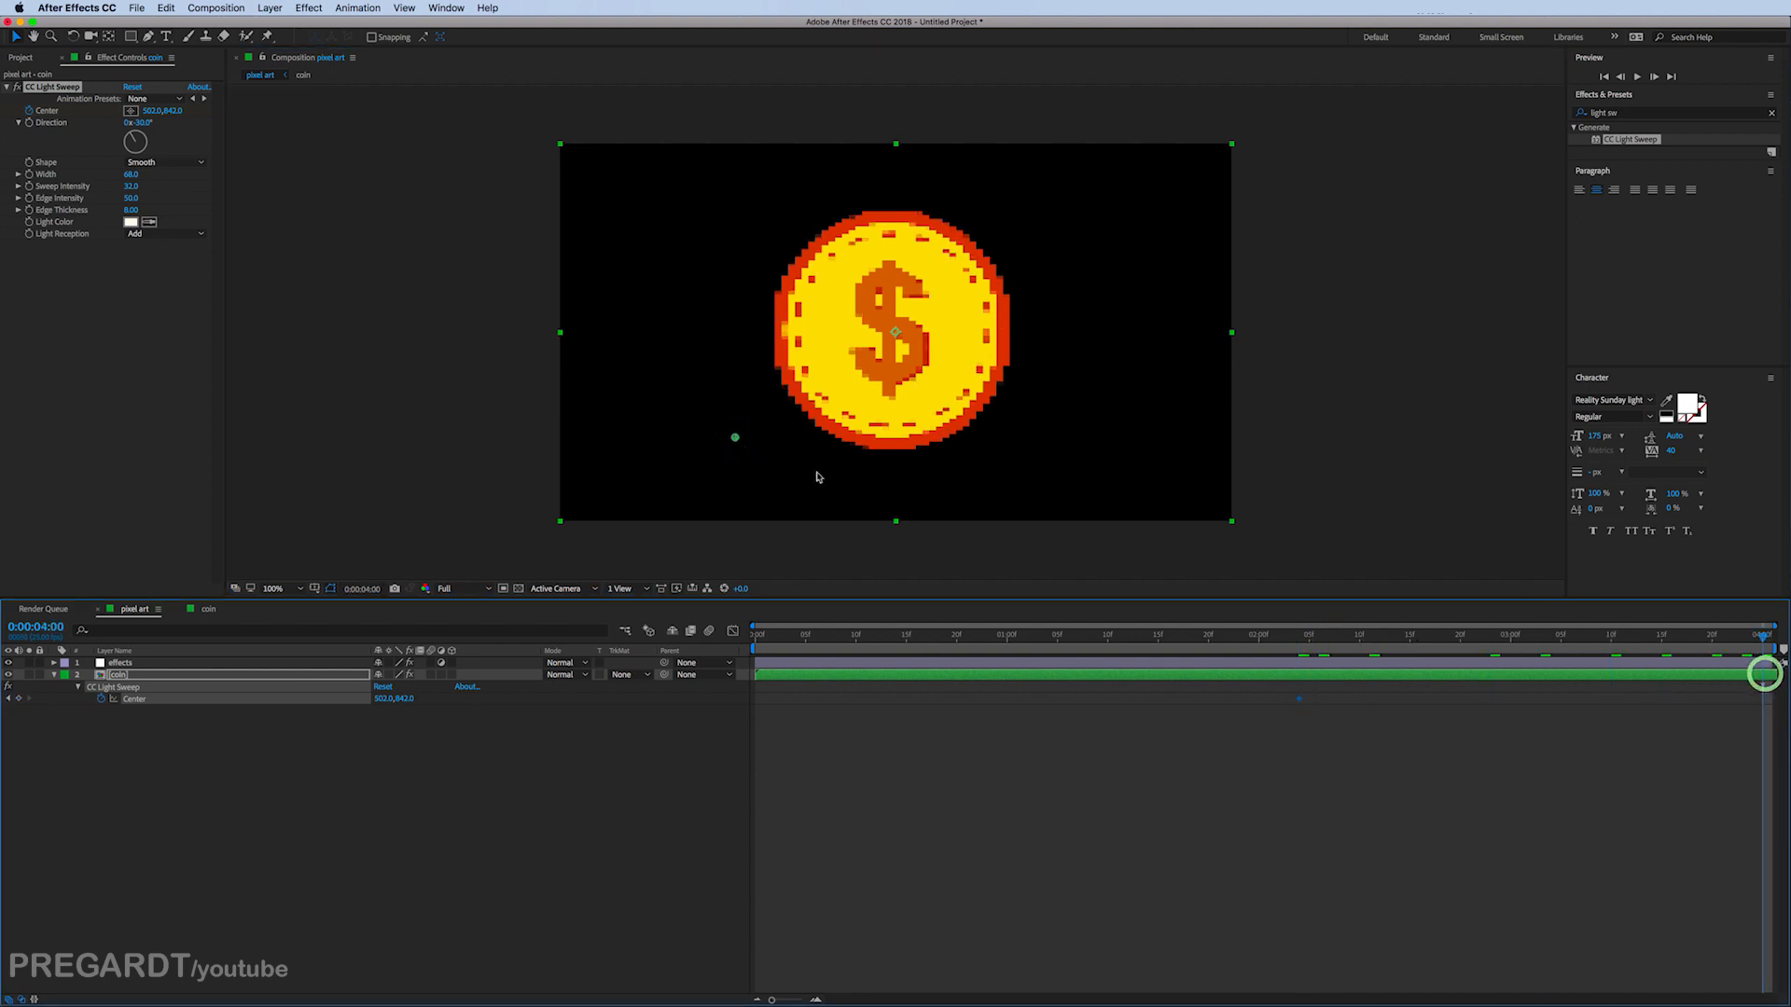
pyautogui.moveTo(735, 437); pyautogui.dragTo(1026, 294)
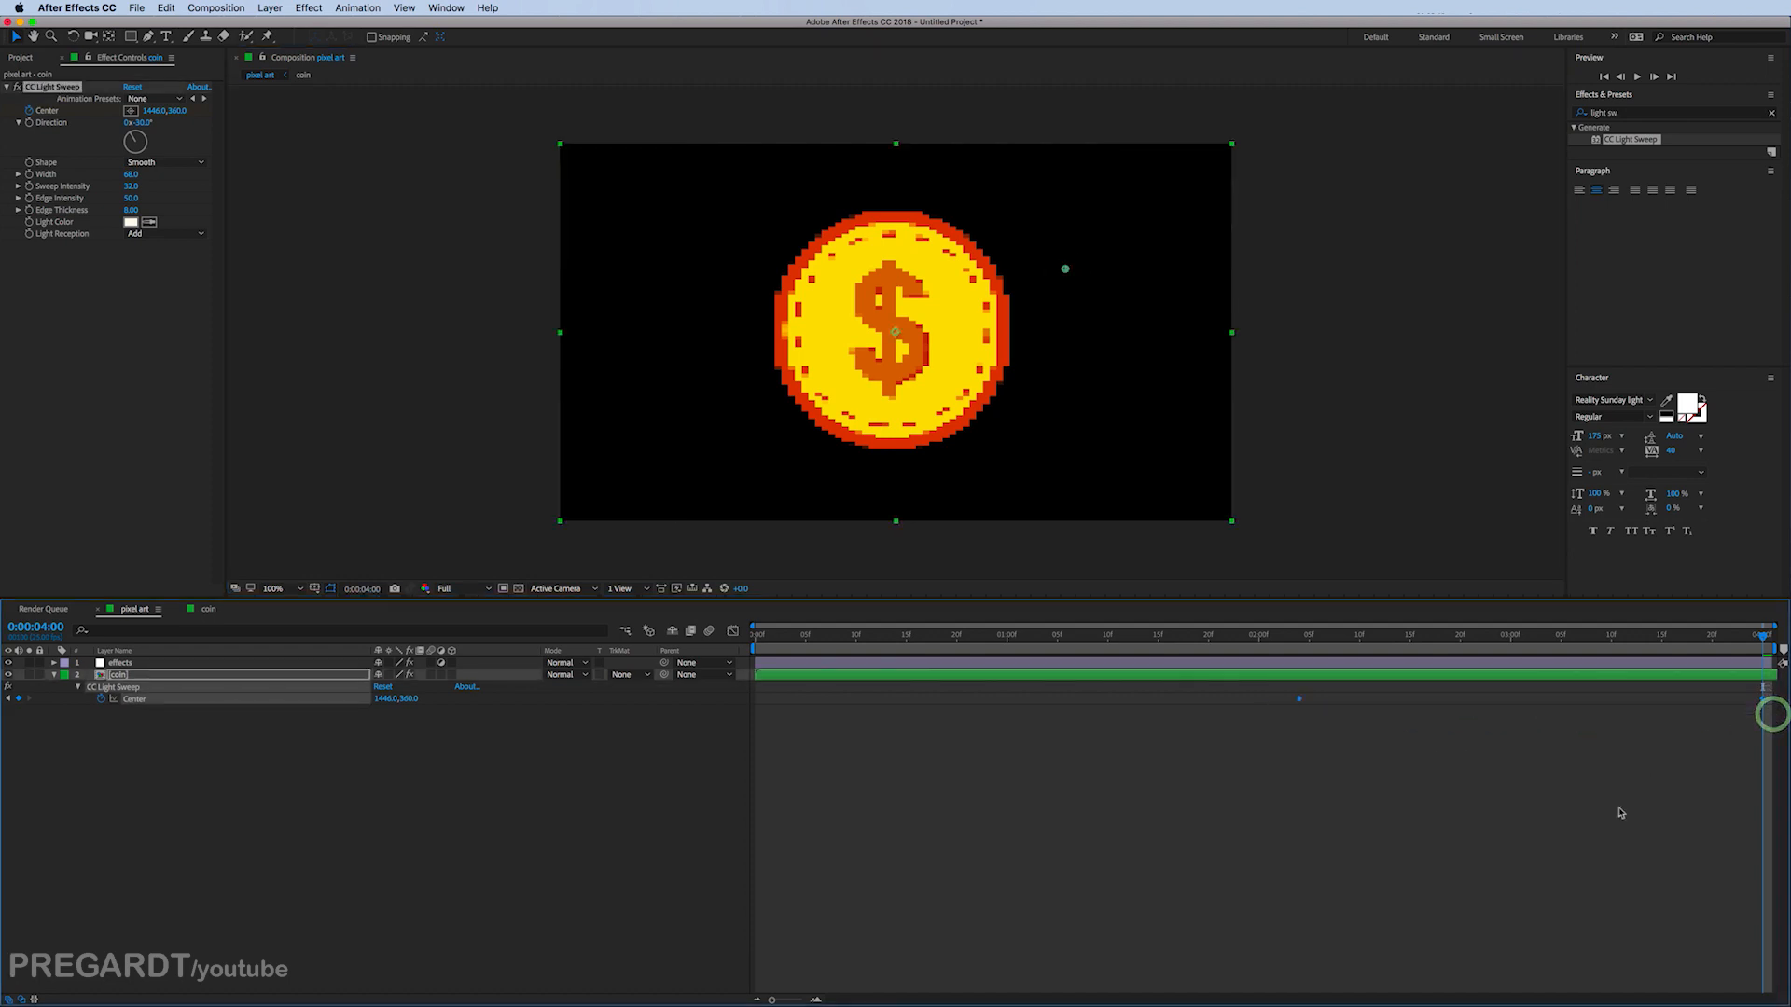
pyautogui.press('F9')
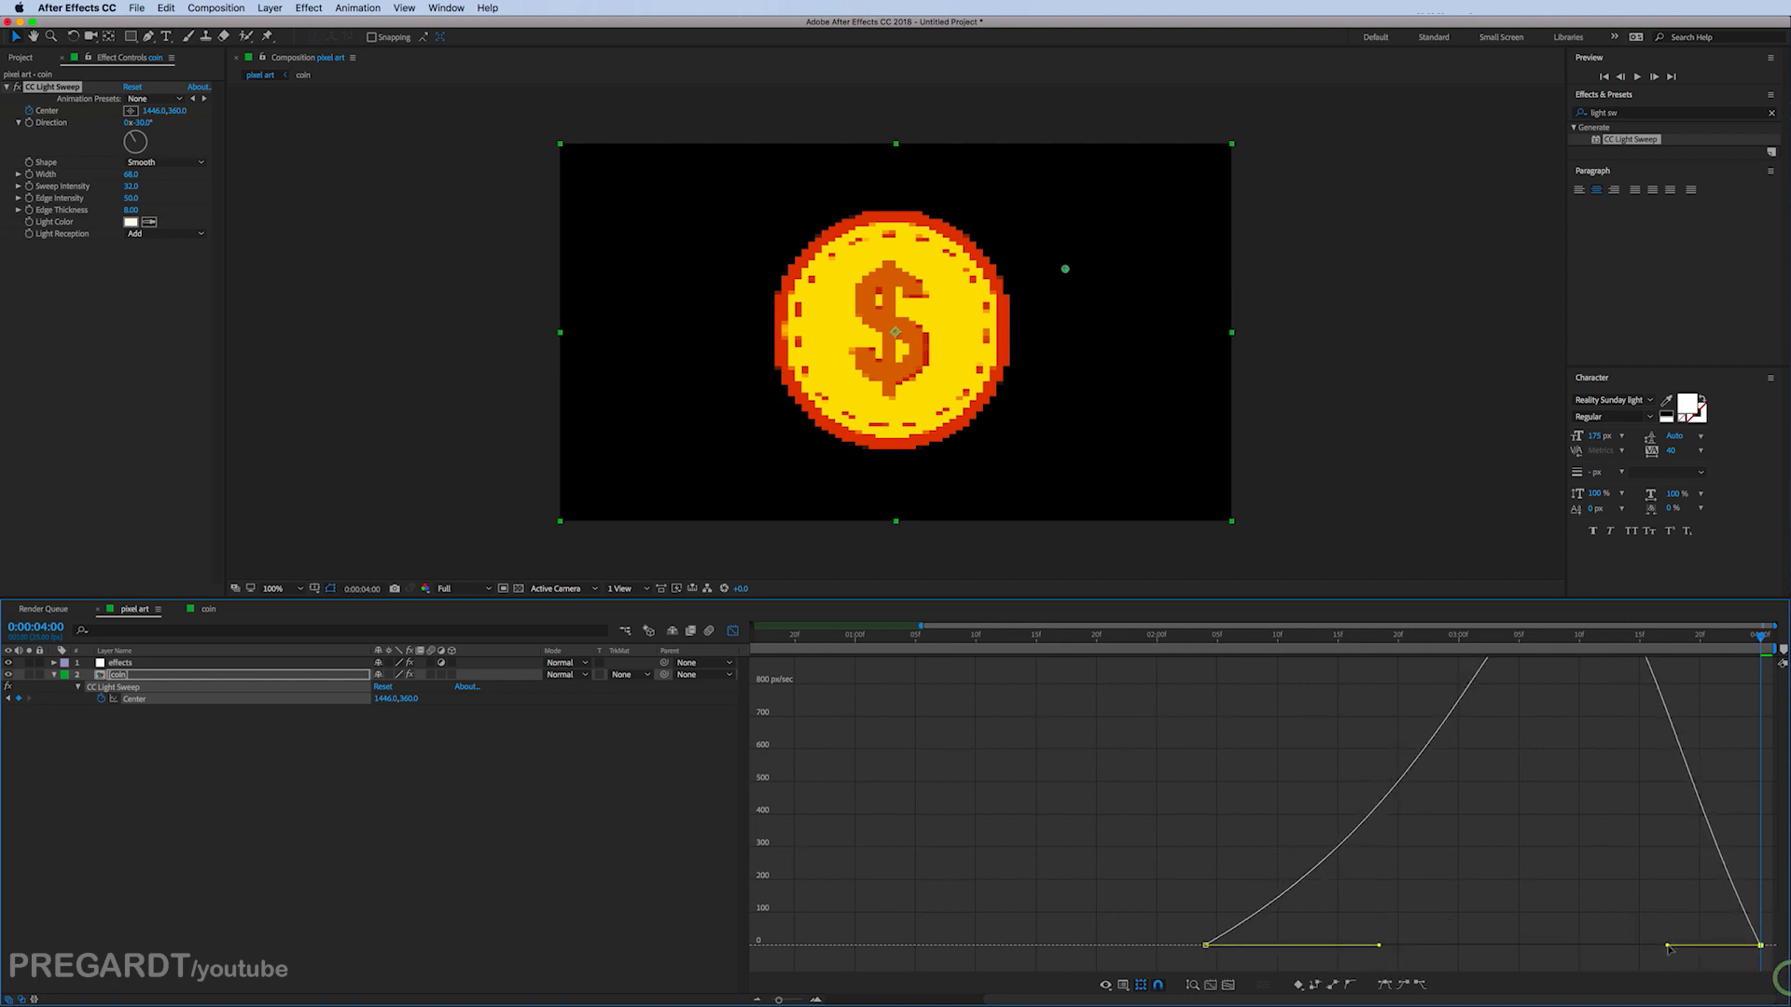
# Step: Leave the Graph Editor and move the last Center keyframe to about 3:09
pyautogui.click(732, 633)
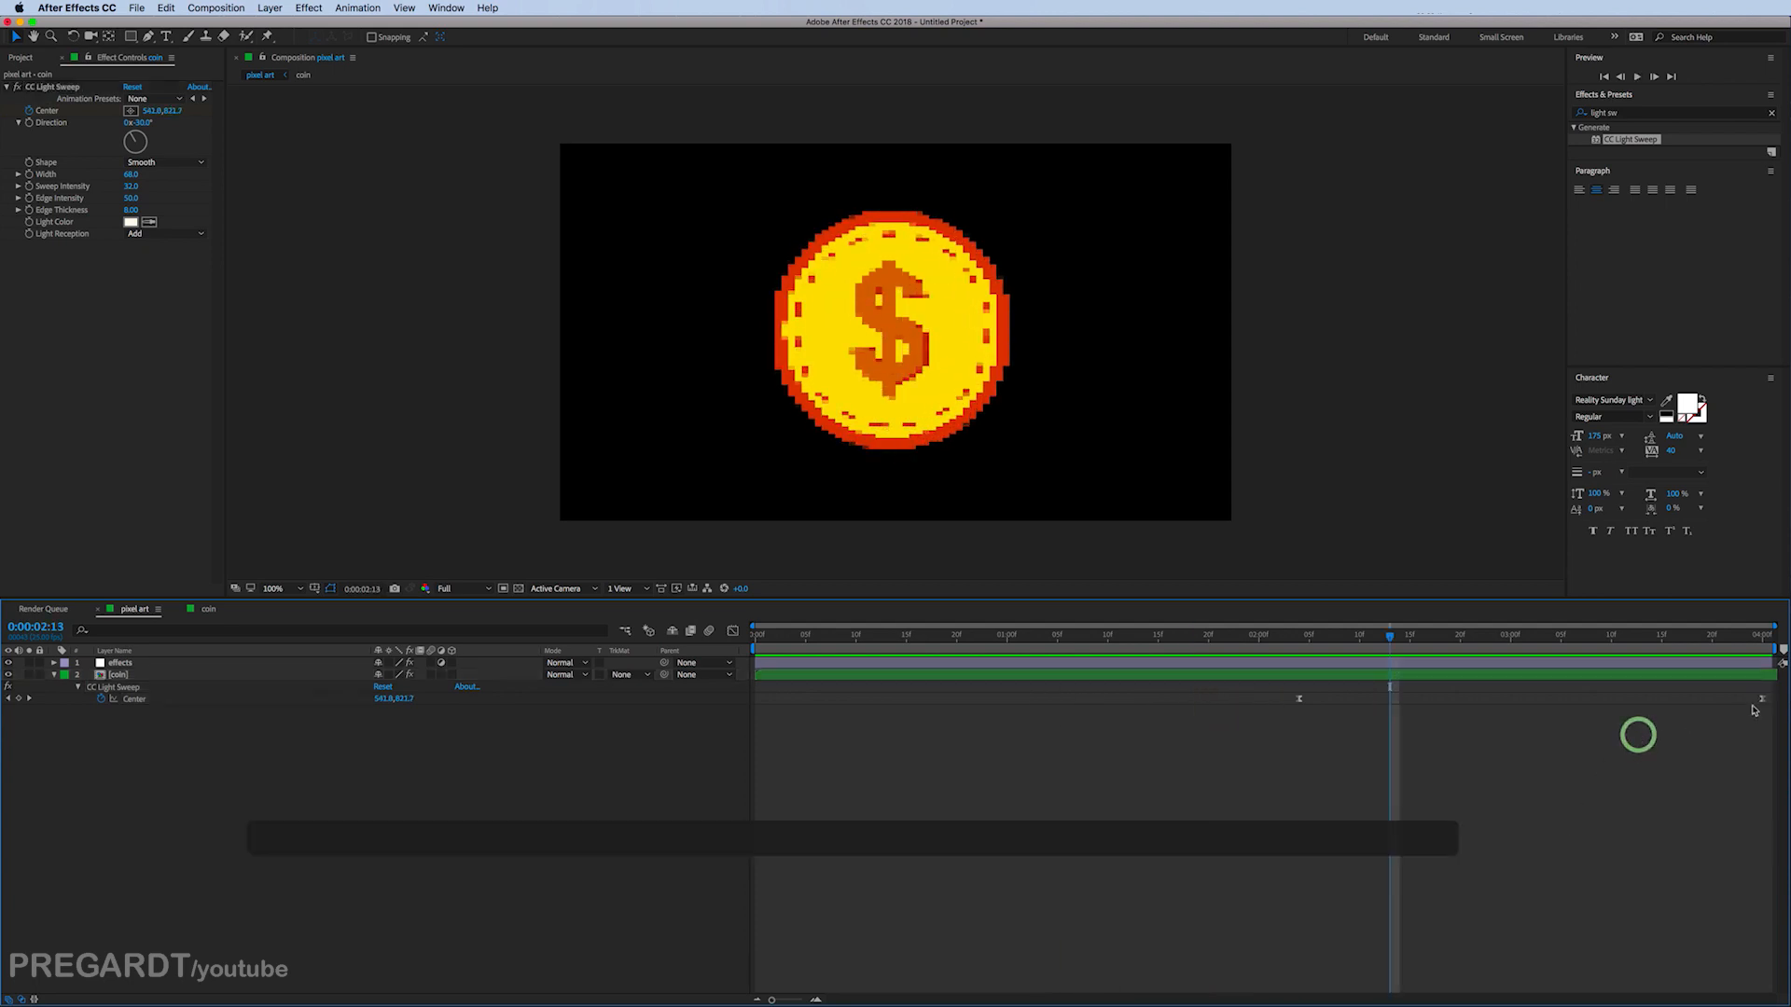
pyautogui.click(1599, 637)
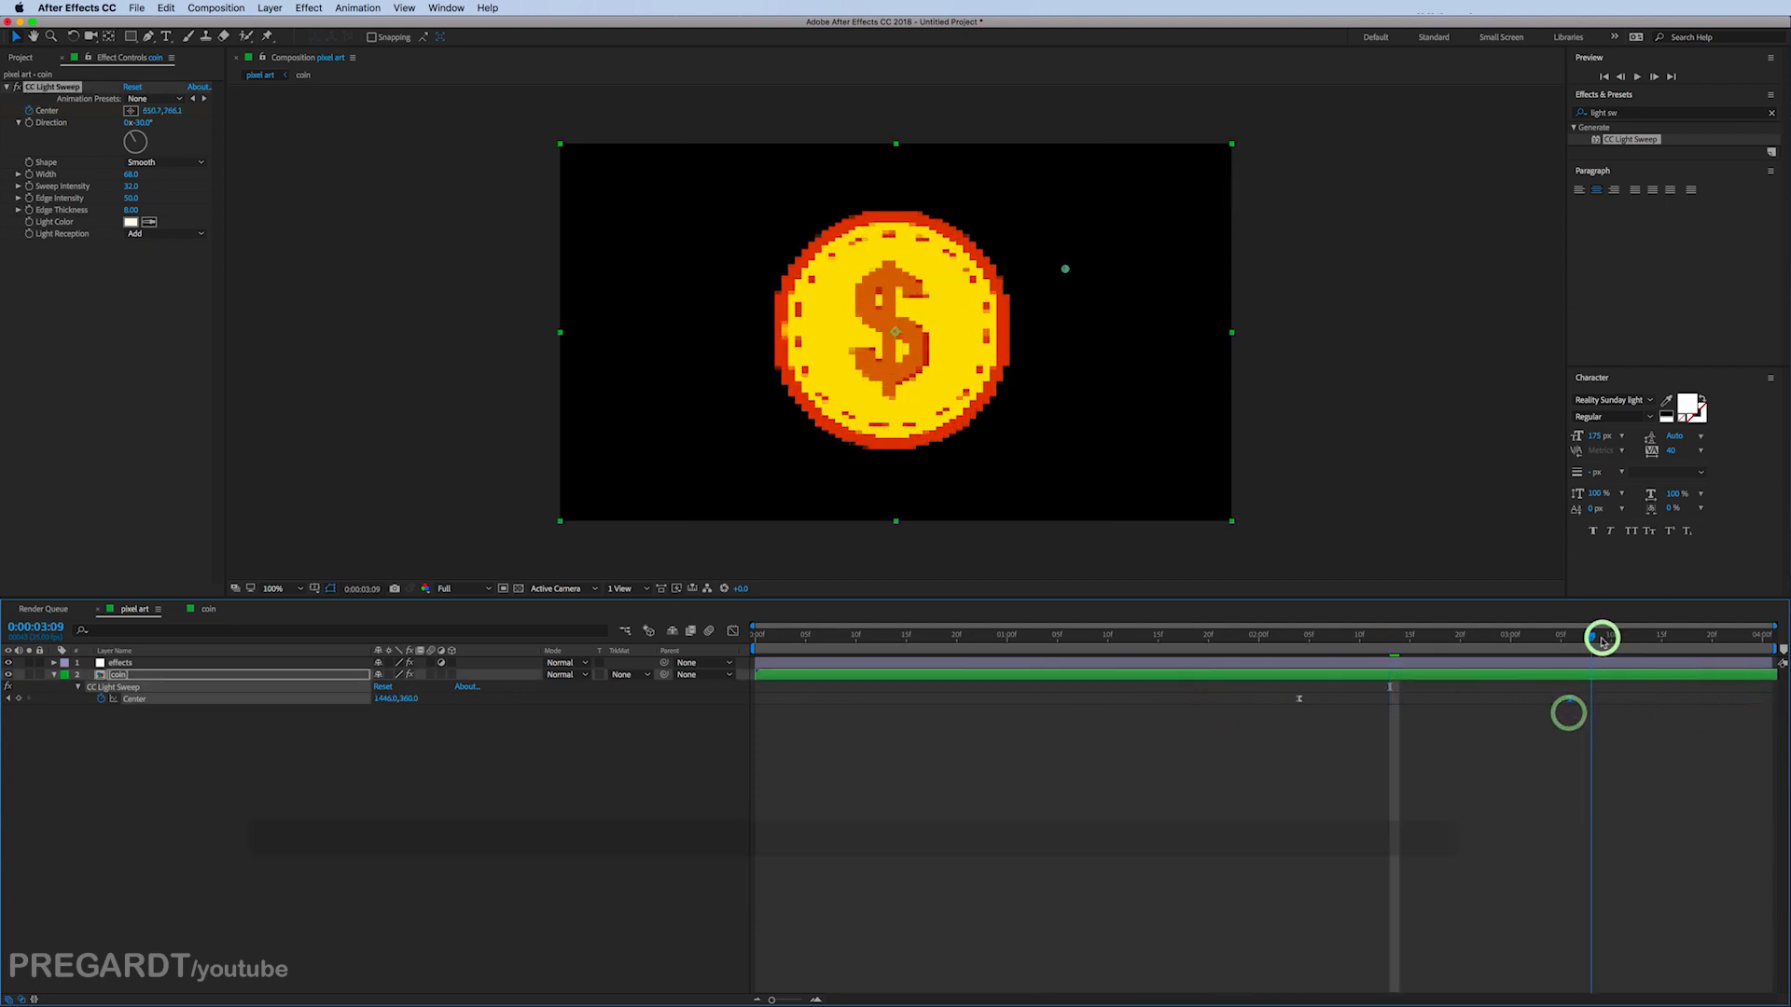
pyautogui.moveTo(1605, 638); pyautogui.dragTo(1614, 638)
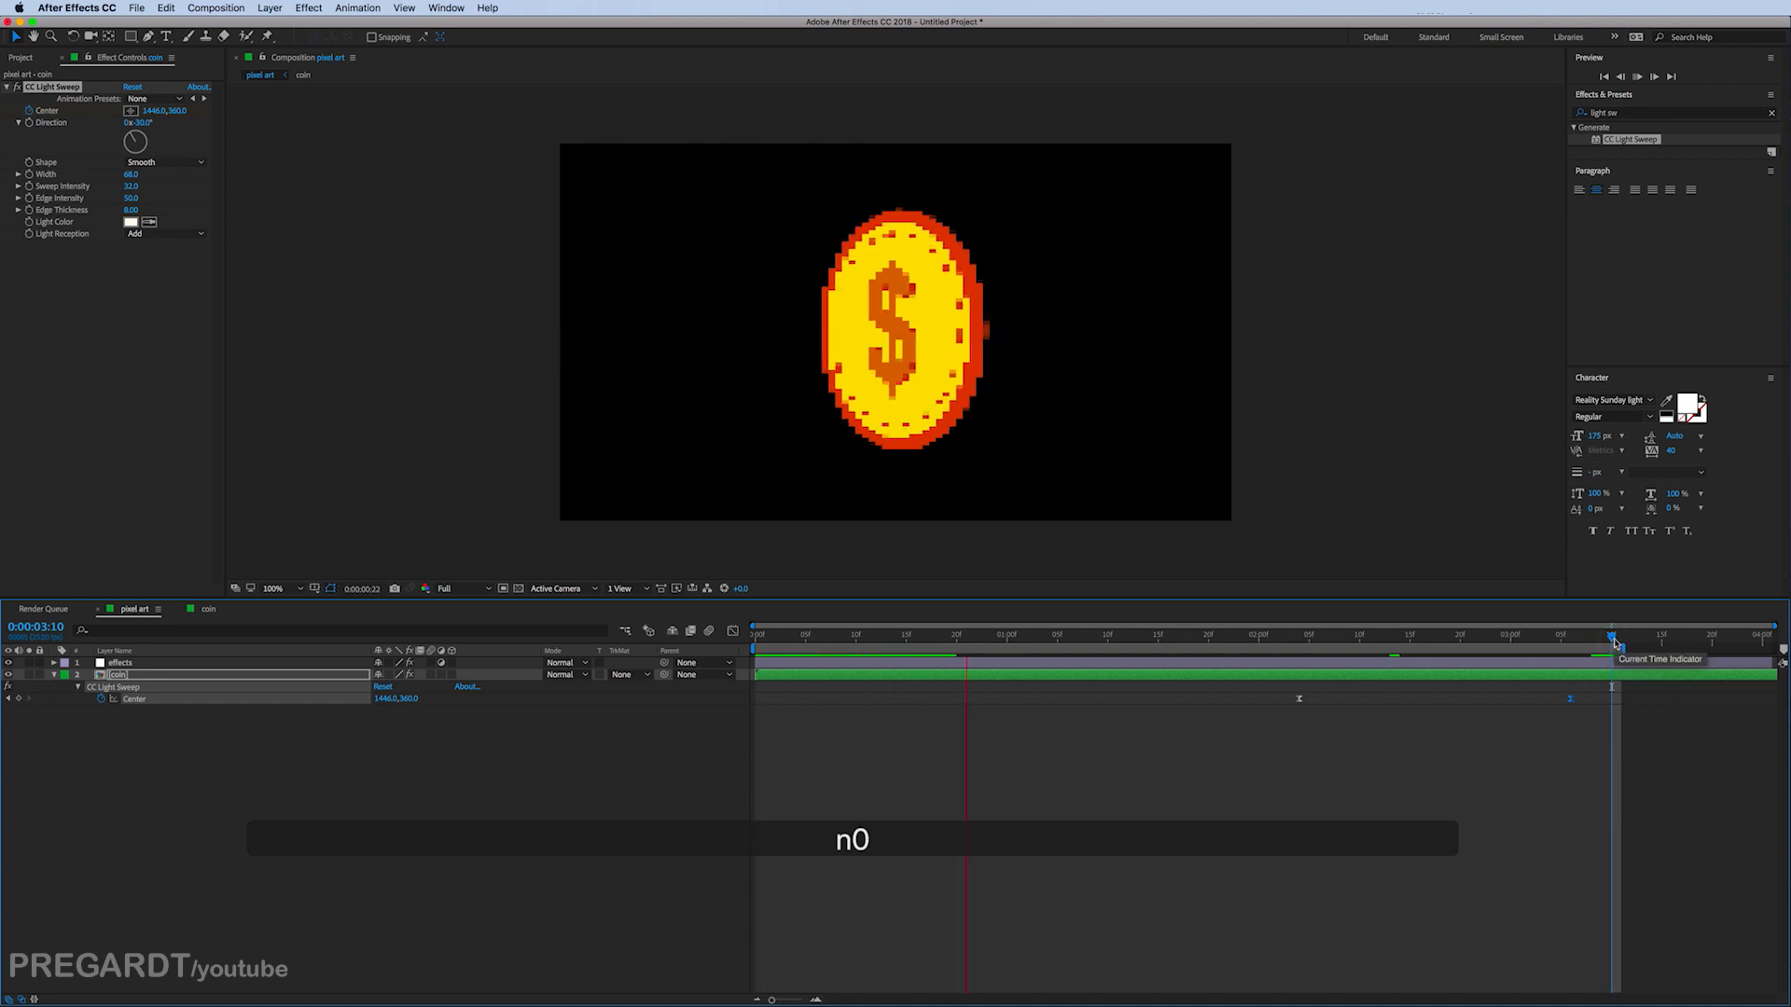